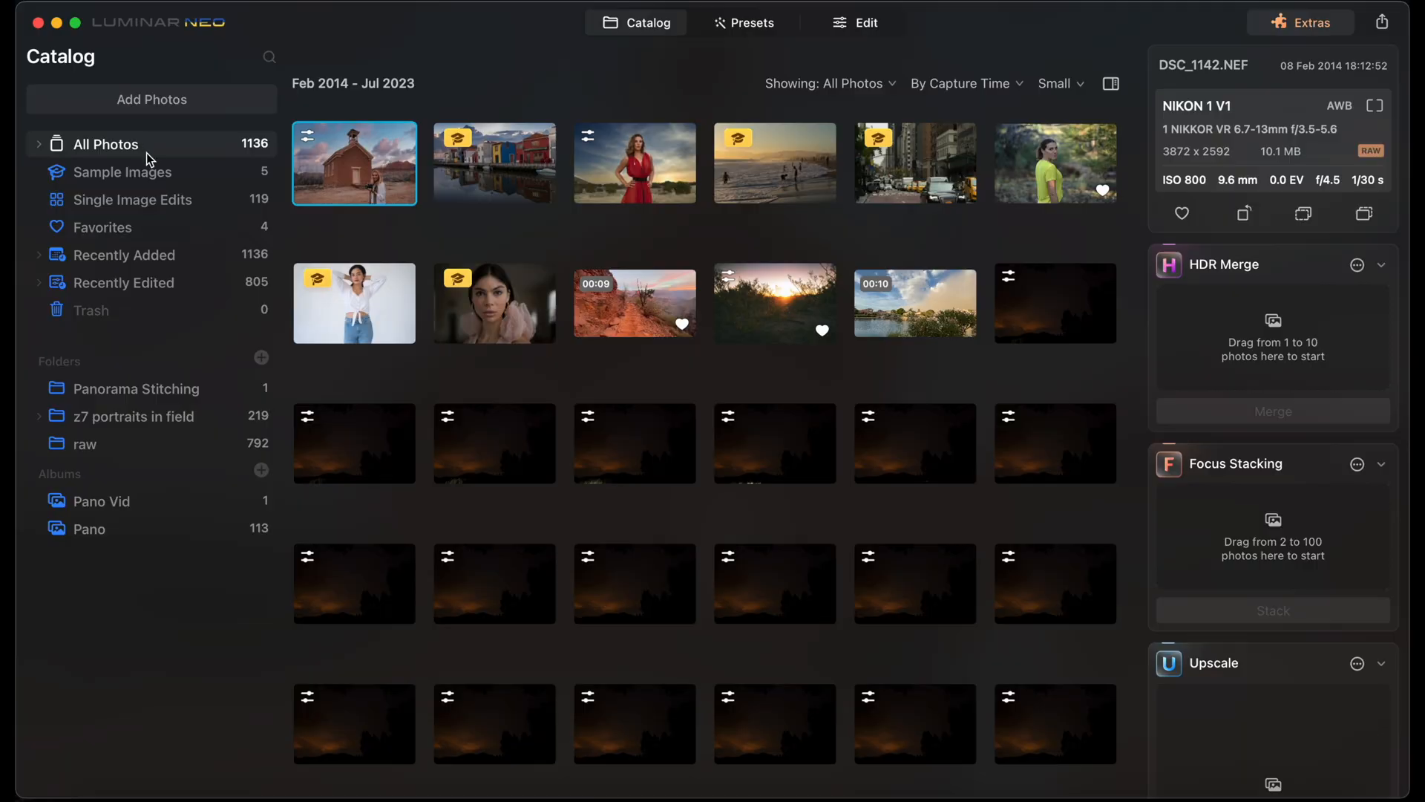
{"action": "mouse_move", "coordinate": [184, 435]}
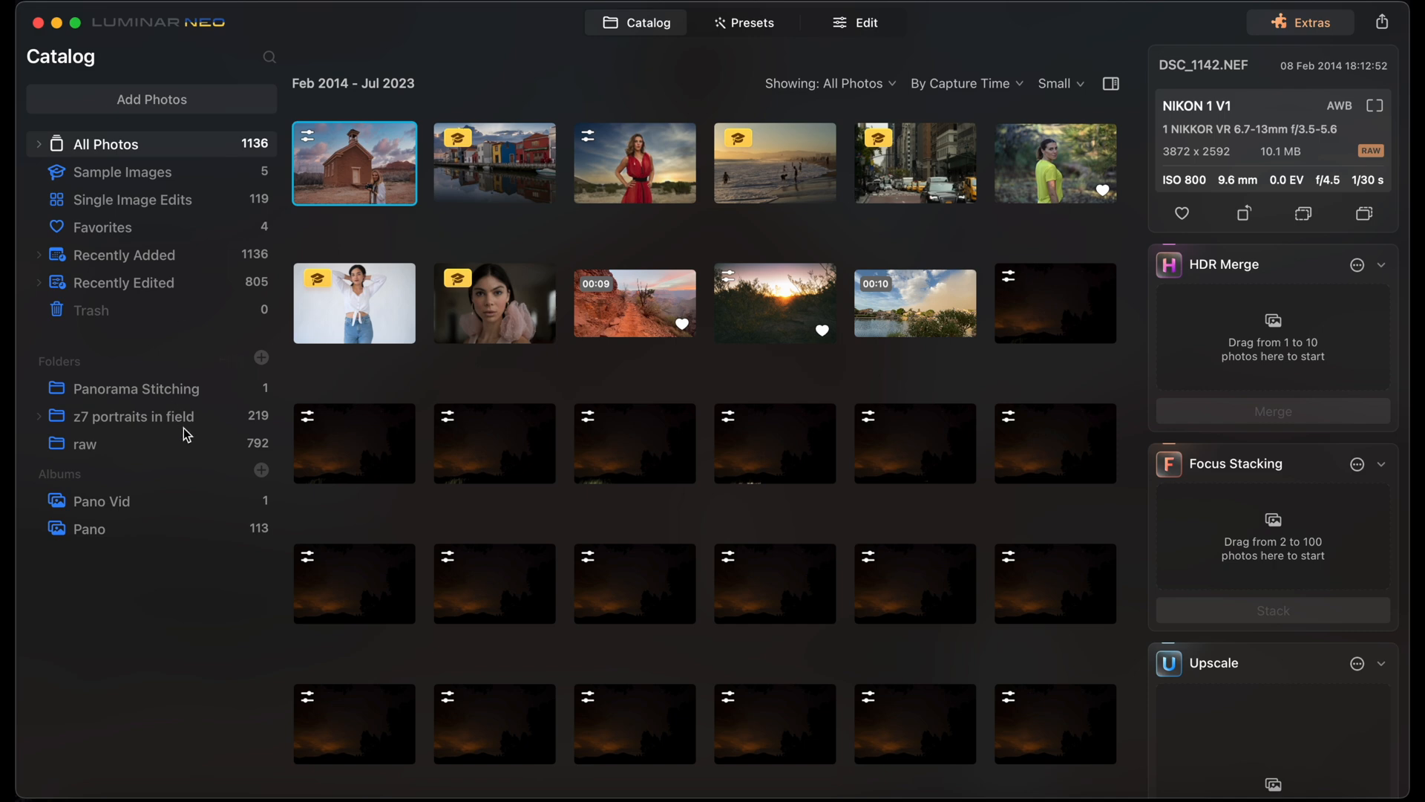
{"action": "mouse_move", "coordinate": [151, 100]}
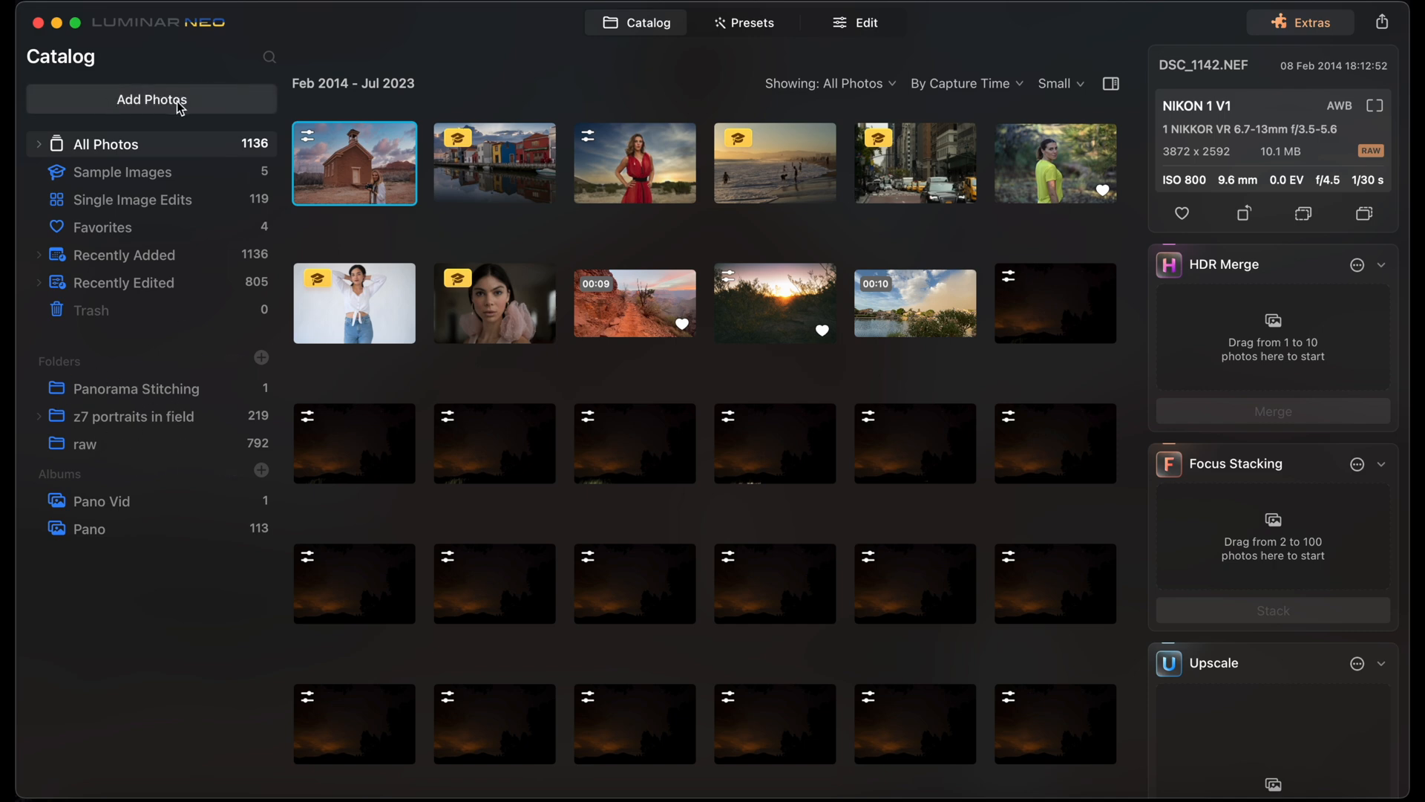
{"action": "mouse_move", "coordinate": [140, 533]}
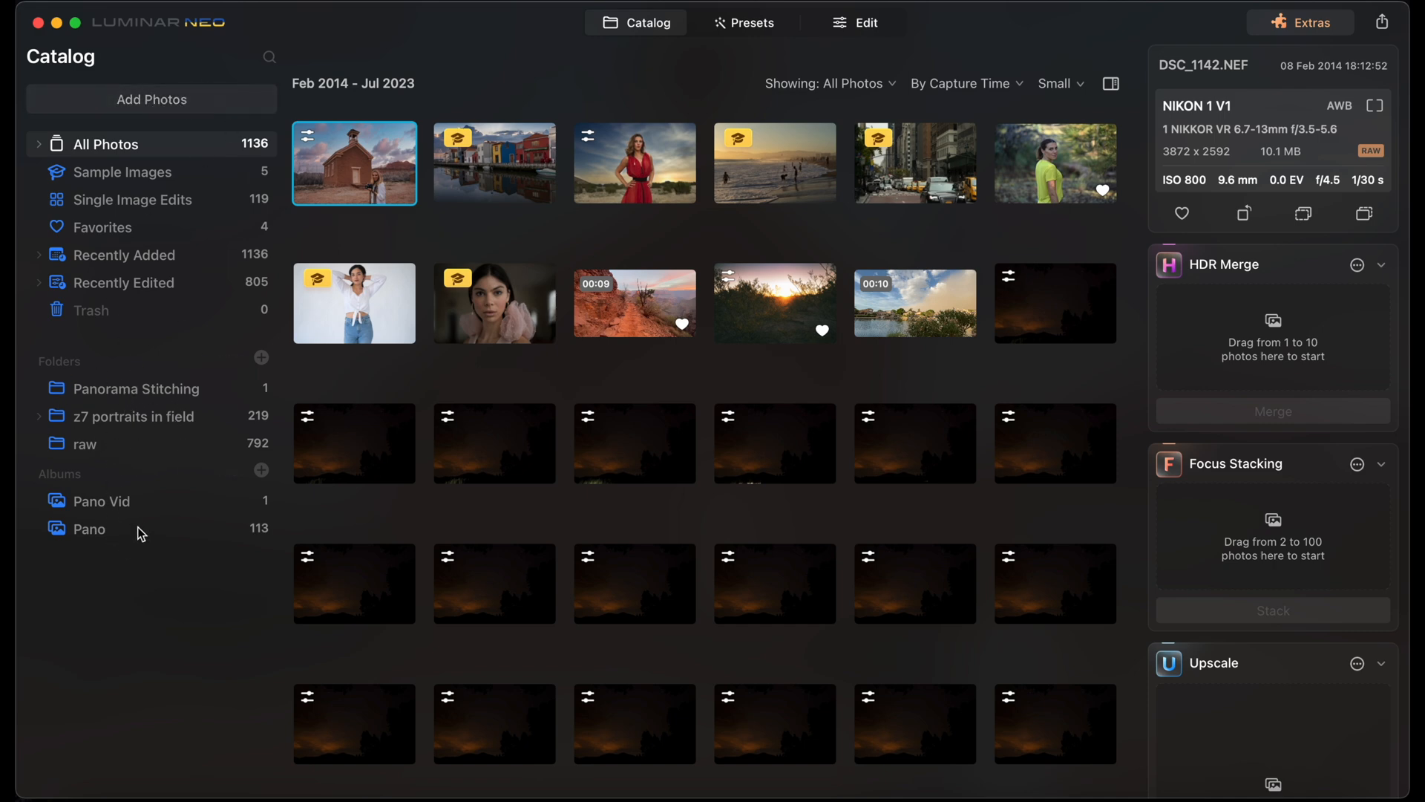
{"action": "mouse_move", "coordinate": [125, 537]}
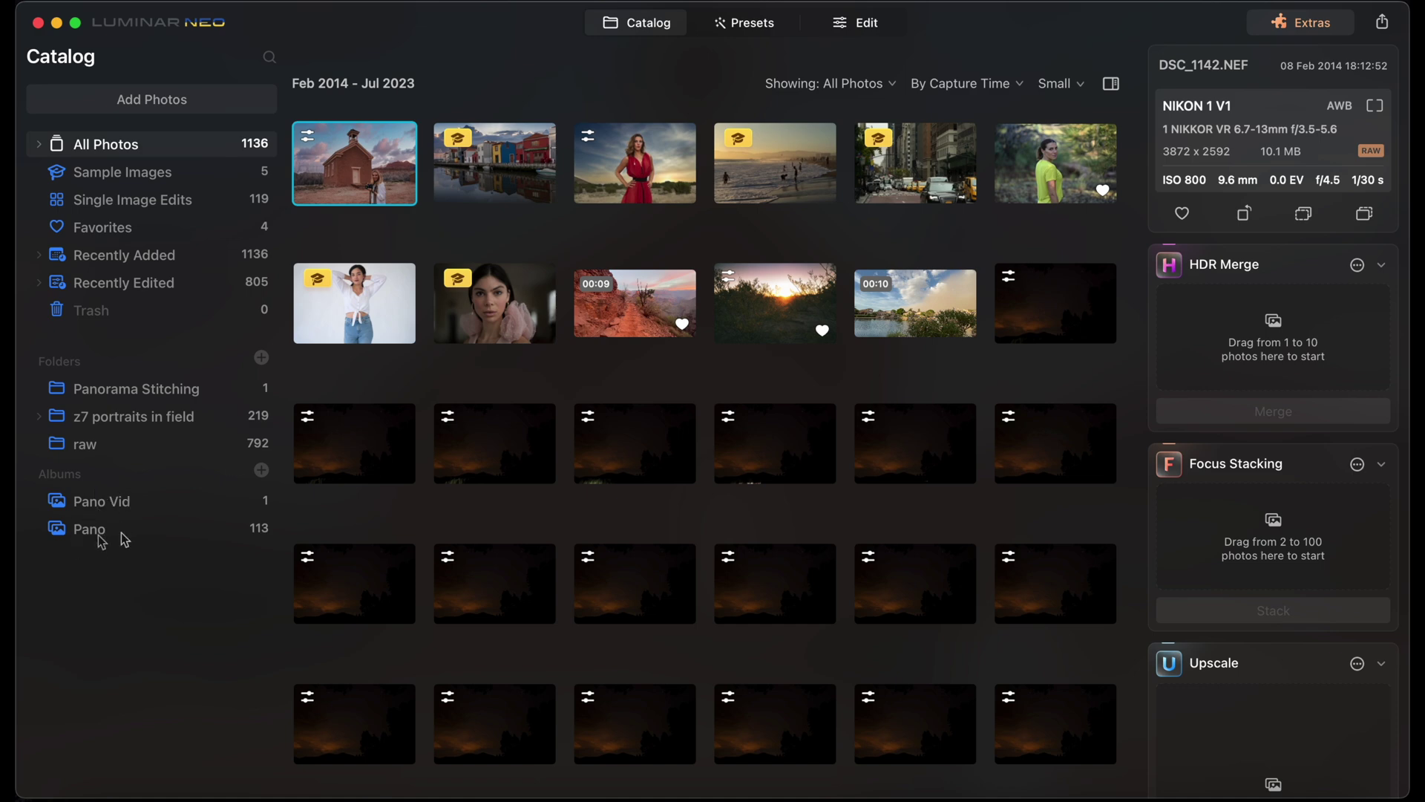
Show the Pano album's desert sunrise shots in the Catalog
{"action": "left_click", "coordinate": [89, 528]}
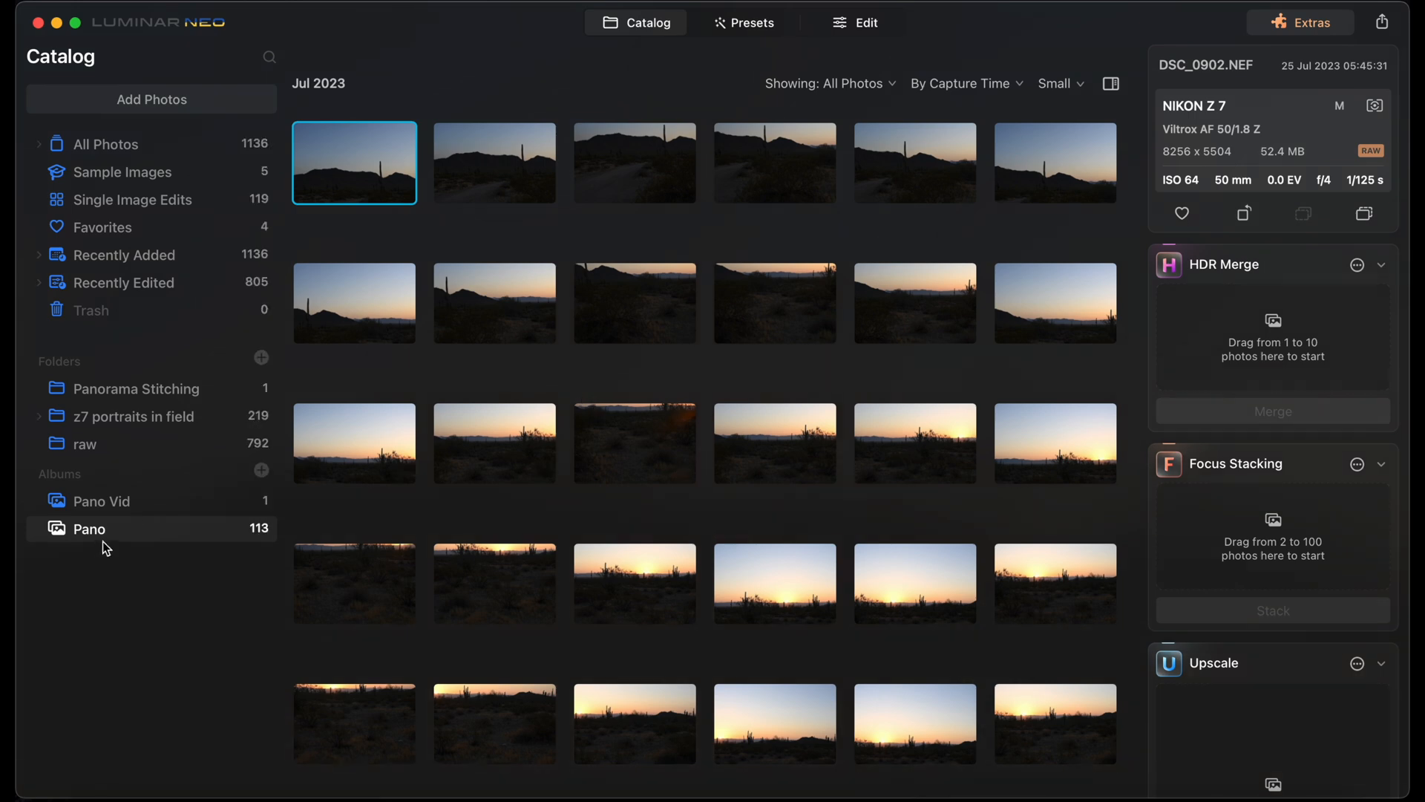
{"action": "mouse_move", "coordinate": [218, 544]}
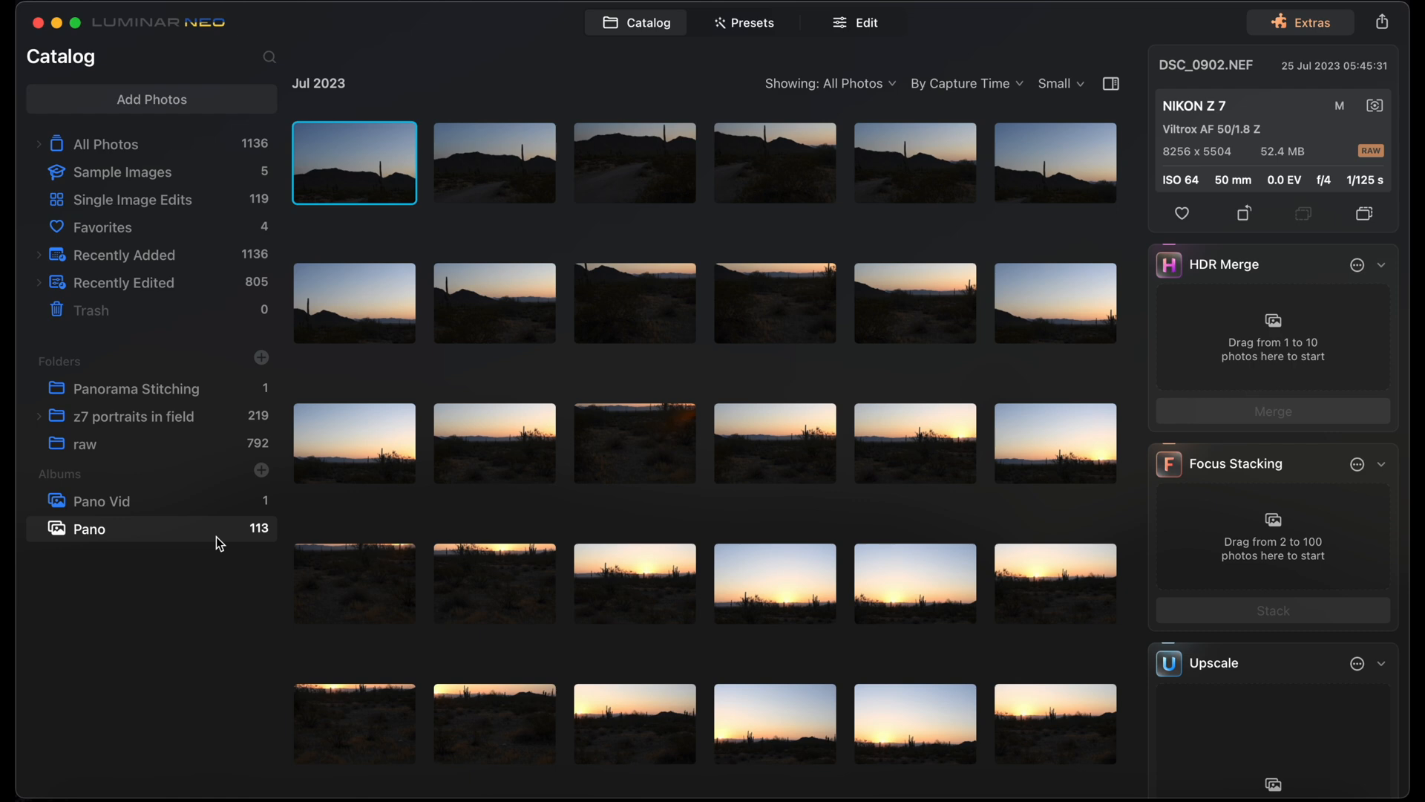
{"action": "mouse_move", "coordinate": [269, 540]}
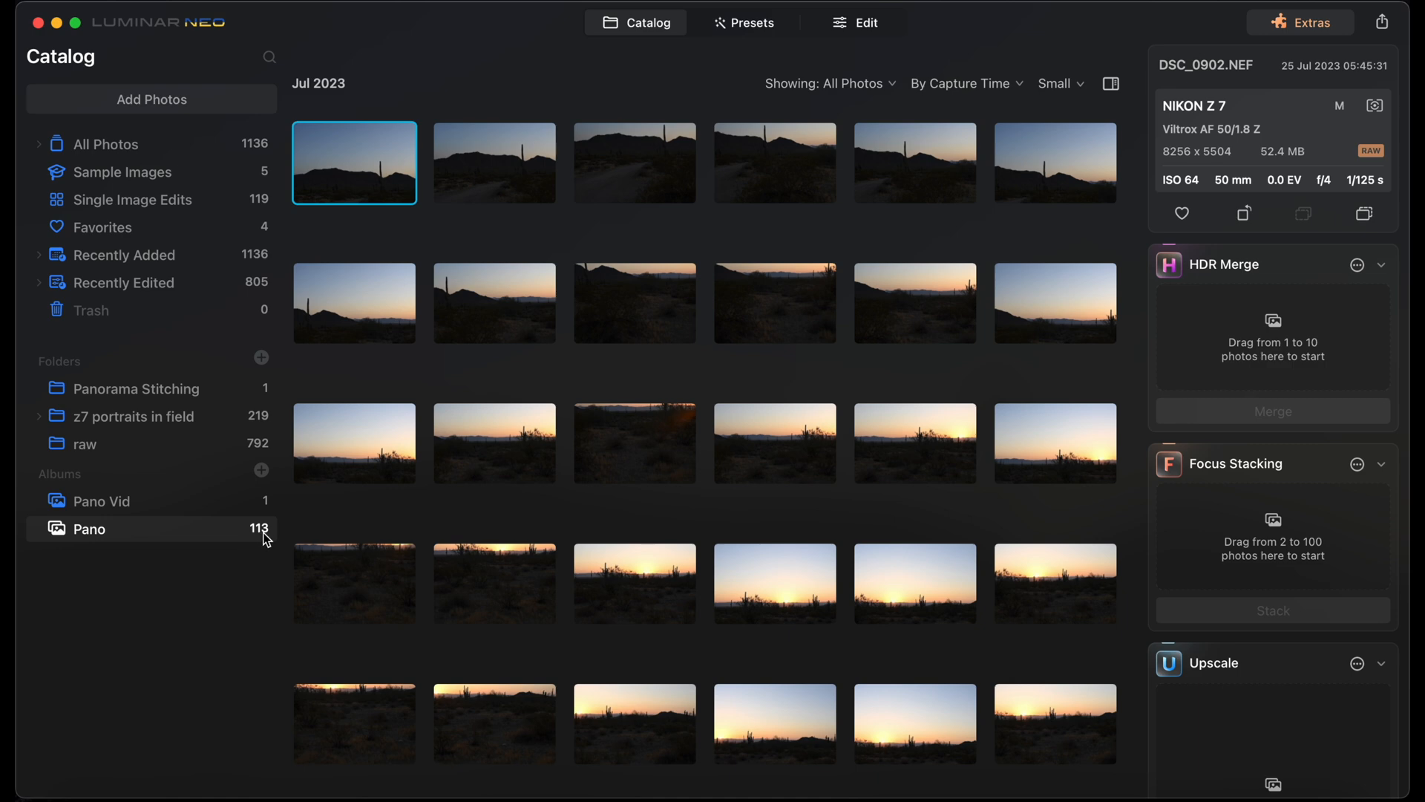
{"action": "scroll", "scroll_direction": "down", "scroll_amount": 3}
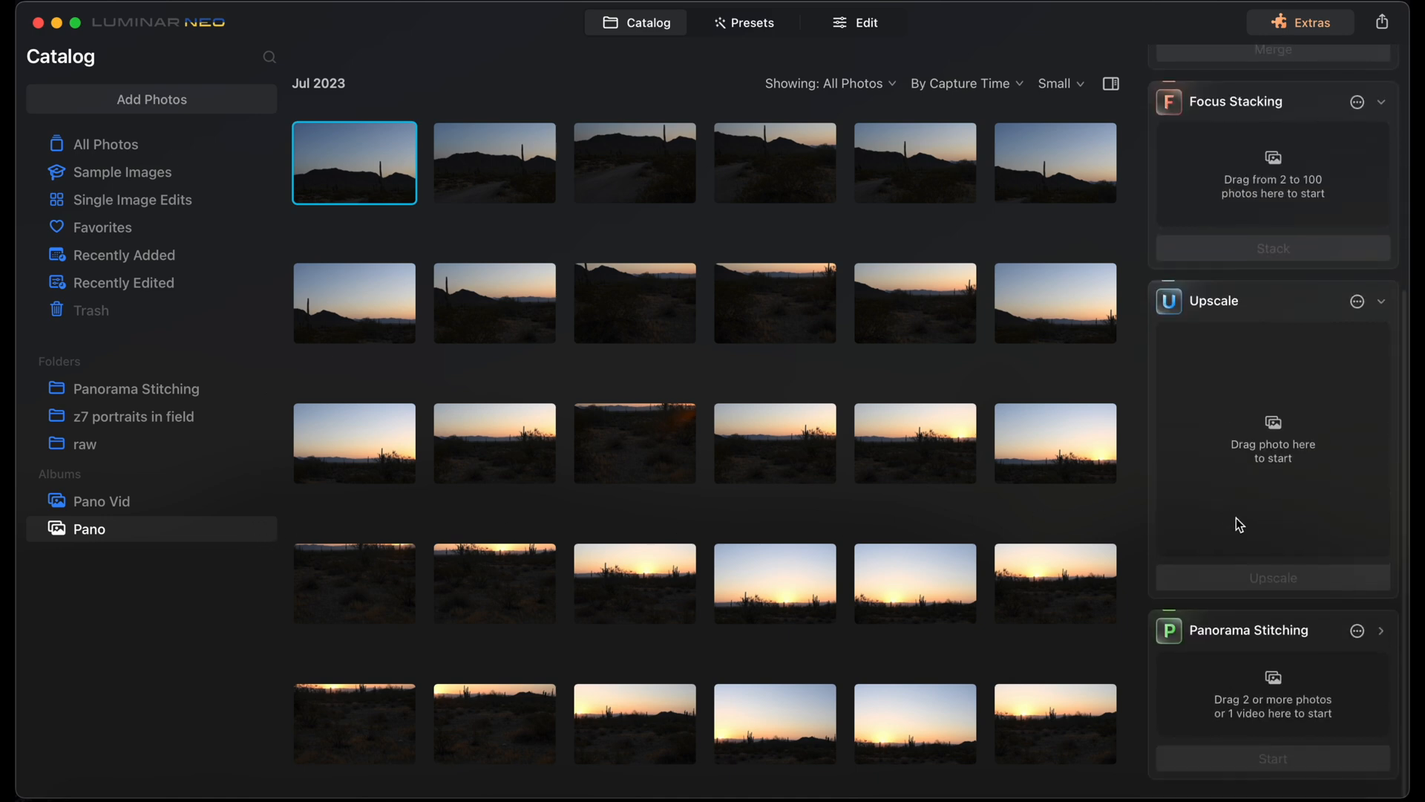
{"action": "mouse_move", "coordinate": [1198, 695]}
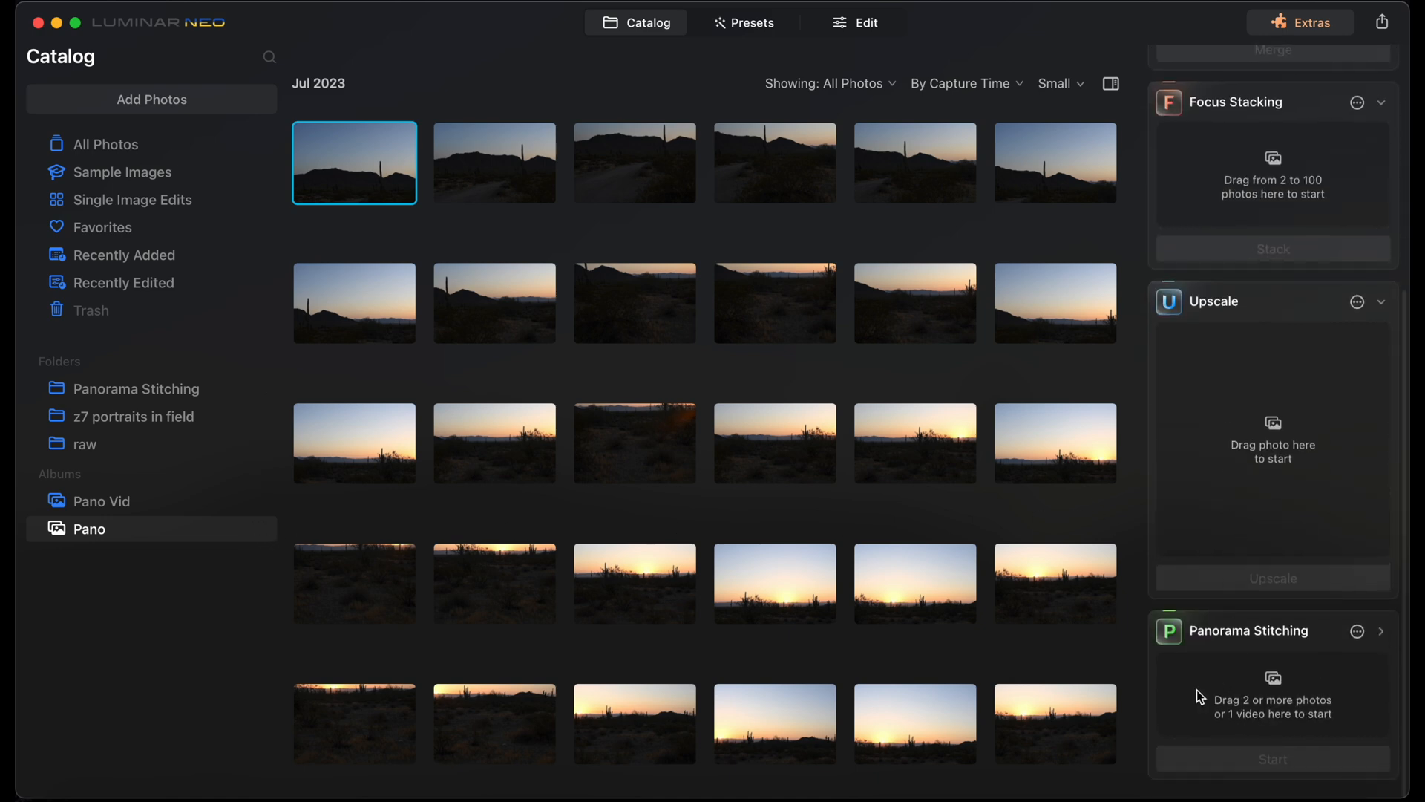
{"action": "mouse_move", "coordinate": [1336, 719]}
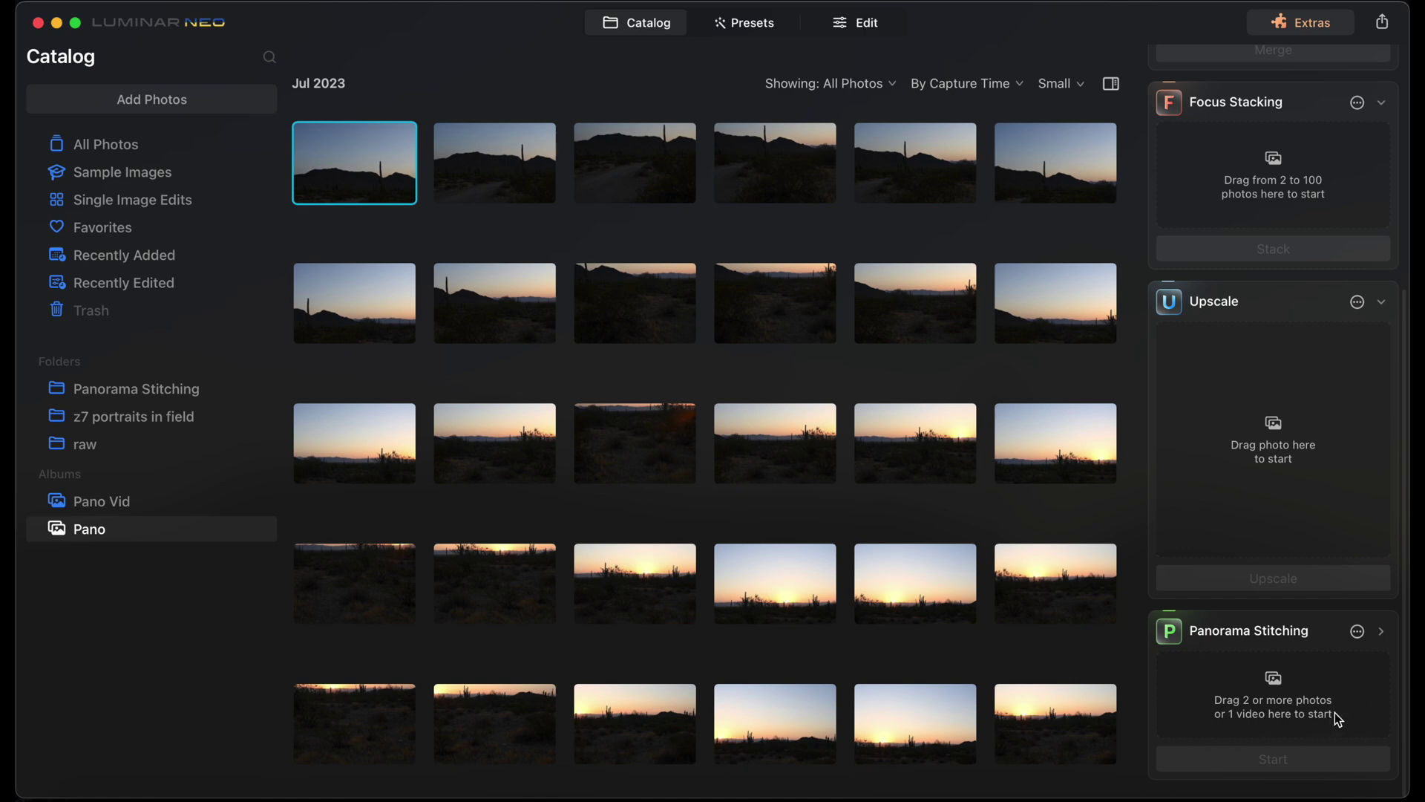
{"action": "mouse_move", "coordinate": [1302, 746]}
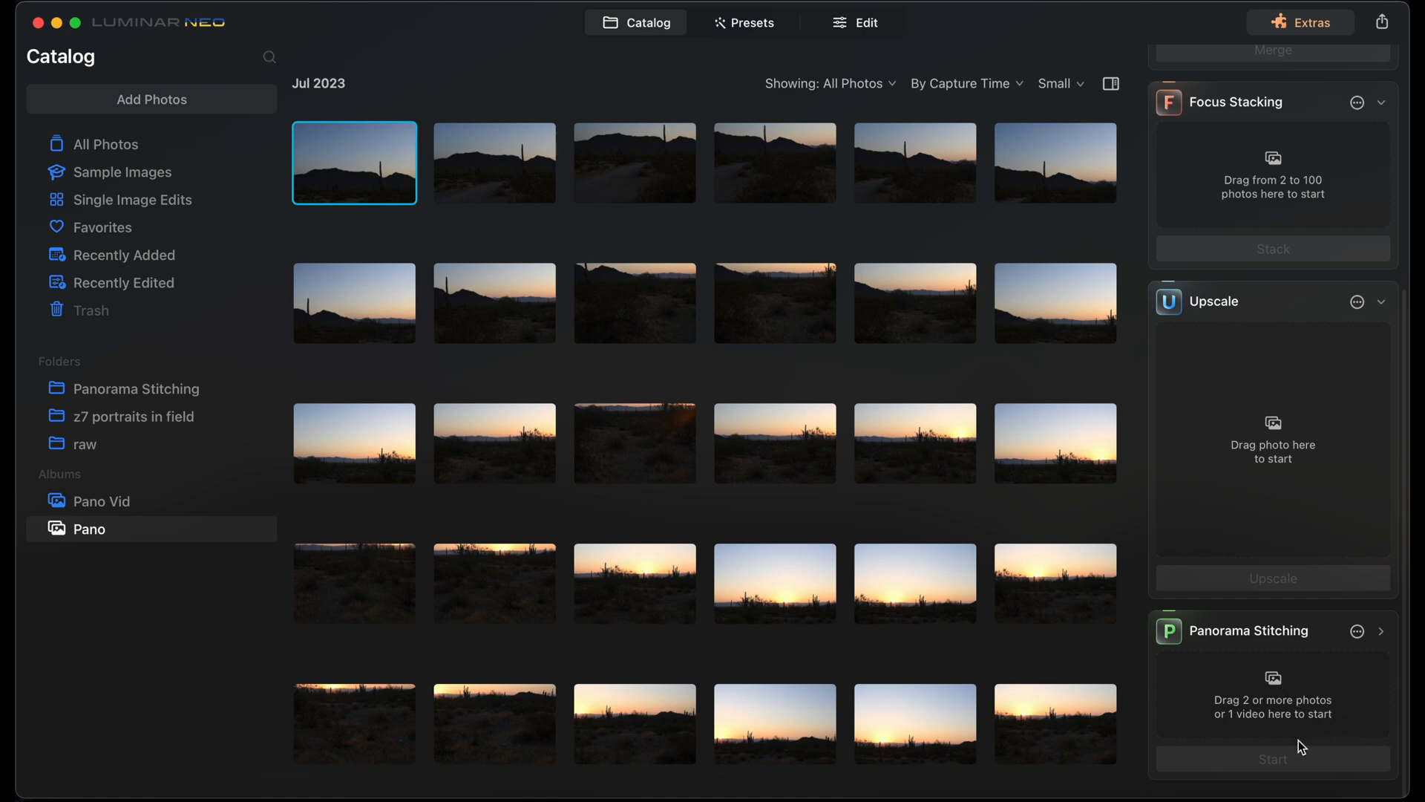
{"action": "mouse_move", "coordinate": [1254, 711]}
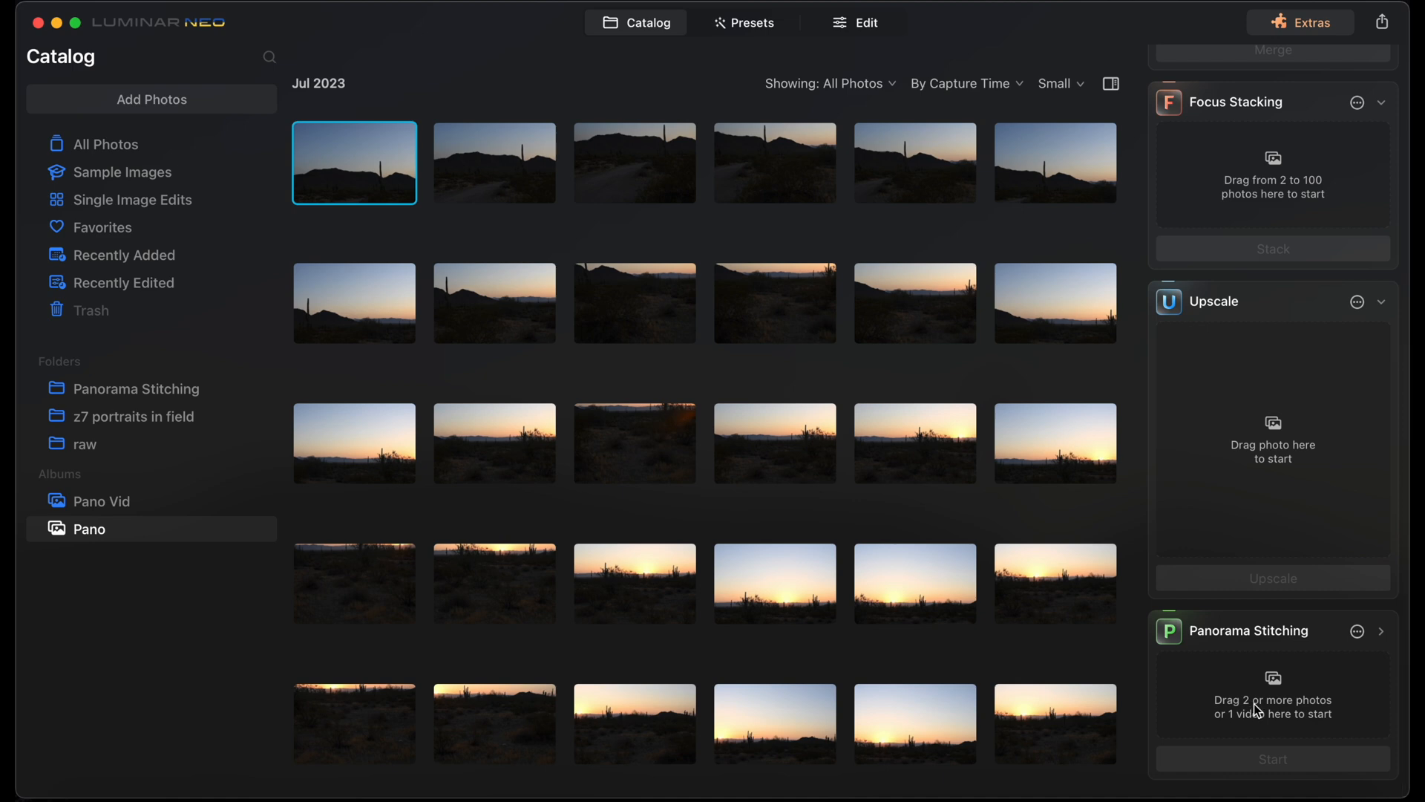
{"action": "scroll", "scroll_direction": "up", "scroll_amount": 3}
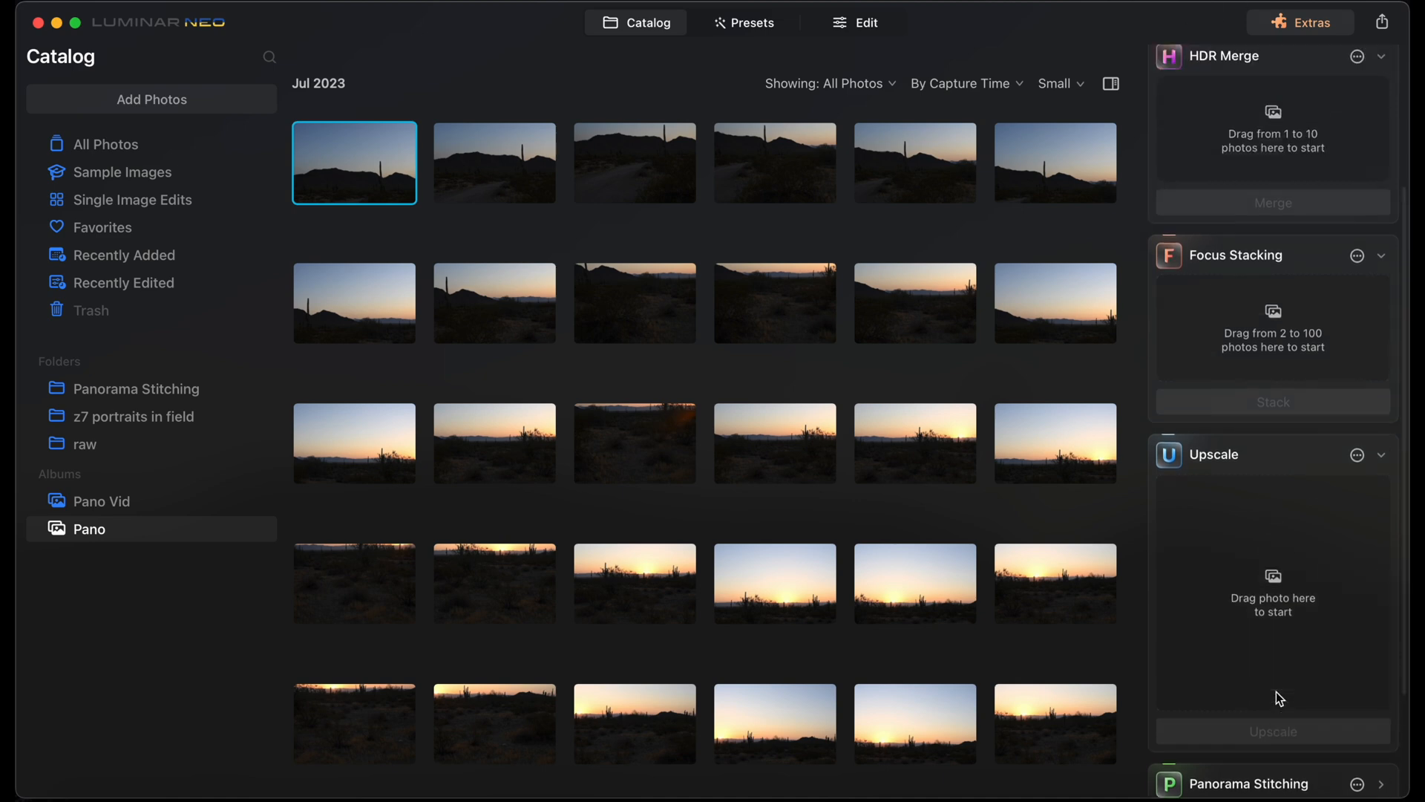
{"action": "left_click", "coordinate": [355, 163]}
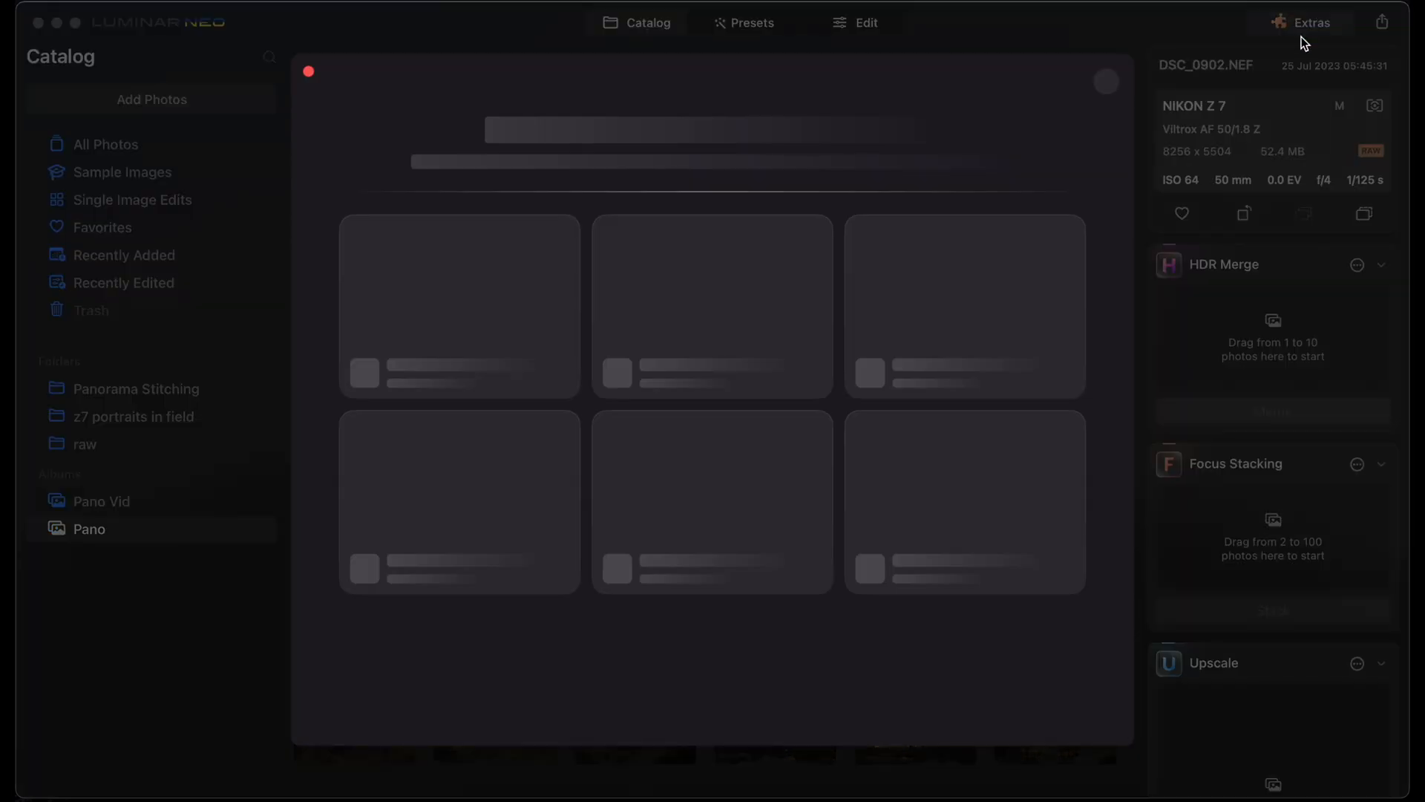
{"action": "left_click", "coordinate": [1306, 22]}
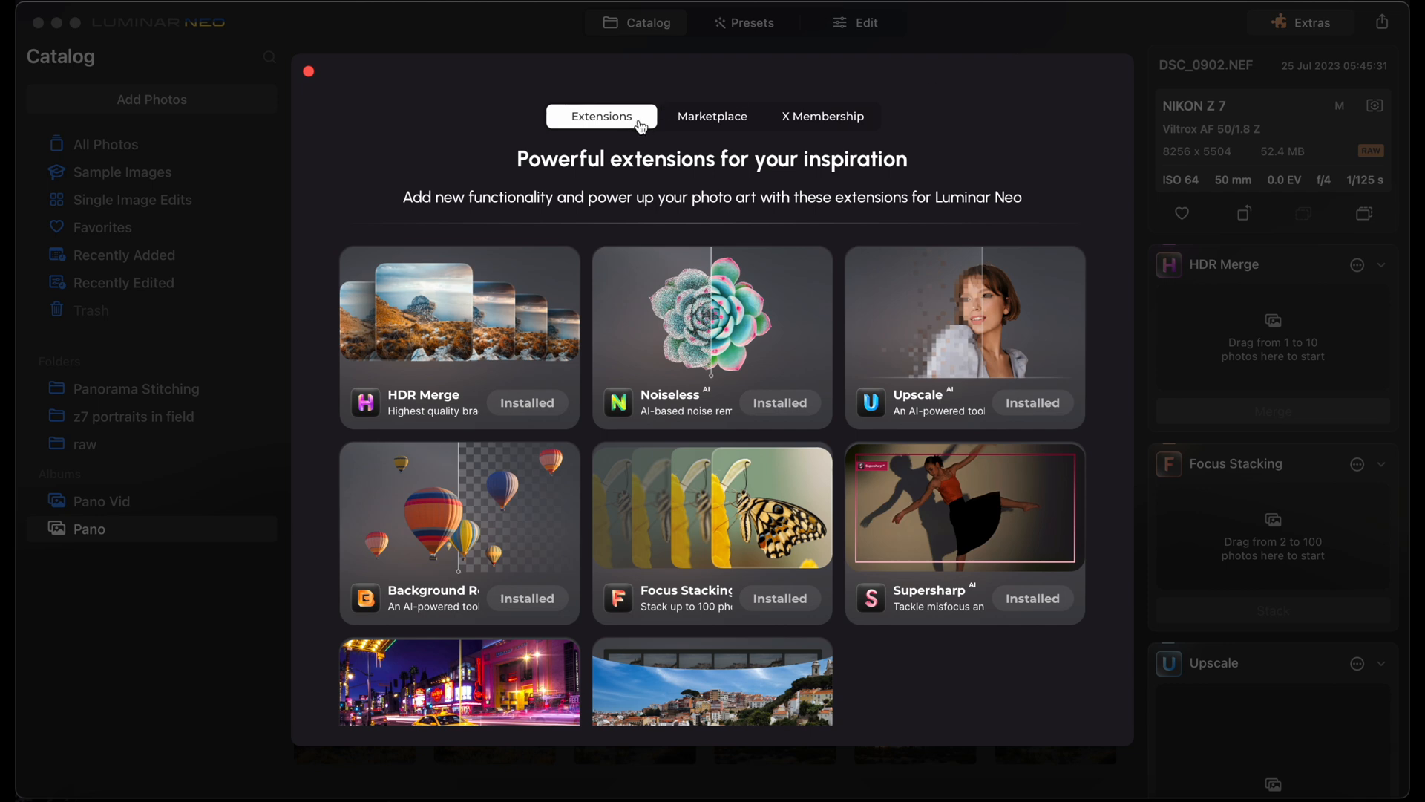
{"action": "mouse_move", "coordinate": [308, 310]}
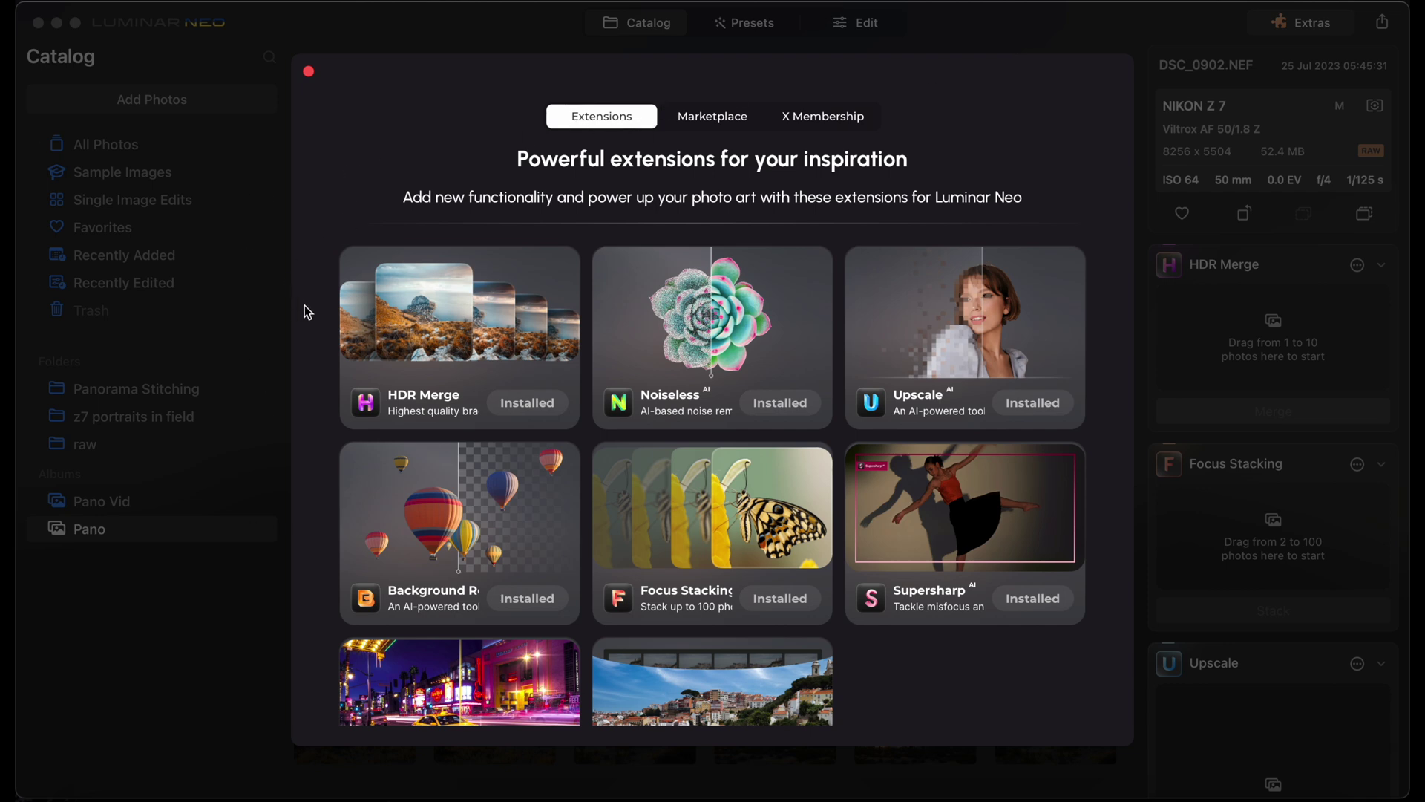
{"action": "left_click", "coordinate": [308, 71]}
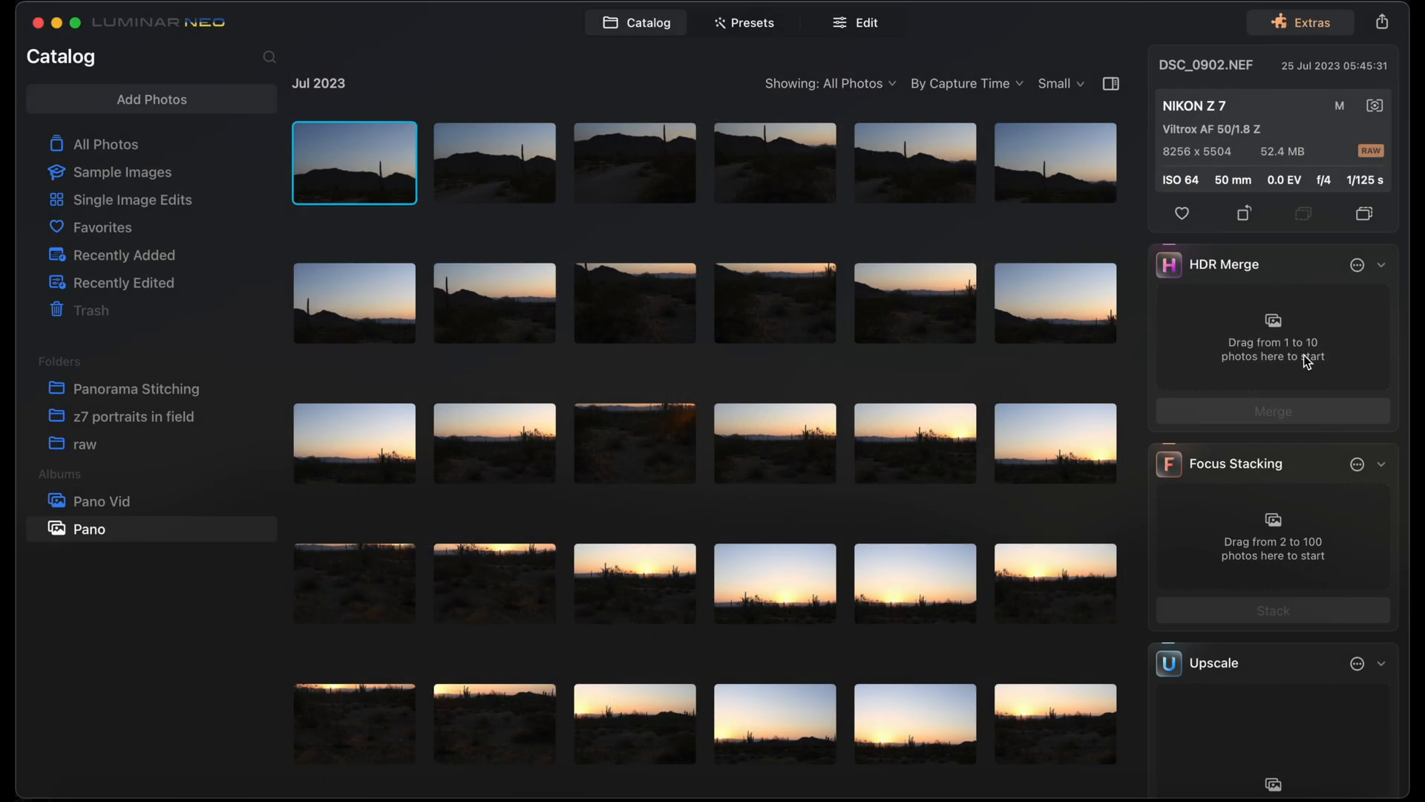
{"action": "scroll", "scroll_direction": "down", "scroll_amount": 3}
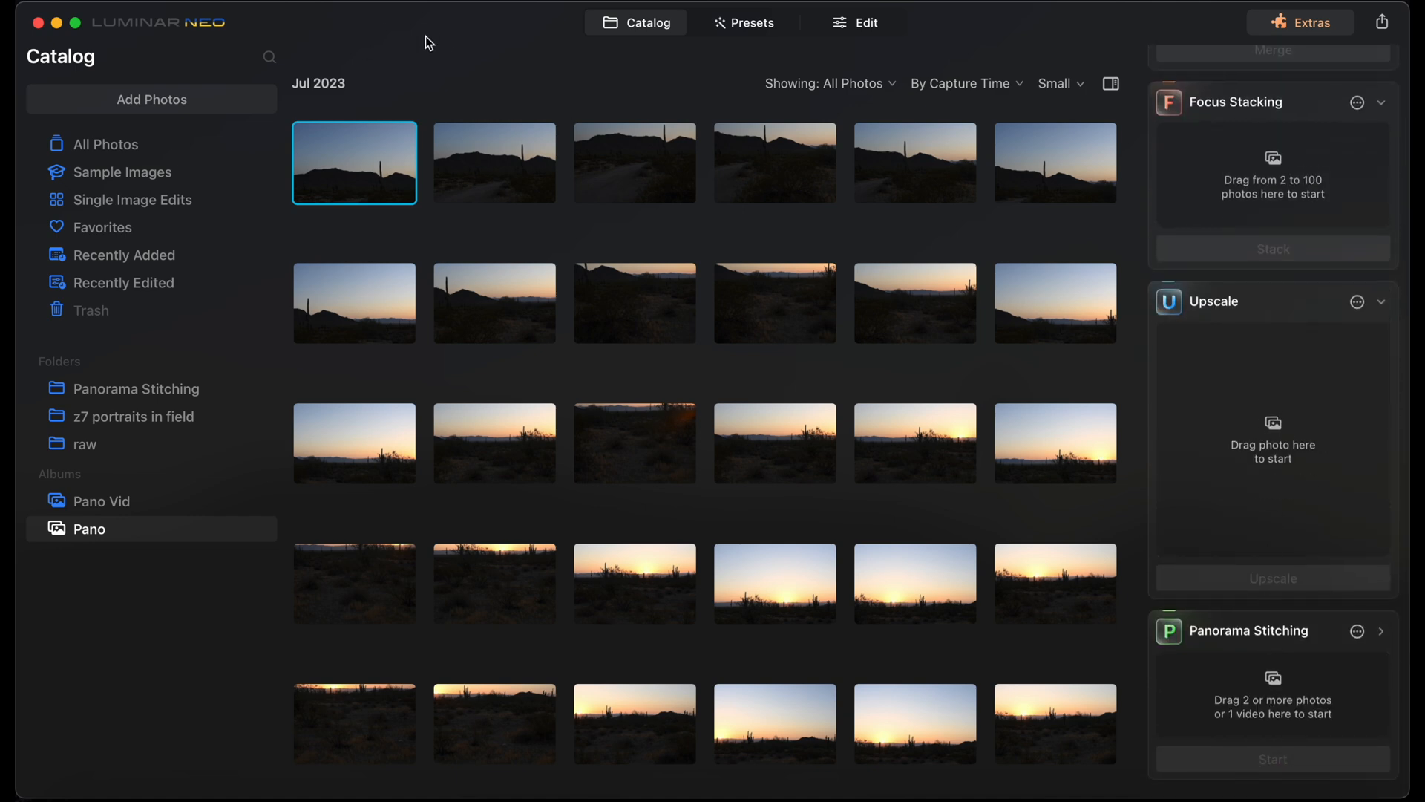
Select all album photos for Panorama Stitching and check its stitching settings
{"action": "key", "text": "cmd+a"}
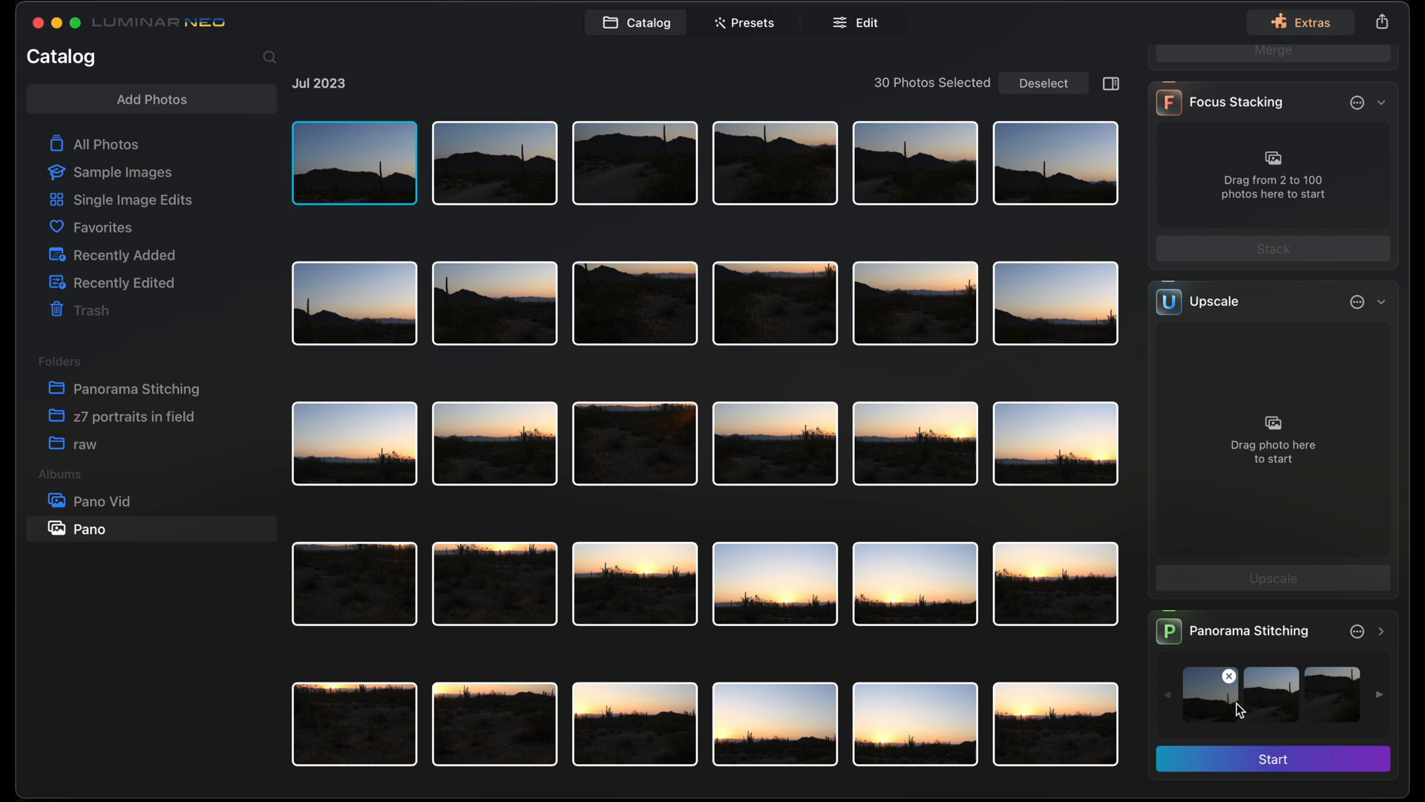
{"action": "left_click", "coordinate": [1358, 630]}
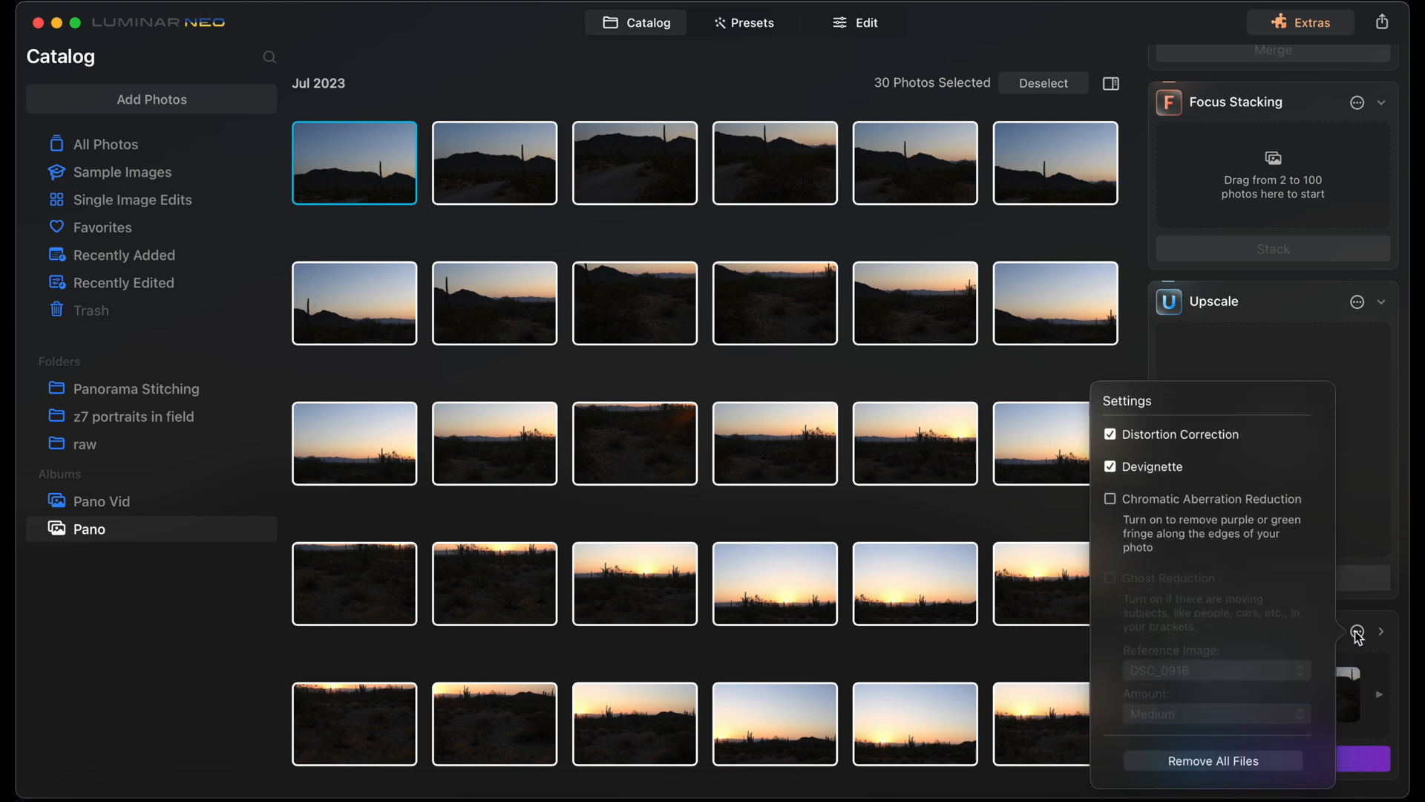
{"action": "mouse_move", "coordinate": [1187, 436]}
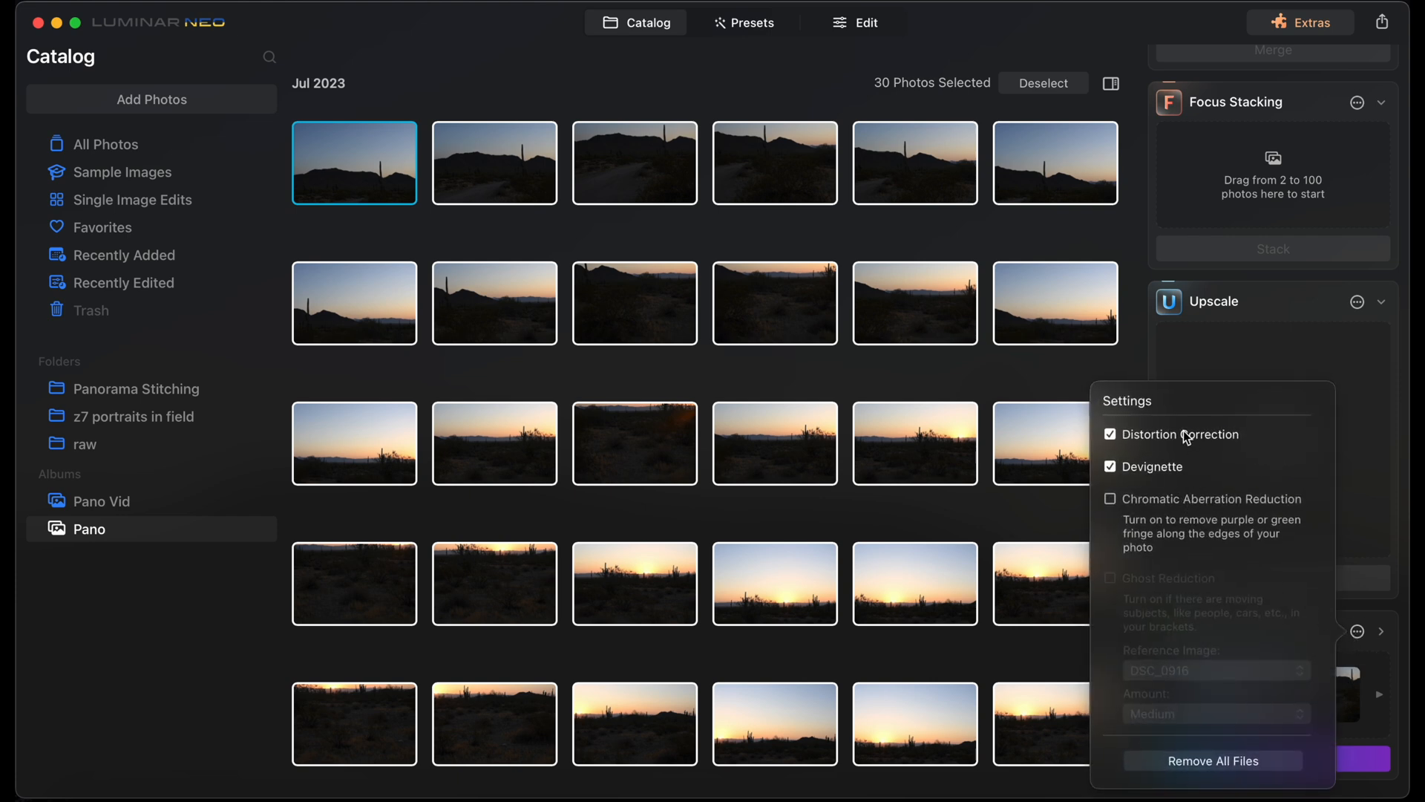
{"action": "mouse_move", "coordinate": [1323, 524]}
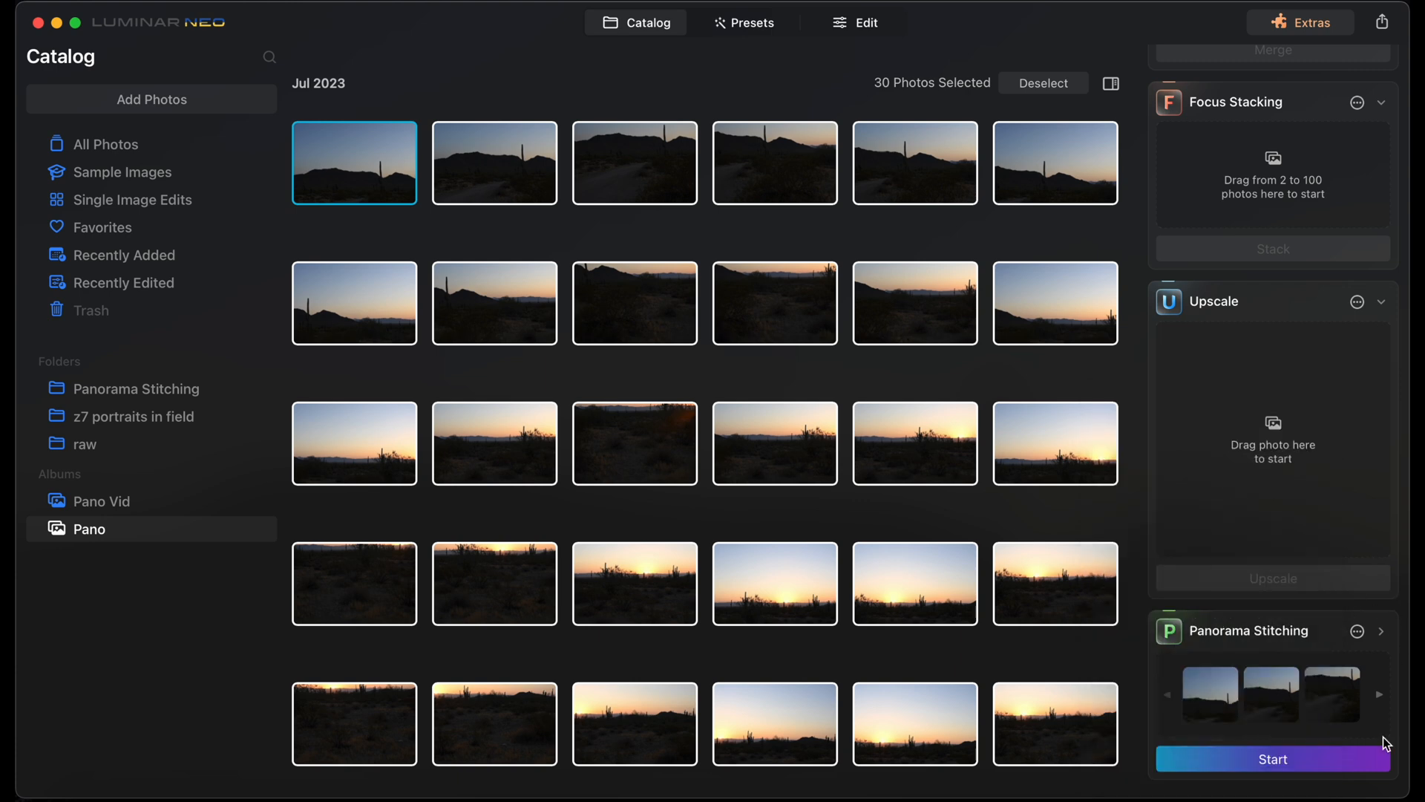
Start stitching the selected sunset photos into a panorama
{"action": "left_click", "coordinate": [1272, 759]}
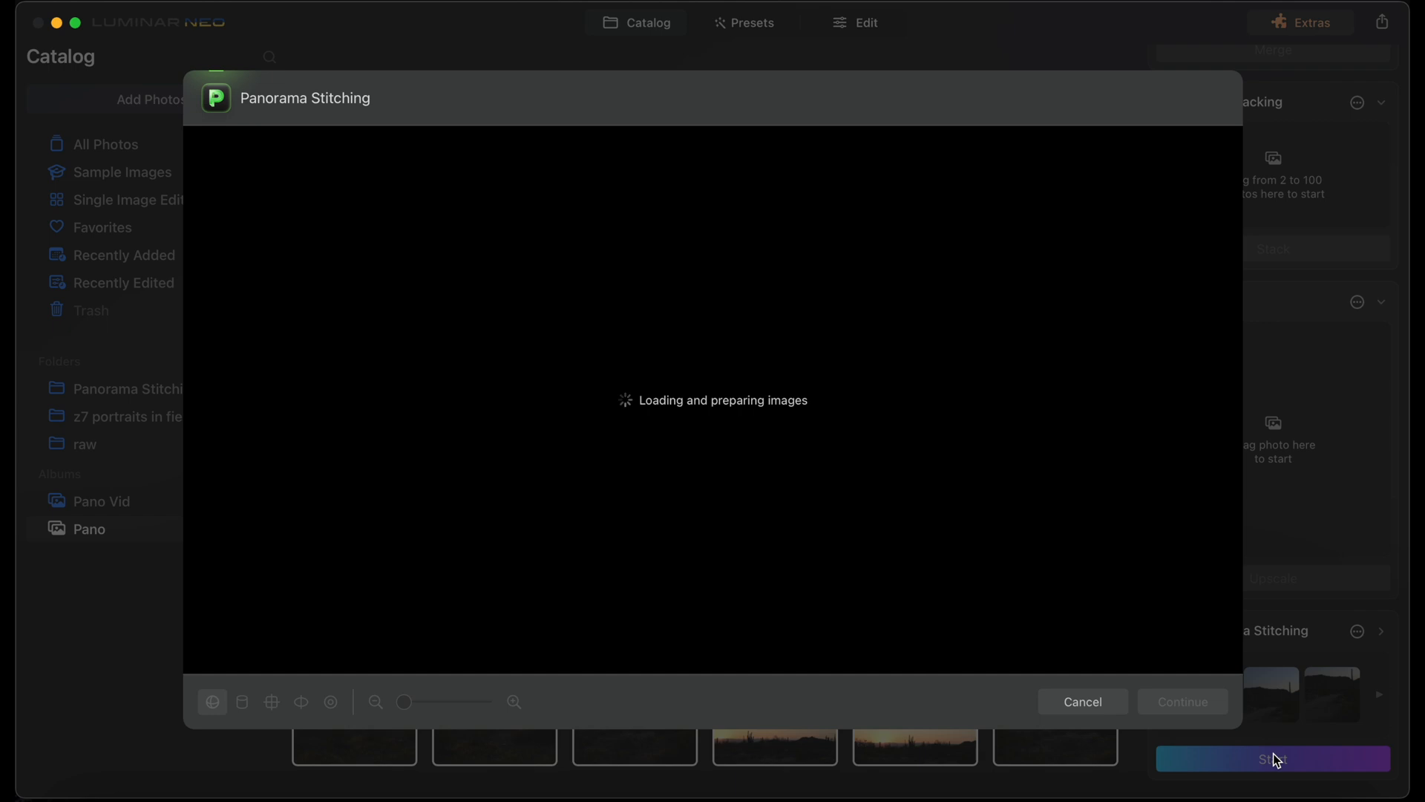
{"action": "mouse_move", "coordinate": [787, 609]}
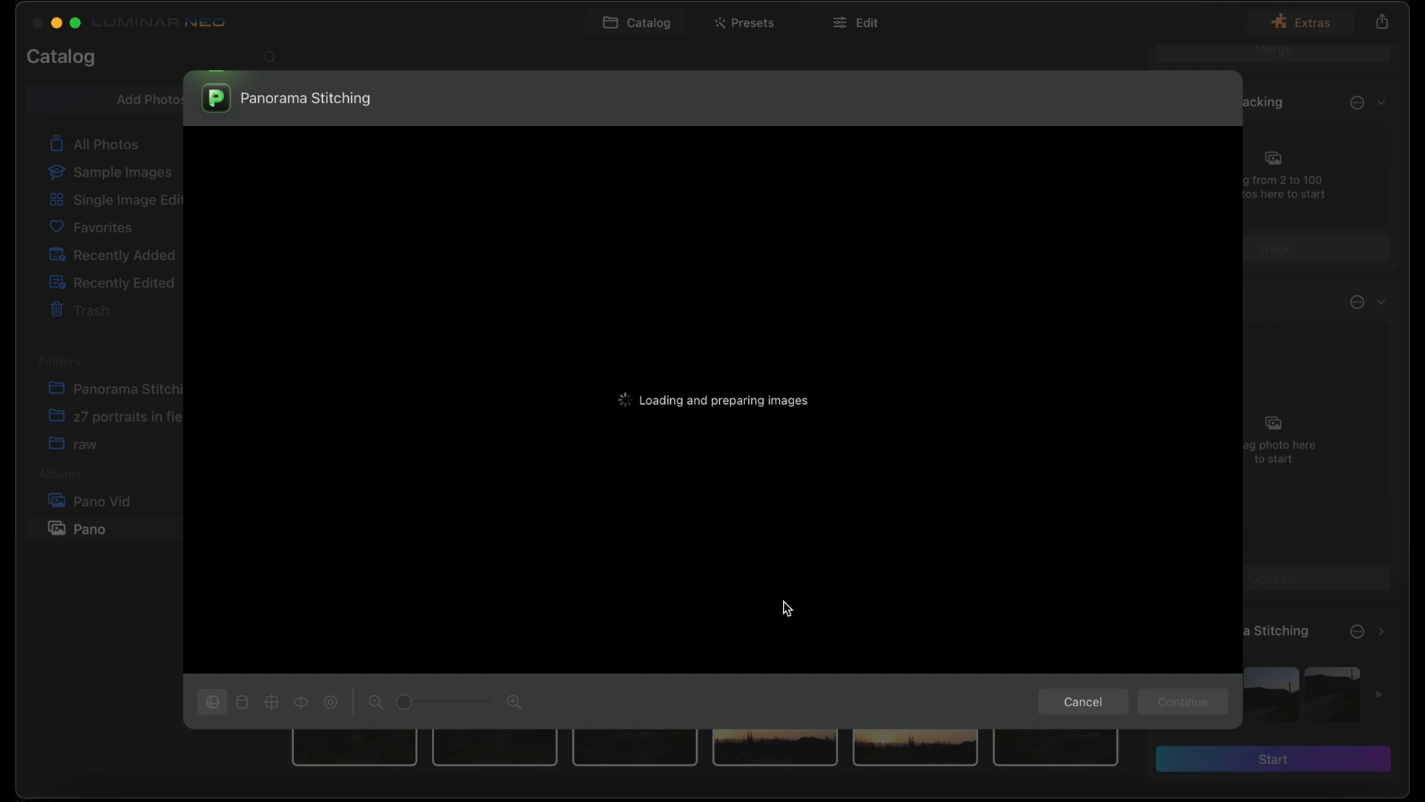
{"action": "mouse_move", "coordinate": [915, 552]}
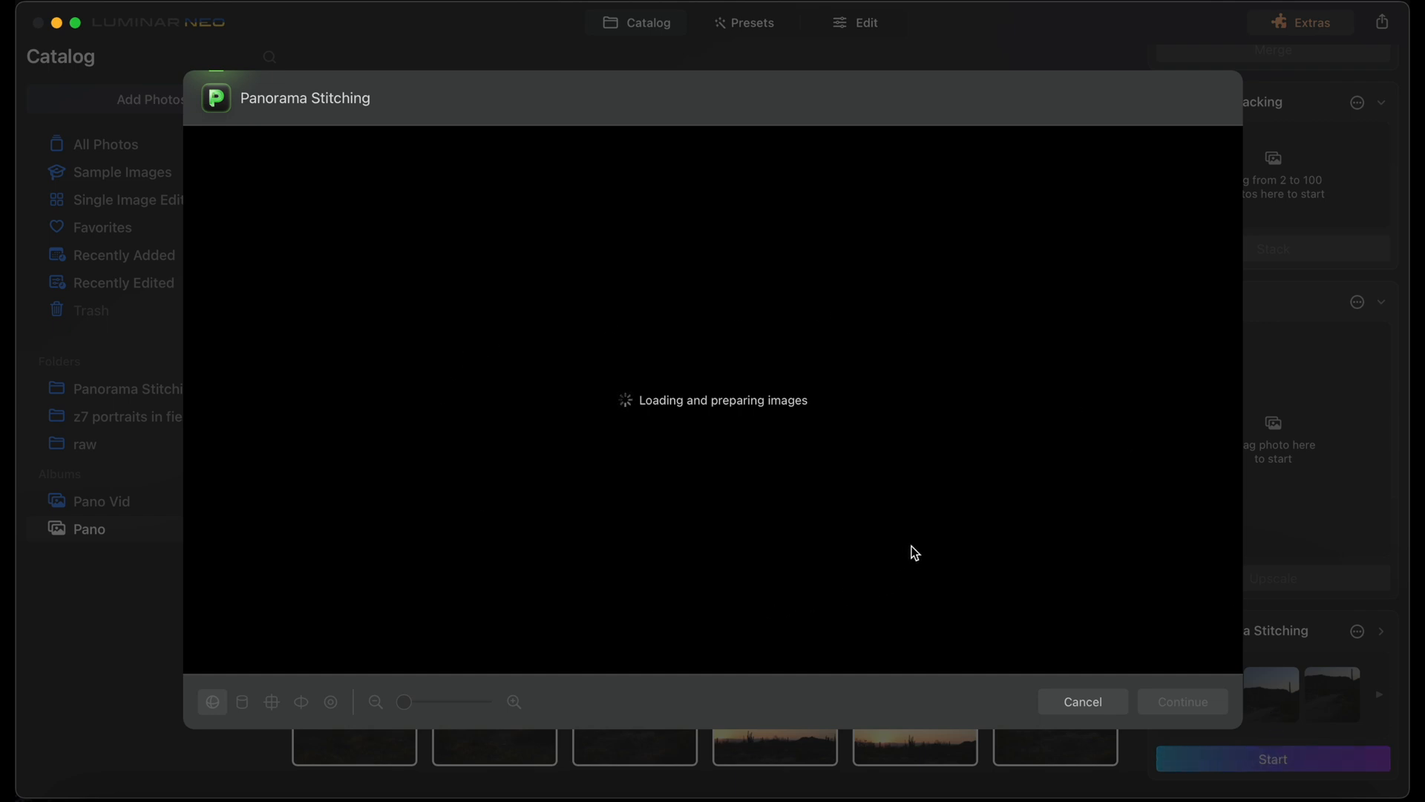
{"action": "mouse_move", "coordinate": [772, 708]}
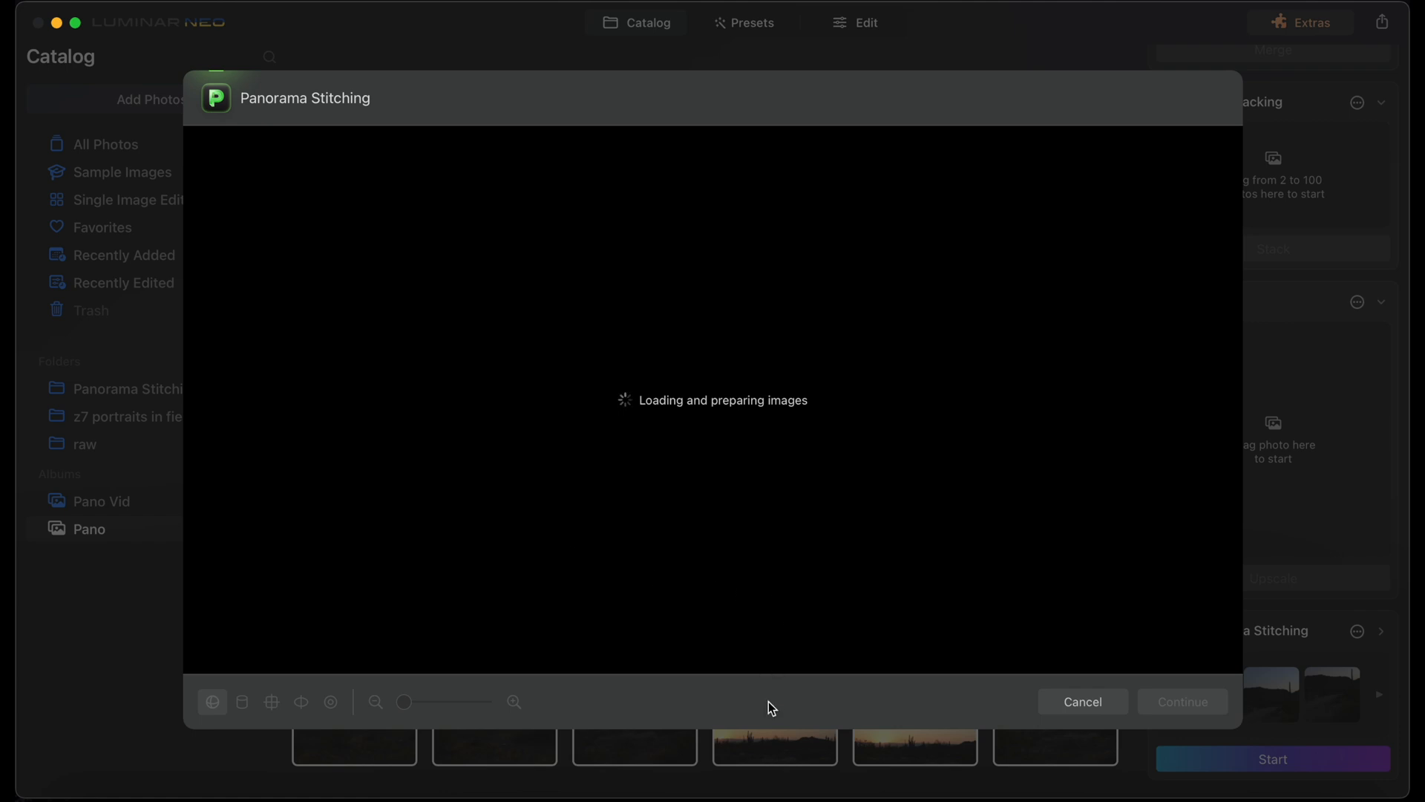
{"action": "mouse_move", "coordinate": [389, 766]}
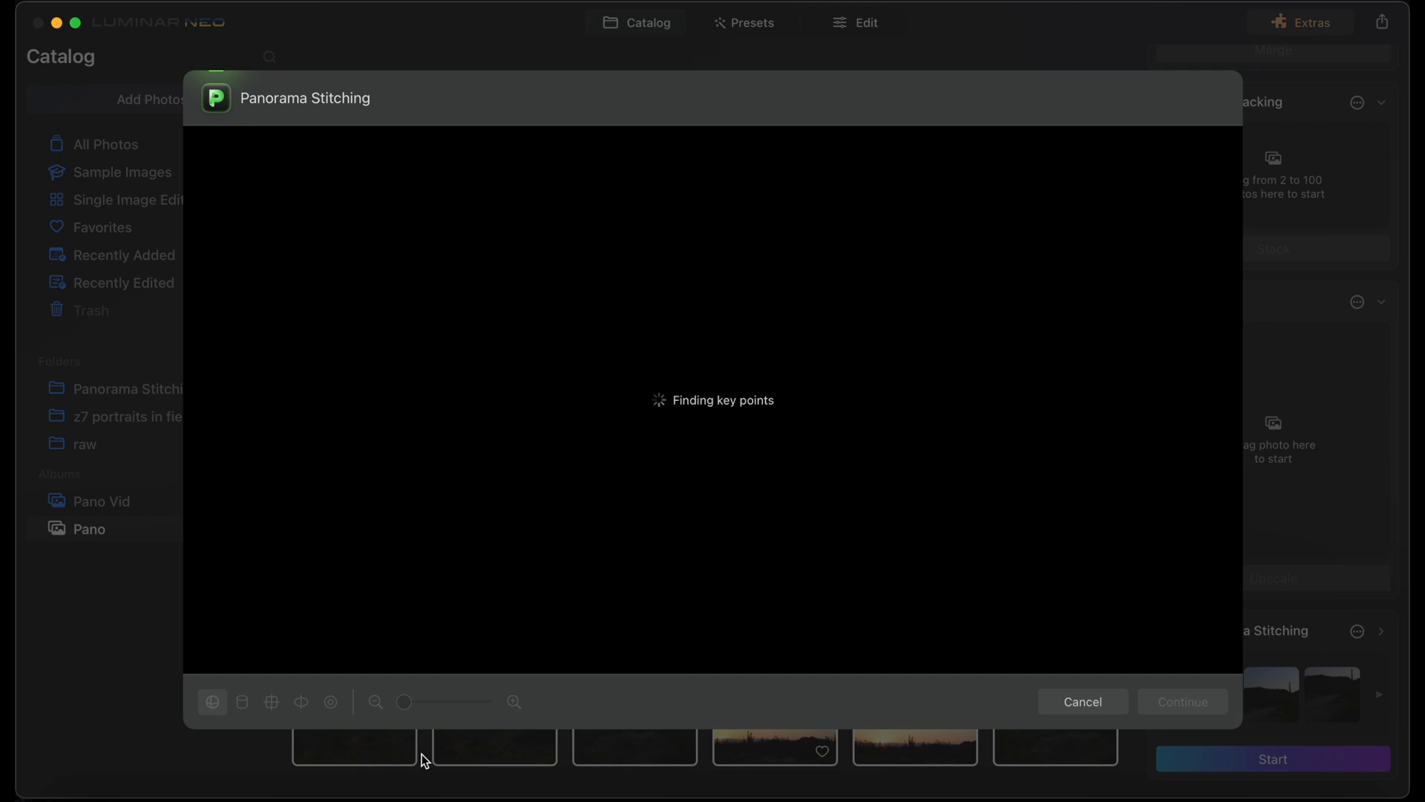
{"action": "mouse_move", "coordinate": [473, 760]}
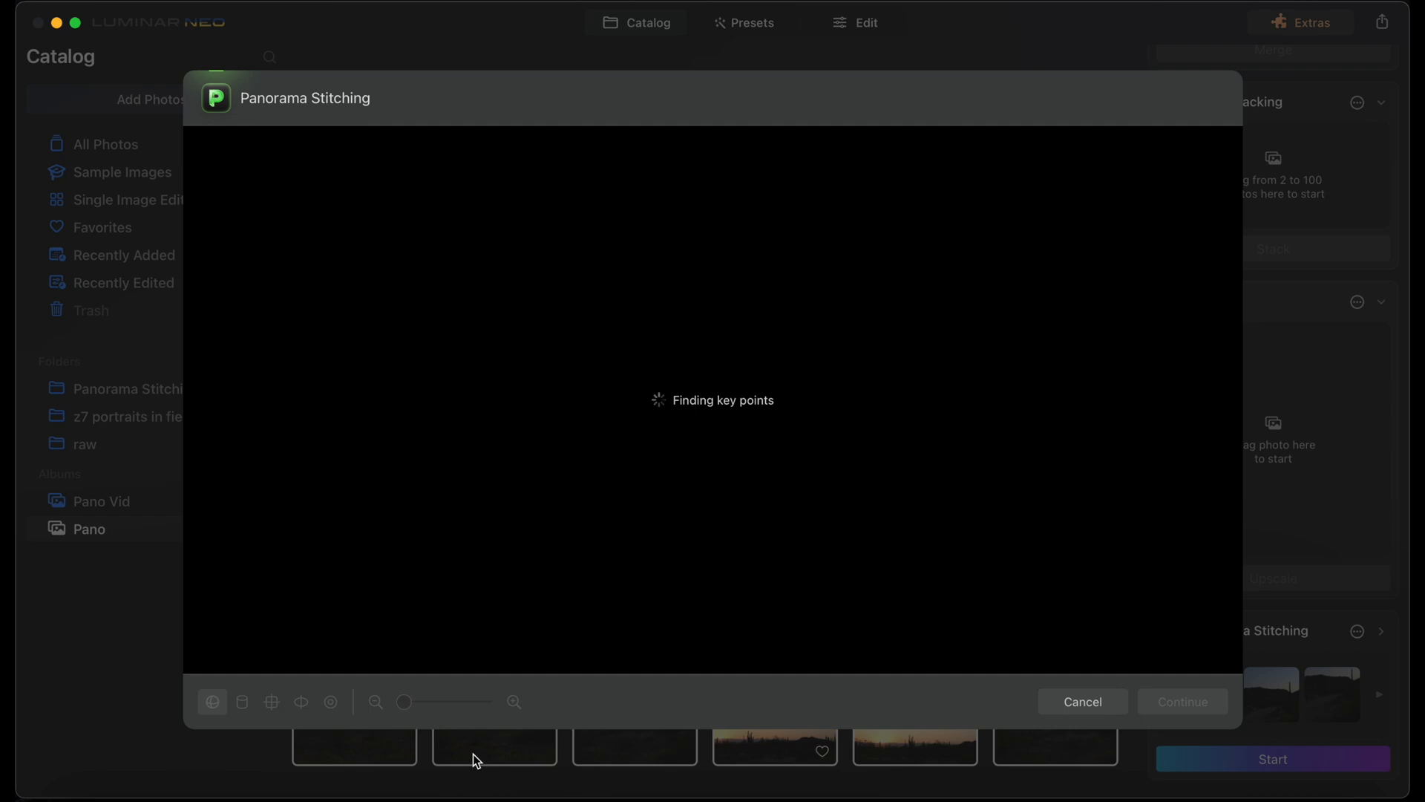
{"action": "mouse_move", "coordinate": [512, 755]}
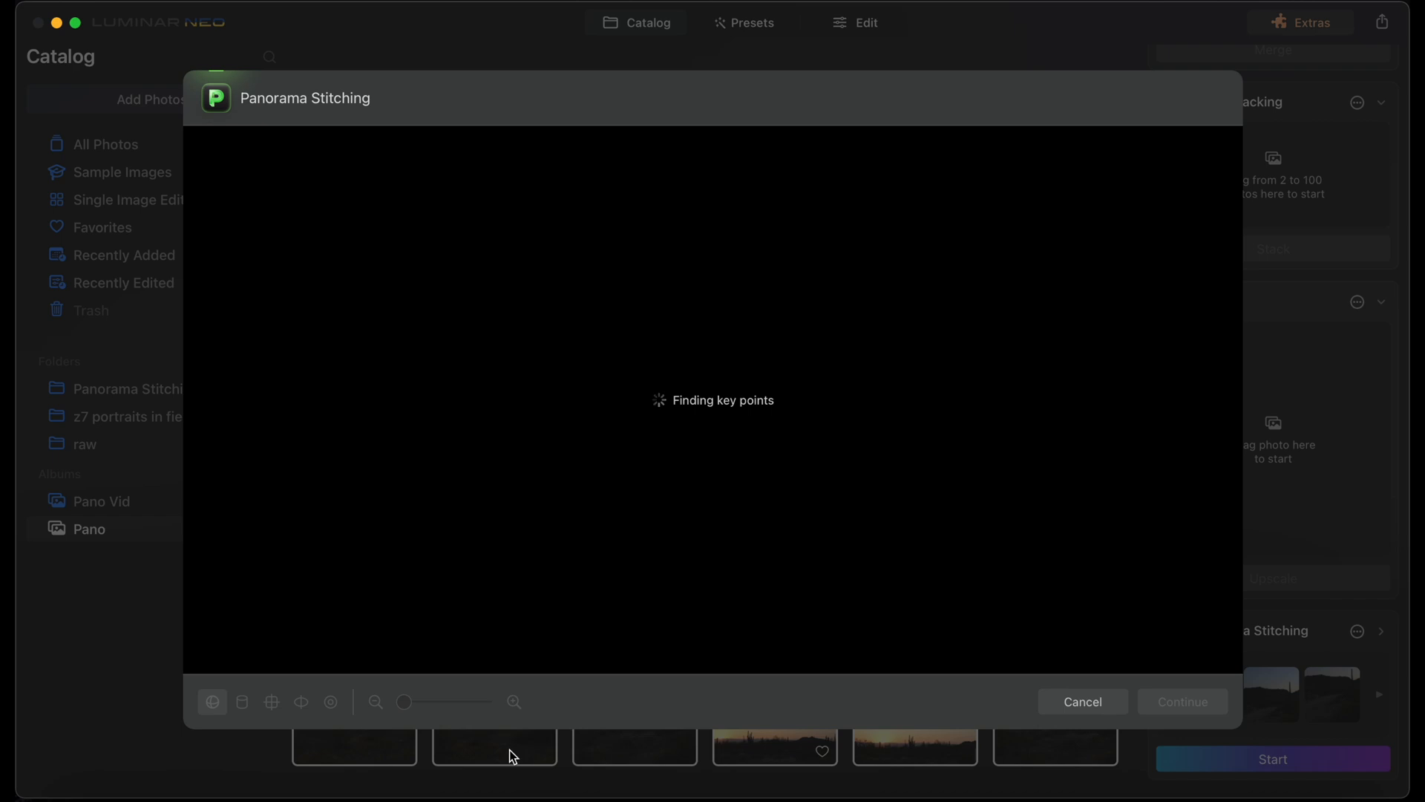
{"action": "mouse_move", "coordinate": [836, 745]}
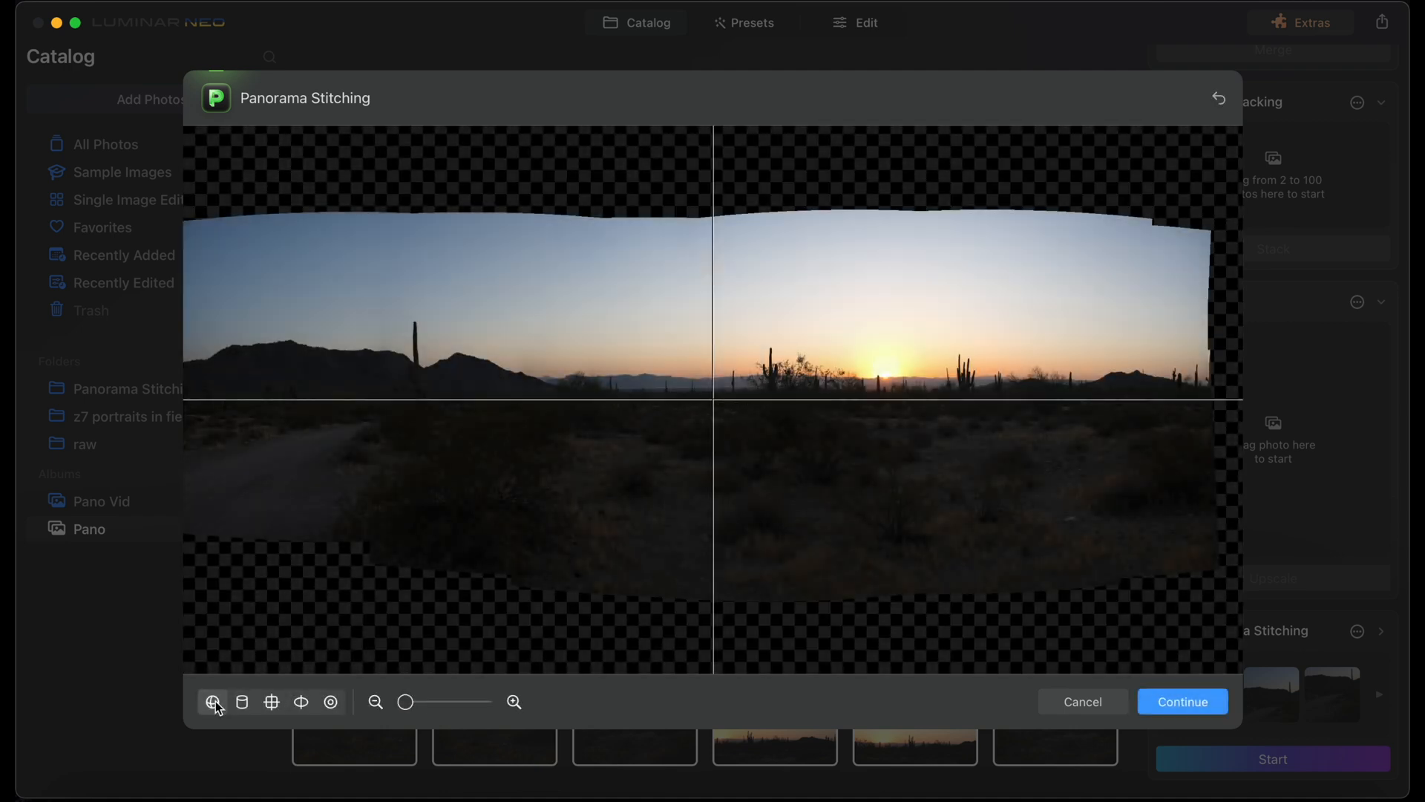
Compare three projection styles for the stitched sunset panorama
{"action": "left_click", "coordinate": [270, 701]}
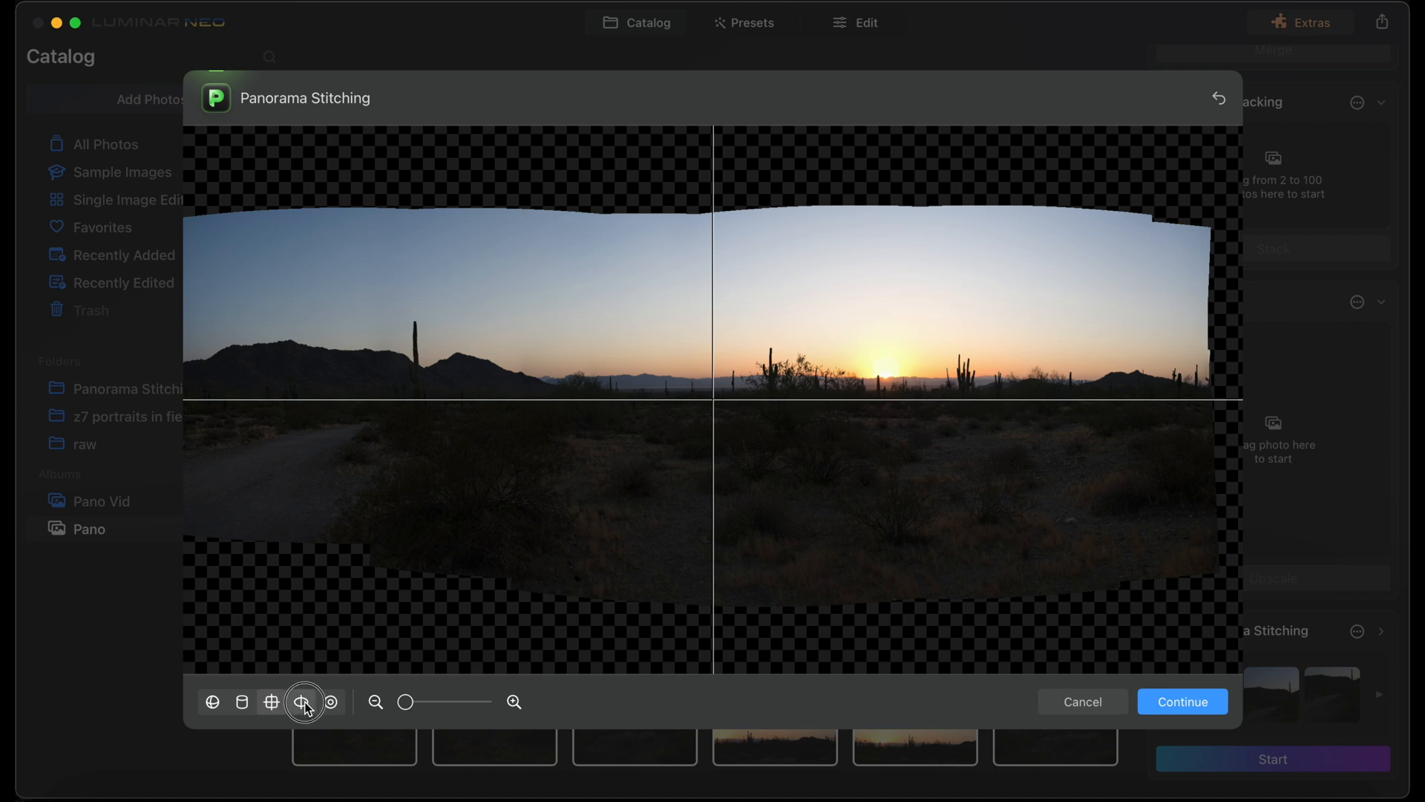
{"action": "left_click", "coordinate": [301, 701]}
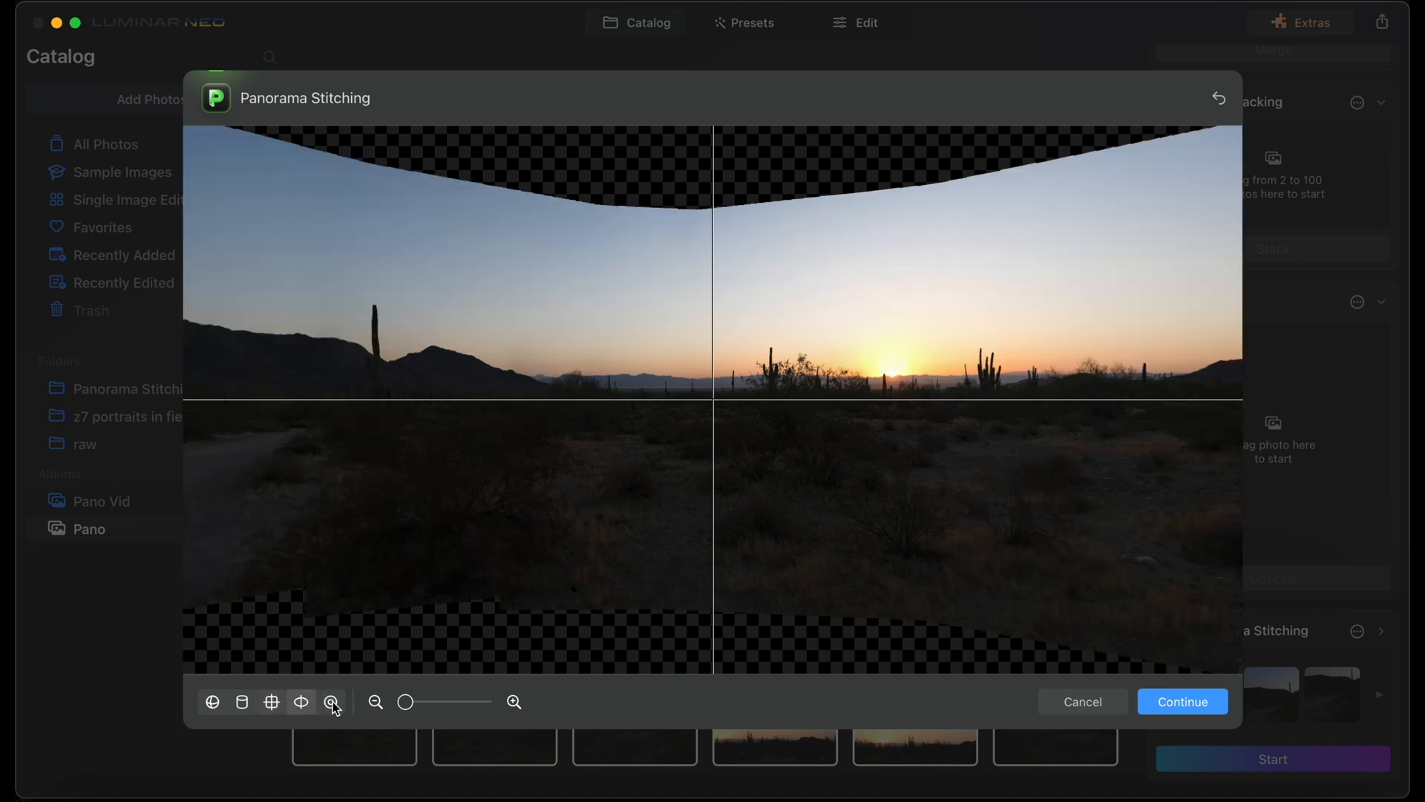
{"action": "left_click", "coordinate": [331, 701]}
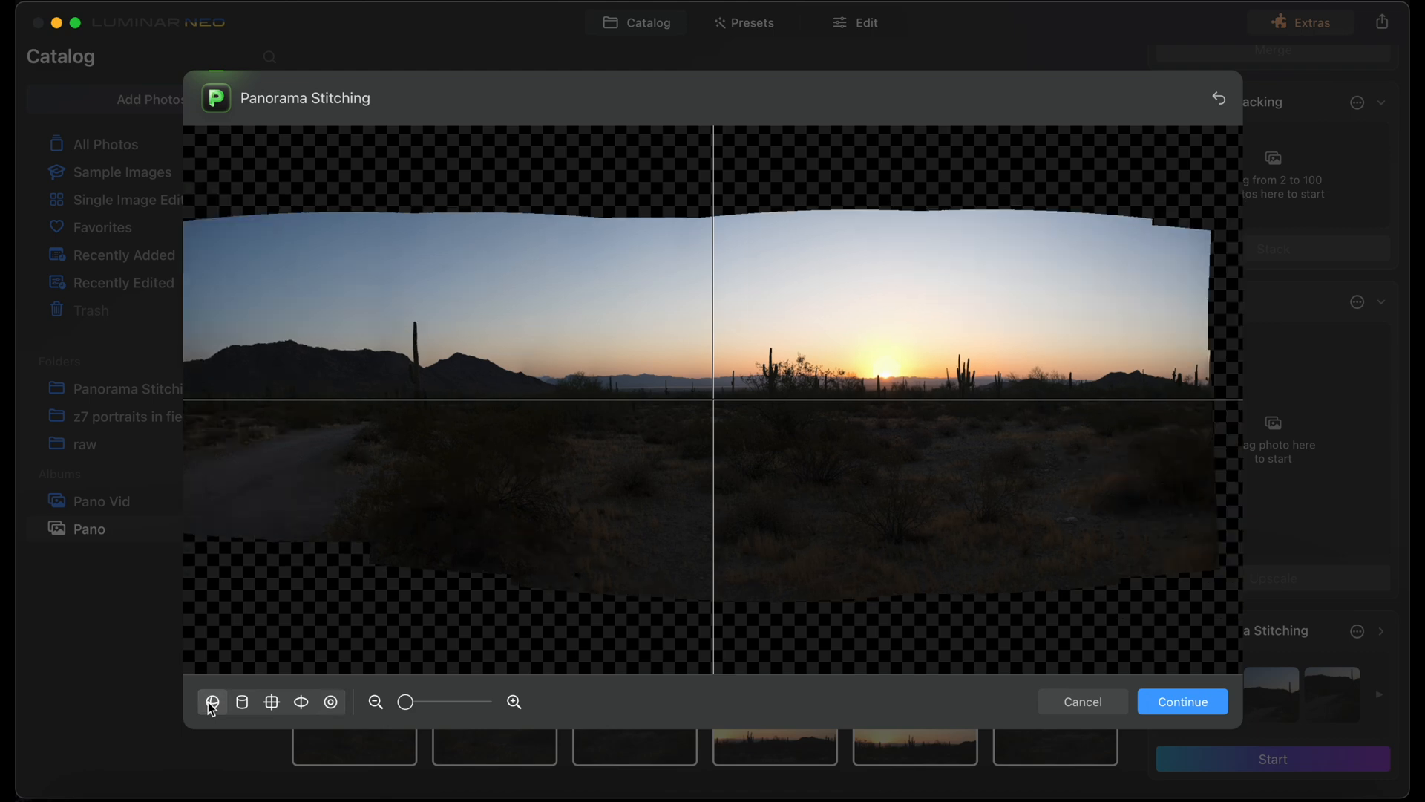
Accept the stitch, crop away the empty edges and save the panorama
{"action": "left_click", "coordinate": [1181, 701]}
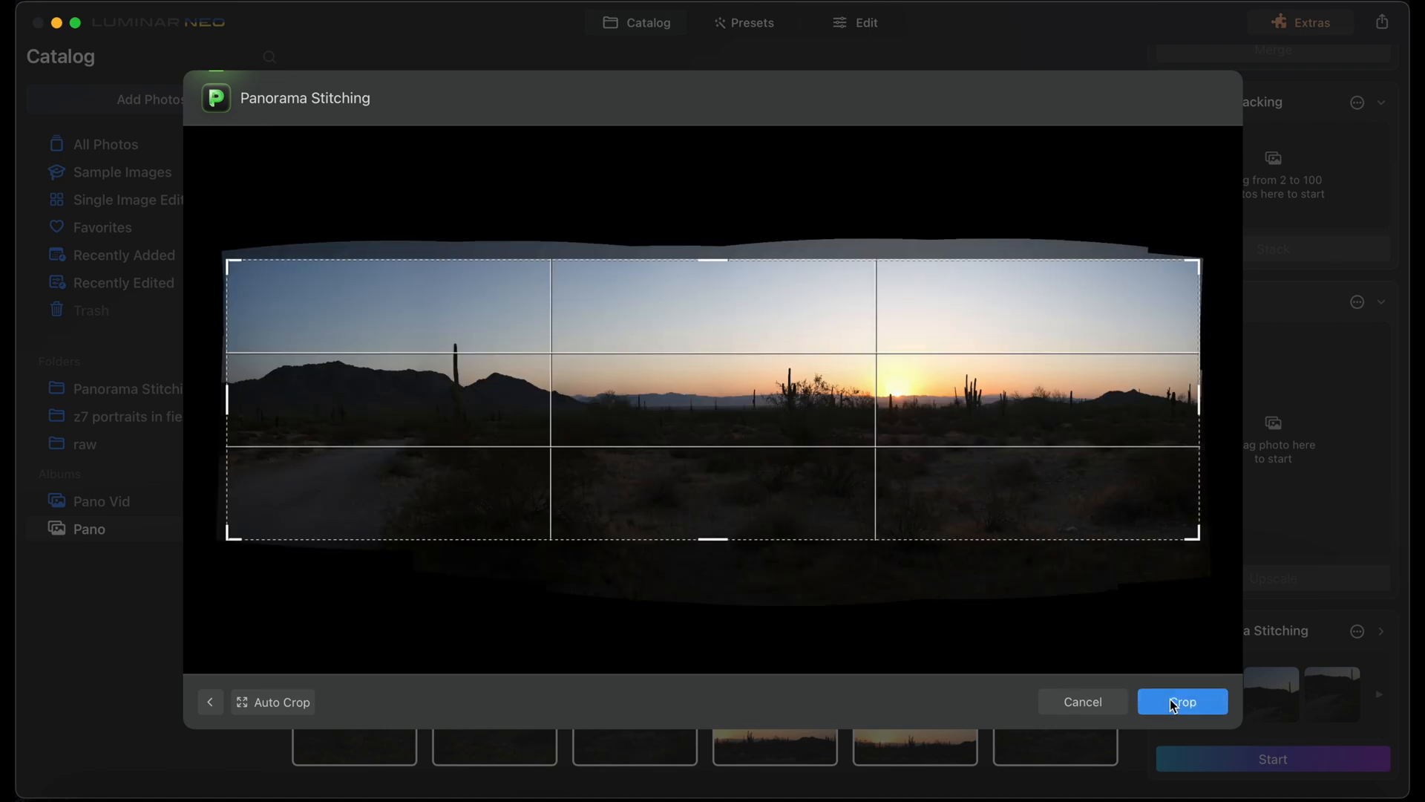
{"action": "left_click", "coordinate": [1183, 701]}
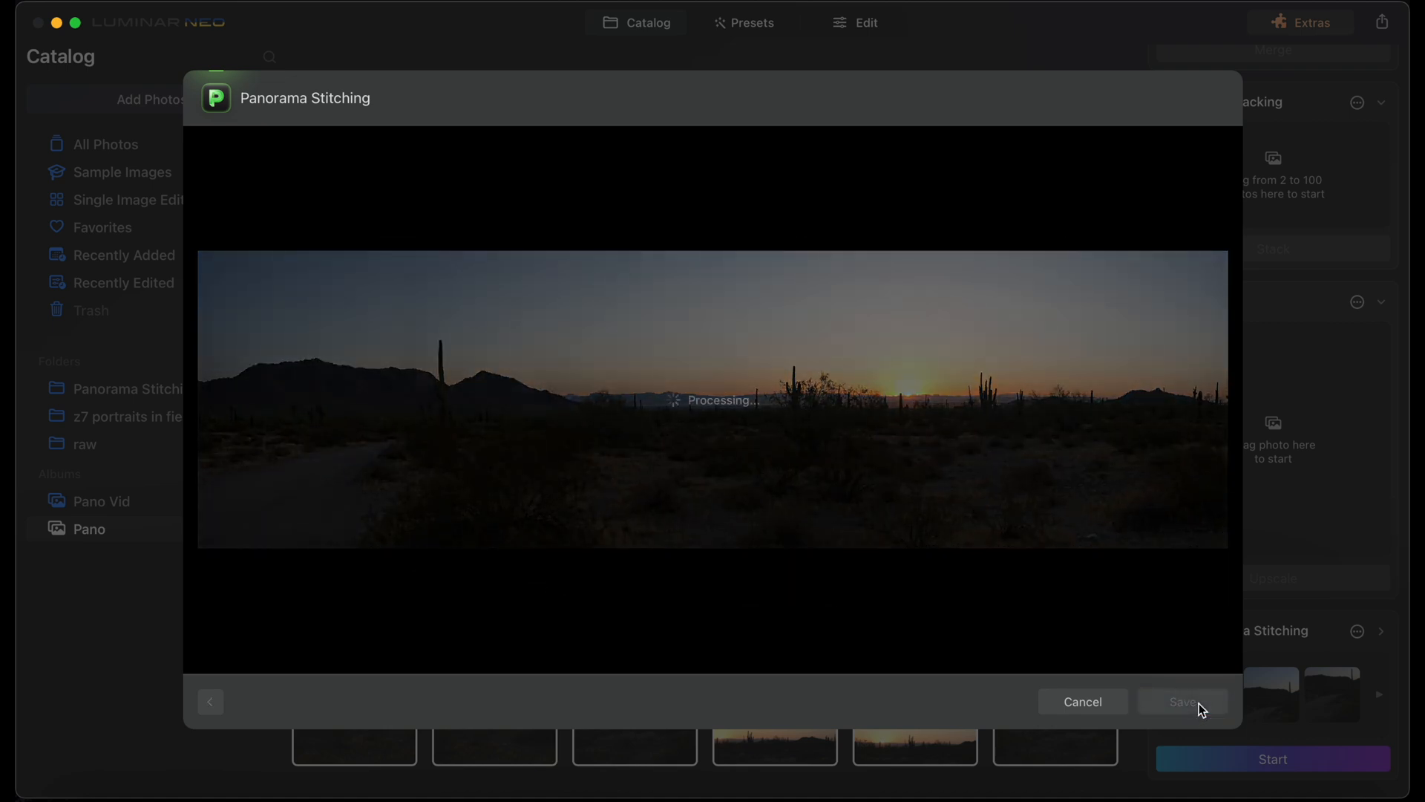
{"action": "left_click", "coordinate": [1182, 700]}
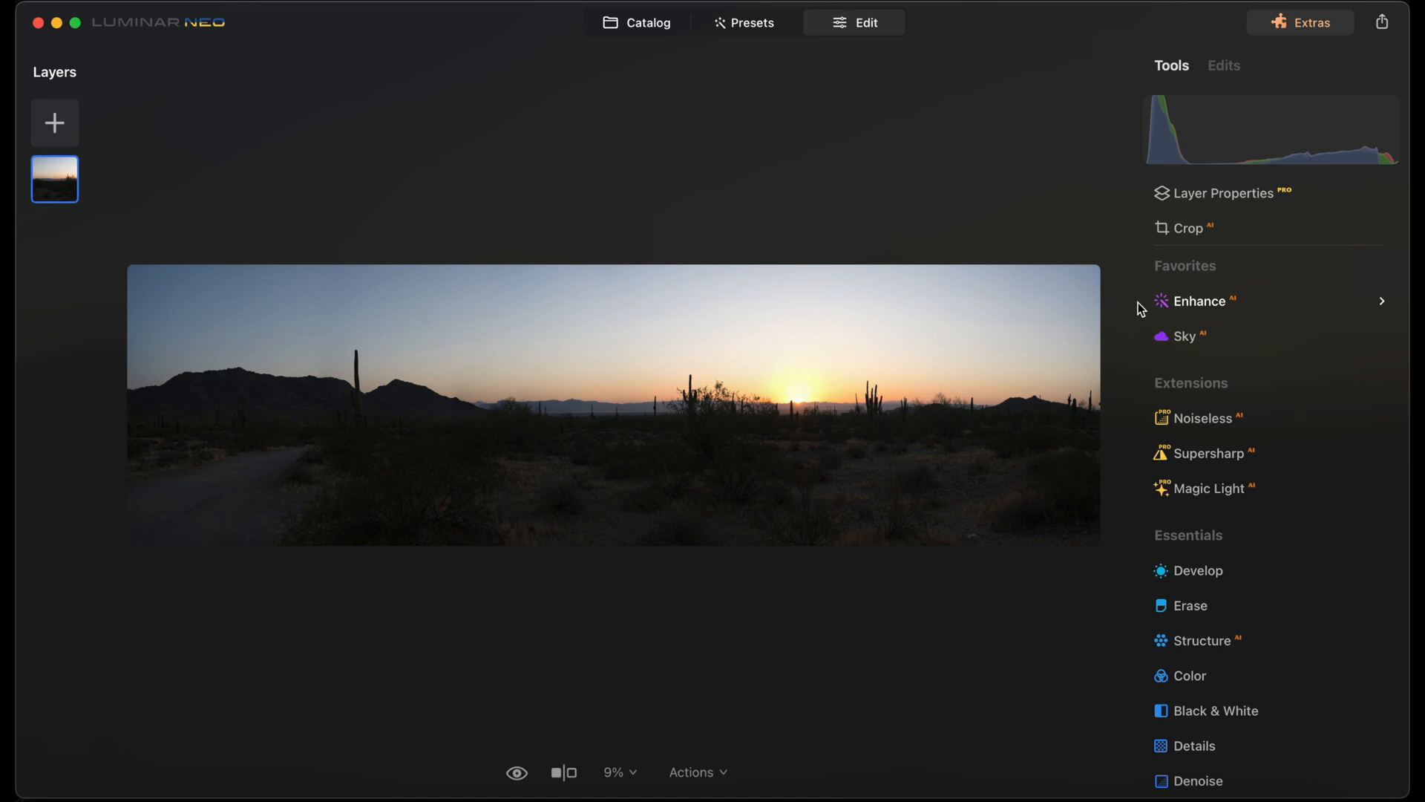
{"action": "mouse_move", "coordinate": [1182, 343]}
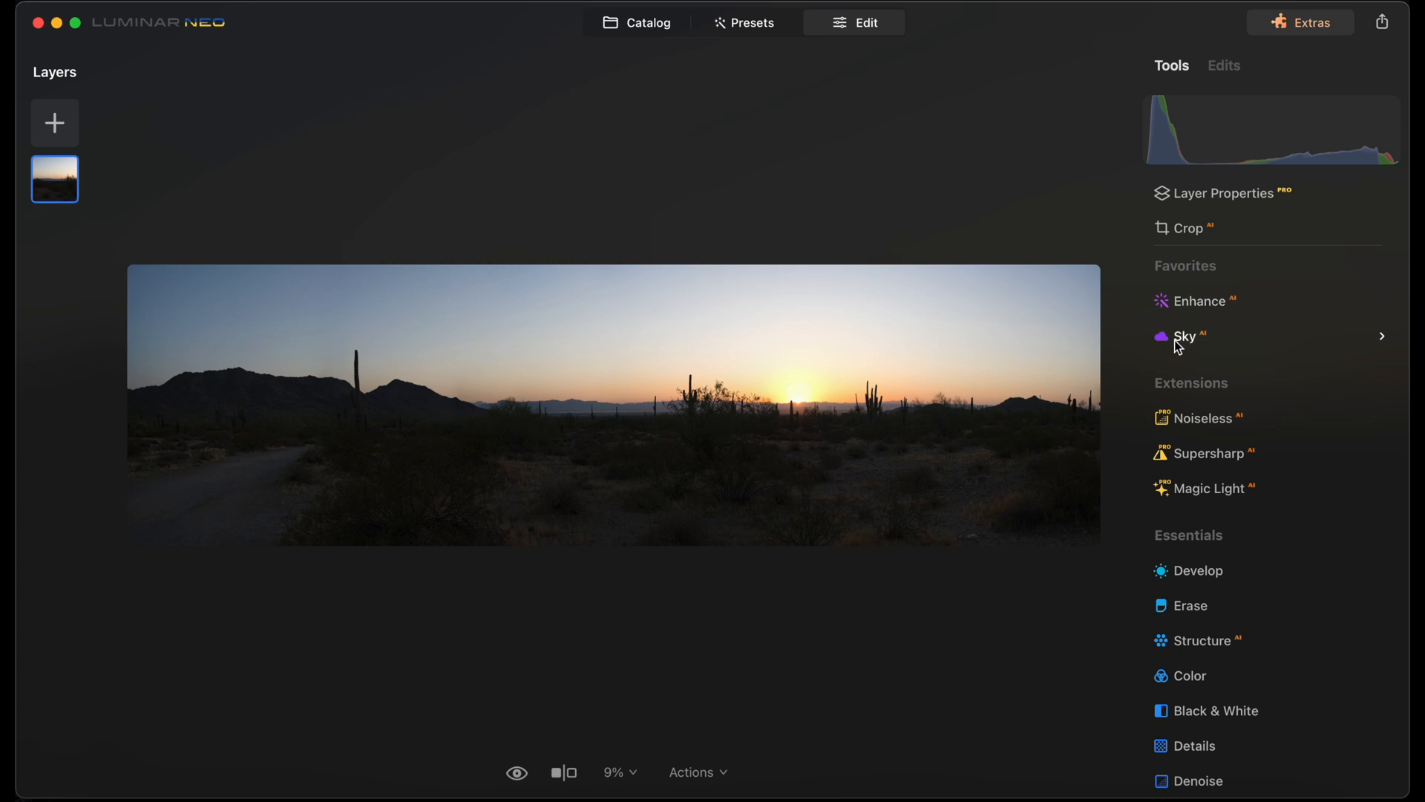
{"action": "mouse_move", "coordinate": [1175, 343]}
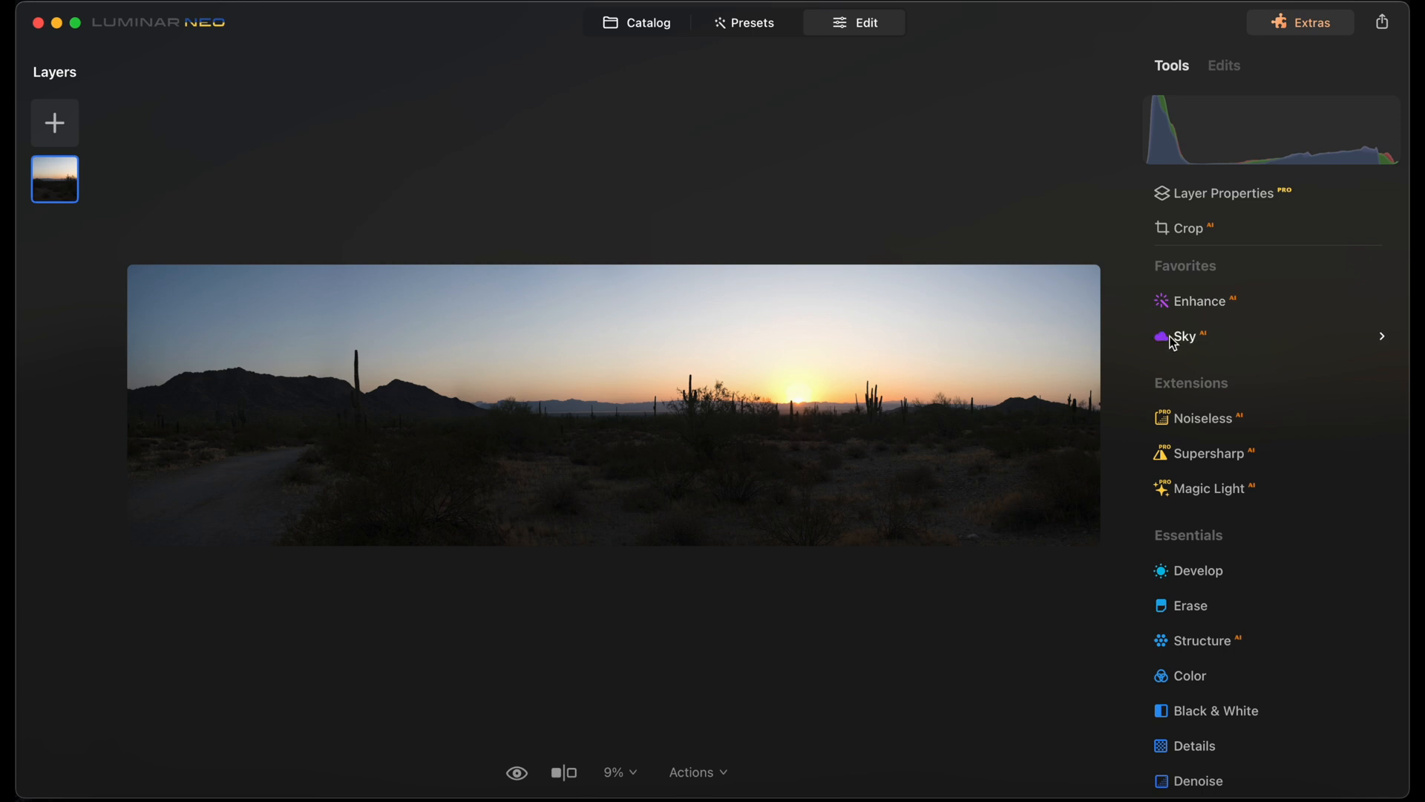
{"action": "mouse_move", "coordinate": [1145, 343]}
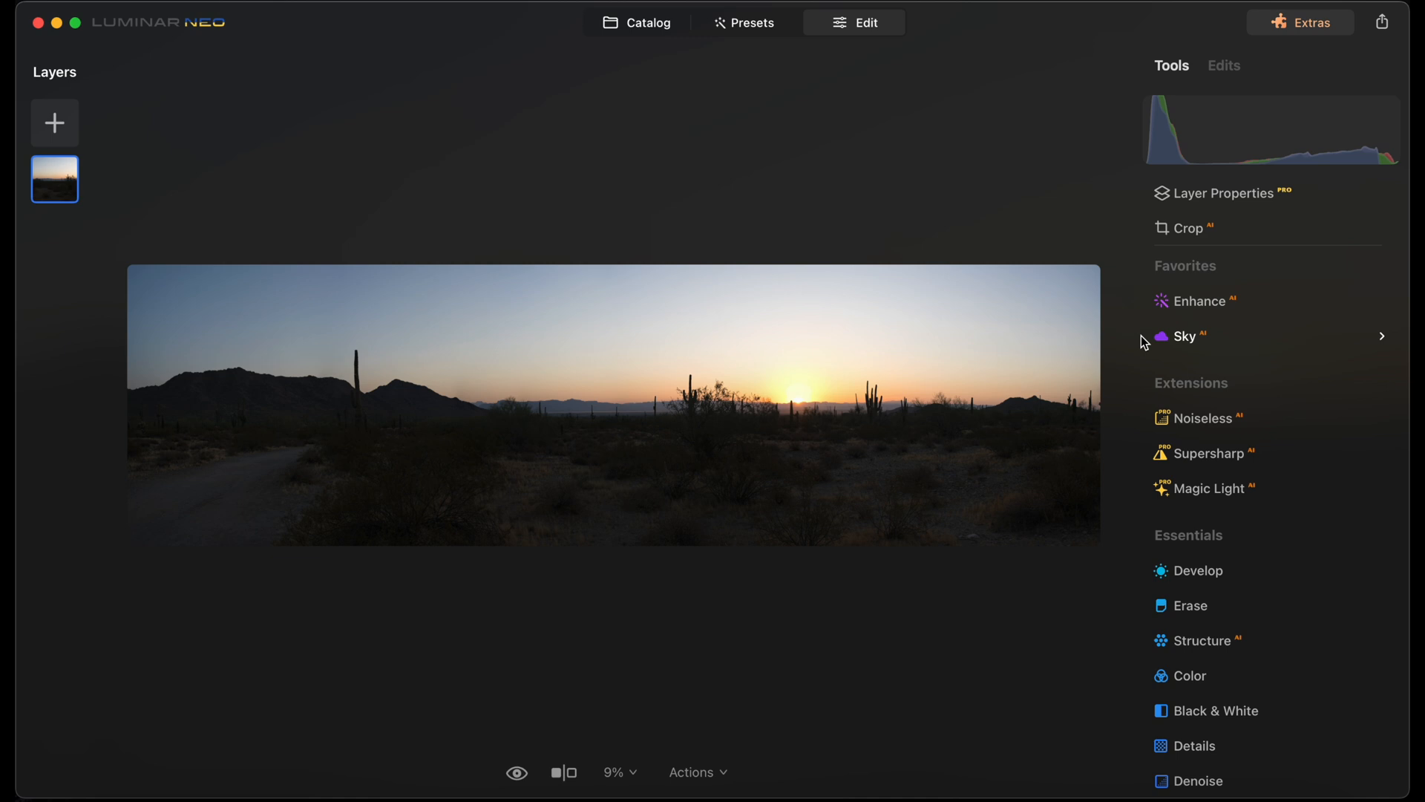
{"action": "mouse_move", "coordinate": [656, 487]}
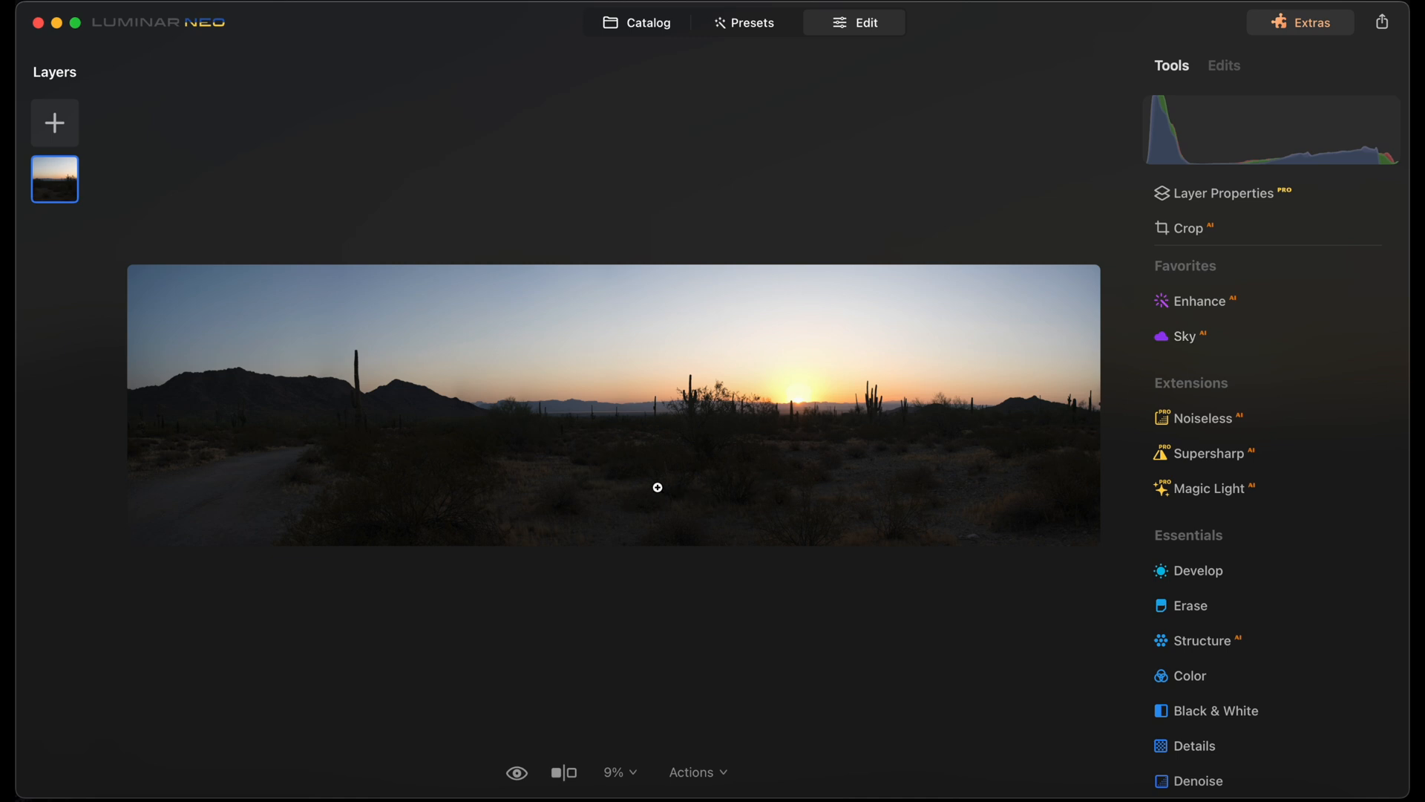
{"action": "mouse_move", "coordinate": [1128, 477]}
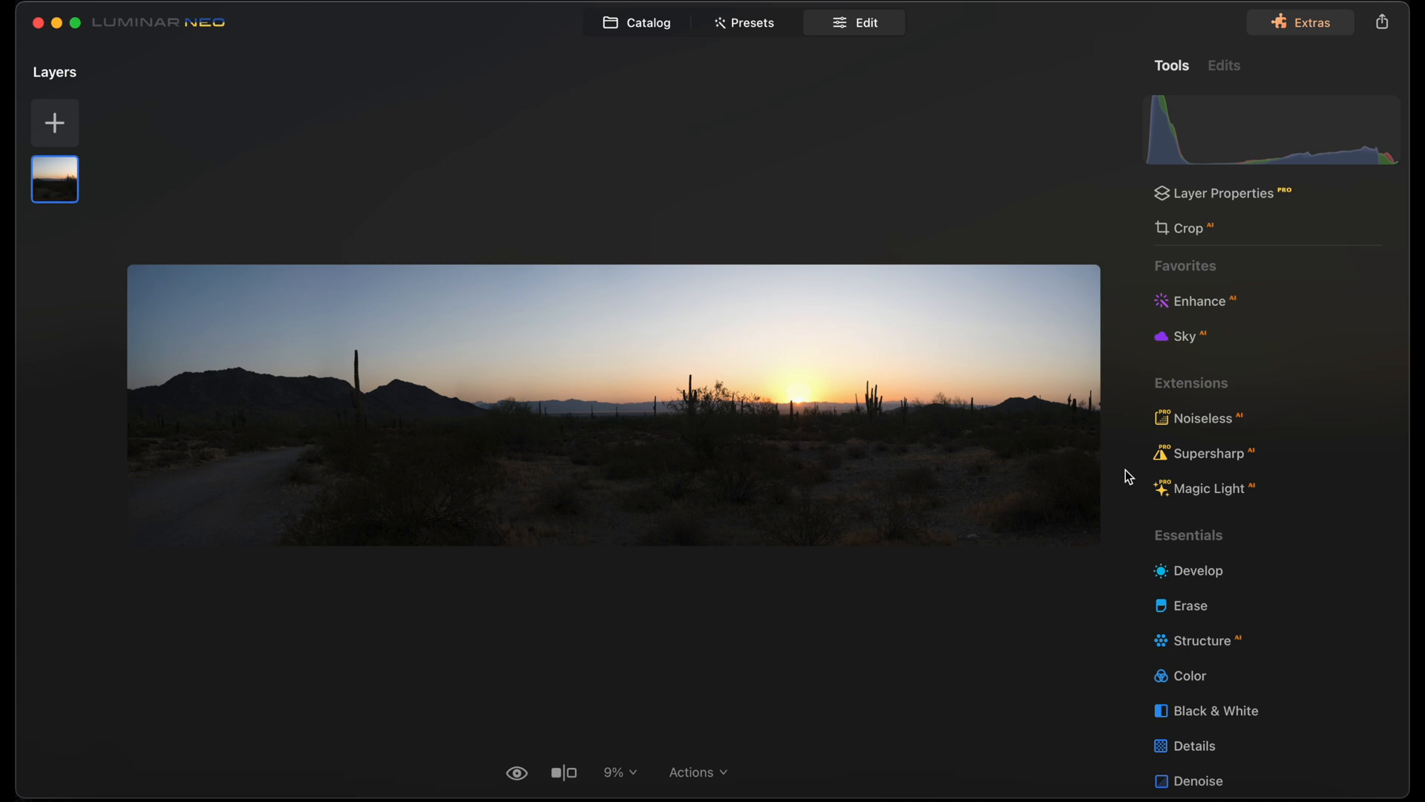
{"action": "mouse_move", "coordinate": [1135, 454]}
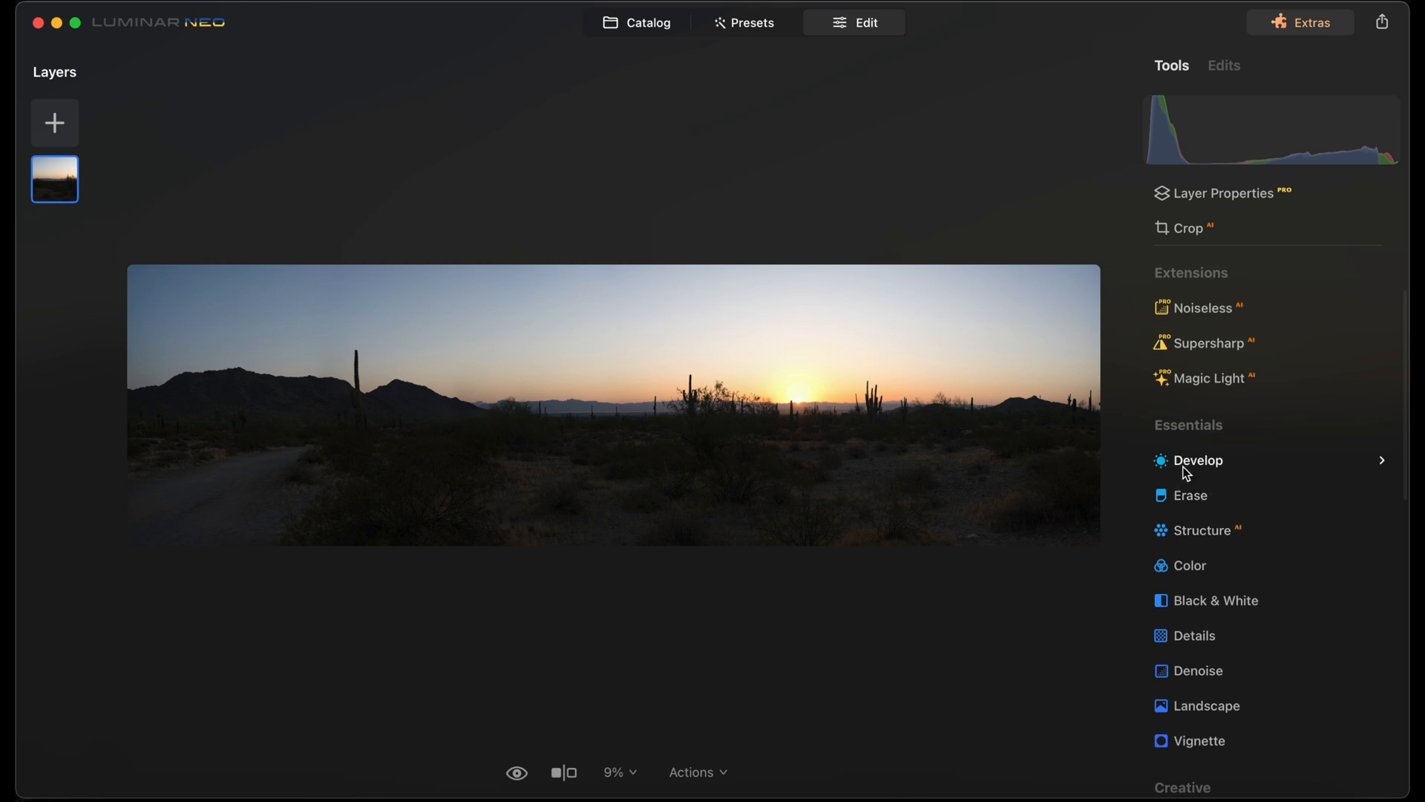
Bring up the Develop light adjustments to boost exposure to about 0.97
{"action": "left_click", "coordinate": [1196, 461]}
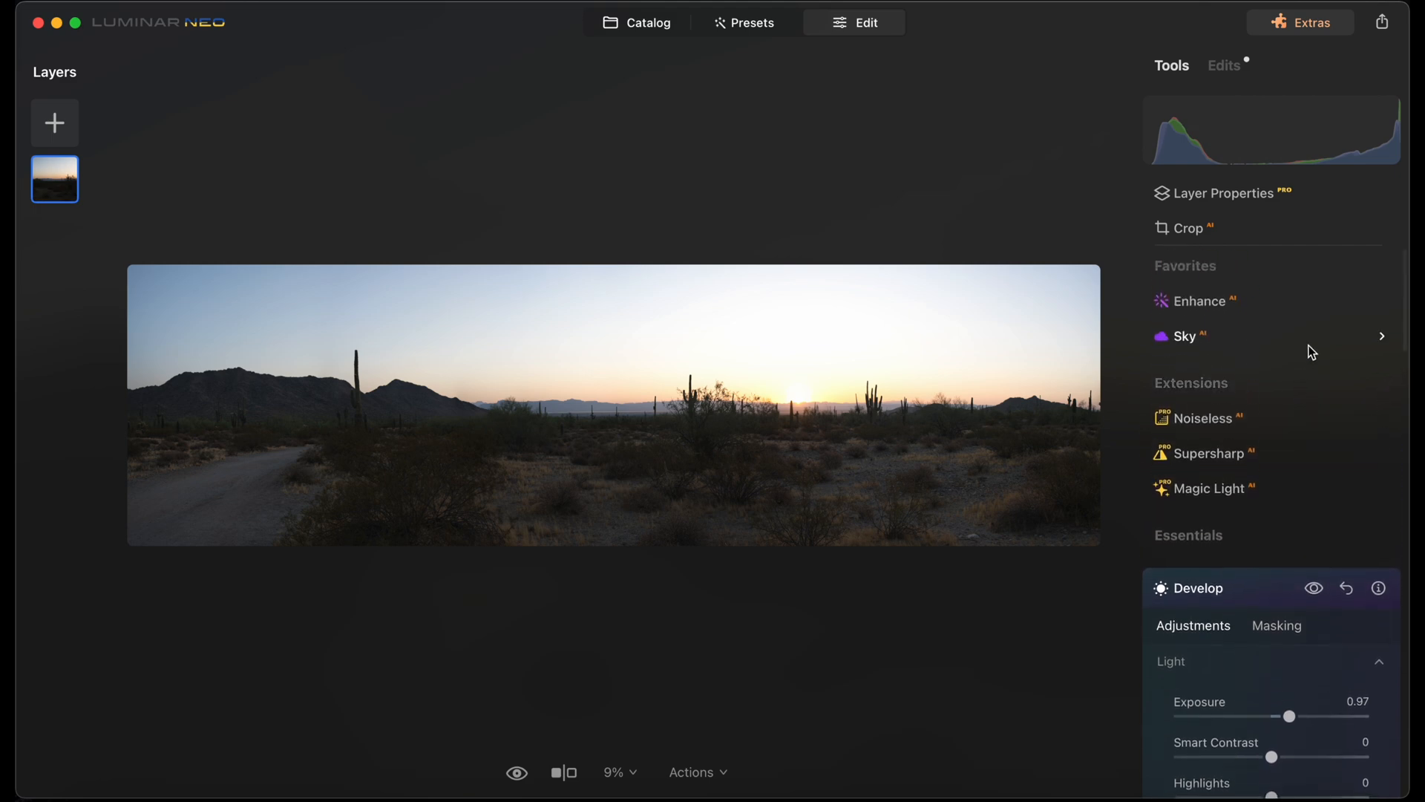
Browse the replacement skies across all categories and the Get More Skies marketplace
{"action": "left_click", "coordinate": [1184, 335]}
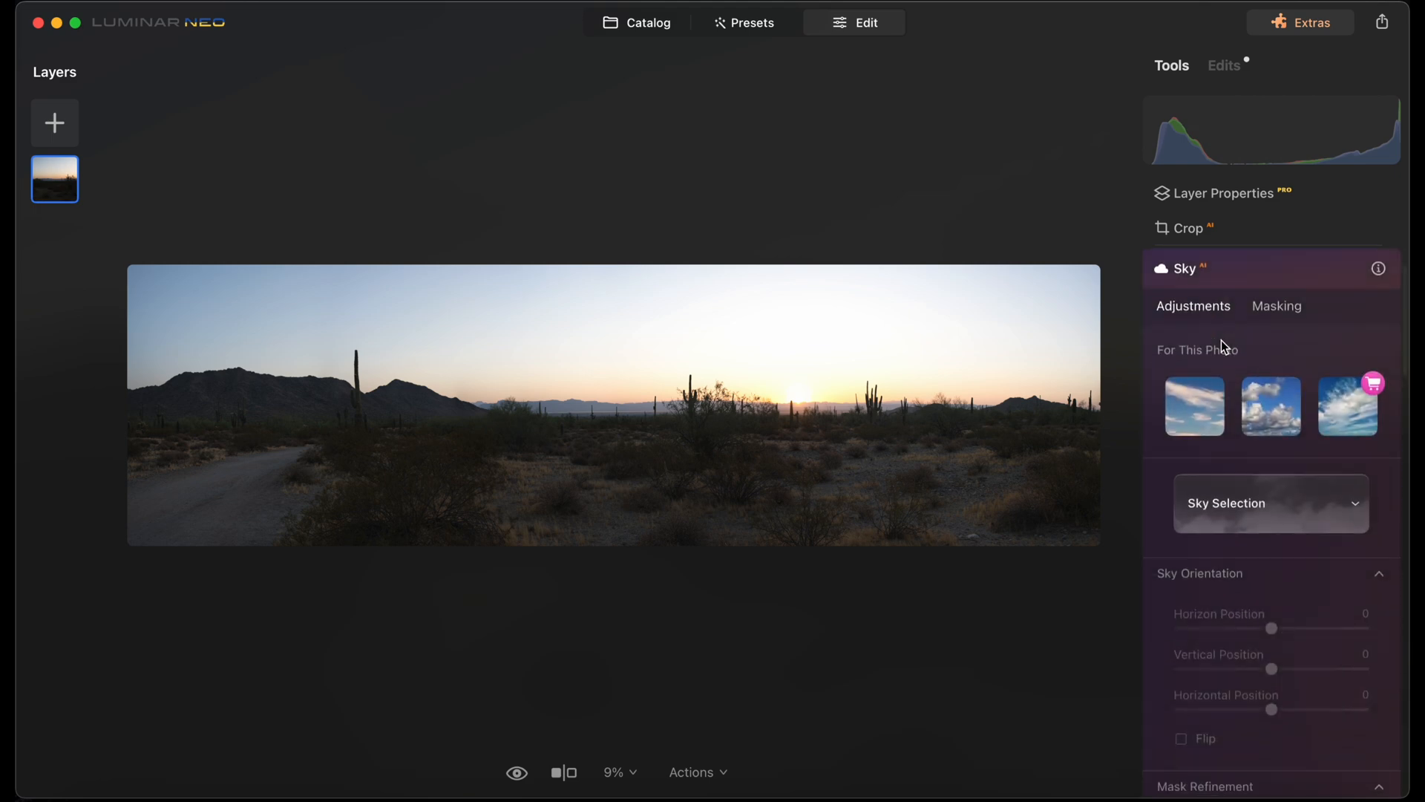
{"action": "left_click", "coordinate": [1269, 504]}
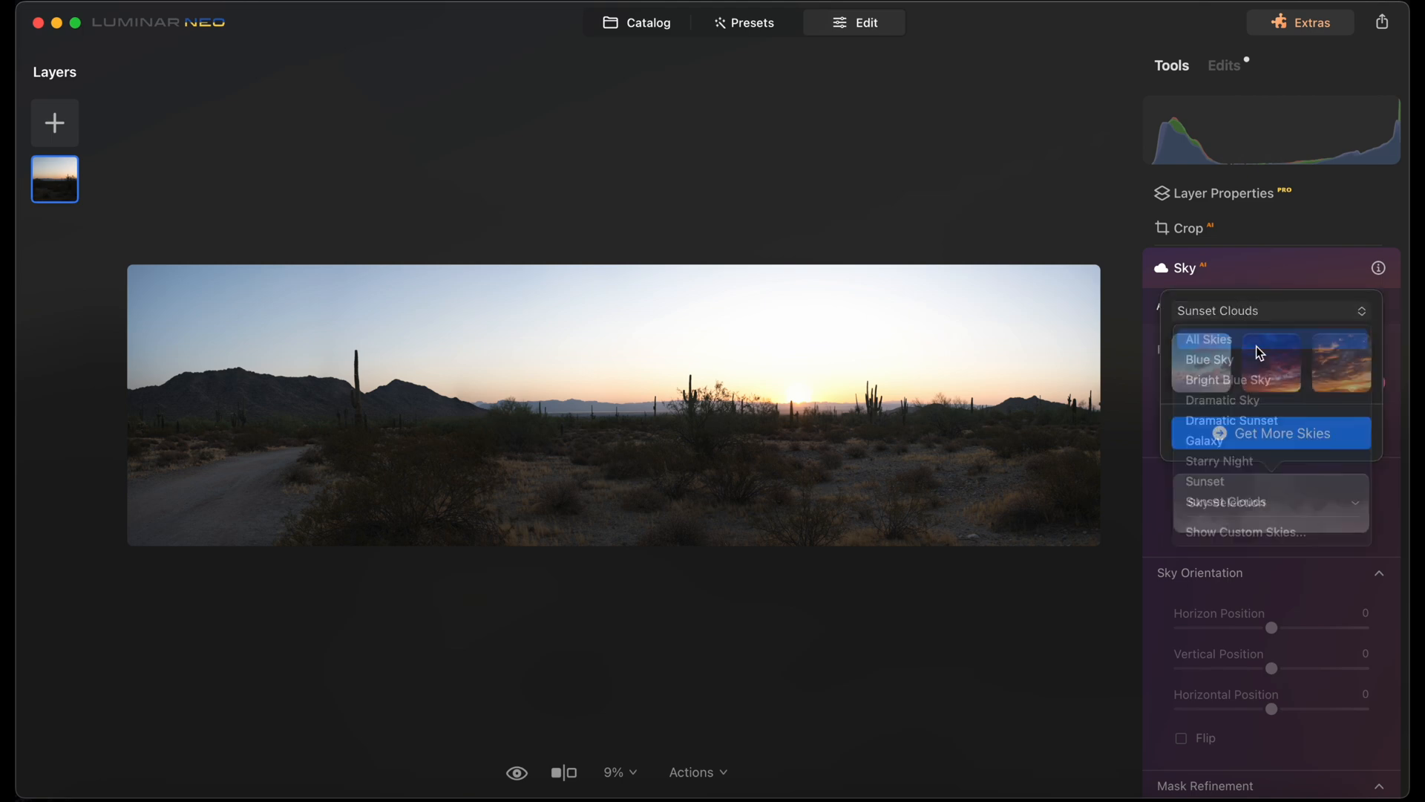
{"action": "left_click", "coordinate": [1207, 338]}
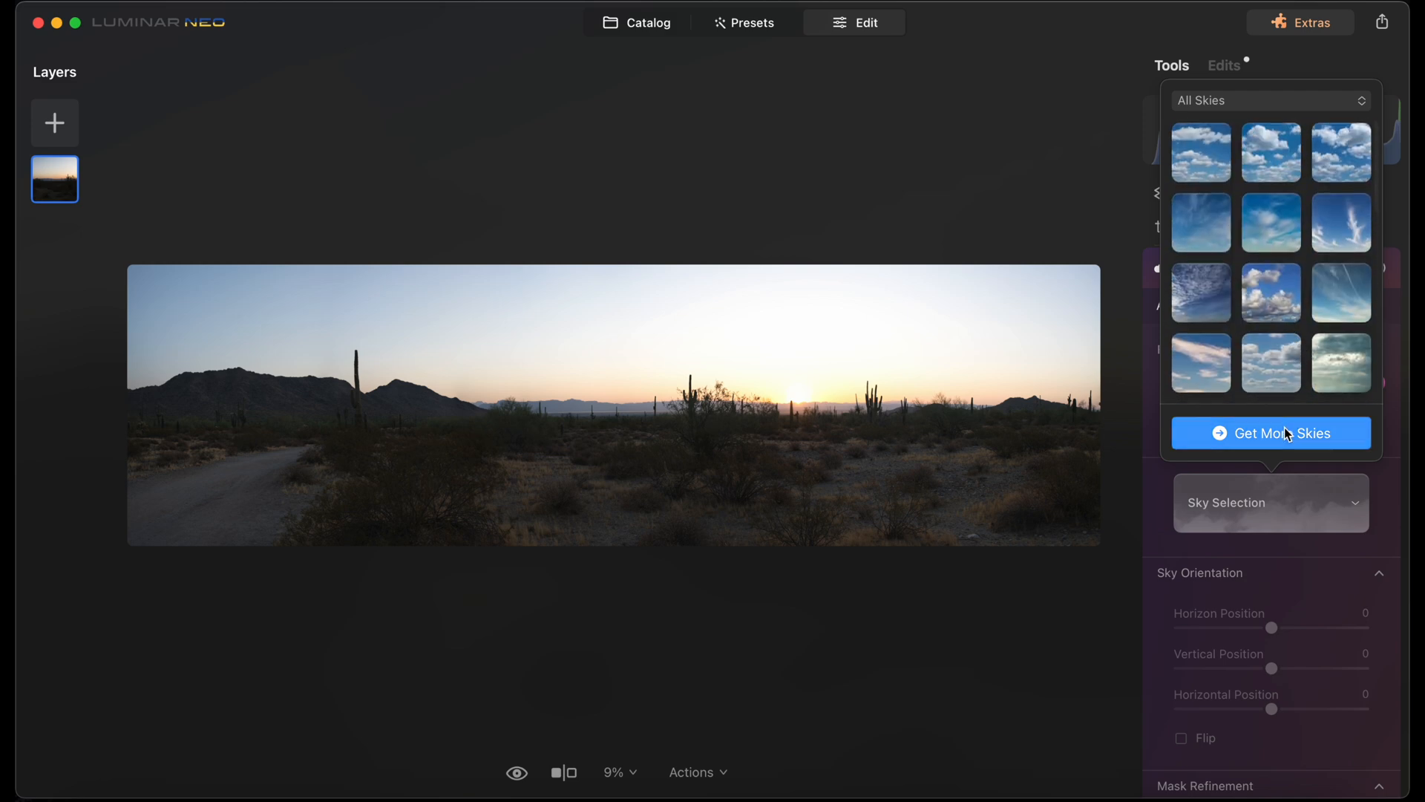
{"action": "left_click", "coordinate": [1270, 432]}
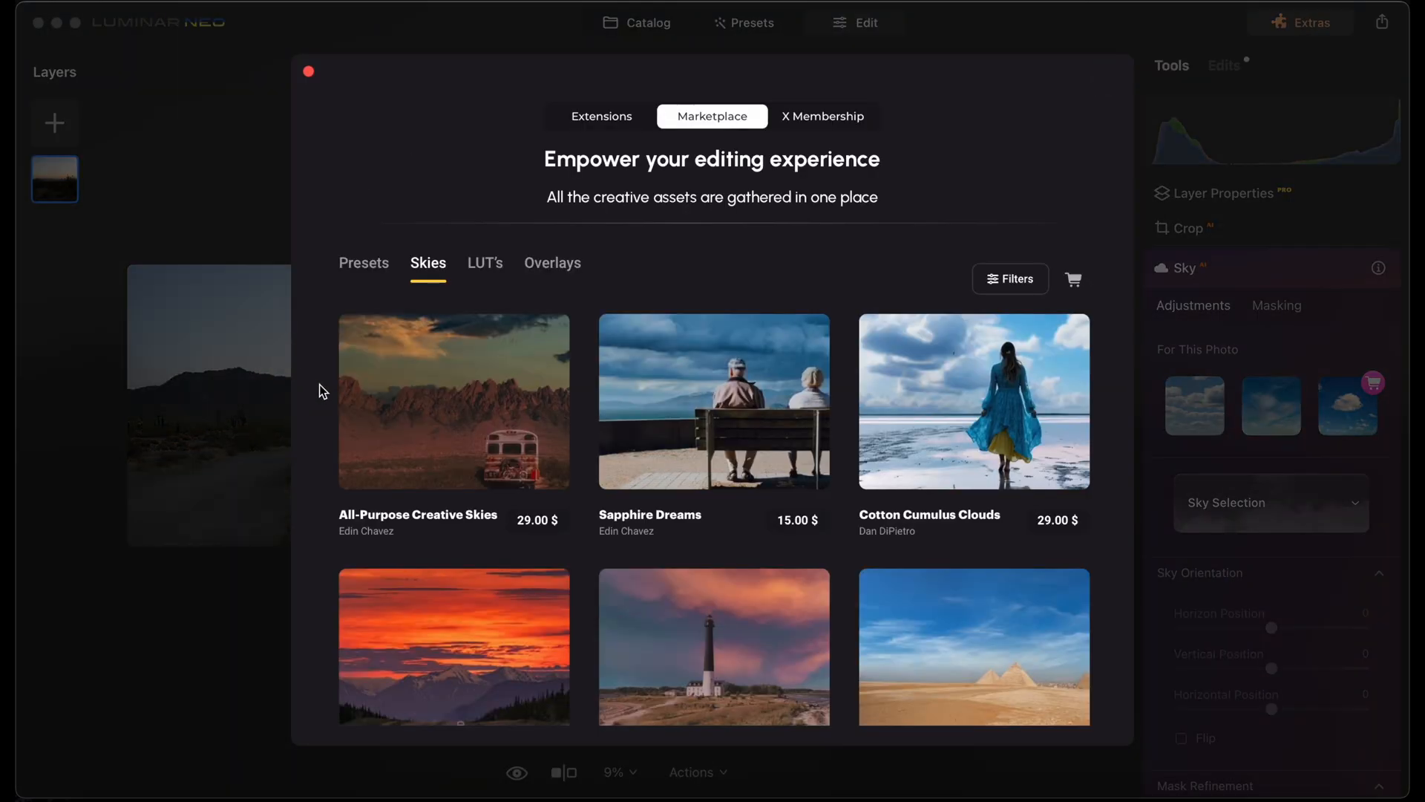
{"action": "scroll", "scroll_direction": "down", "scroll_amount": 3}
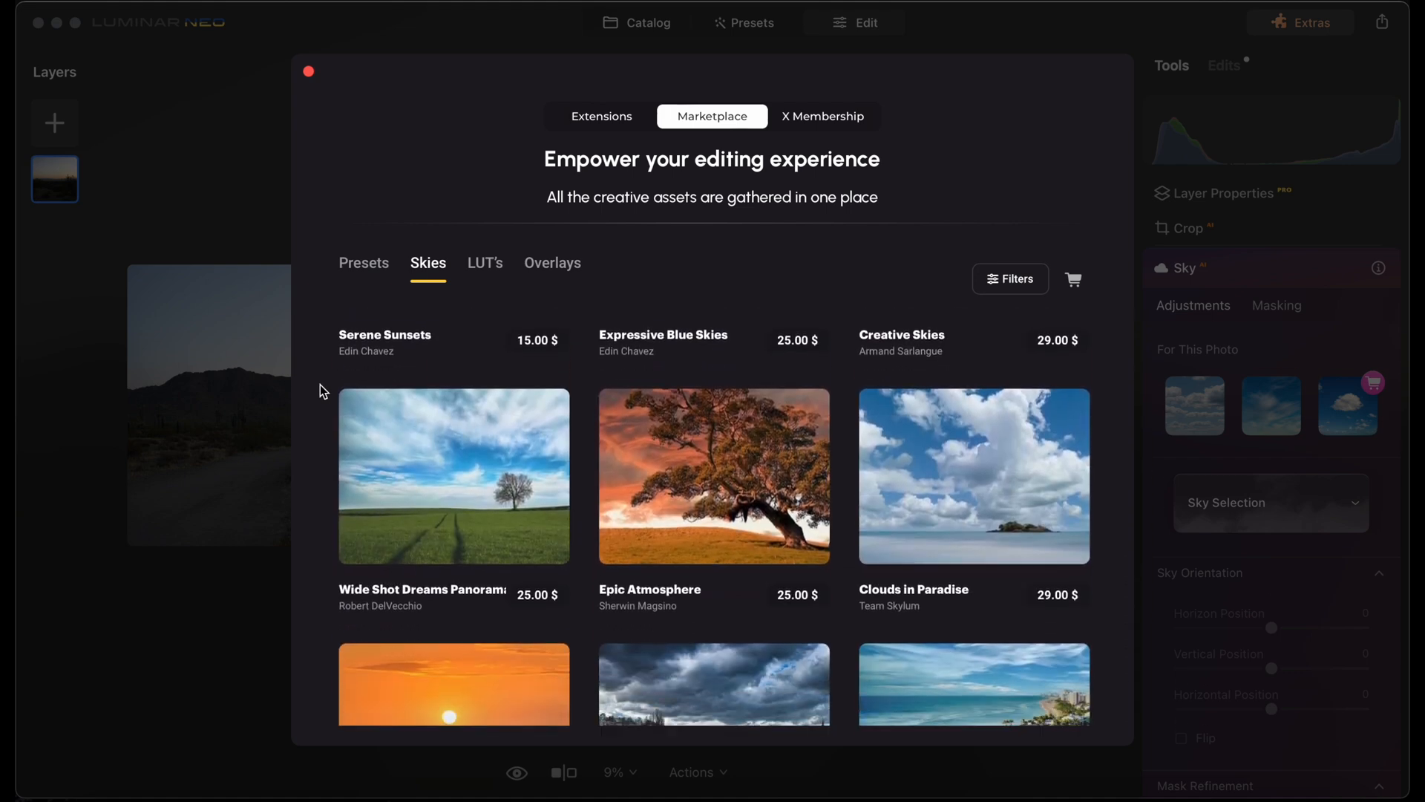
{"action": "left_click", "coordinate": [1269, 502]}
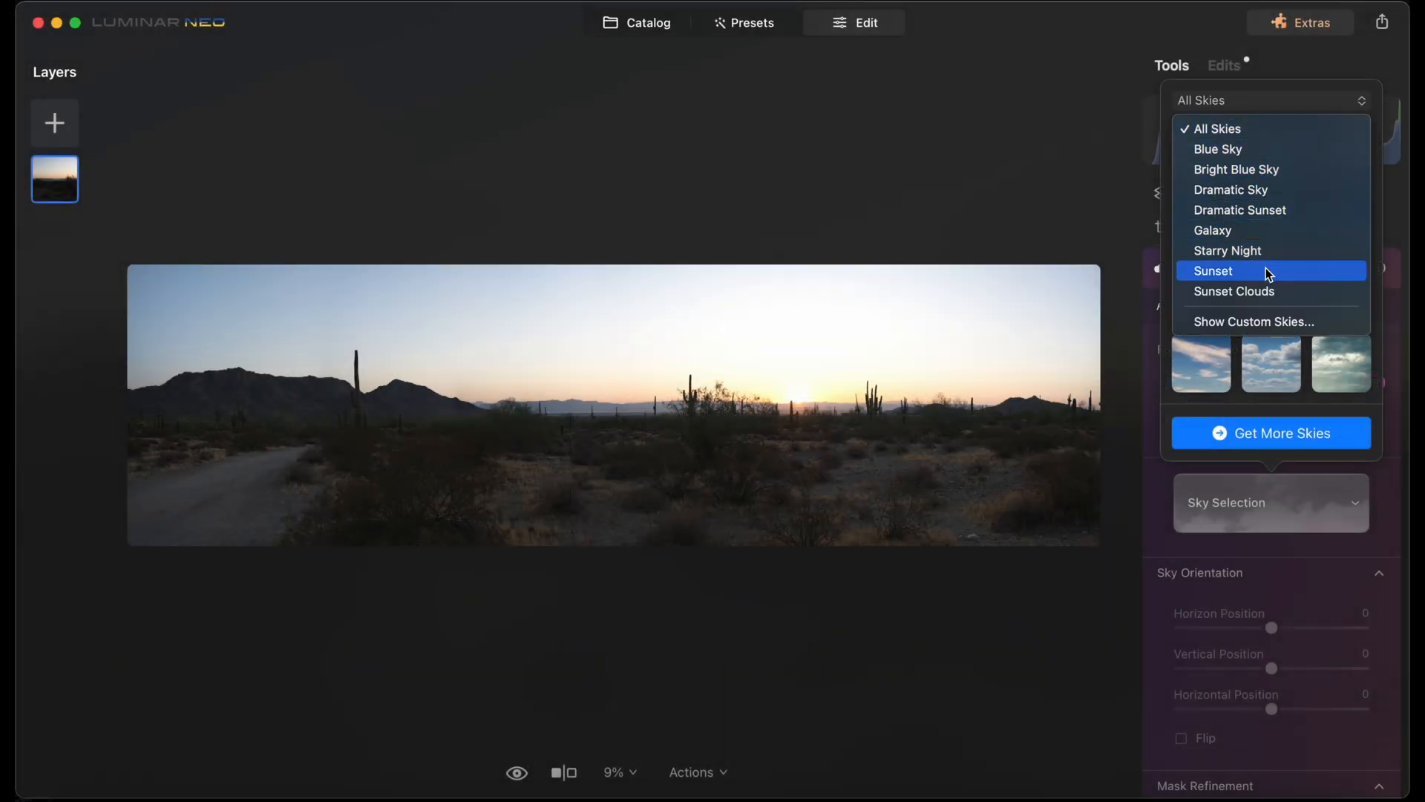
Narrow the sky choices to the Sunset Clouds category
{"action": "left_click", "coordinate": [1233, 291]}
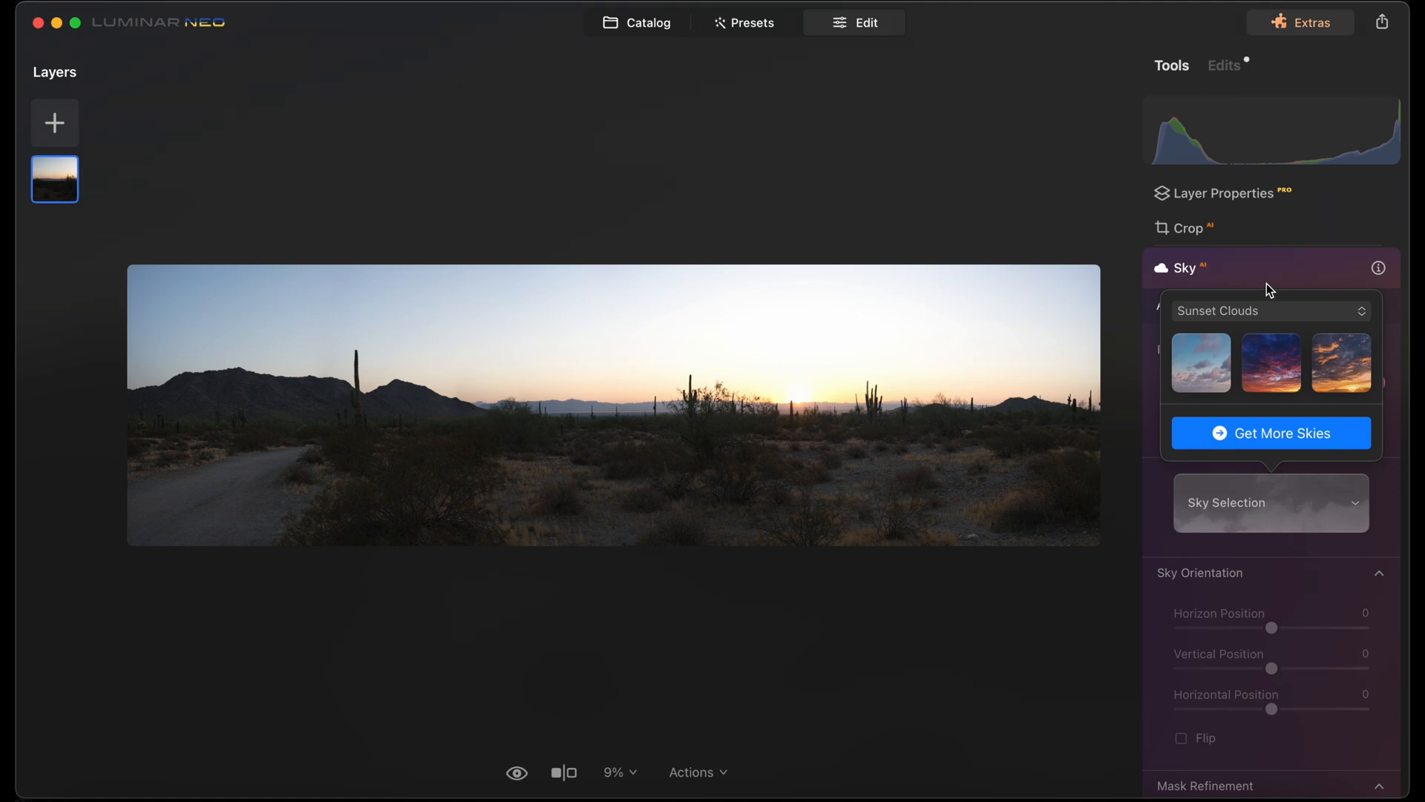
{"action": "mouse_move", "coordinate": [1327, 415]}
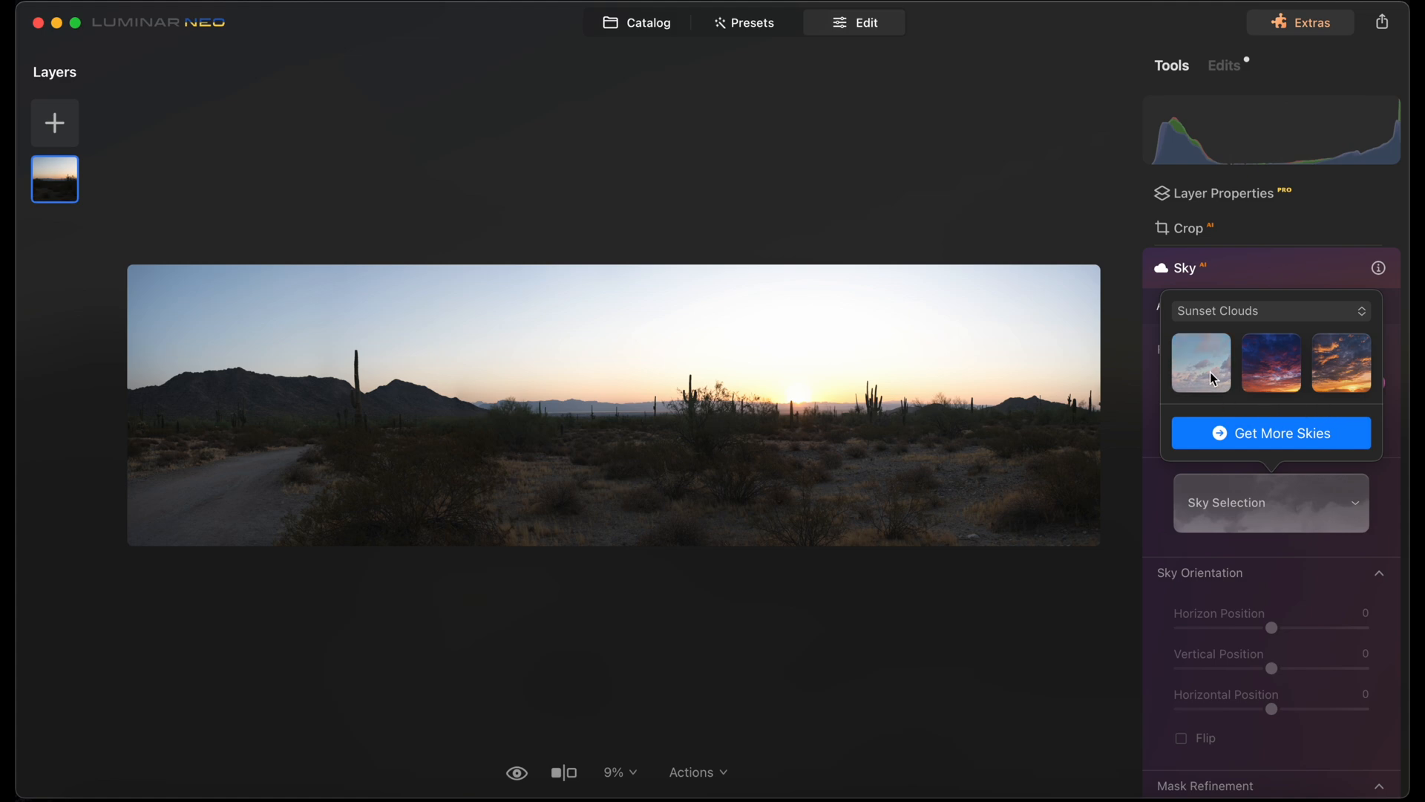
{"action": "mouse_move", "coordinate": [1284, 406]}
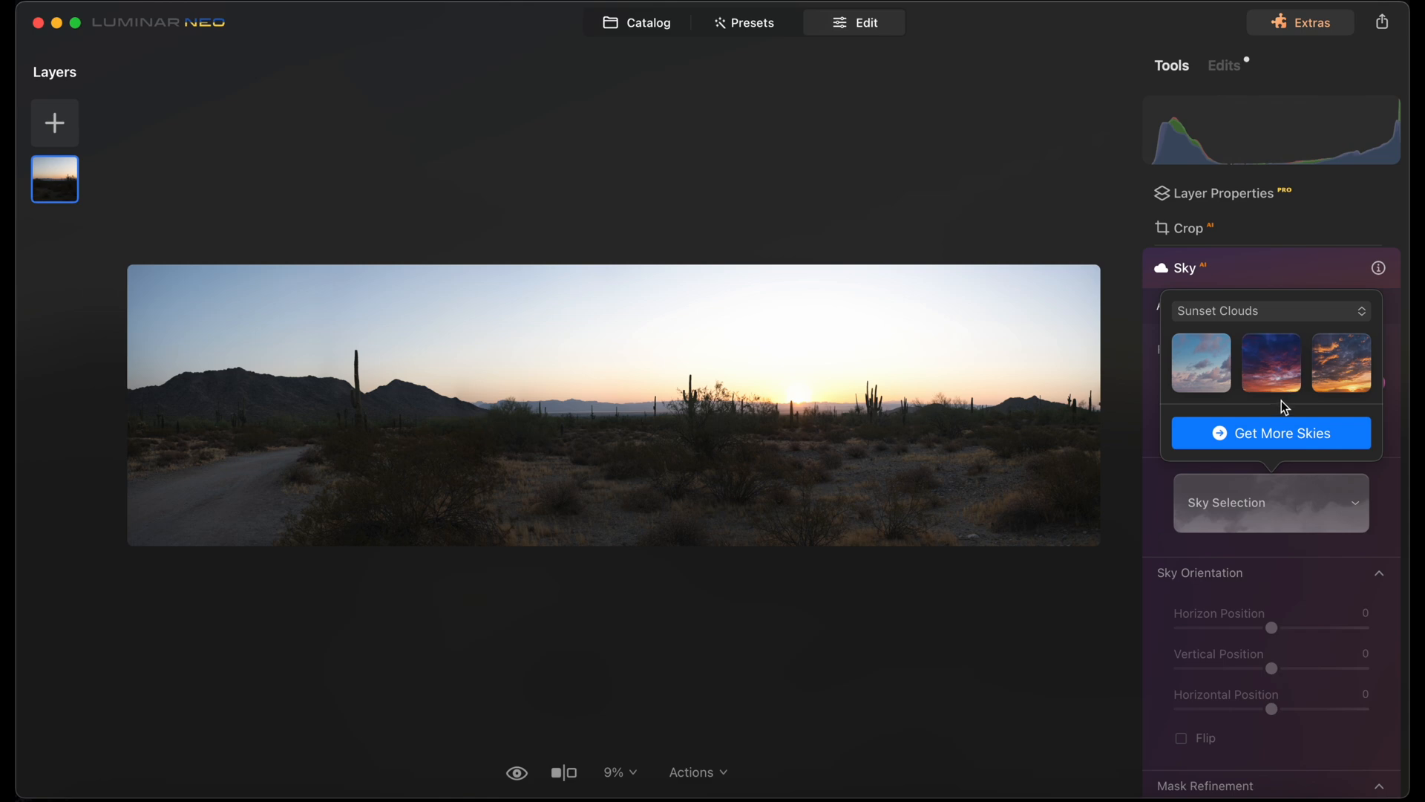
{"action": "mouse_move", "coordinate": [1346, 376]}
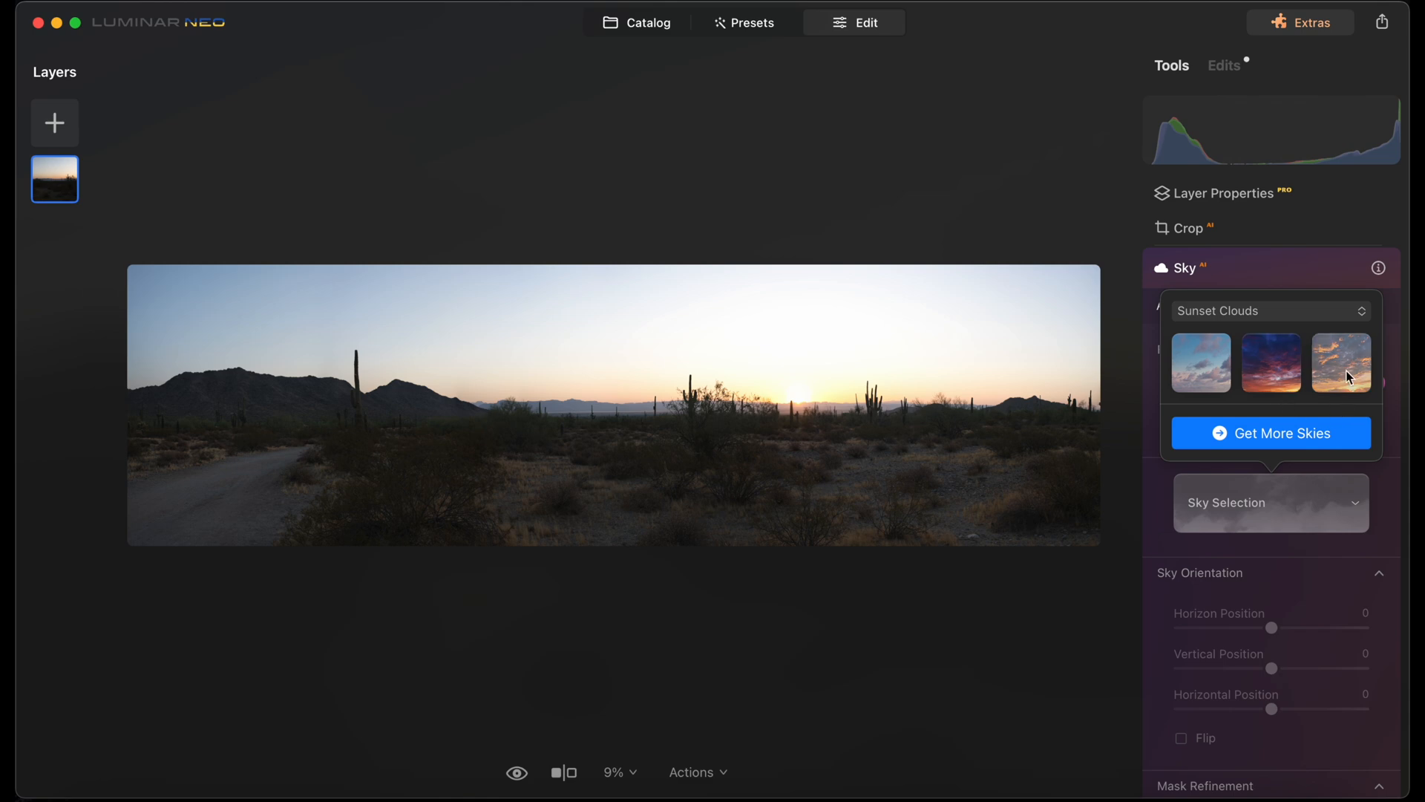
Apply the Sunset Clouds 3 sky to the panorama and scroll through its settings
{"action": "left_click", "coordinate": [1340, 363]}
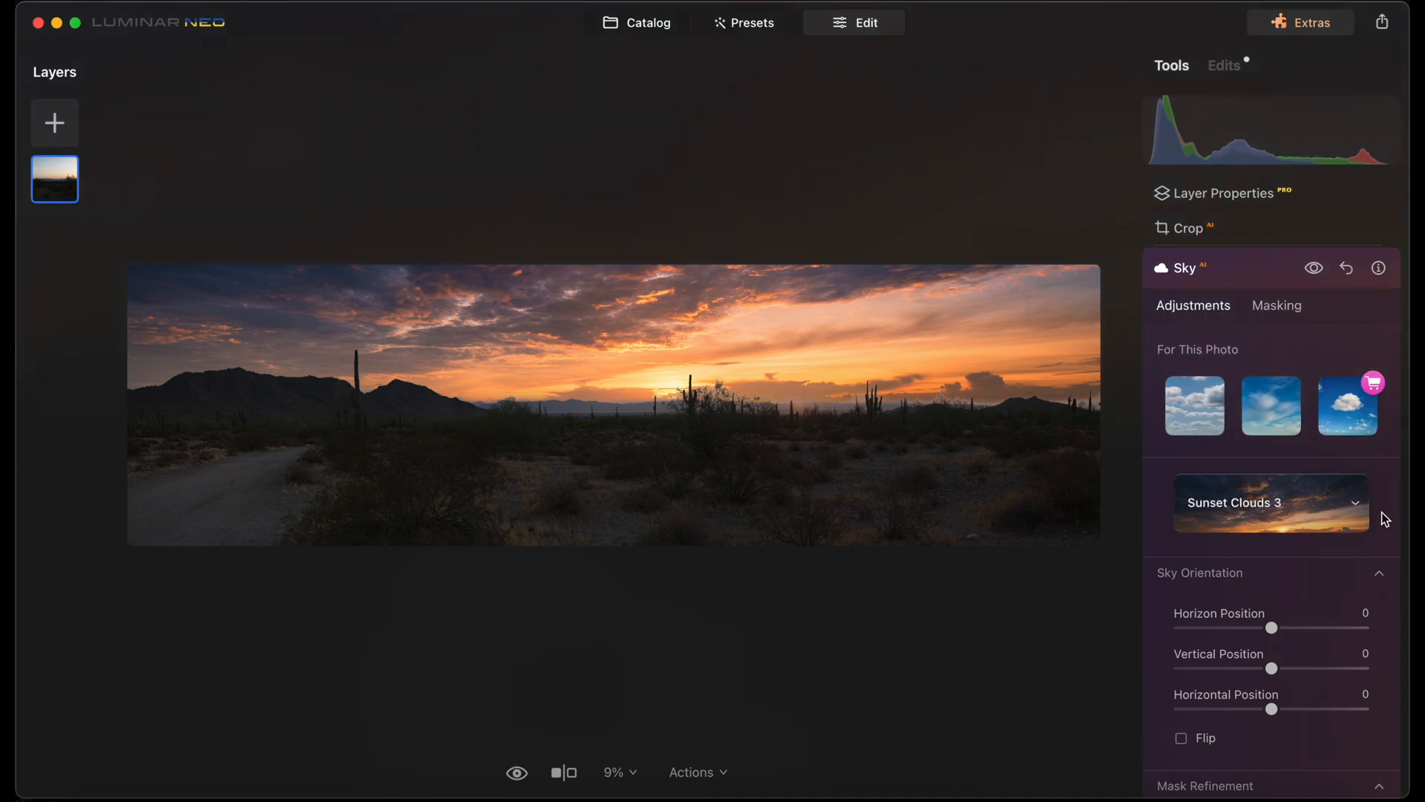
{"action": "mouse_move", "coordinate": [1388, 553]}
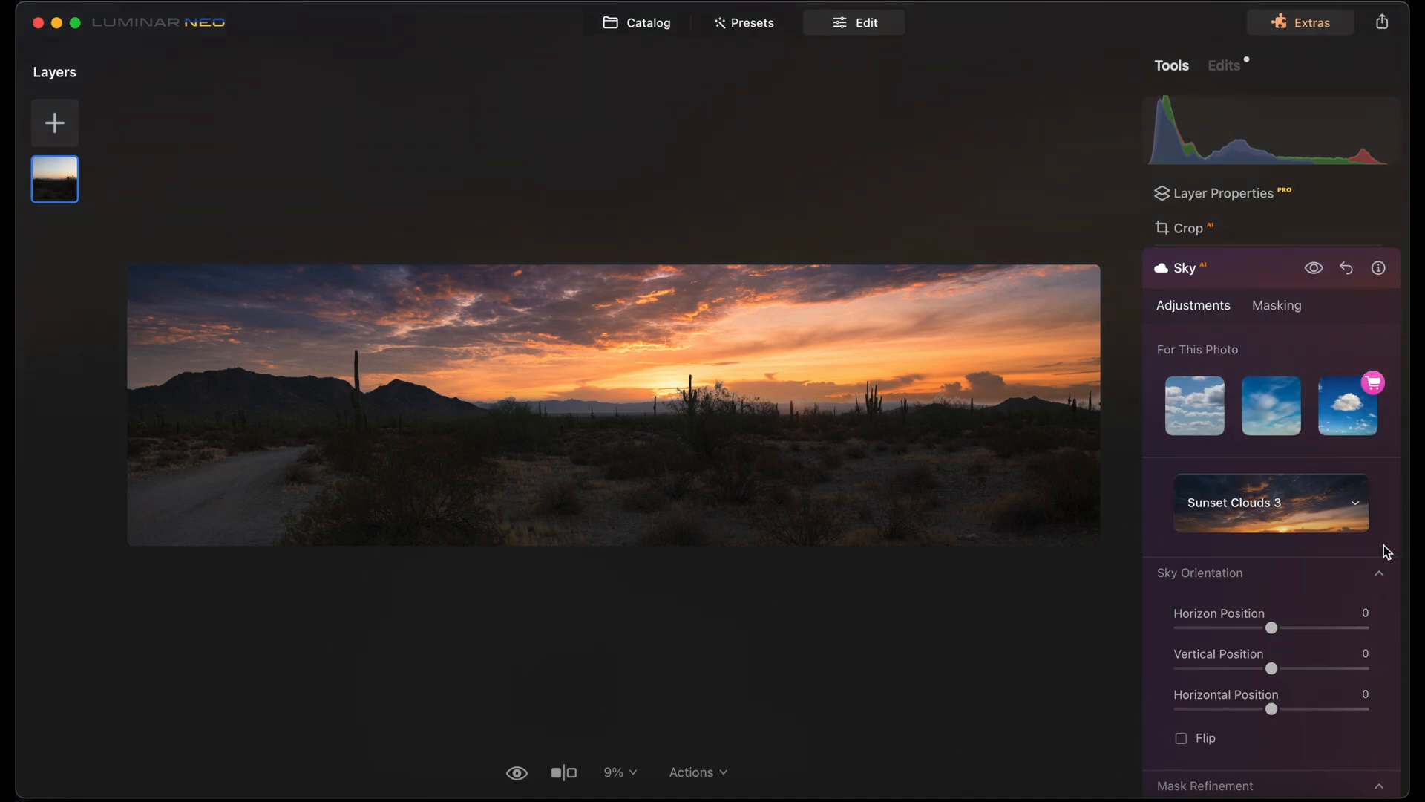
{"action": "scroll", "scroll_direction": "down", "scroll_amount": 3}
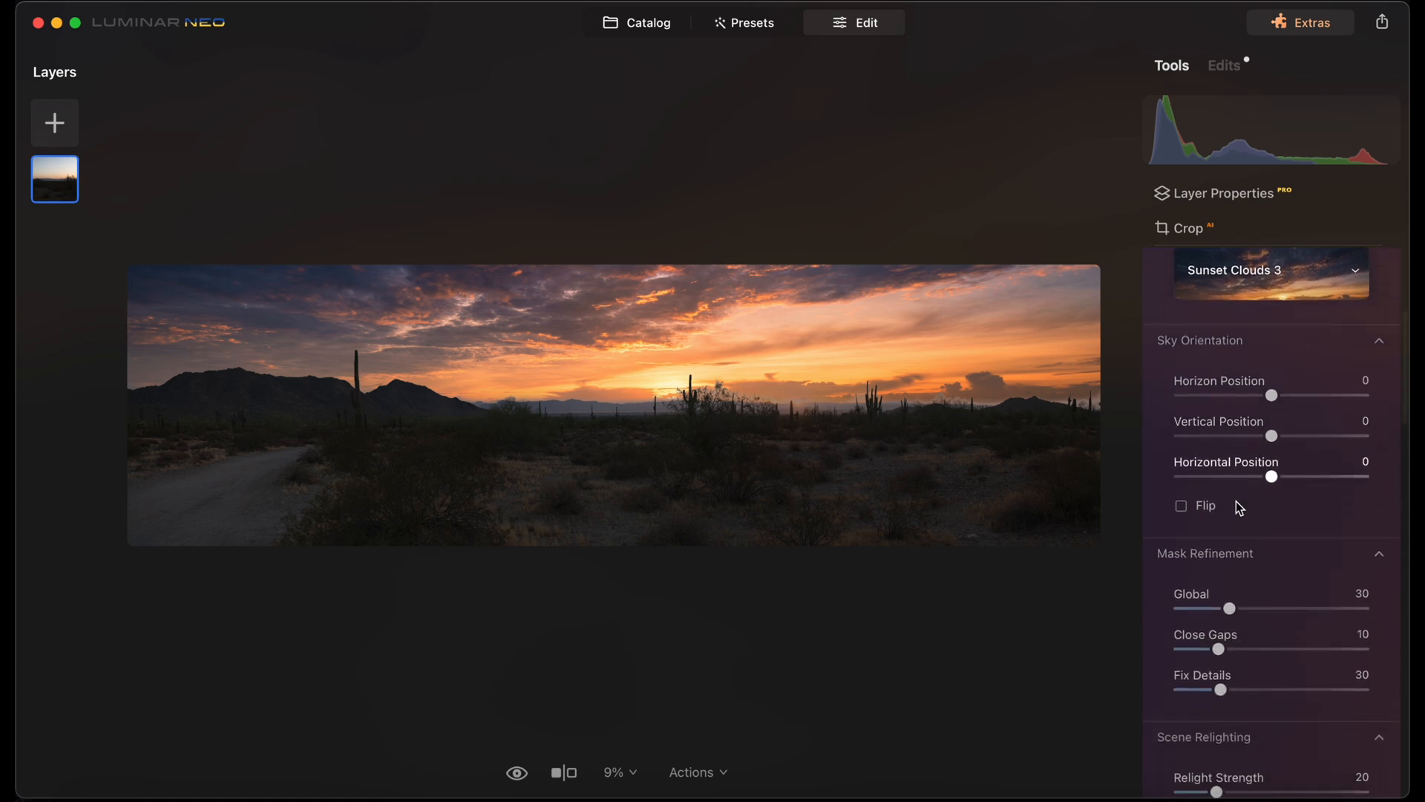
{"action": "scroll", "scroll_direction": "down", "scroll_amount": 3}
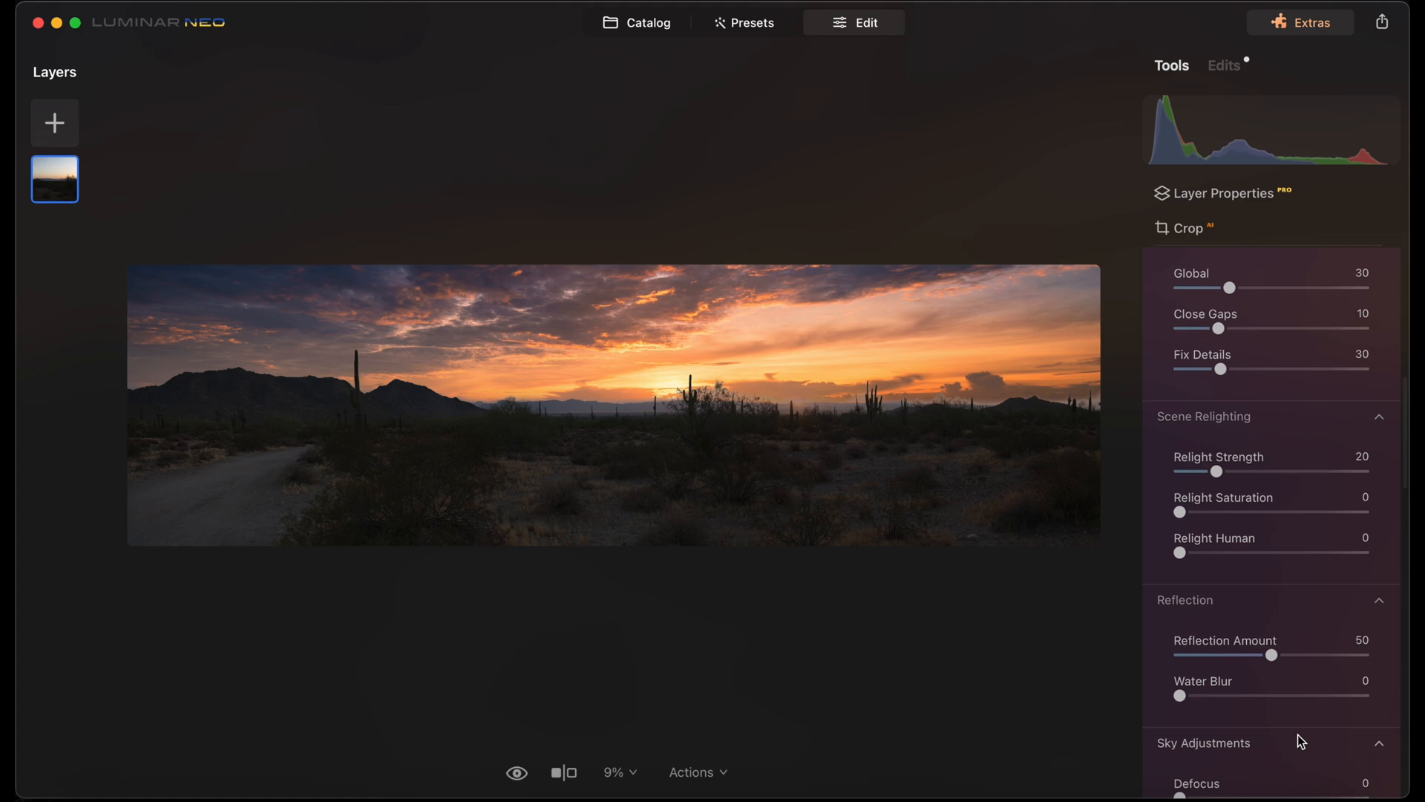
{"action": "scroll", "scroll_direction": "up", "scroll_amount": 3}
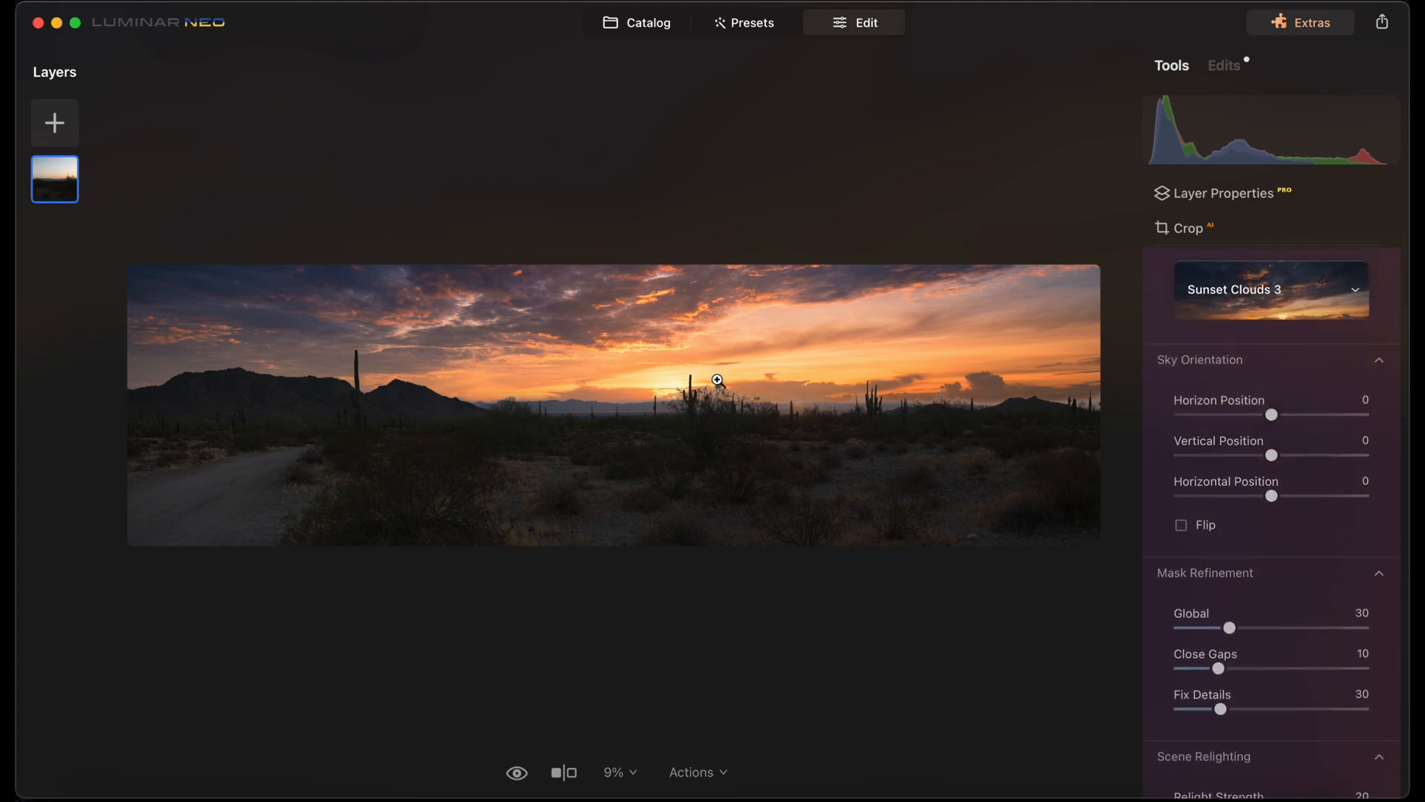
{"action": "mouse_move", "coordinate": [1057, 391]}
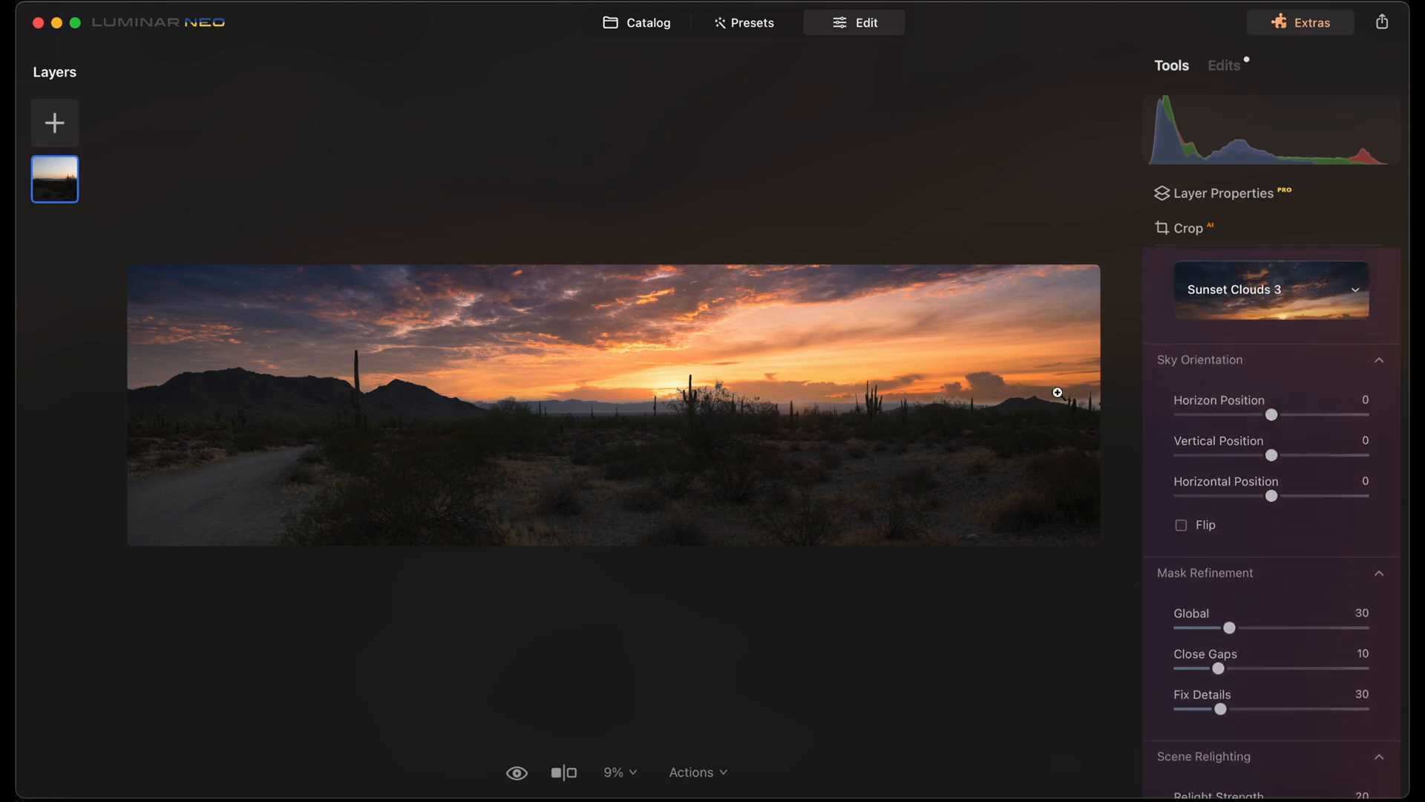
{"action": "scroll", "scroll_direction": "up", "scroll_amount": 3}
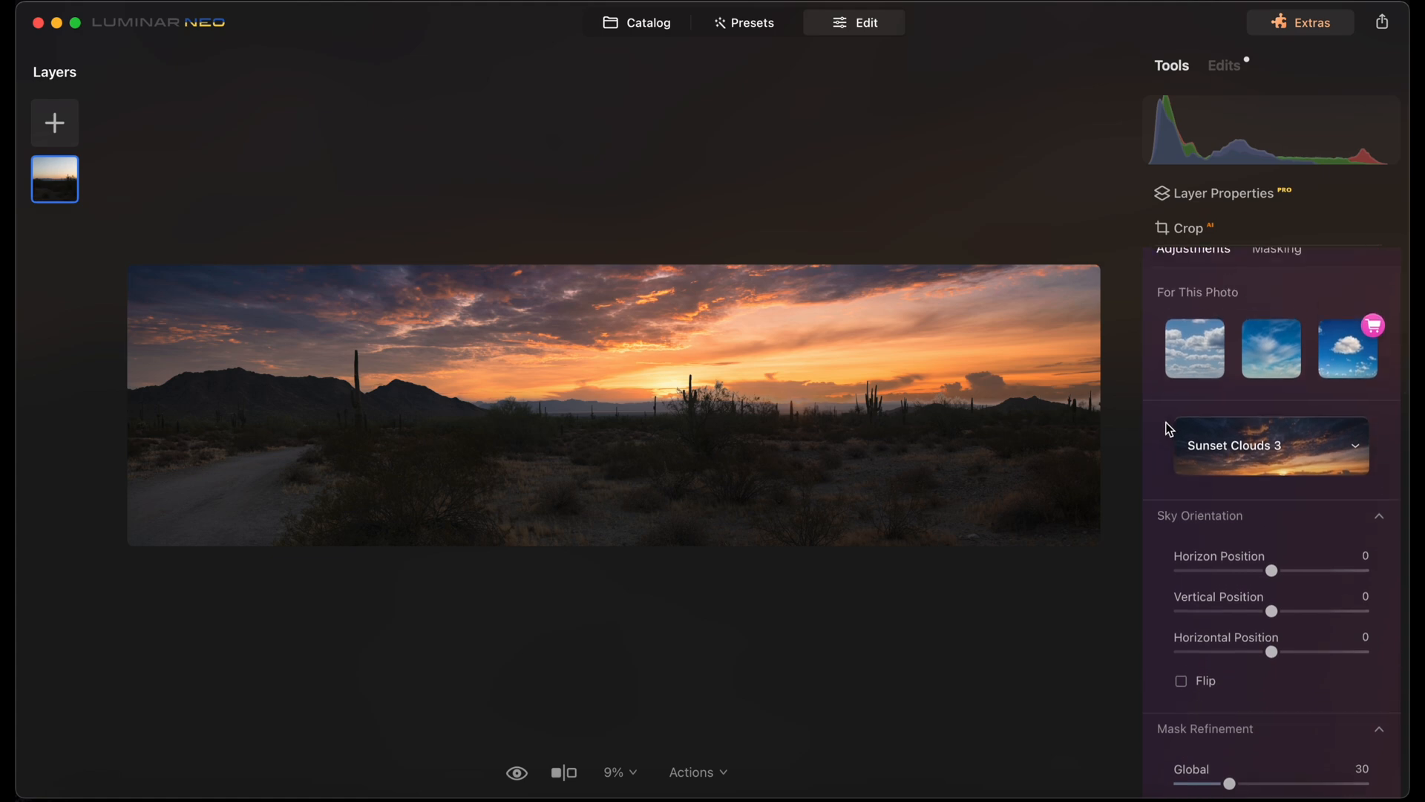
{"action": "mouse_move", "coordinate": [1167, 424]}
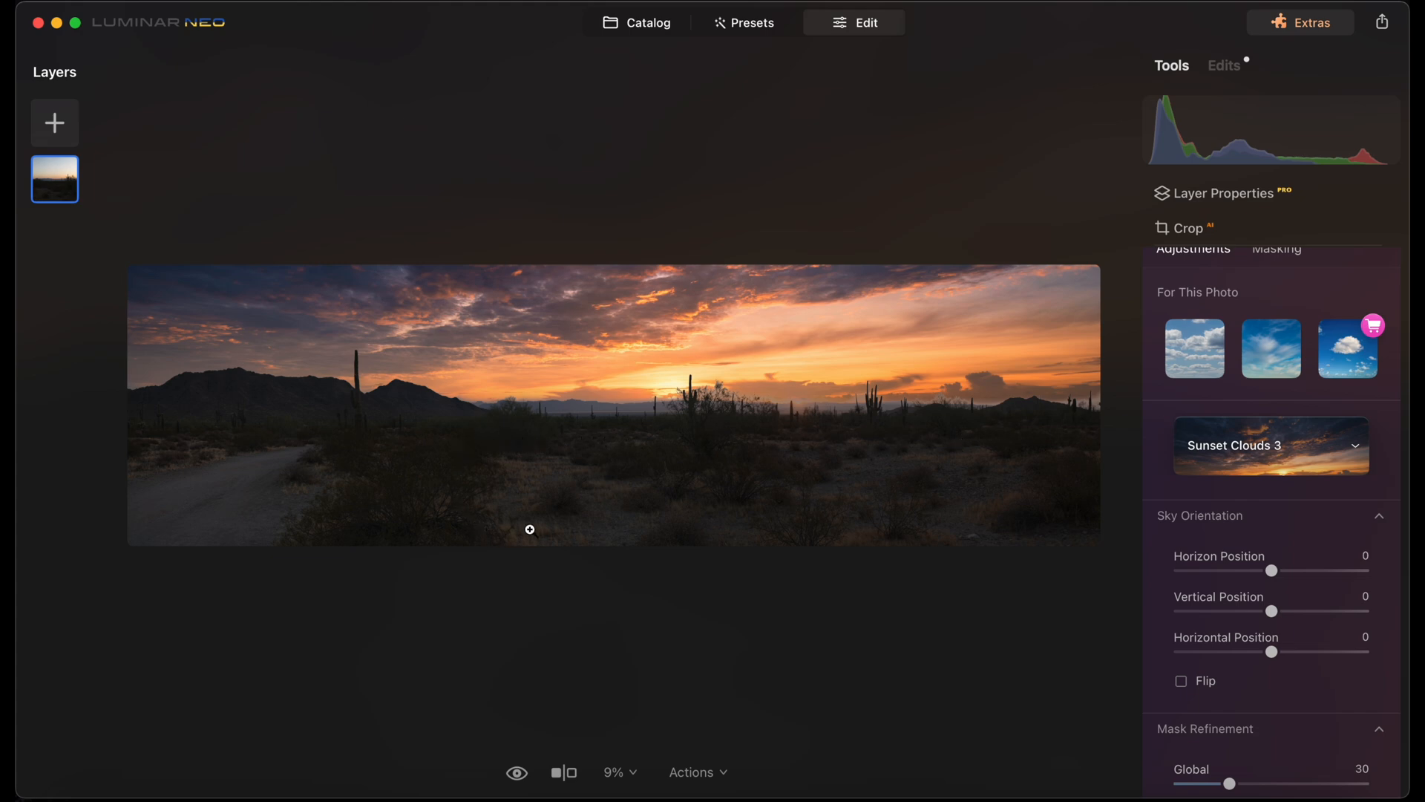
{"action": "mouse_move", "coordinate": [416, 497]}
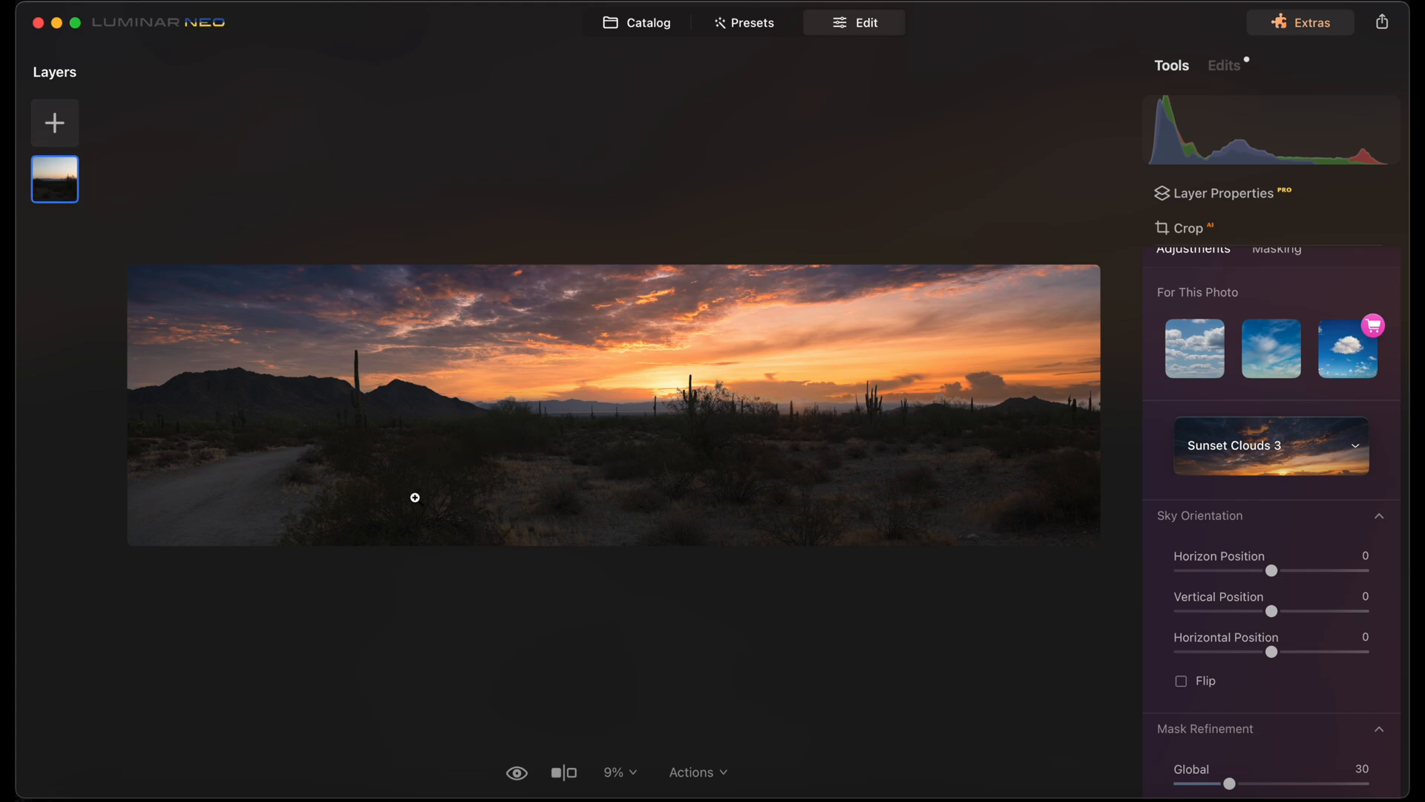
{"action": "mouse_move", "coordinate": [738, 330]}
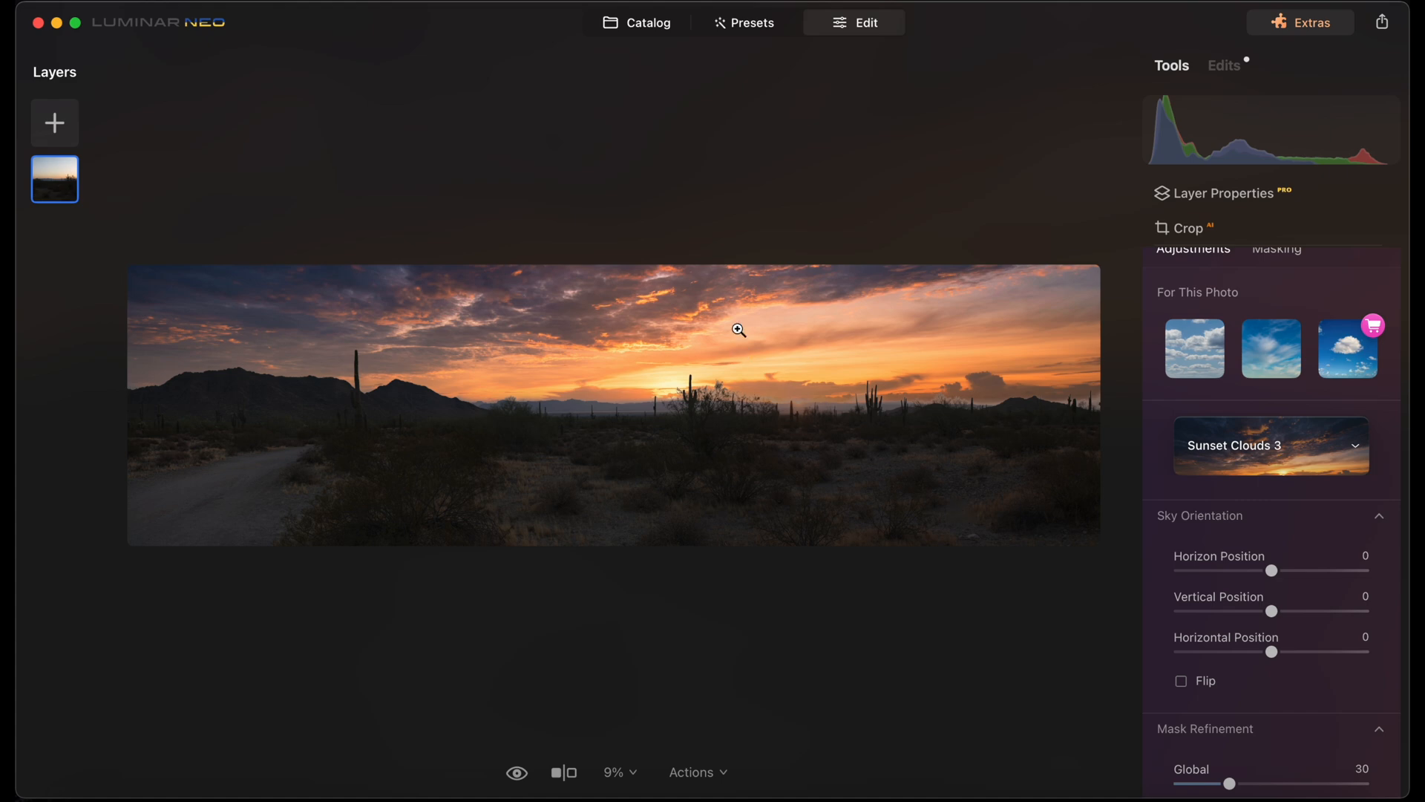
{"action": "mouse_move", "coordinate": [844, 345]}
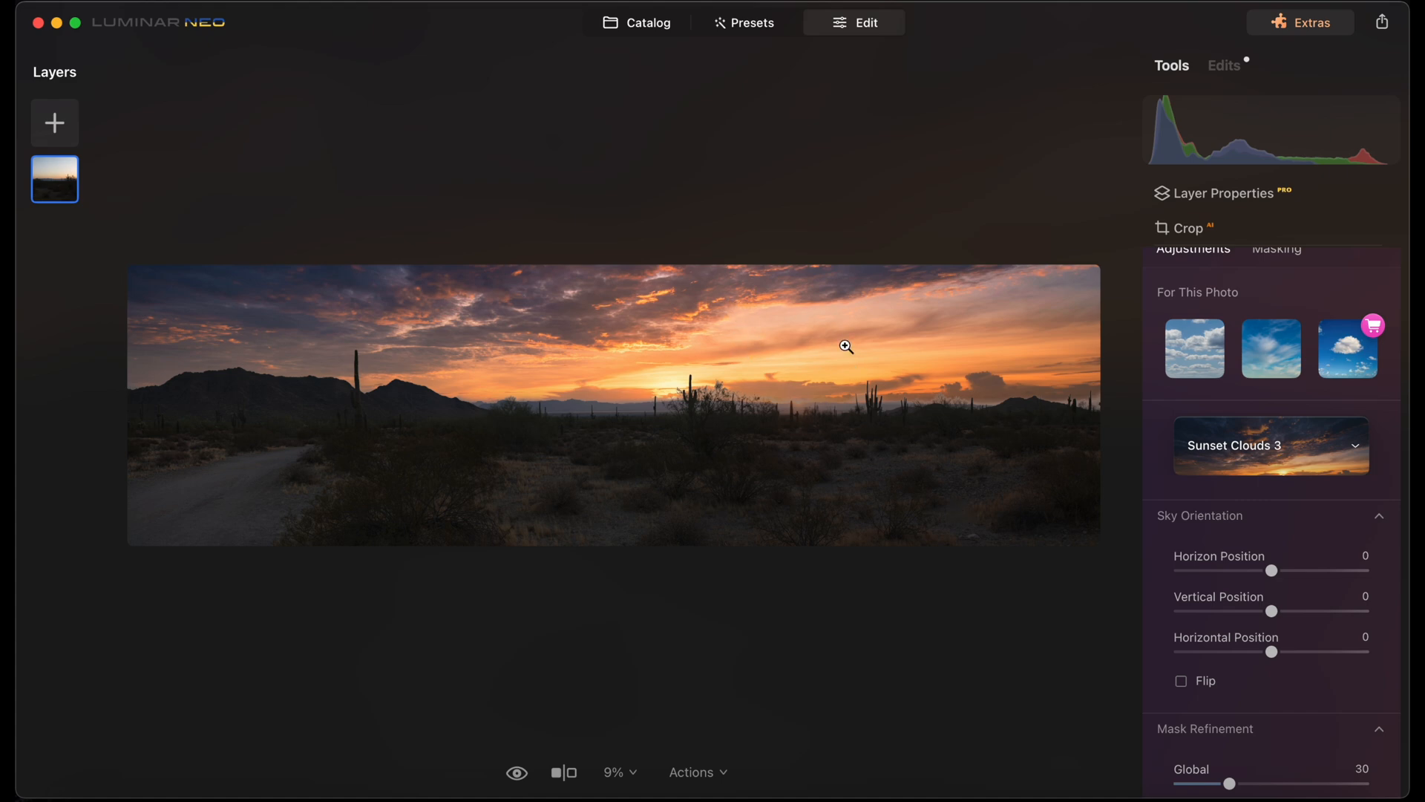
{"action": "mouse_move", "coordinate": [820, 474]}
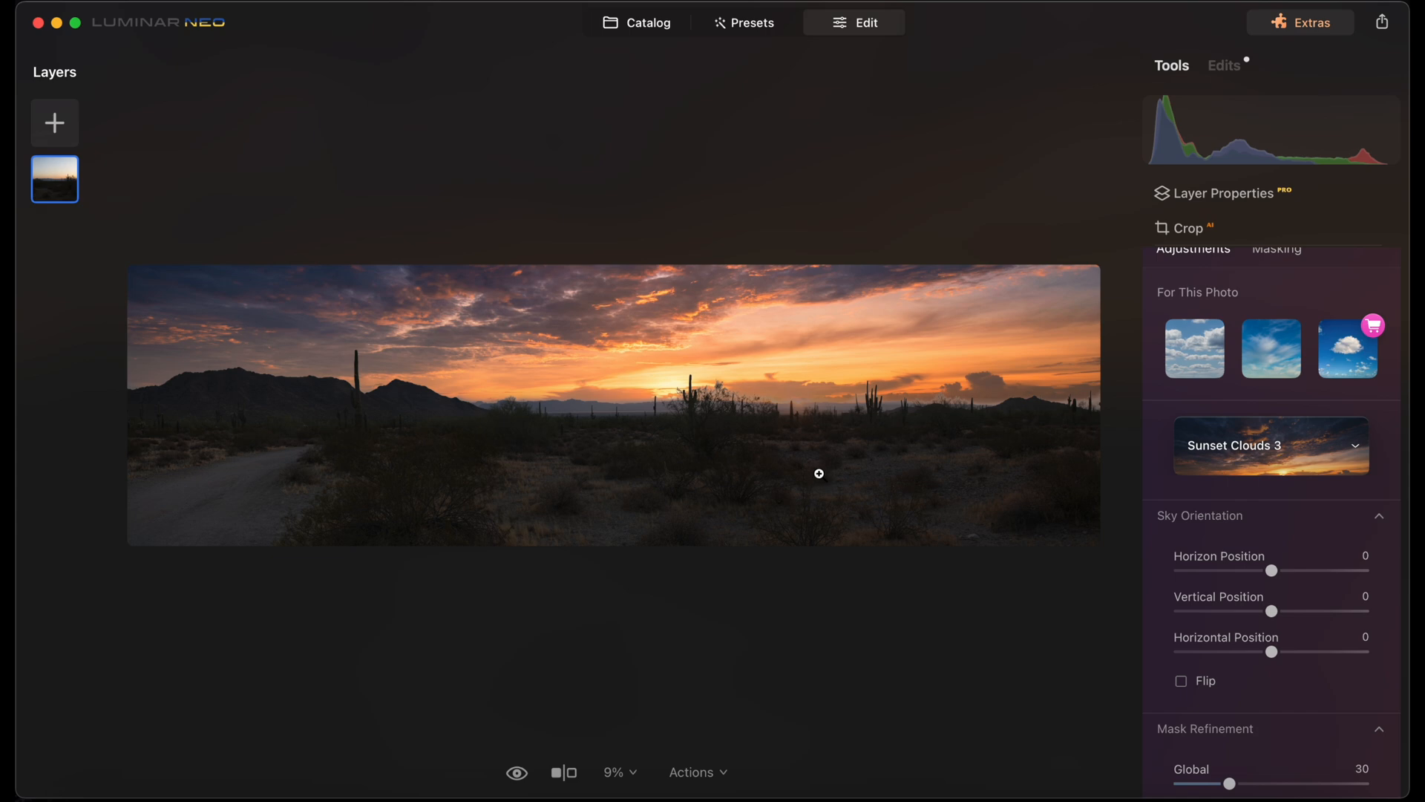
{"action": "mouse_move", "coordinate": [772, 475]}
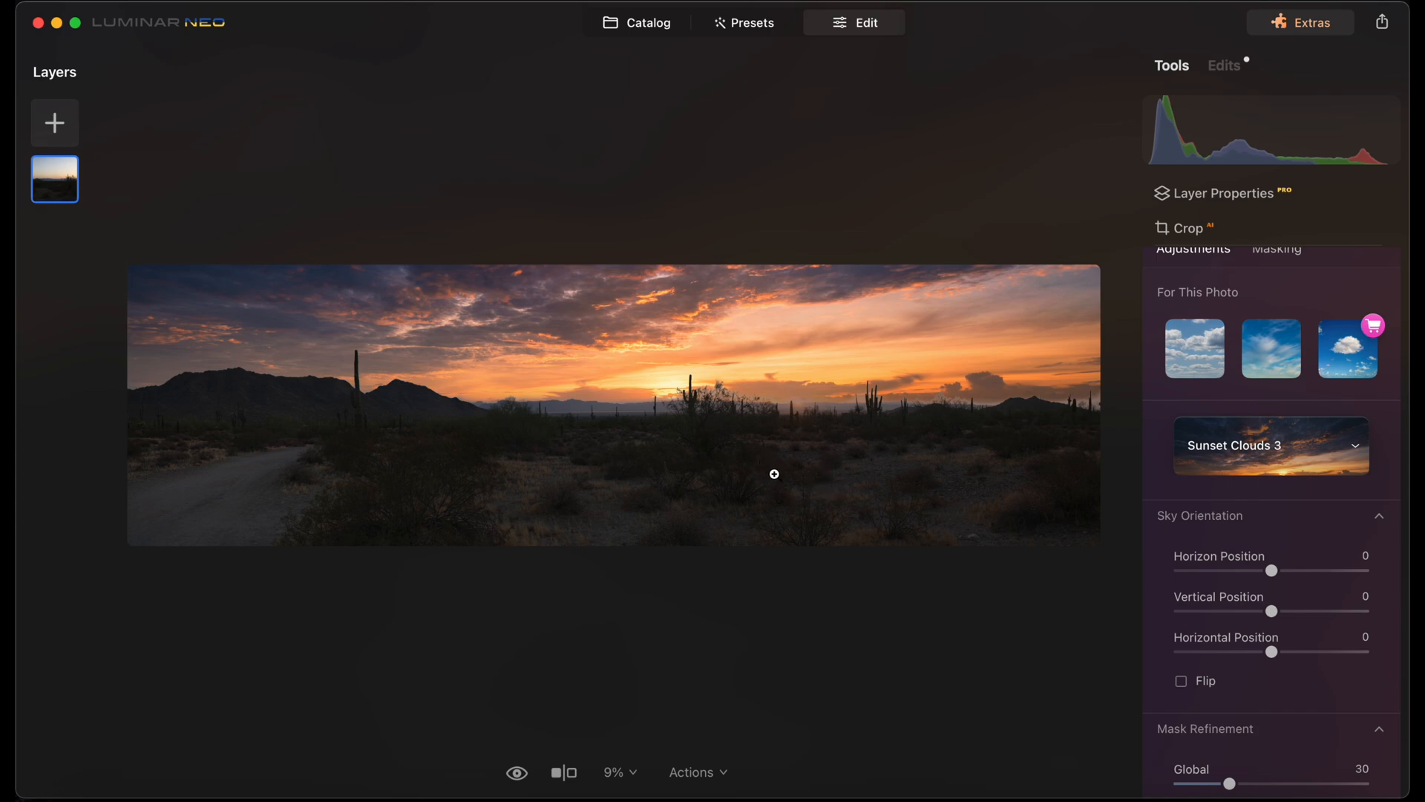
{"action": "mouse_move", "coordinate": [441, 465]}
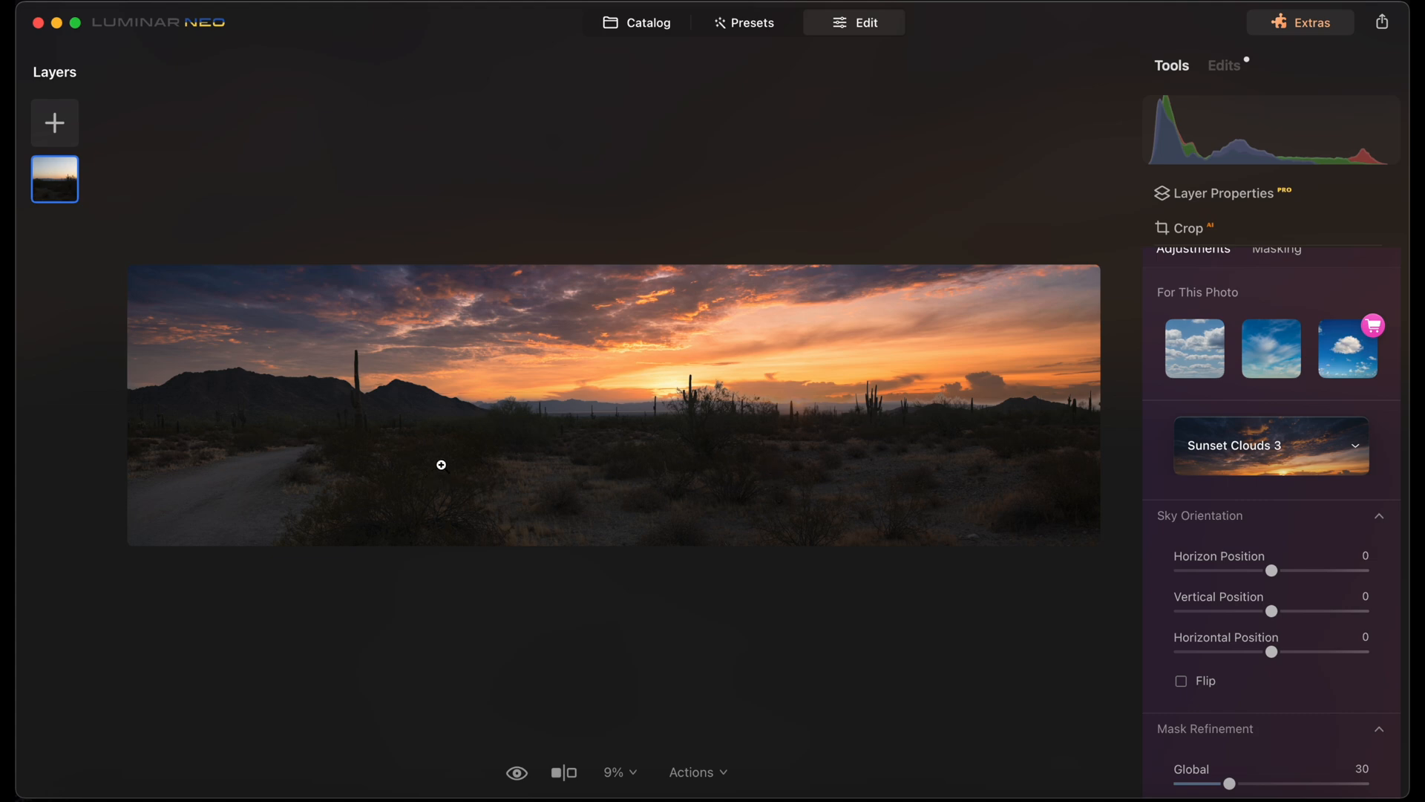
{"action": "mouse_move", "coordinate": [332, 443]}
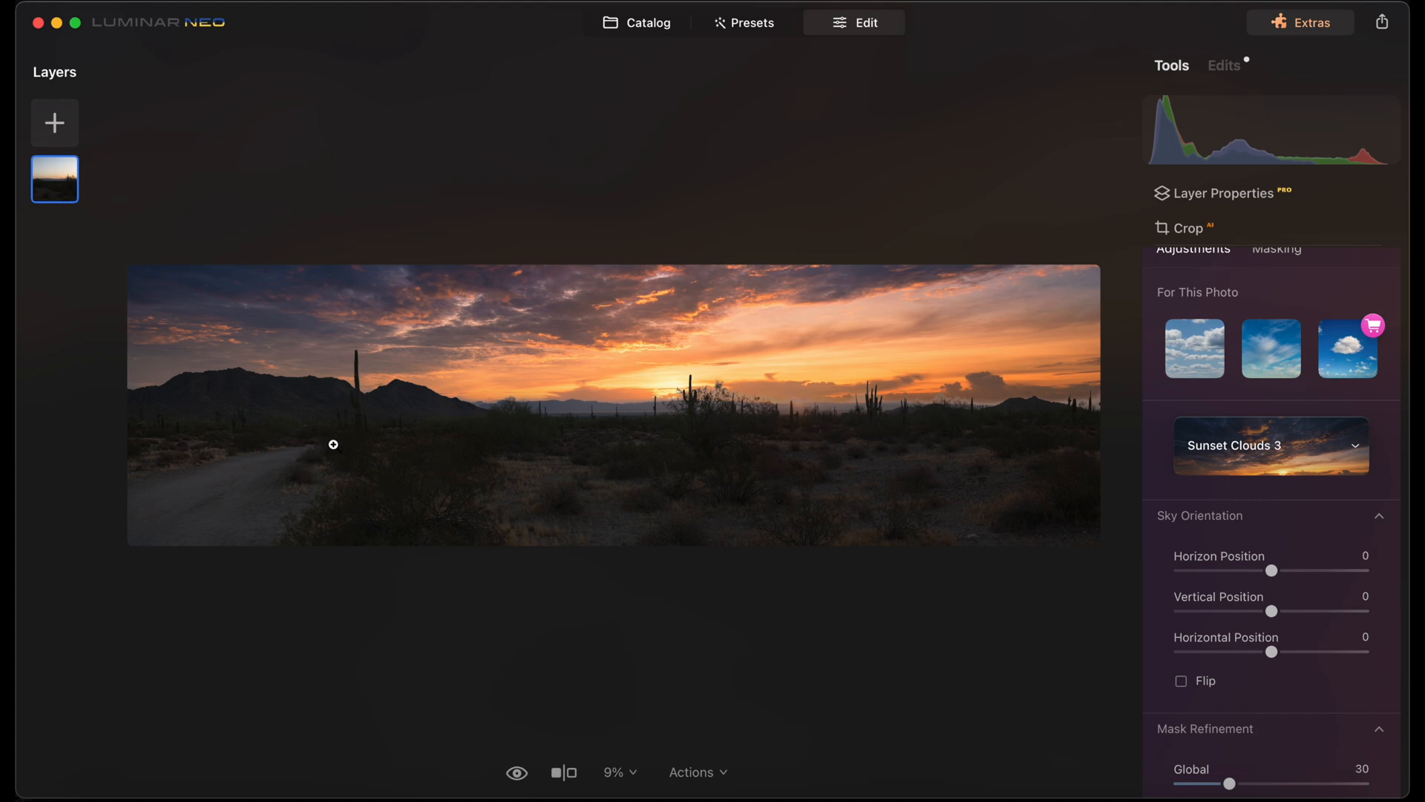
{"action": "mouse_move", "coordinate": [556, 450]}
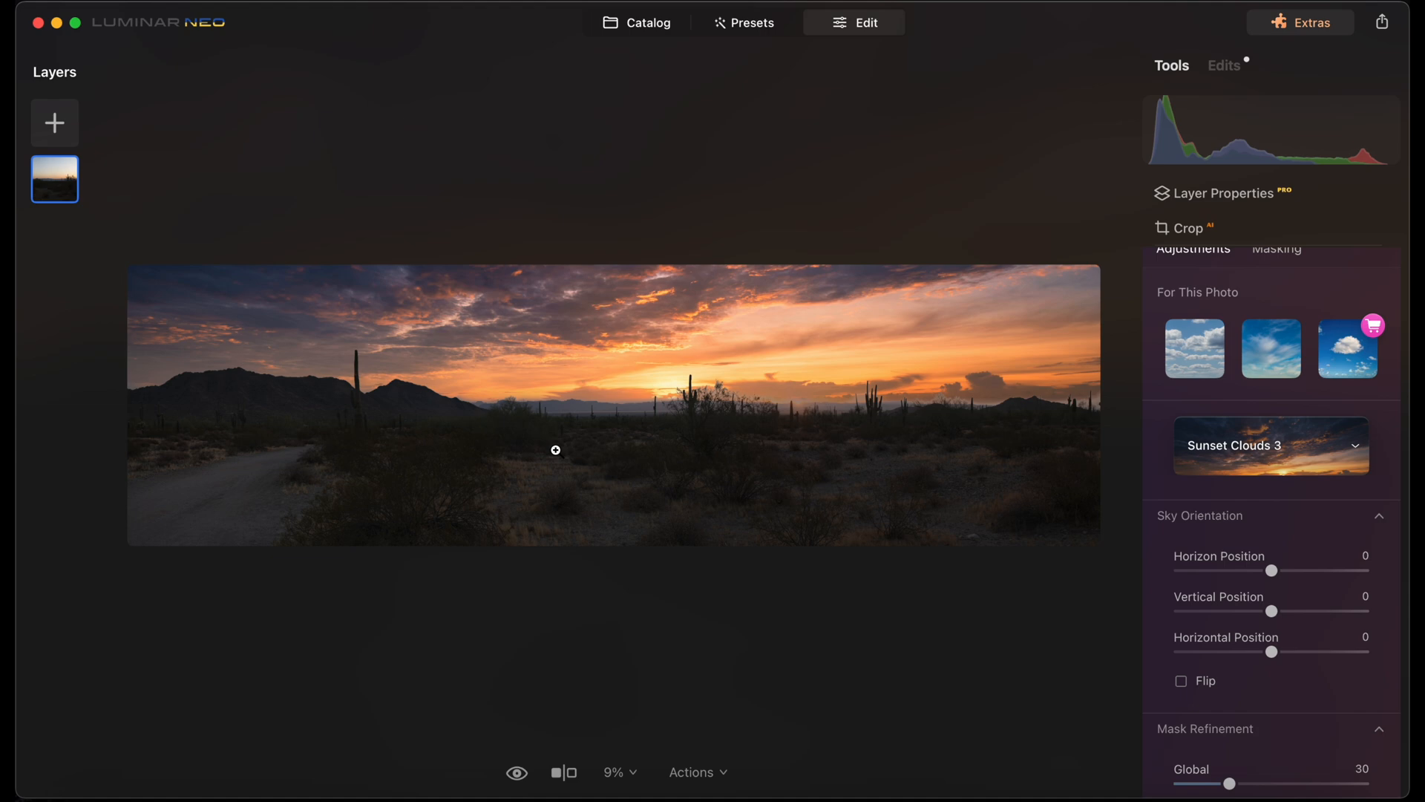
{"action": "mouse_move", "coordinate": [638, 337]}
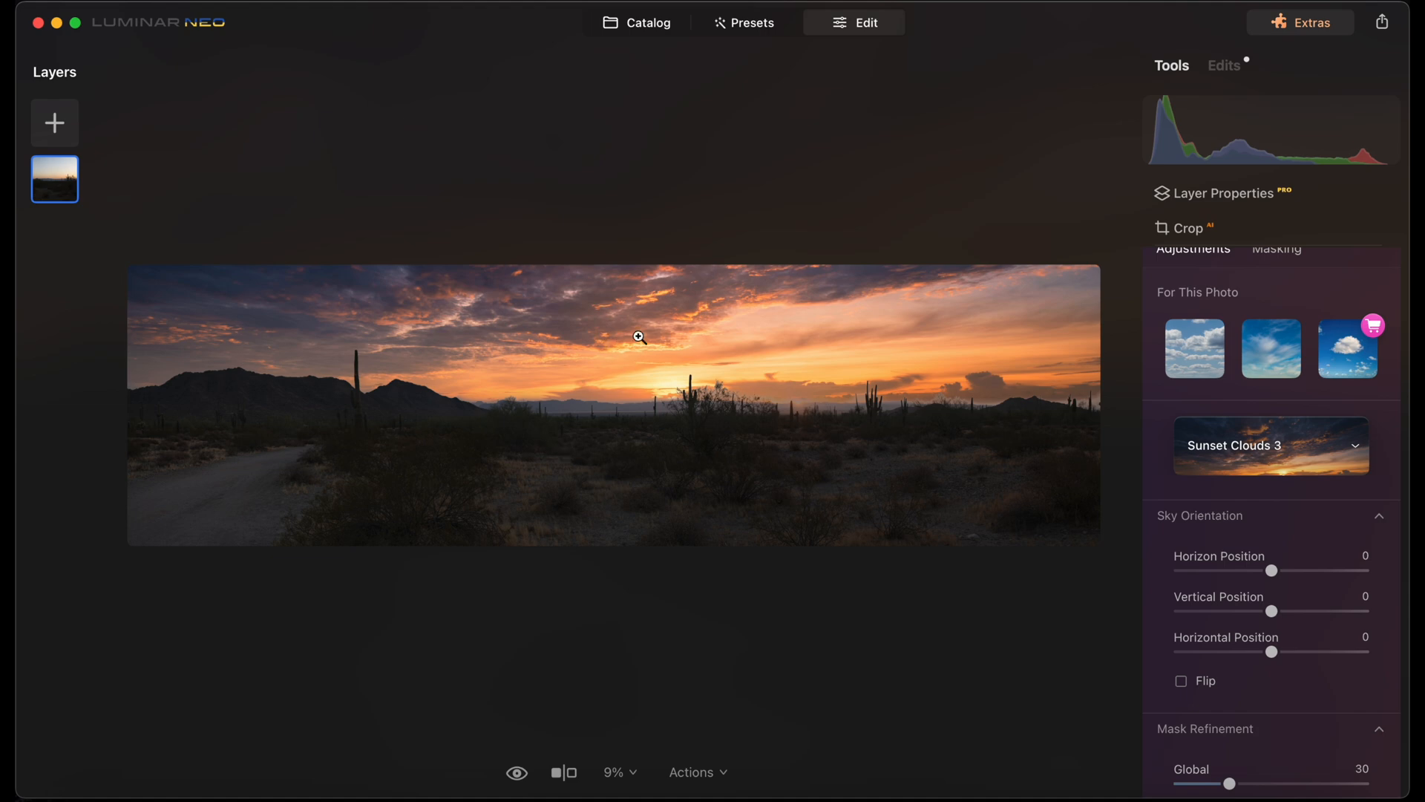
{"action": "mouse_move", "coordinate": [655, 500]}
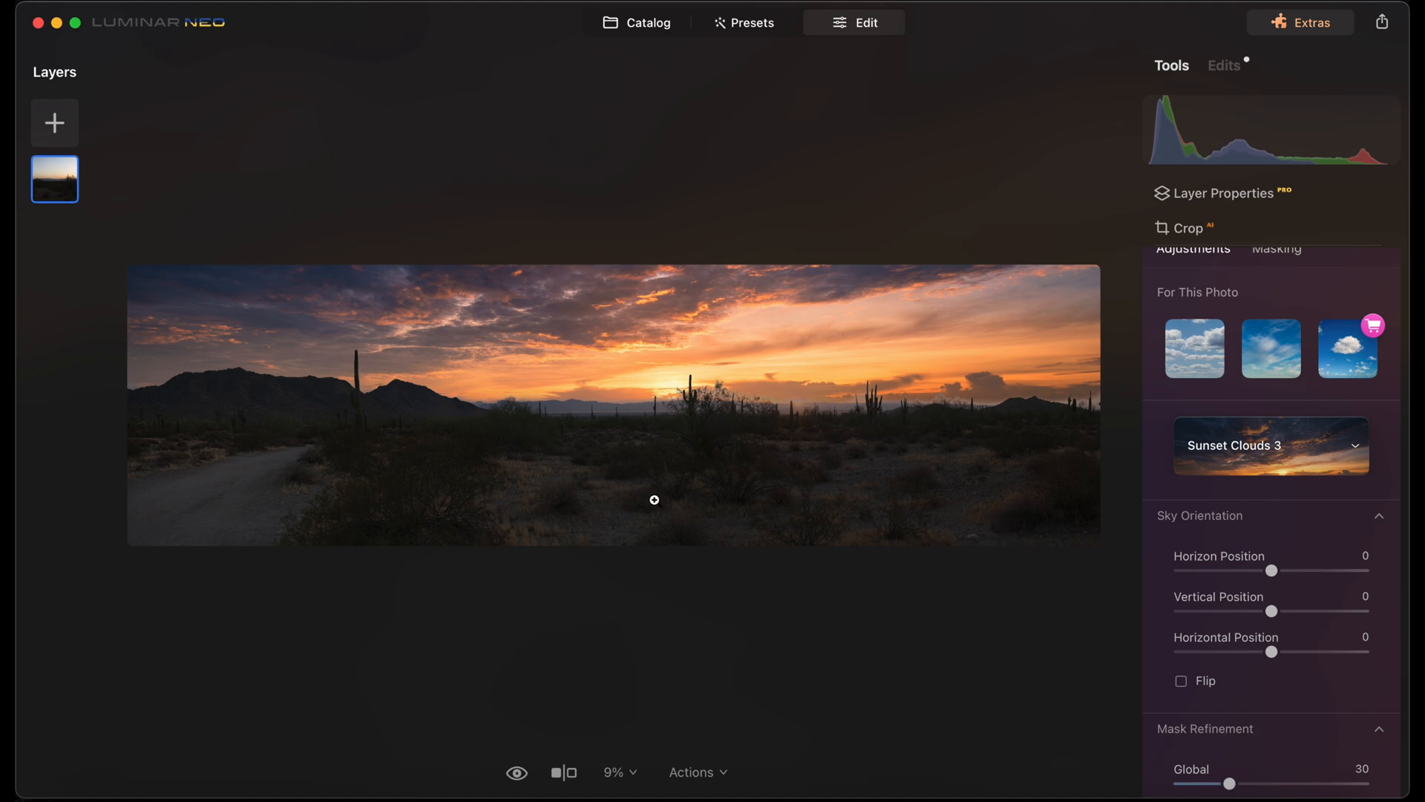
{"action": "mouse_move", "coordinate": [339, 492]}
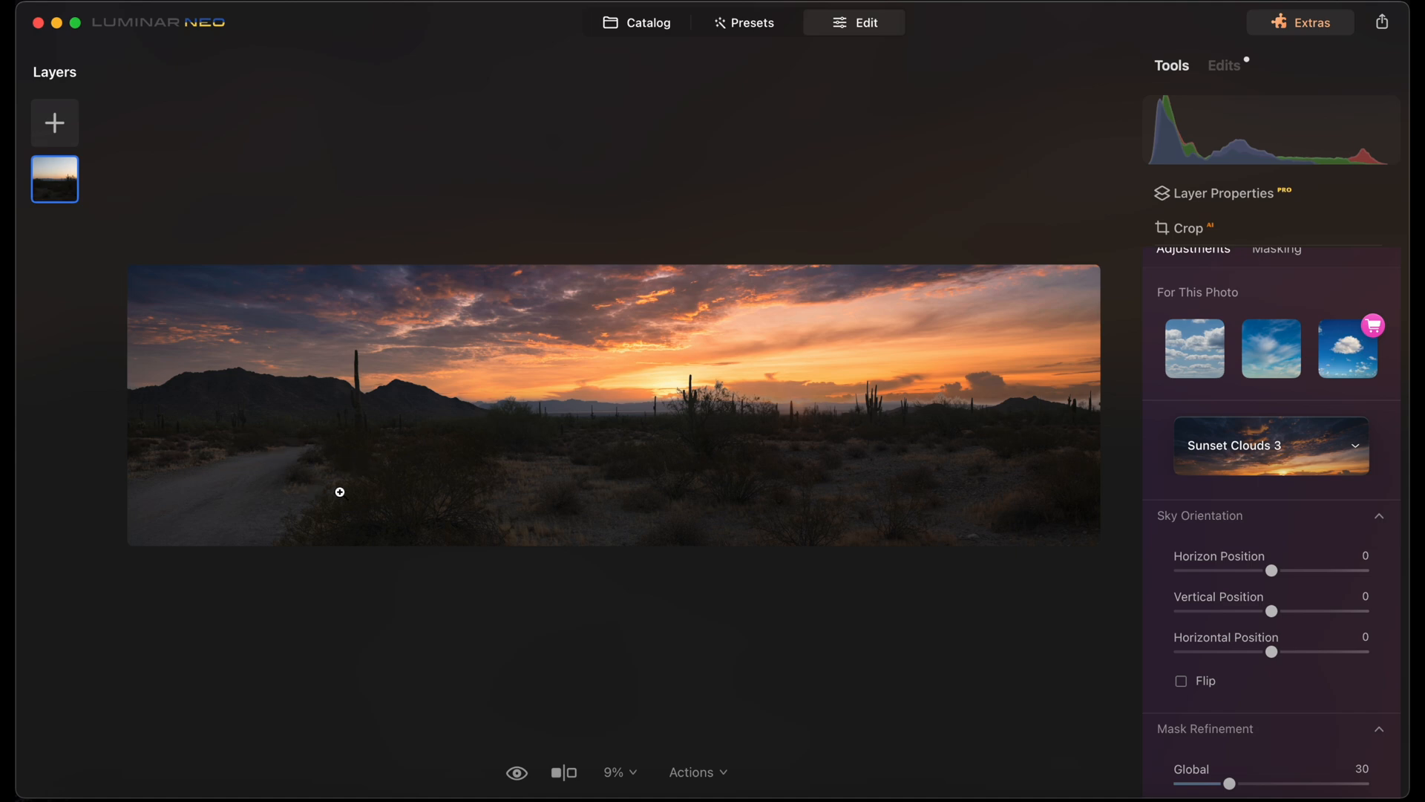
{"action": "mouse_move", "coordinate": [338, 437]}
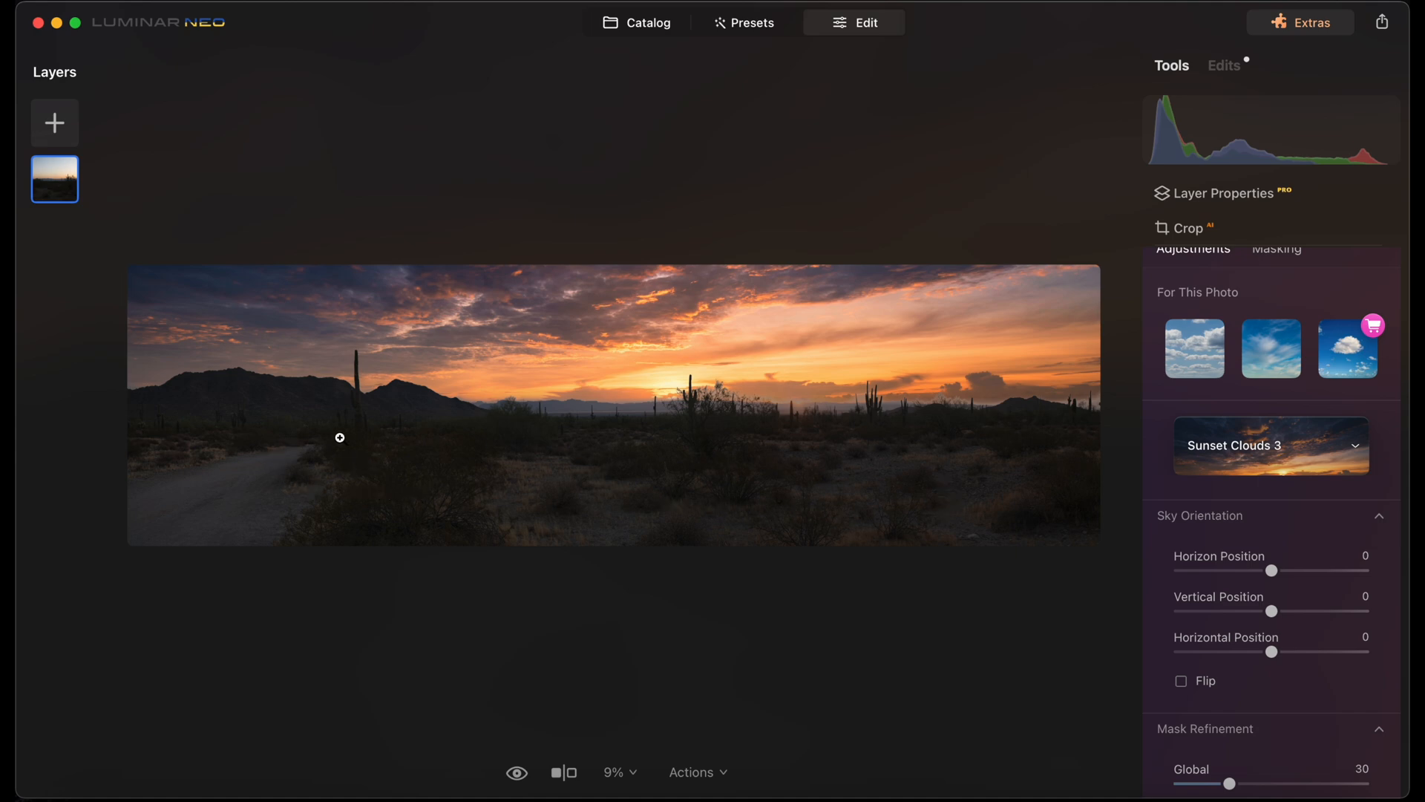
{"action": "mouse_move", "coordinate": [882, 515]}
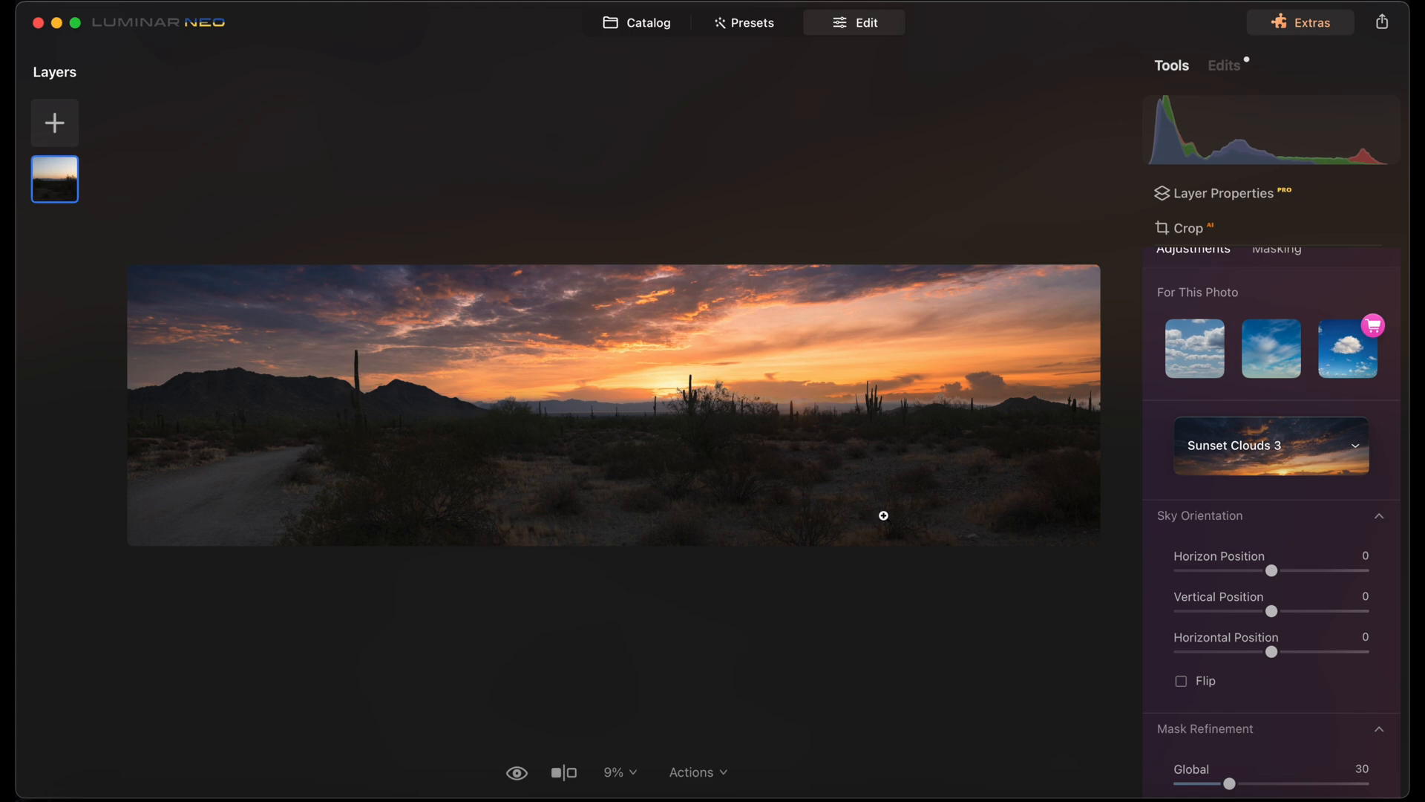
{"action": "mouse_move", "coordinate": [968, 508]}
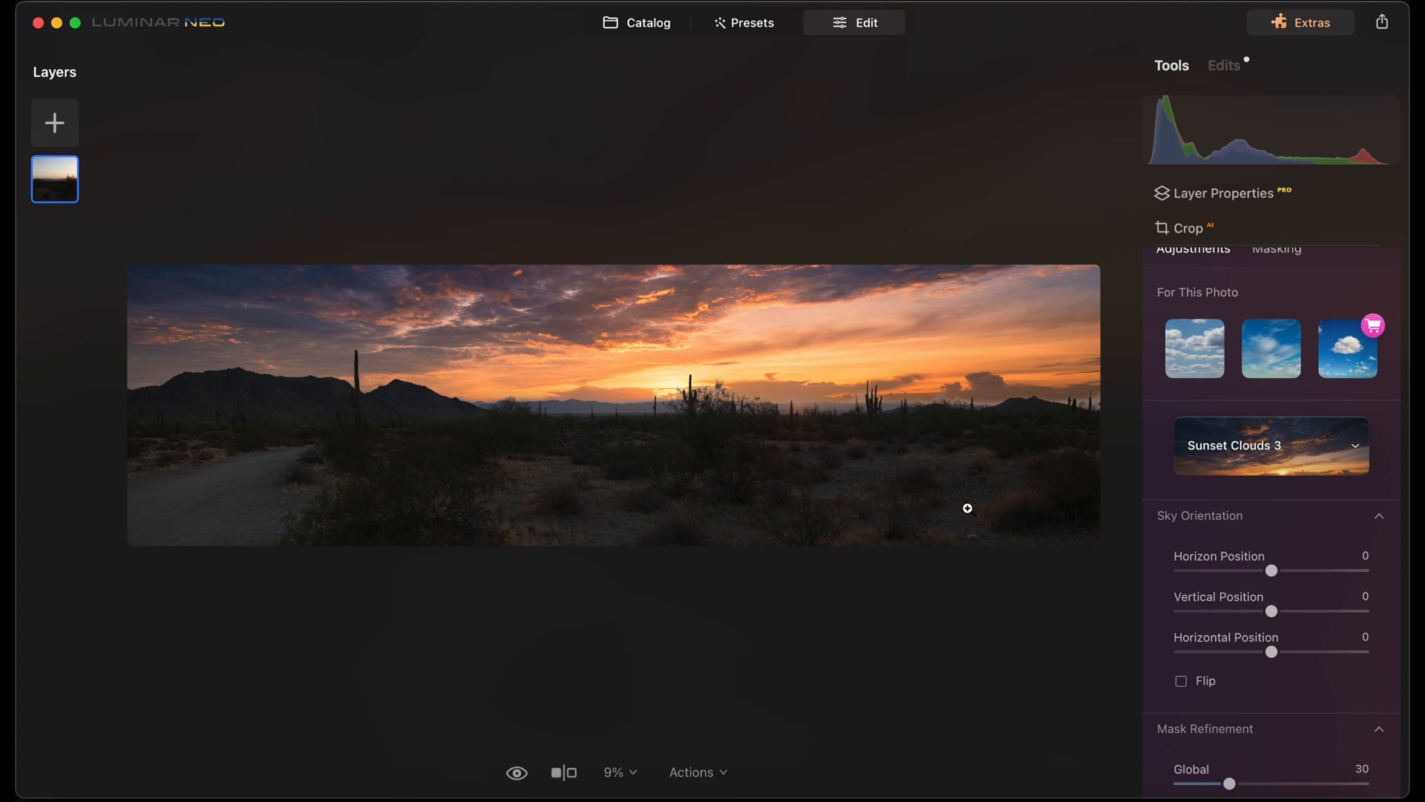
{"action": "mouse_move", "coordinate": [948, 341]}
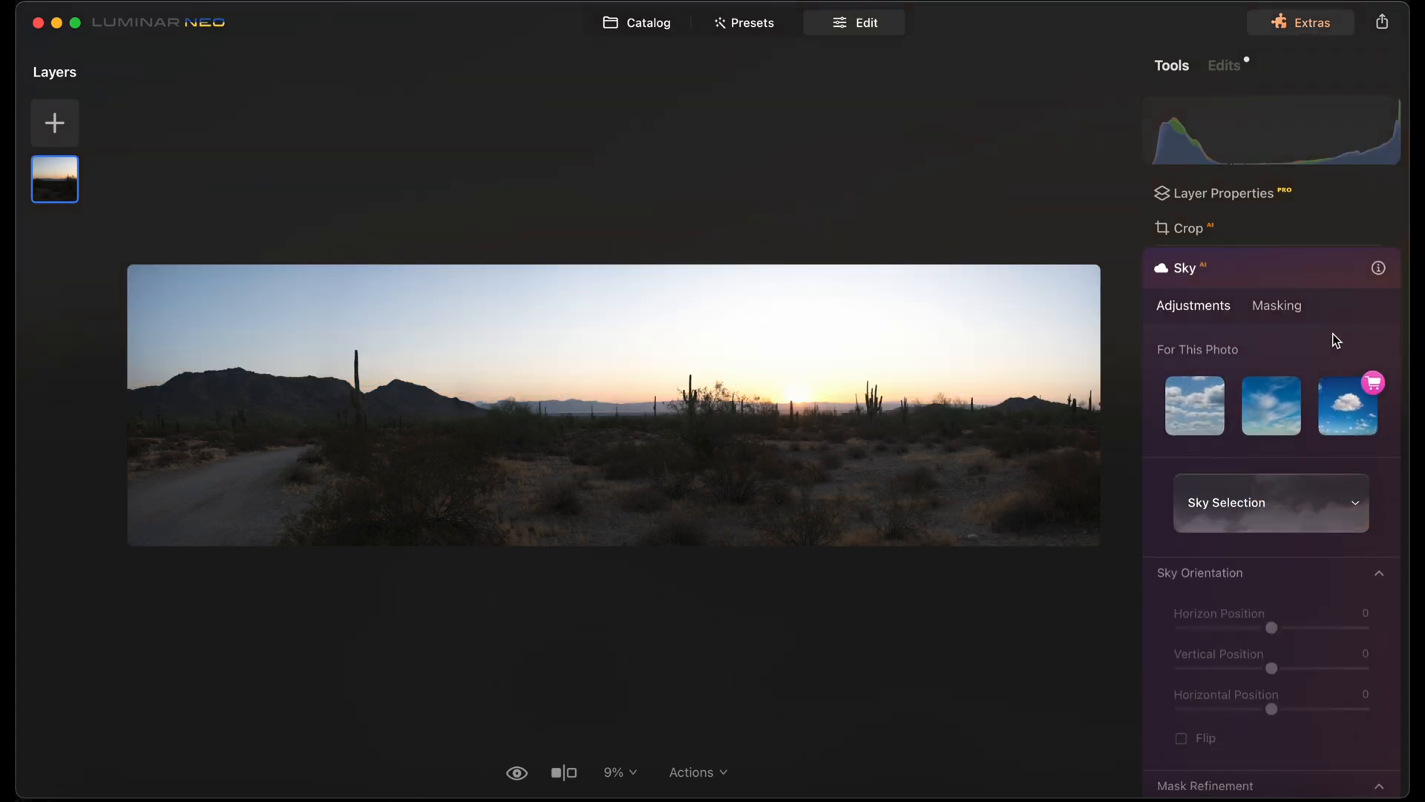
Review the applied edits, inspecting the Develop exposure of 1.34
{"action": "left_click", "coordinate": [1223, 64]}
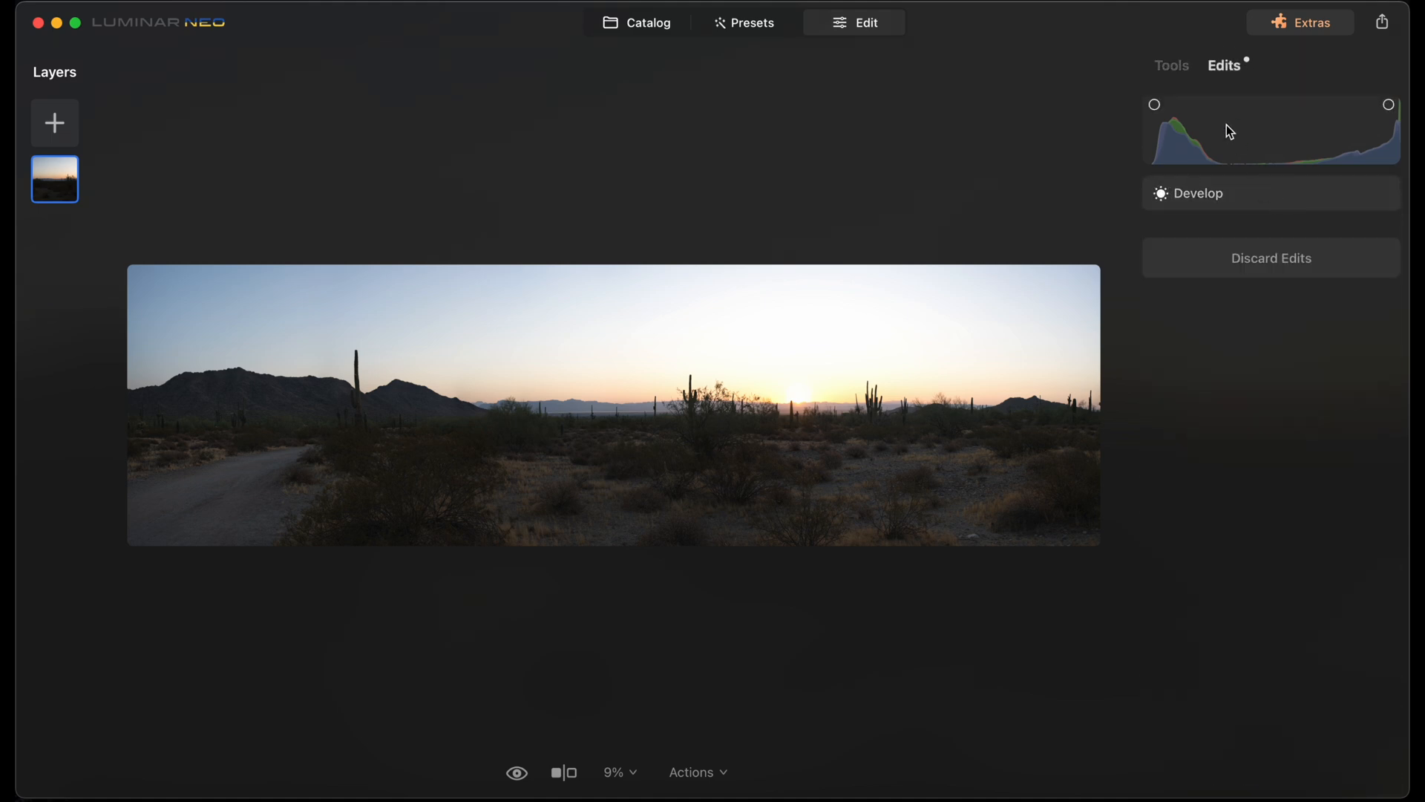
{"action": "left_click", "coordinate": [1199, 193]}
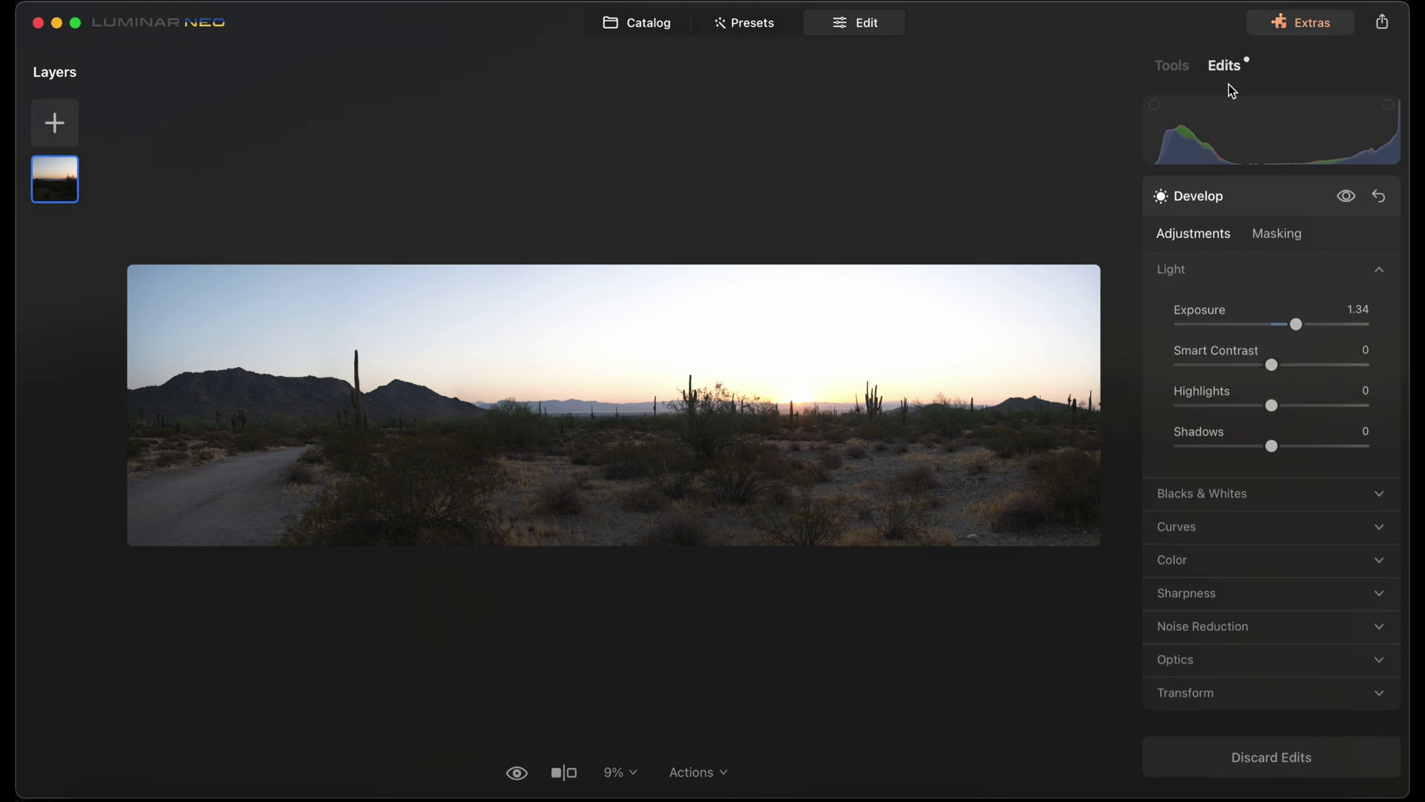
Return to the tools list and bring up the Landscape adjustments
{"action": "left_click", "coordinate": [1172, 64]}
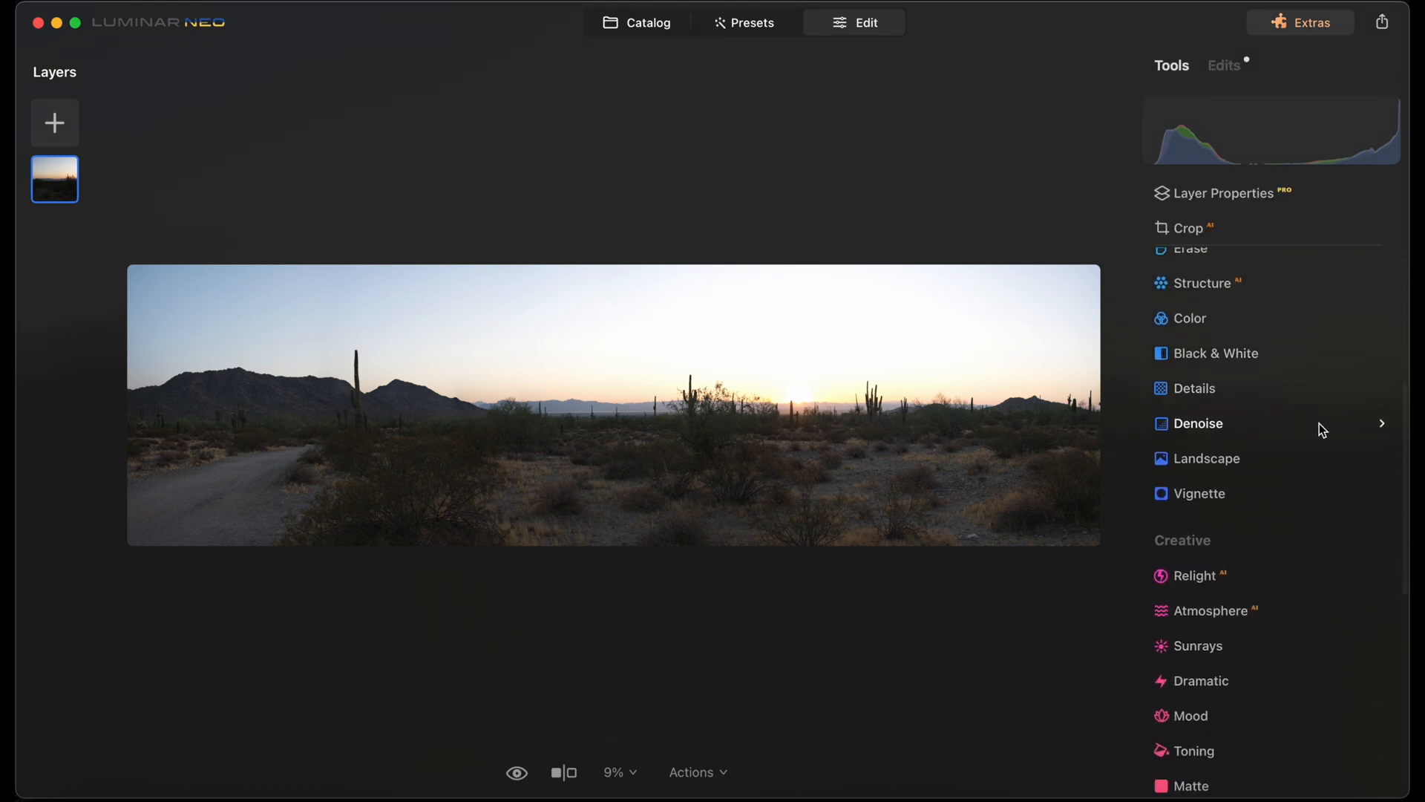
{"action": "left_click", "coordinate": [1205, 459]}
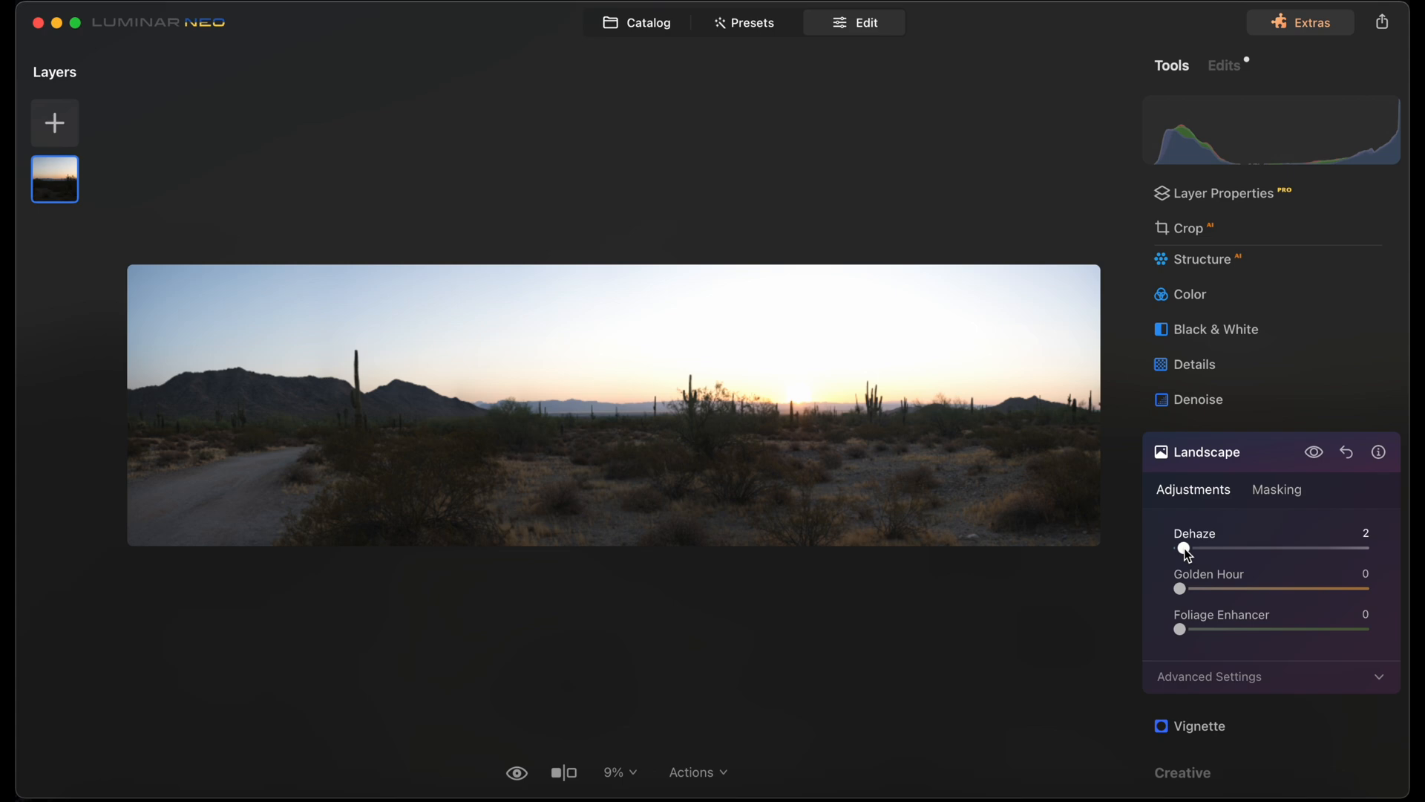
{"action": "mouse_move", "coordinate": [1182, 631]}
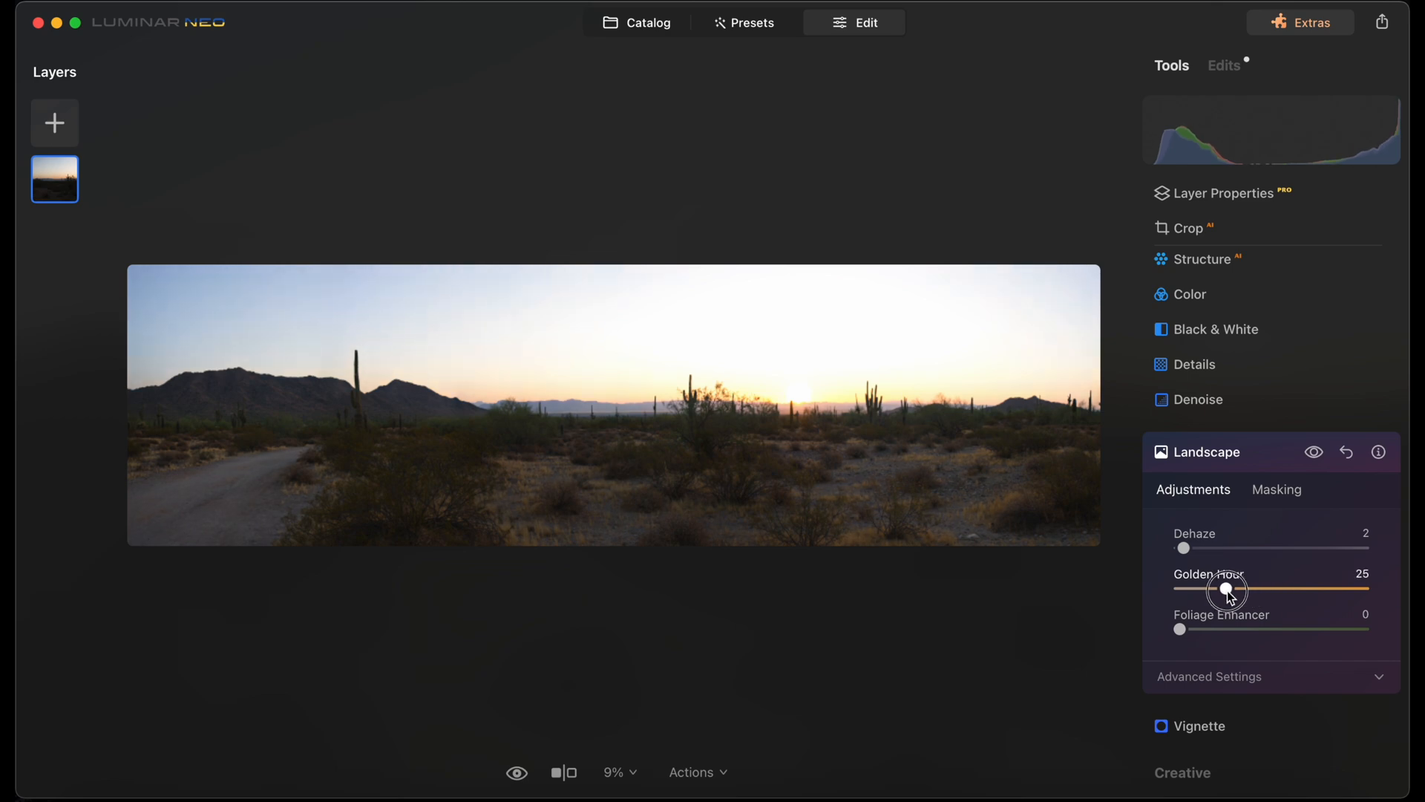
{"action": "mouse_move", "coordinate": [1225, 588]}
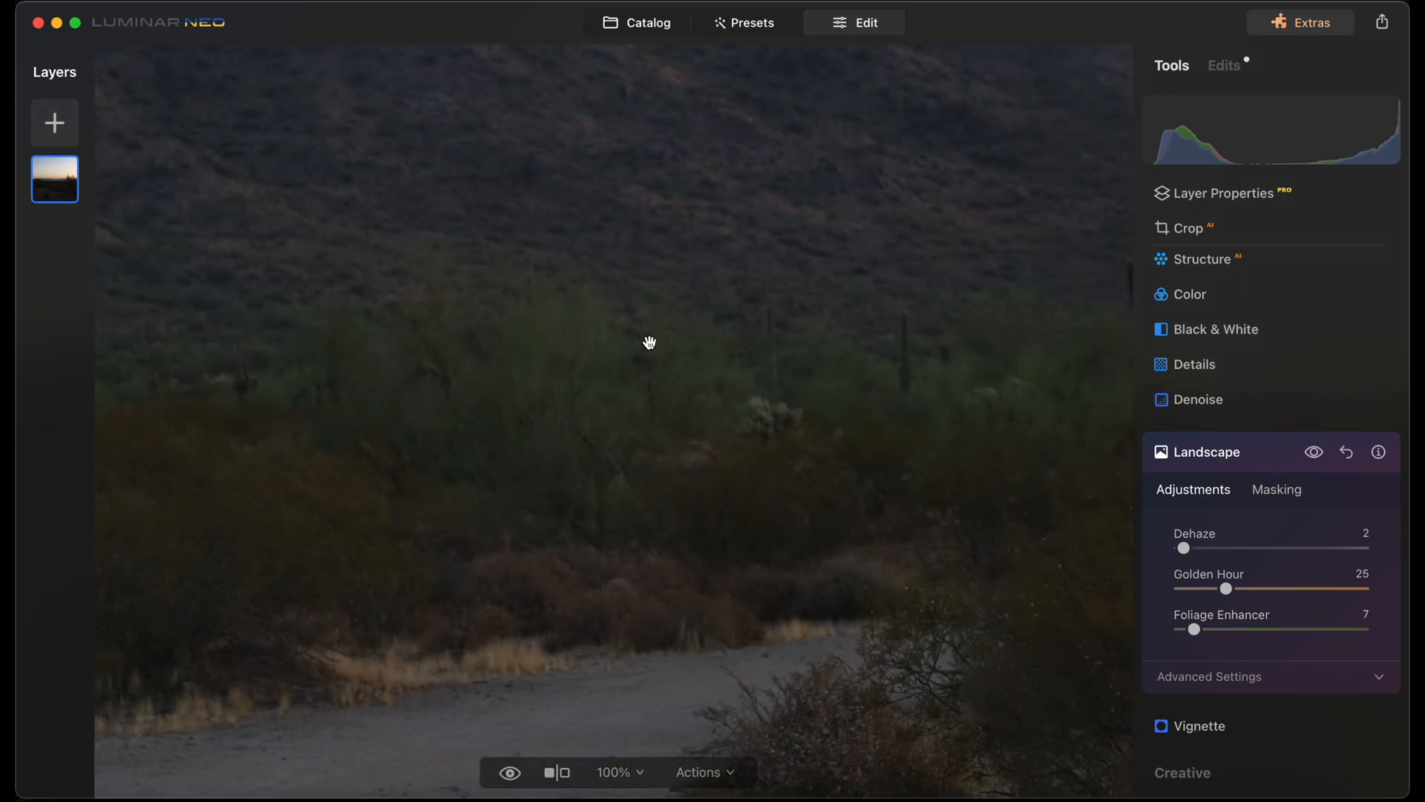
{"action": "mouse_move", "coordinate": [606, 456]}
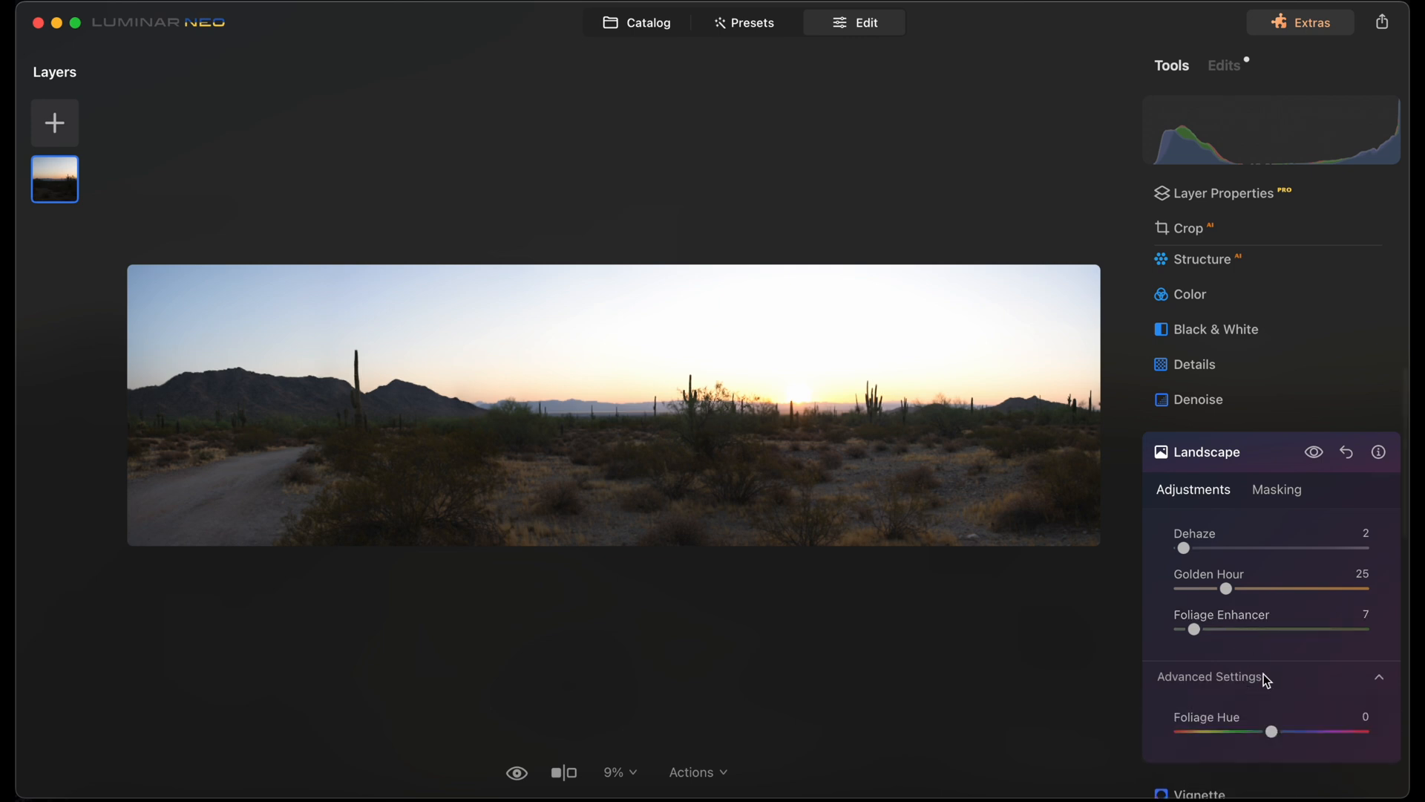
Scroll the Landscape panel after setting Dehaze 2, Golden Hour 25 and Foliage Enhancer 7
{"action": "scroll", "scroll_direction": "up", "scroll_amount": 3}
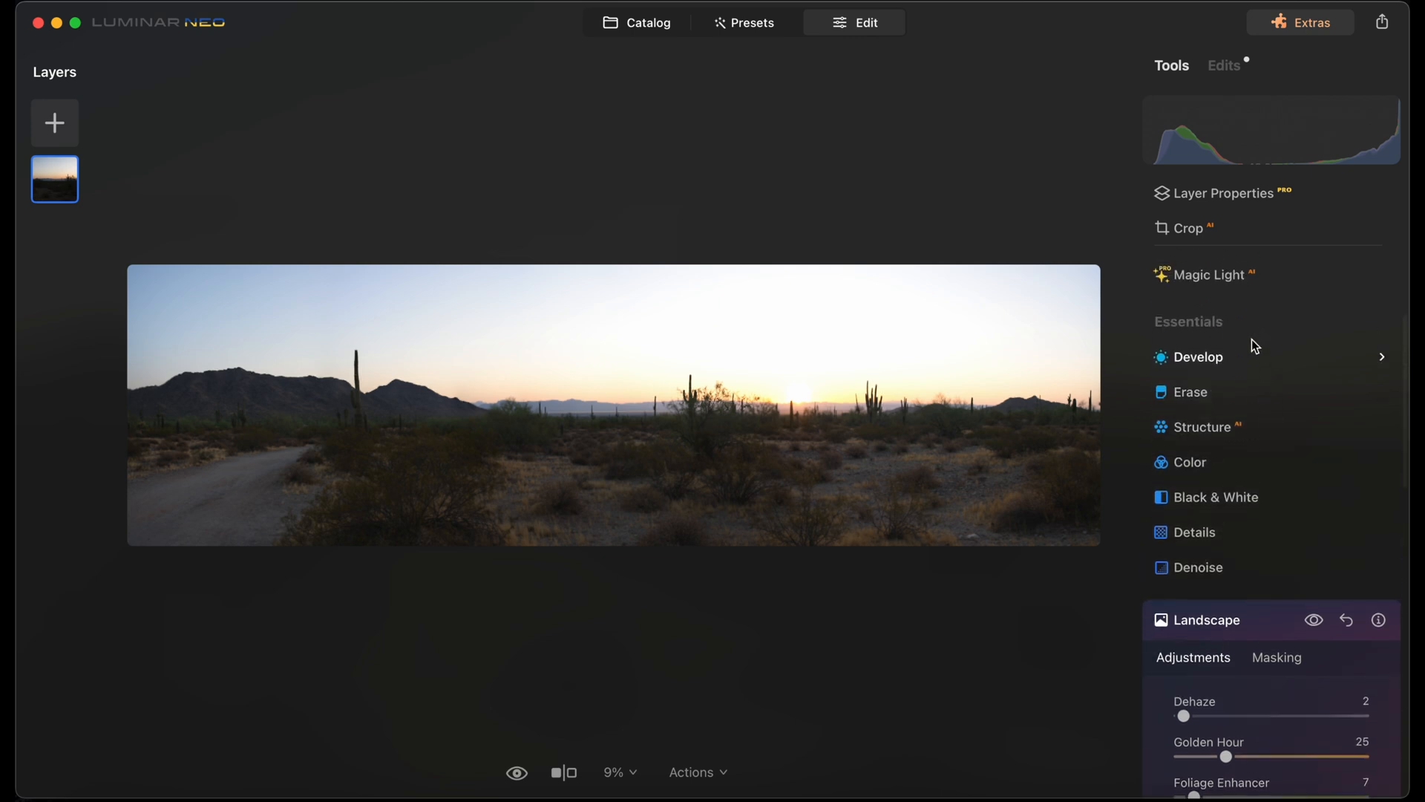
Refine Develop with Smart Contrast 5, then revisit the Sky tool's options
{"action": "left_click", "coordinate": [1198, 356]}
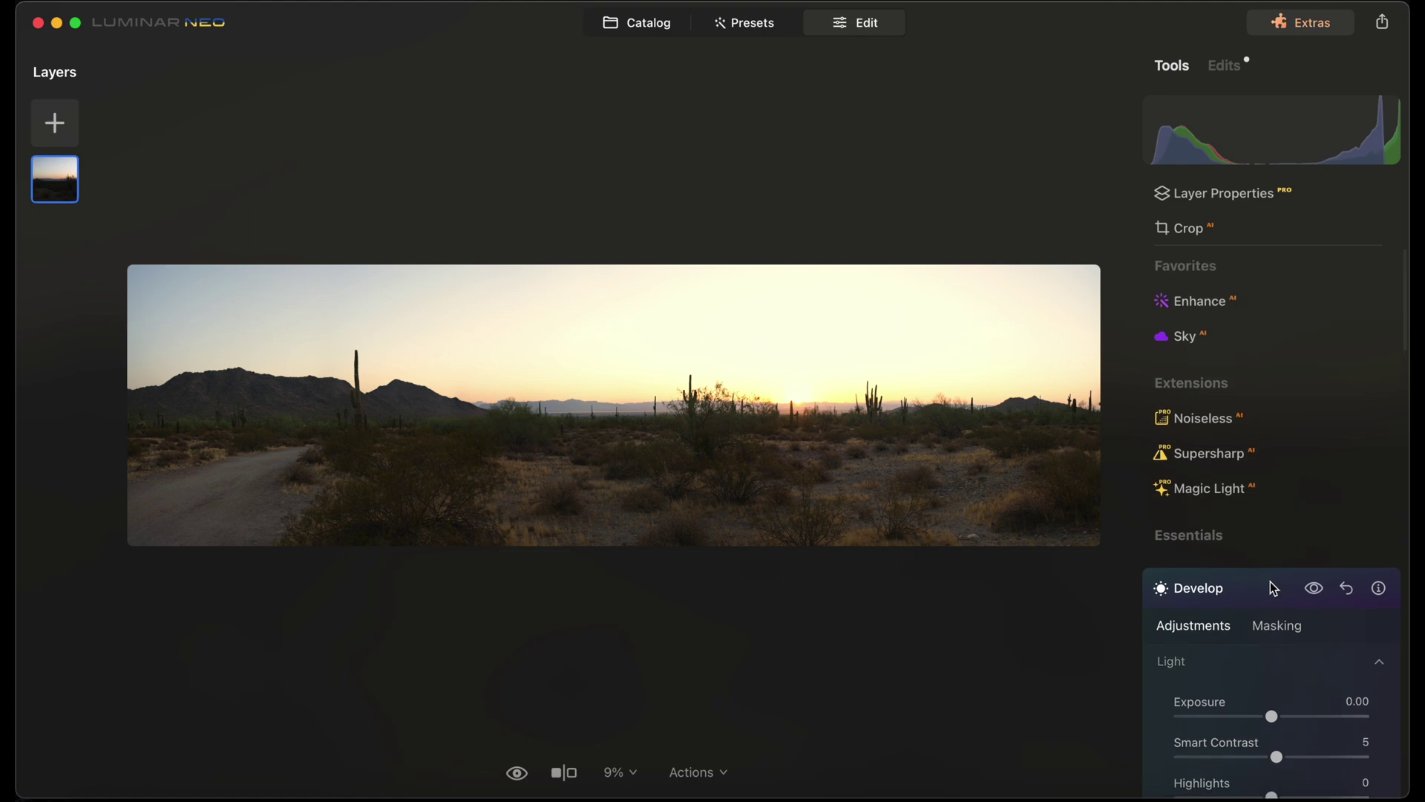
{"action": "left_click", "coordinate": [1185, 336]}
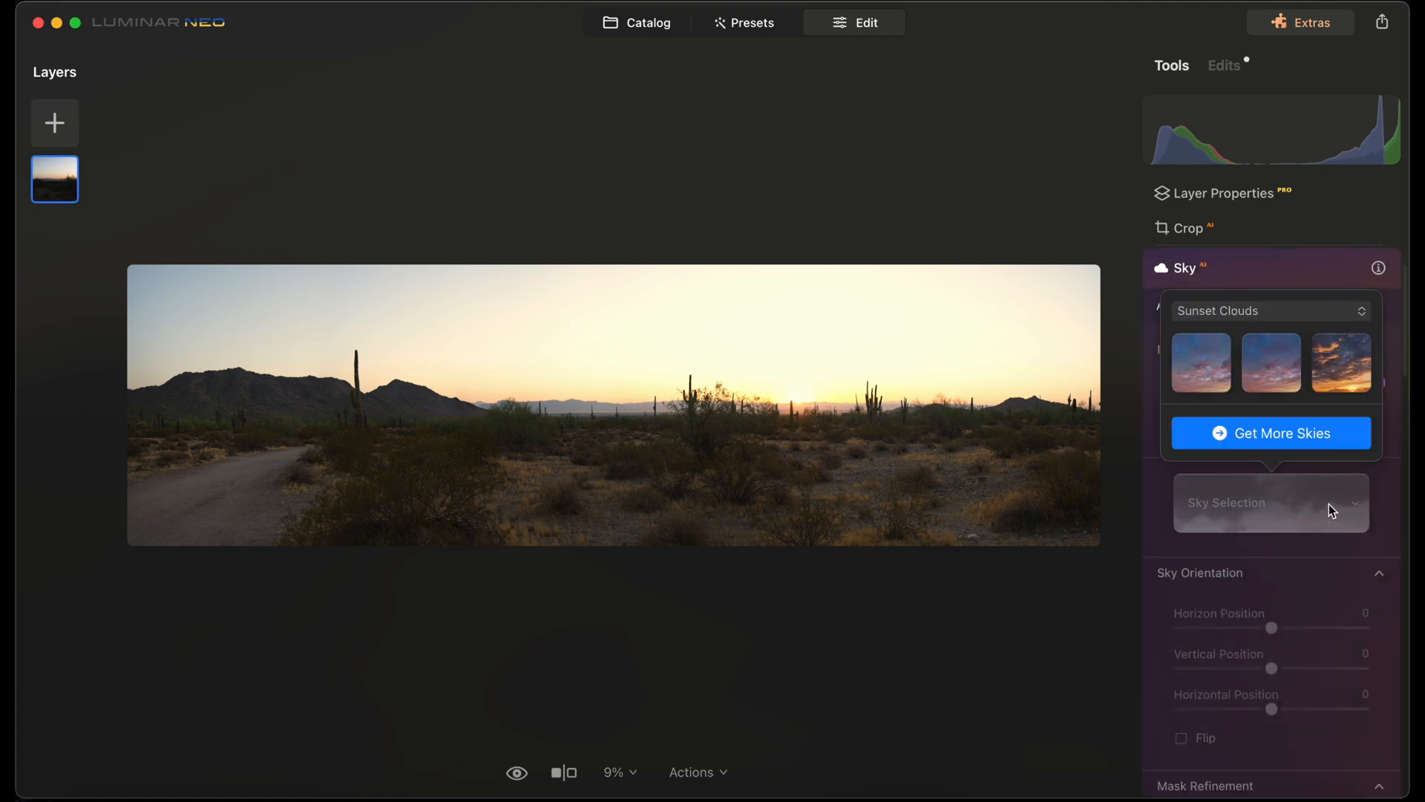
Apply the Sunset Clouds 3 sky with Horizon Position at -8, then return to the catalog
{"action": "left_click", "coordinate": [1339, 363]}
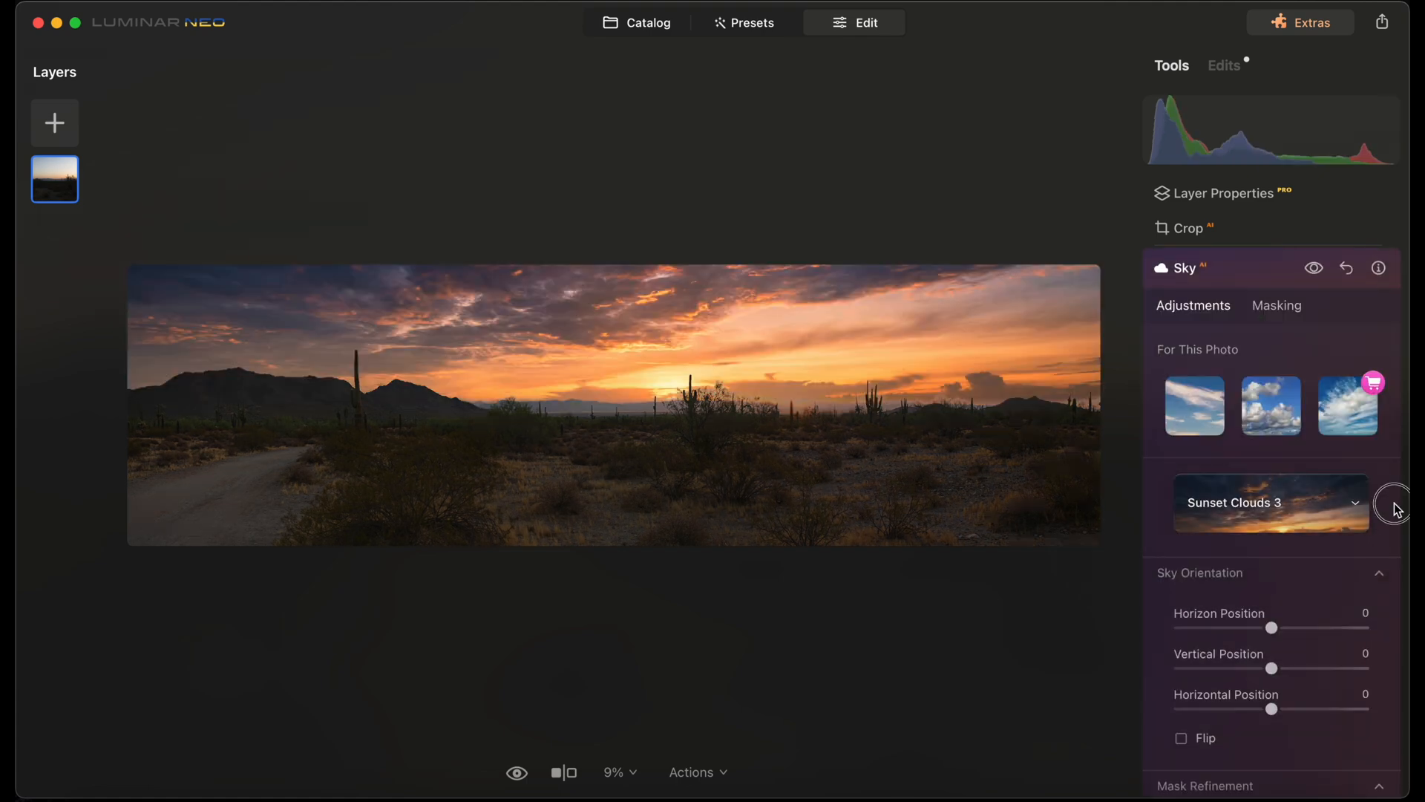
{"action": "scroll", "scroll_direction": "down", "scroll_amount": 3}
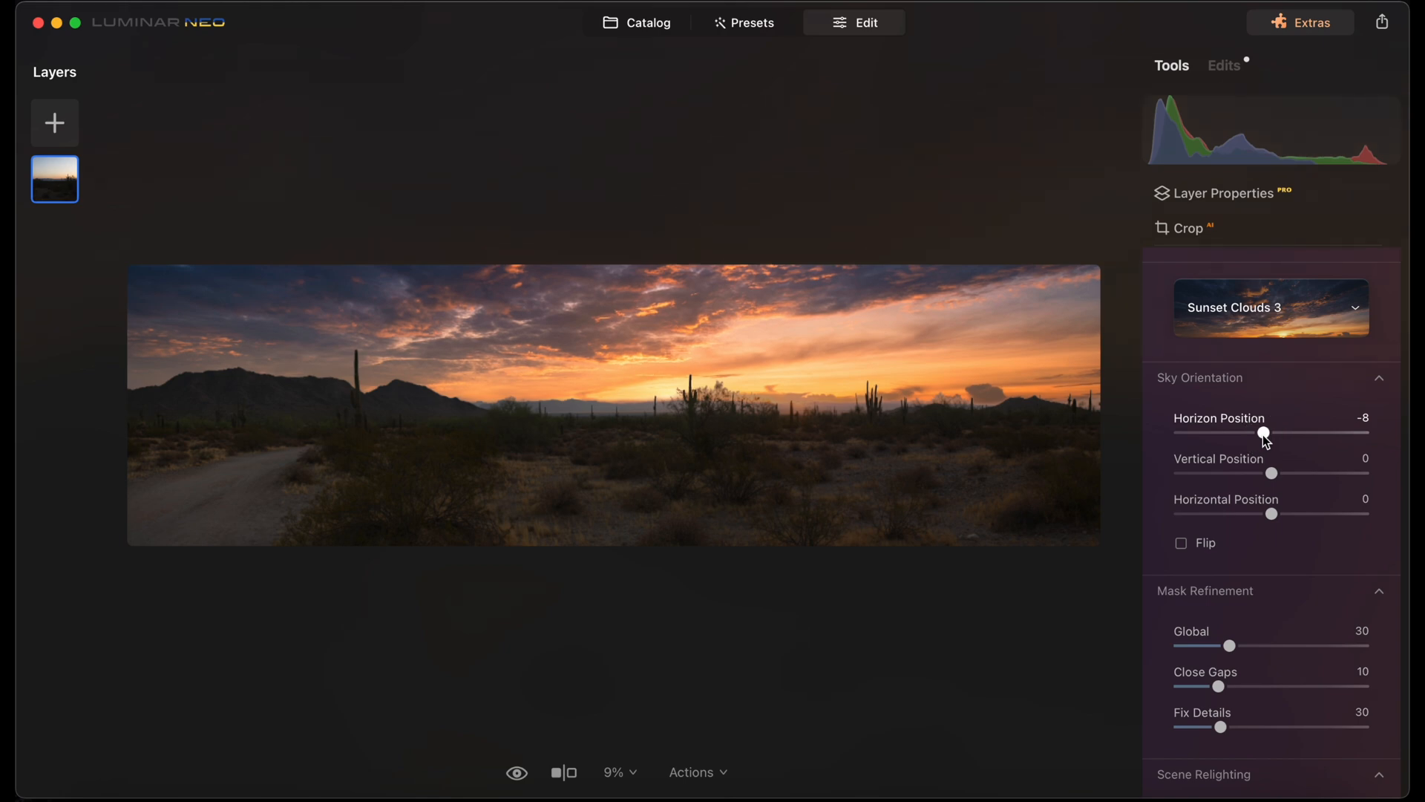
{"action": "mouse_move", "coordinate": [355, 407]}
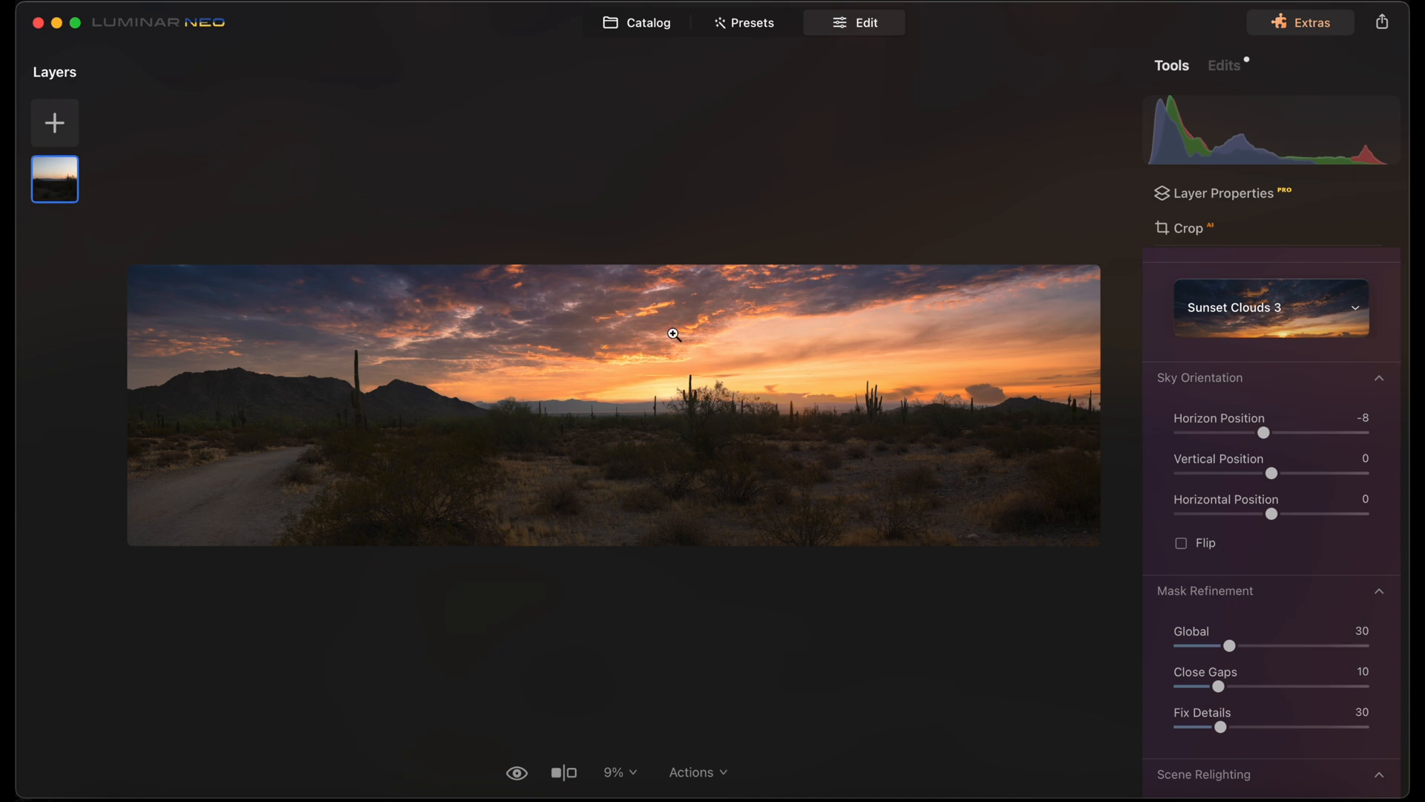
{"action": "mouse_move", "coordinate": [523, 266]}
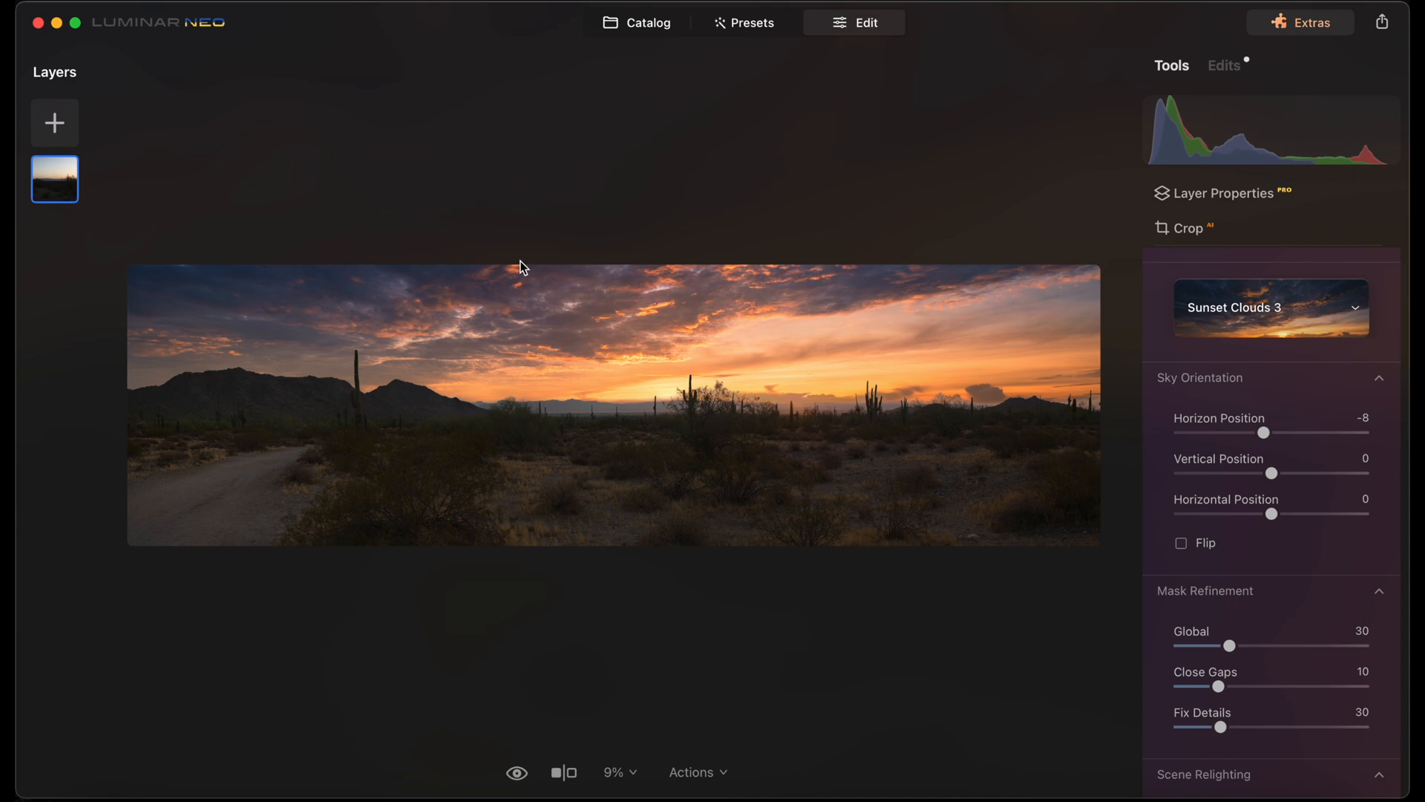
{"action": "mouse_move", "coordinate": [831, 460]}
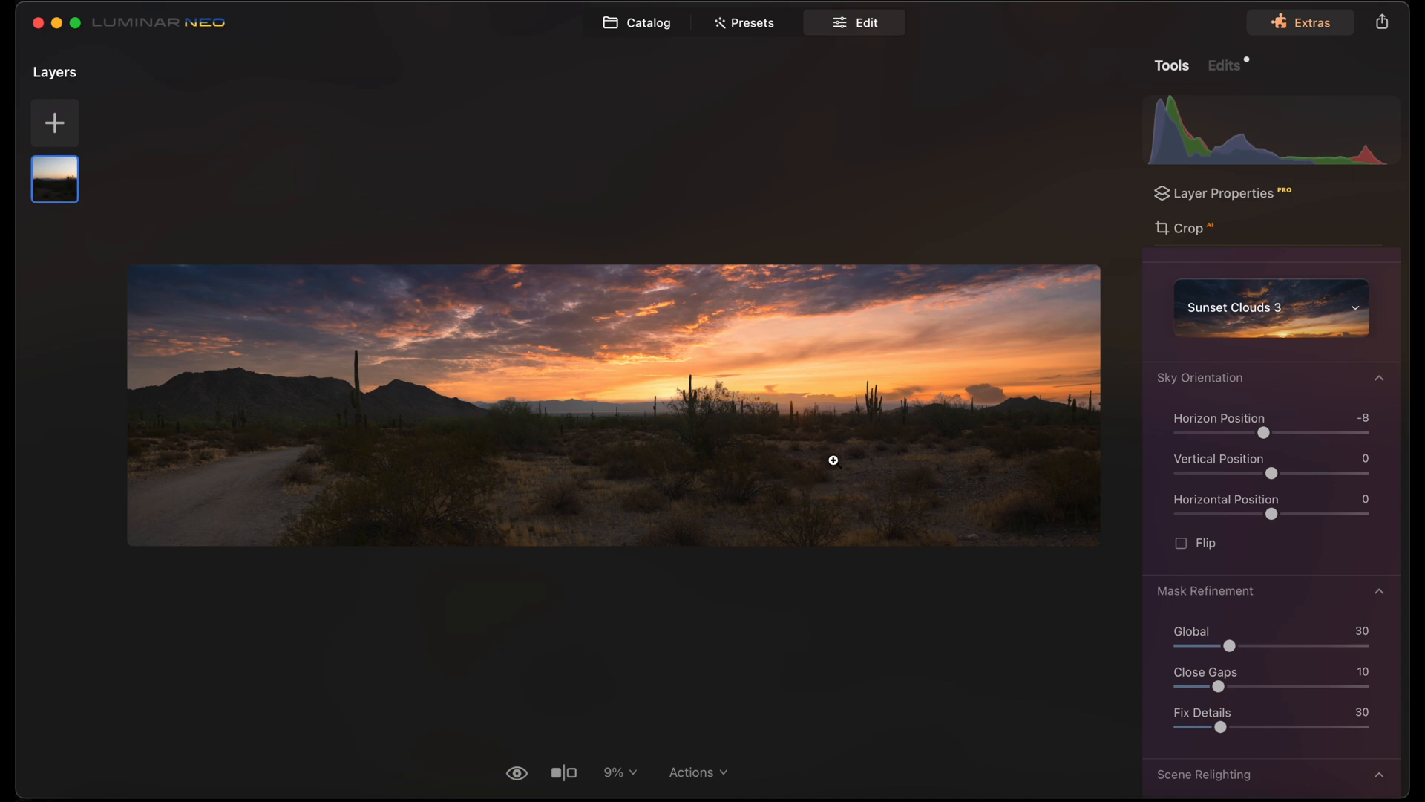
{"action": "mouse_move", "coordinate": [726, 420]}
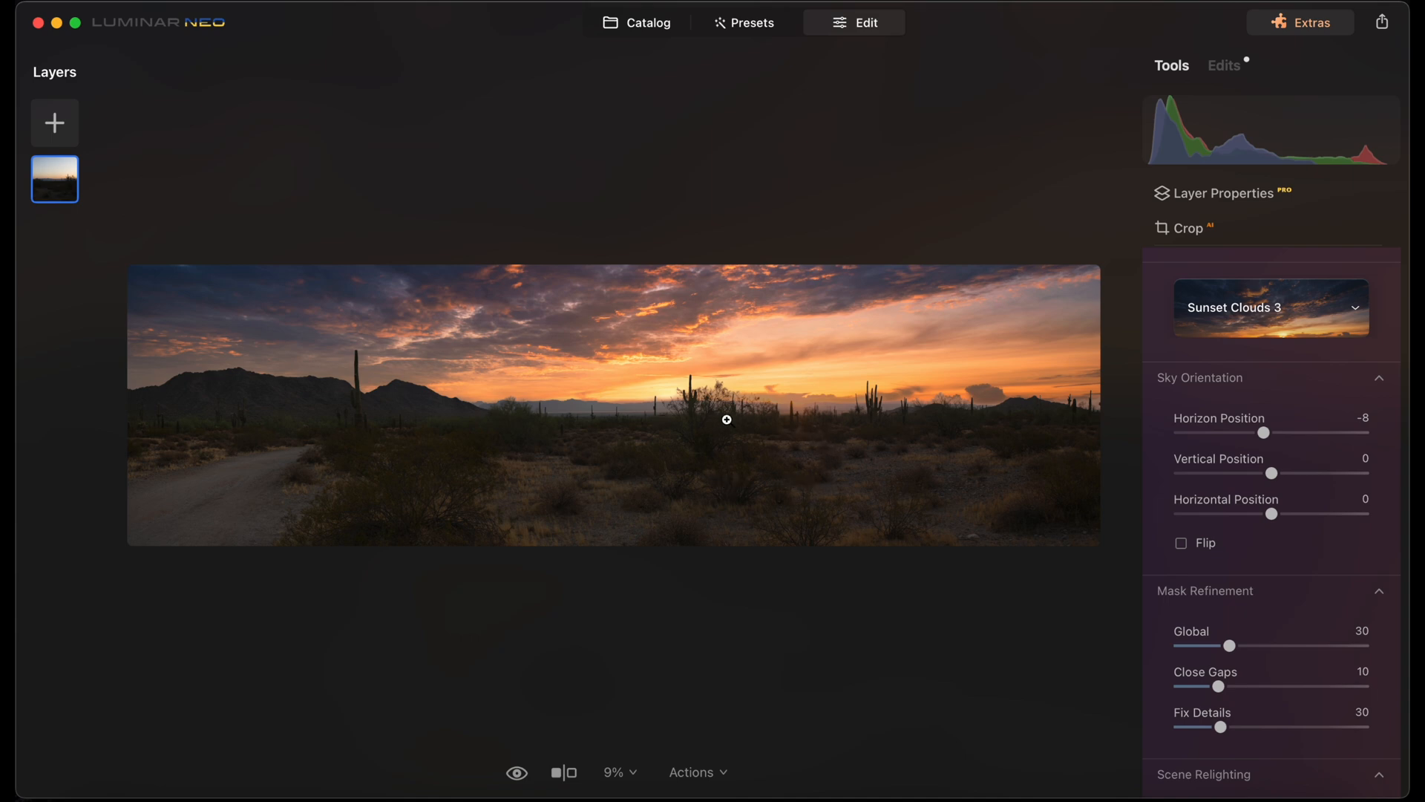
{"action": "mouse_move", "coordinate": [919, 440]}
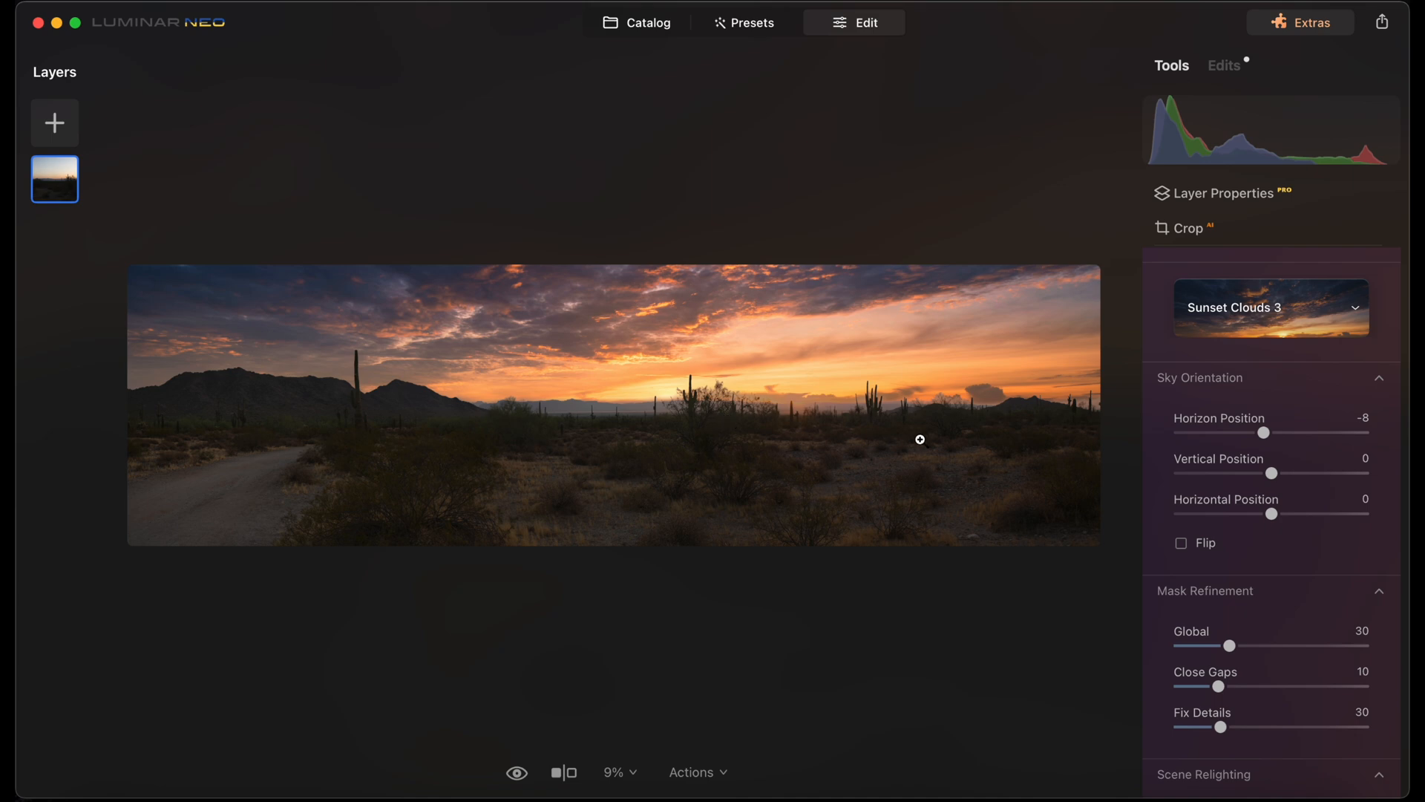
{"action": "mouse_move", "coordinate": [1137, 447]}
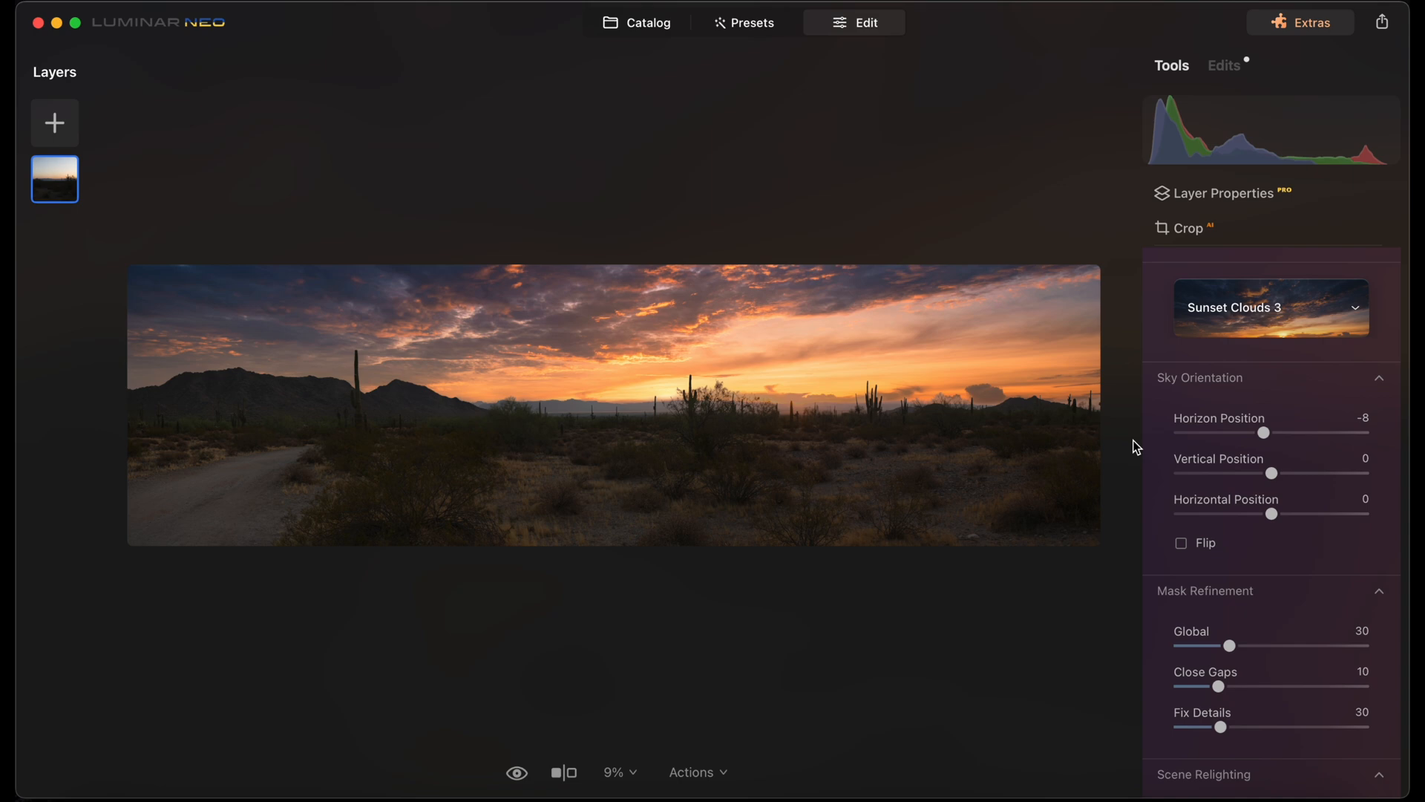
{"action": "left_click", "coordinate": [636, 22]}
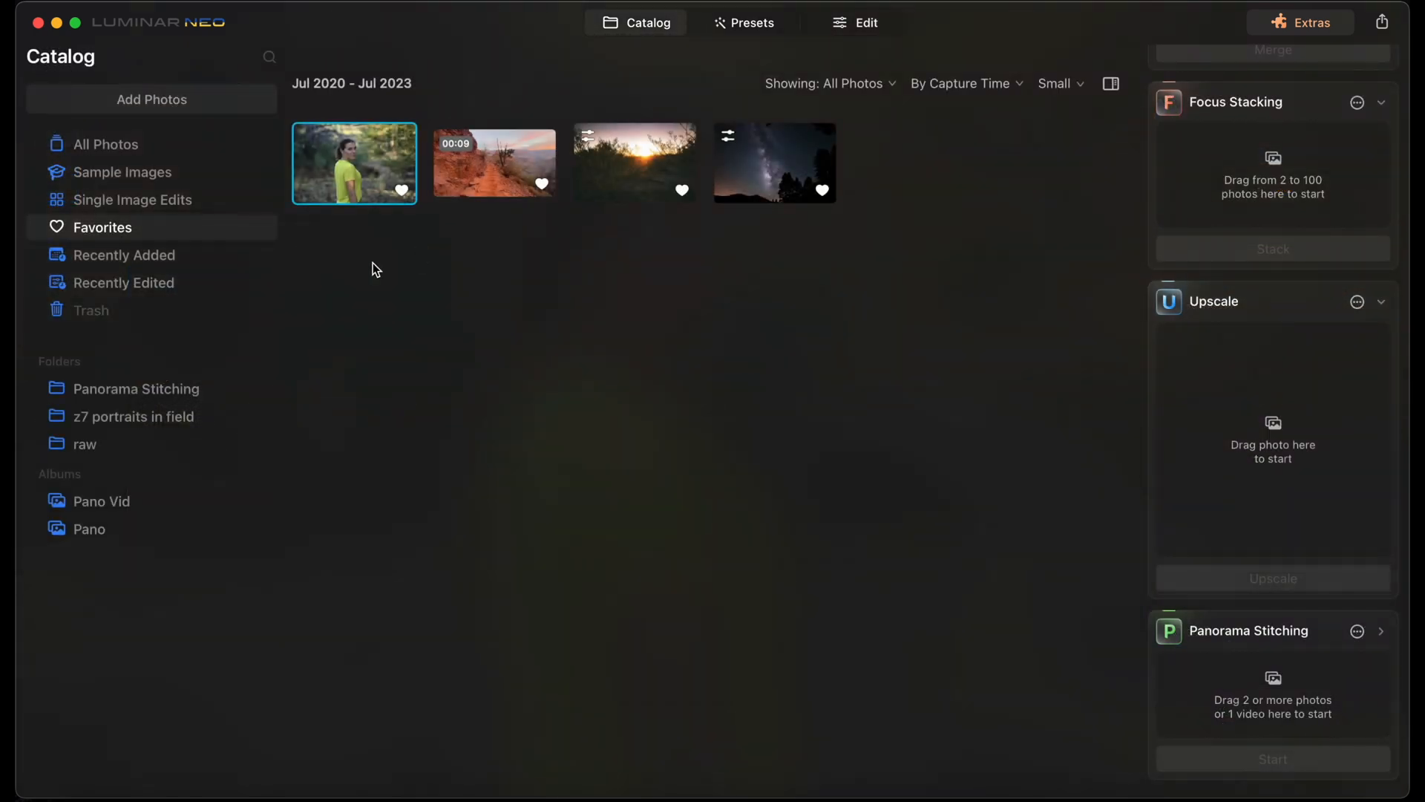
Preview the canyon trail video from Pano Vid and load it into Panorama Stitching
{"action": "left_click", "coordinate": [100, 501]}
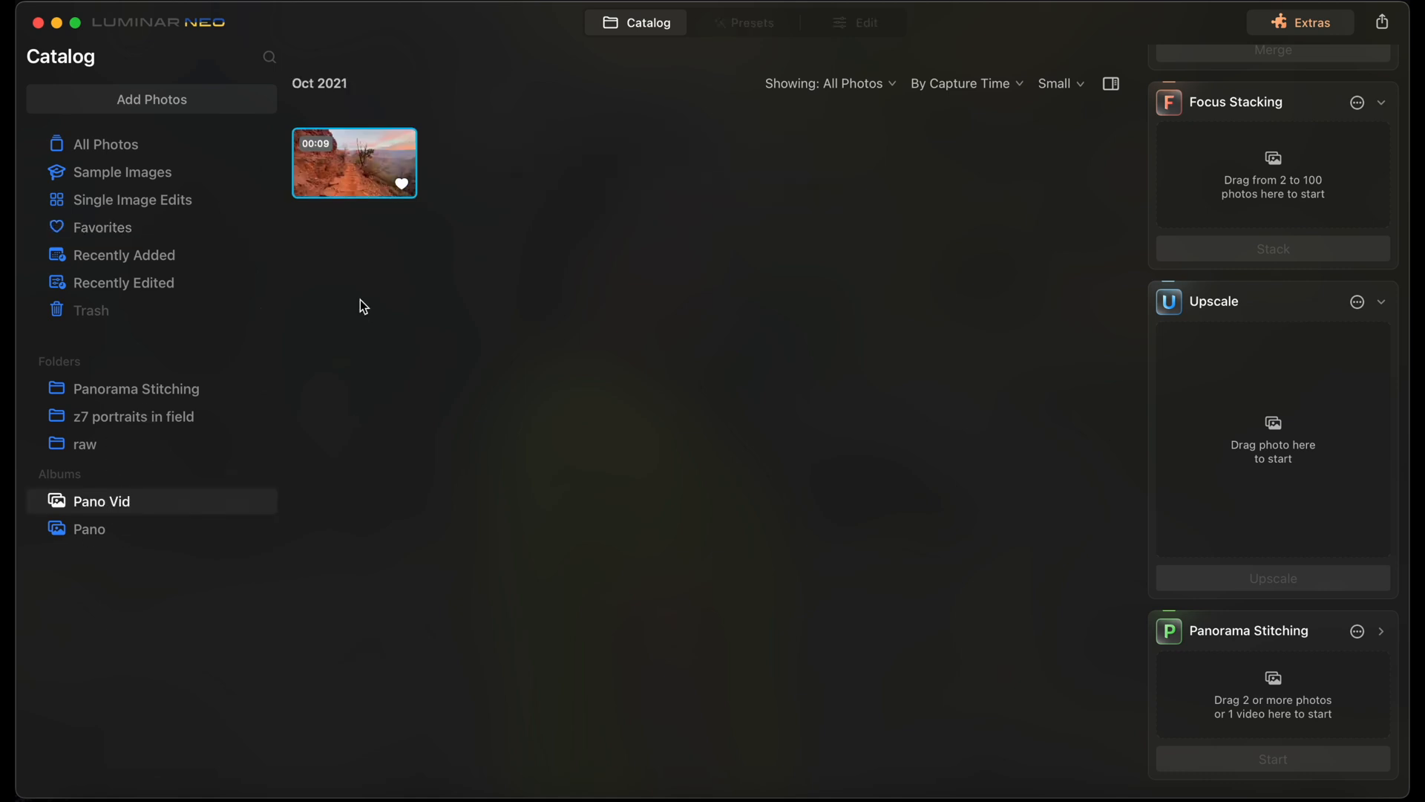
{"action": "double_click", "coordinate": [355, 162]}
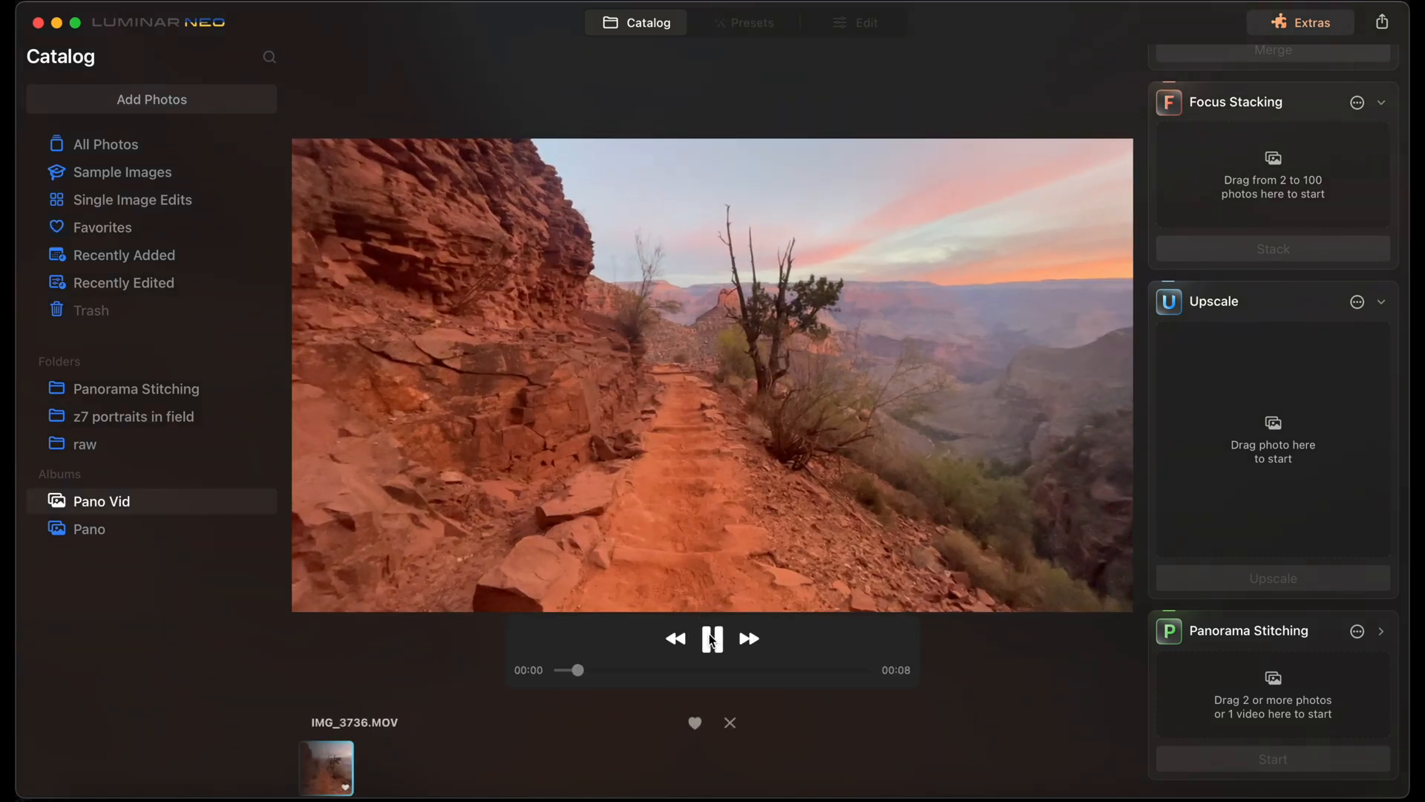
{"action": "left_click", "coordinate": [711, 637]}
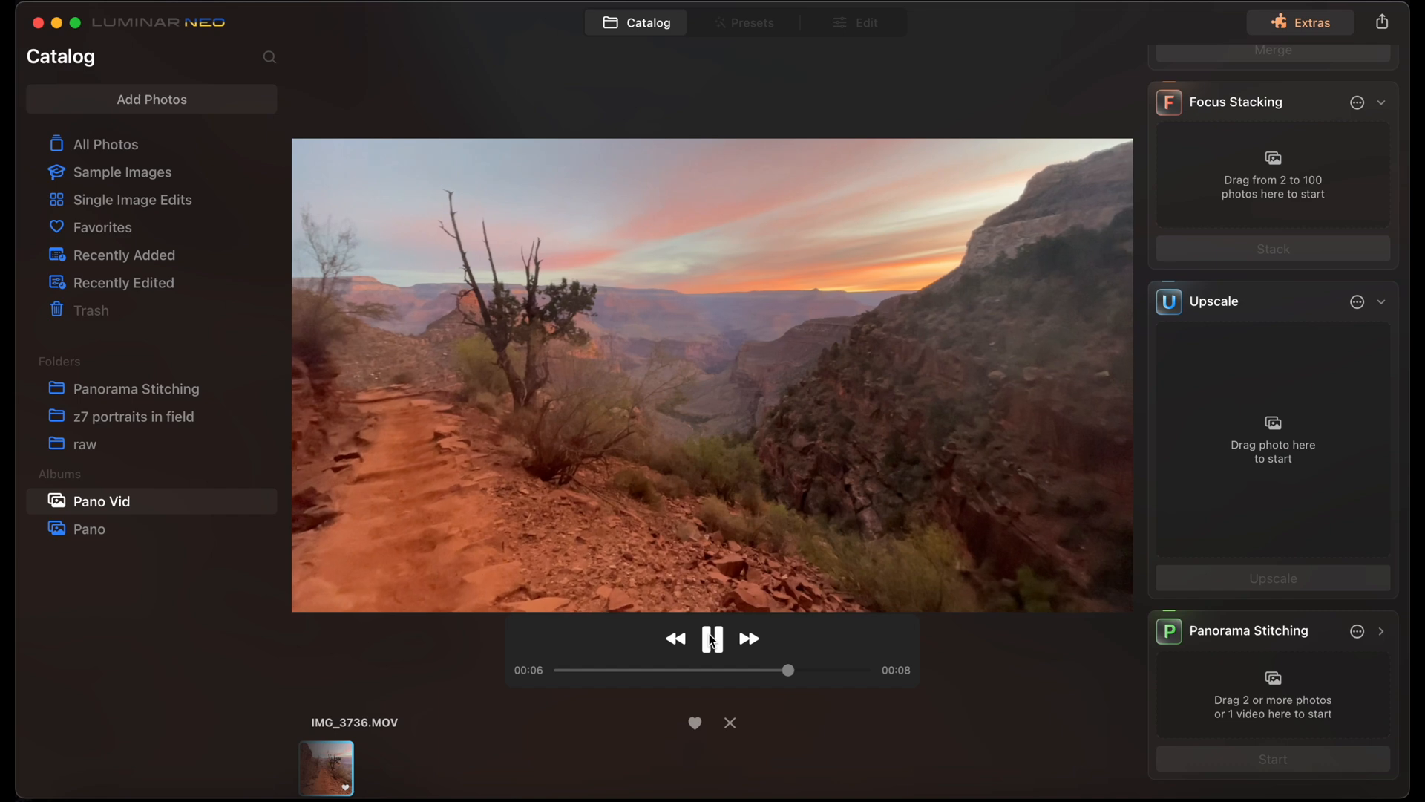
{"action": "left_click", "coordinate": [712, 638]}
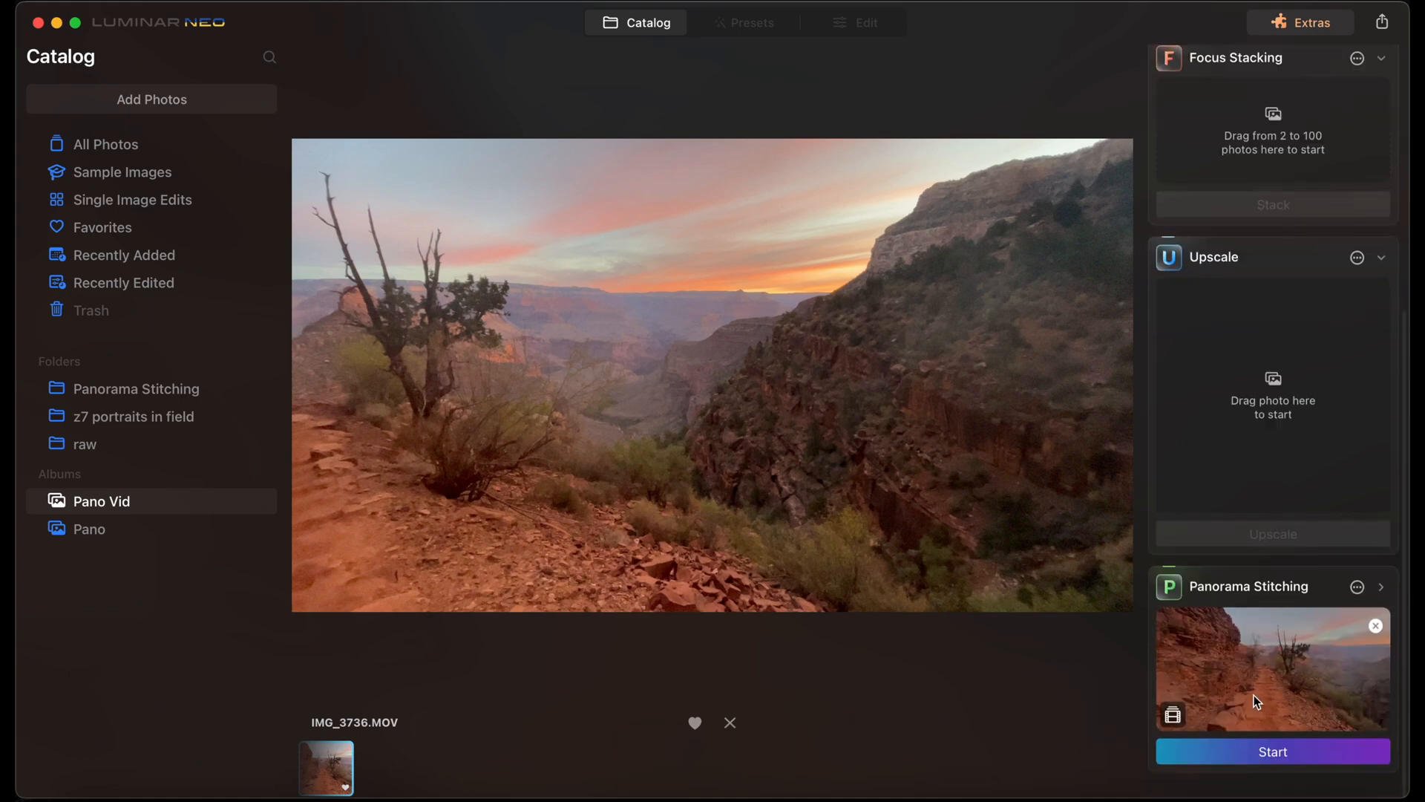
{"action": "left_click", "coordinate": [1272, 751]}
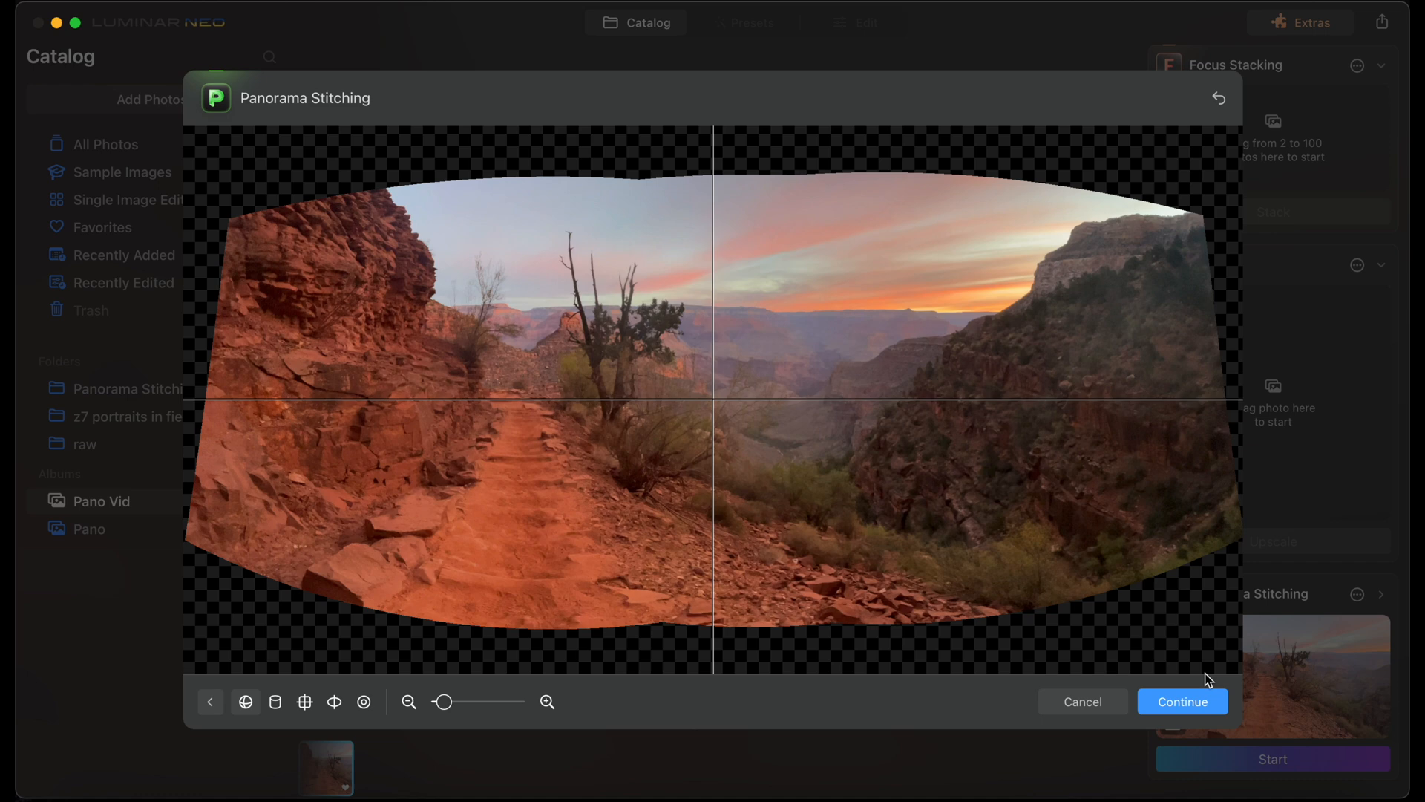
{"action": "mouse_move", "coordinate": [413, 738]}
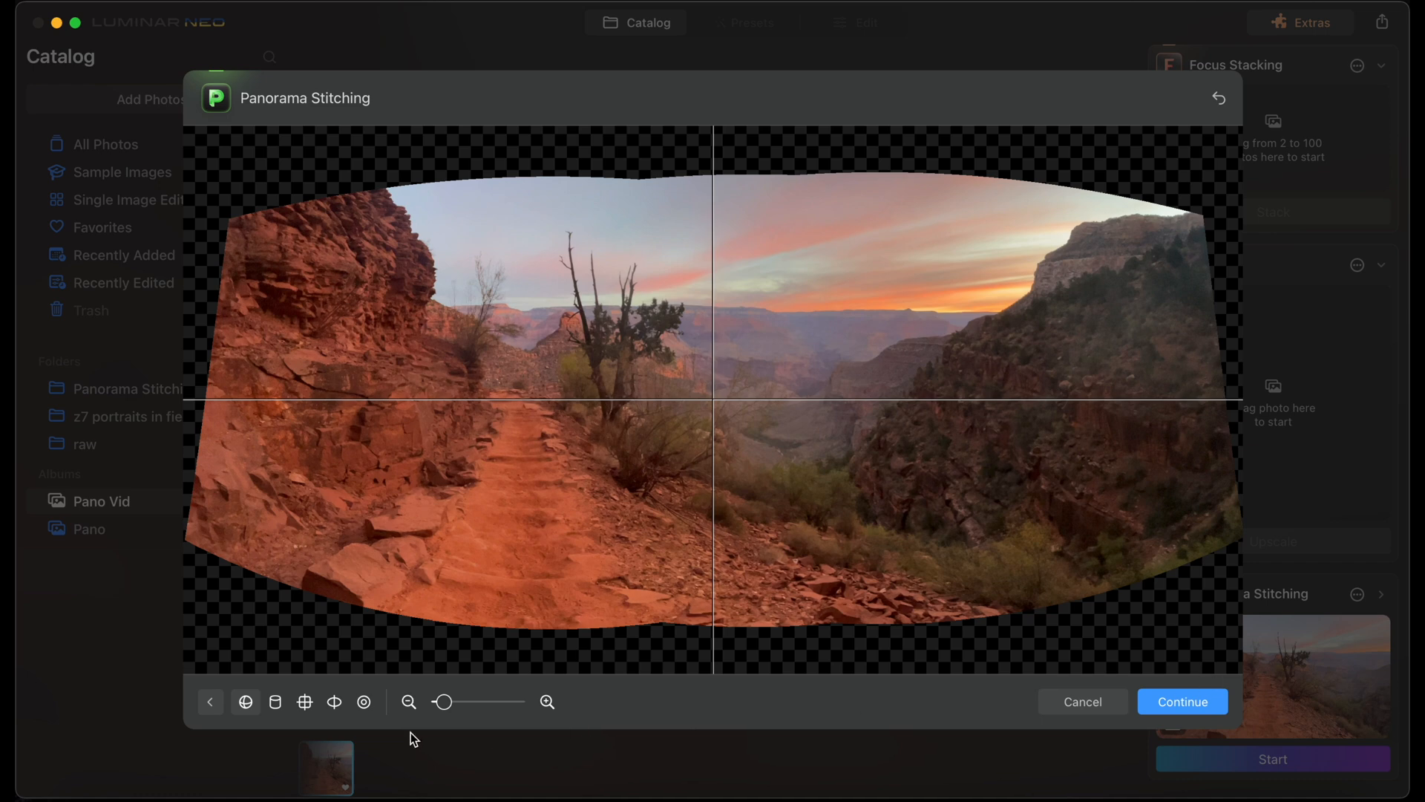
Stitch the video as a cylindrical panorama and crop its empty edges into IMG_3736_PANORAMA.tiff
{"action": "left_click", "coordinate": [274, 700]}
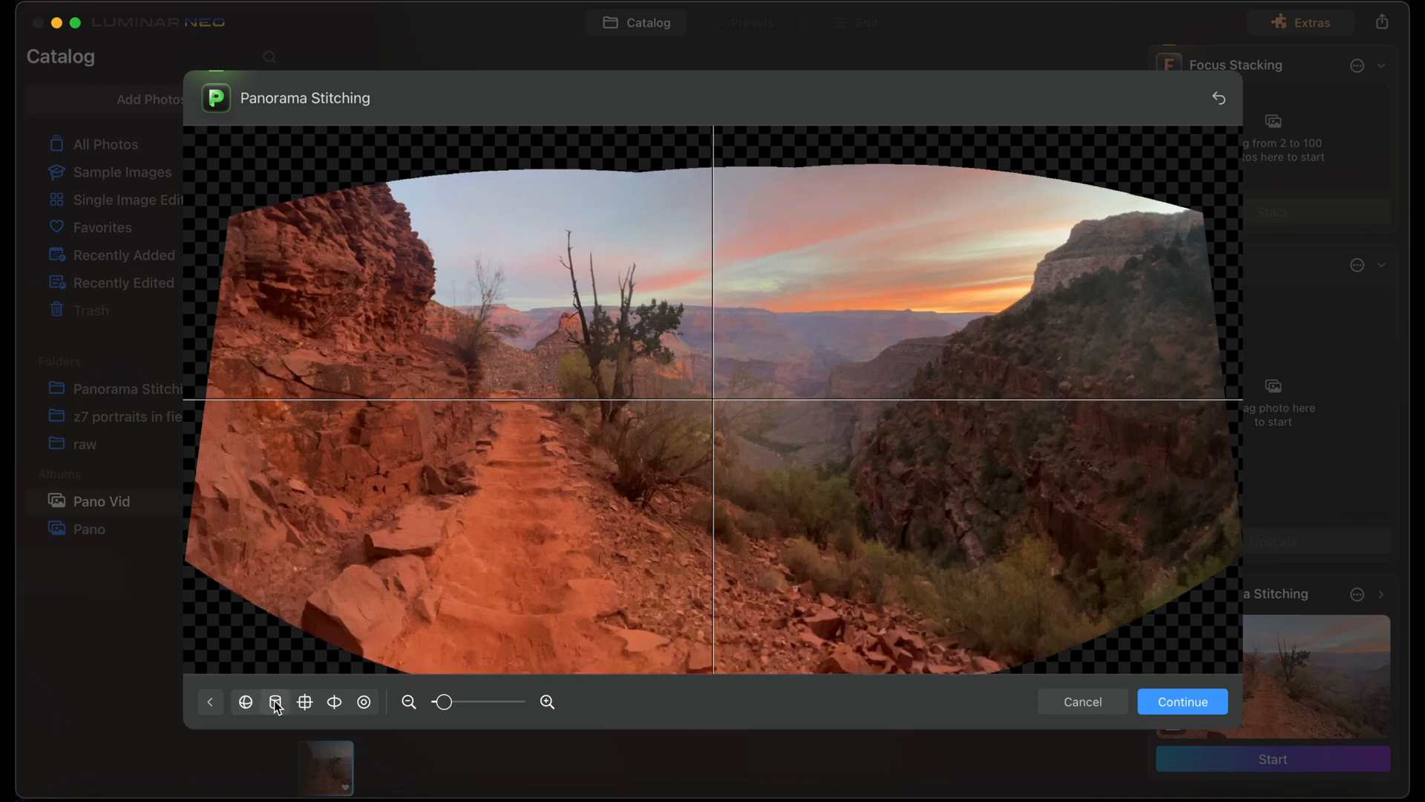
{"action": "left_click", "coordinate": [1181, 700]}
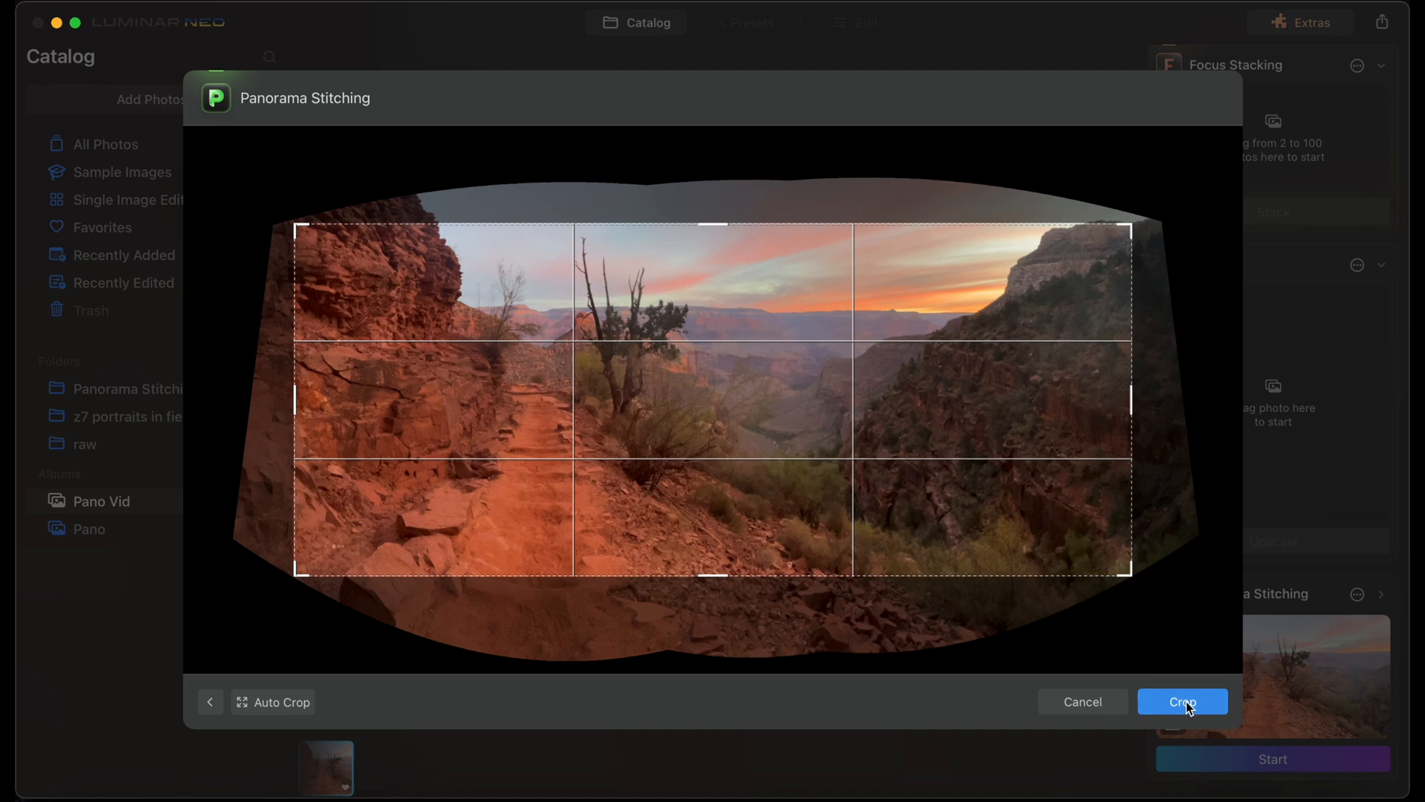
{"action": "left_click", "coordinate": [1182, 701]}
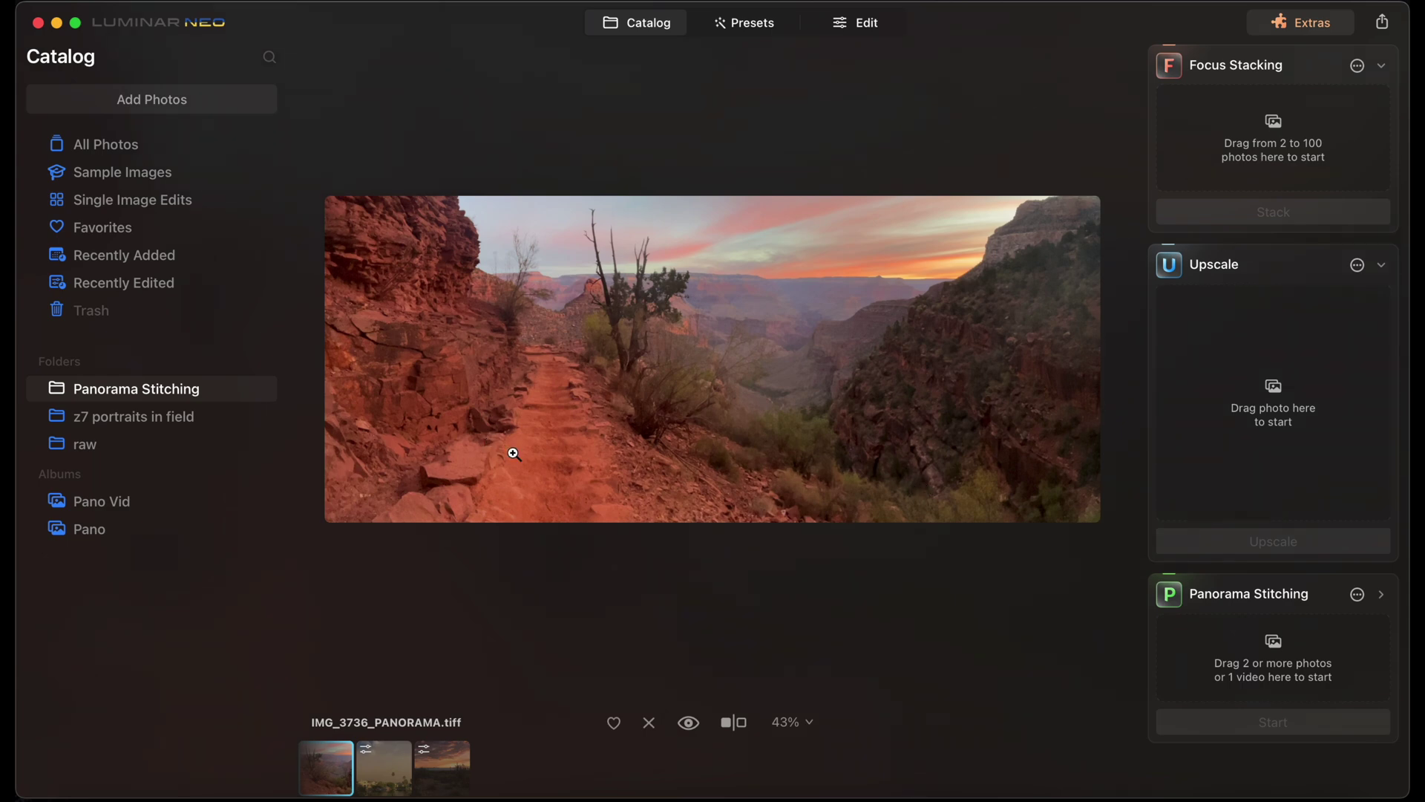
{"action": "mouse_move", "coordinate": [982, 395]}
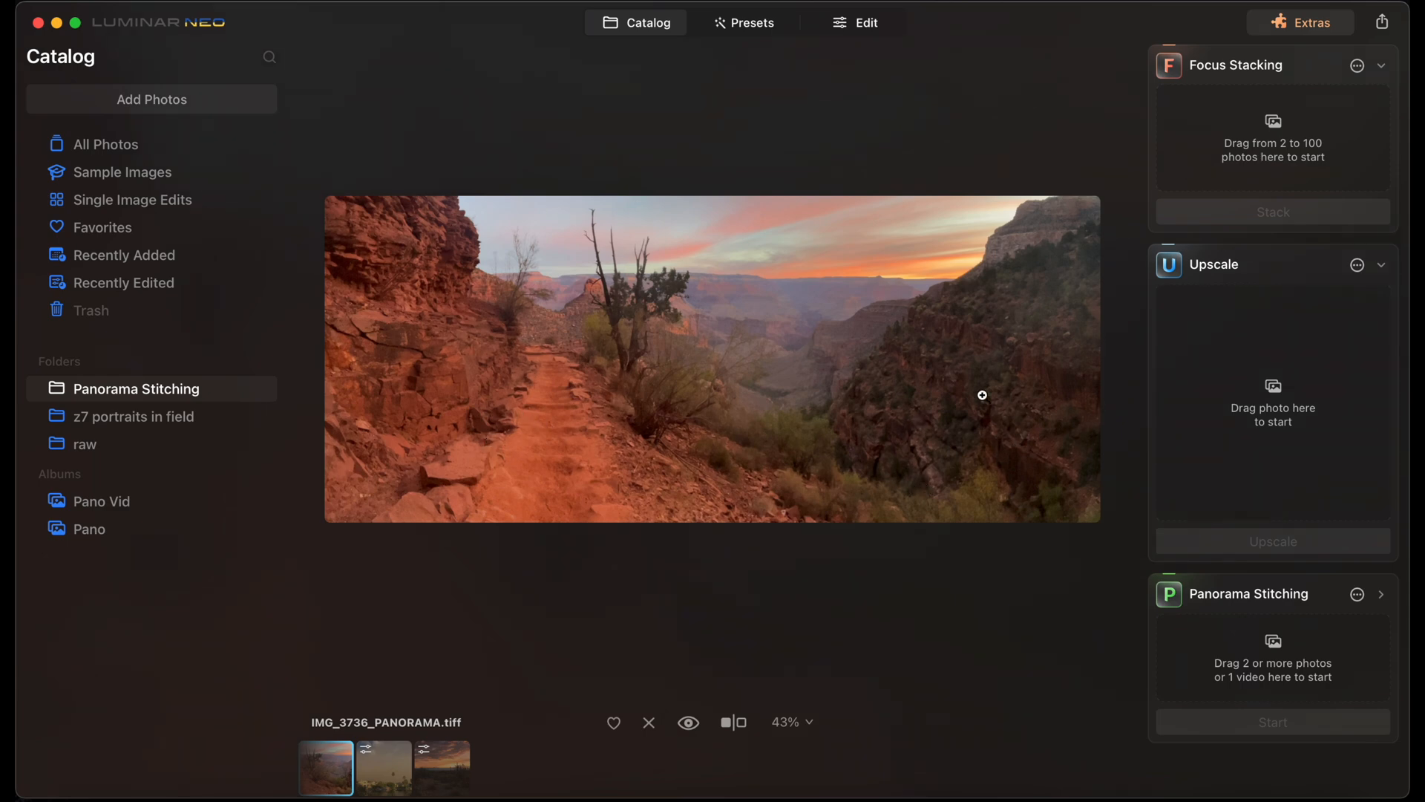
{"action": "mouse_move", "coordinate": [704, 260]}
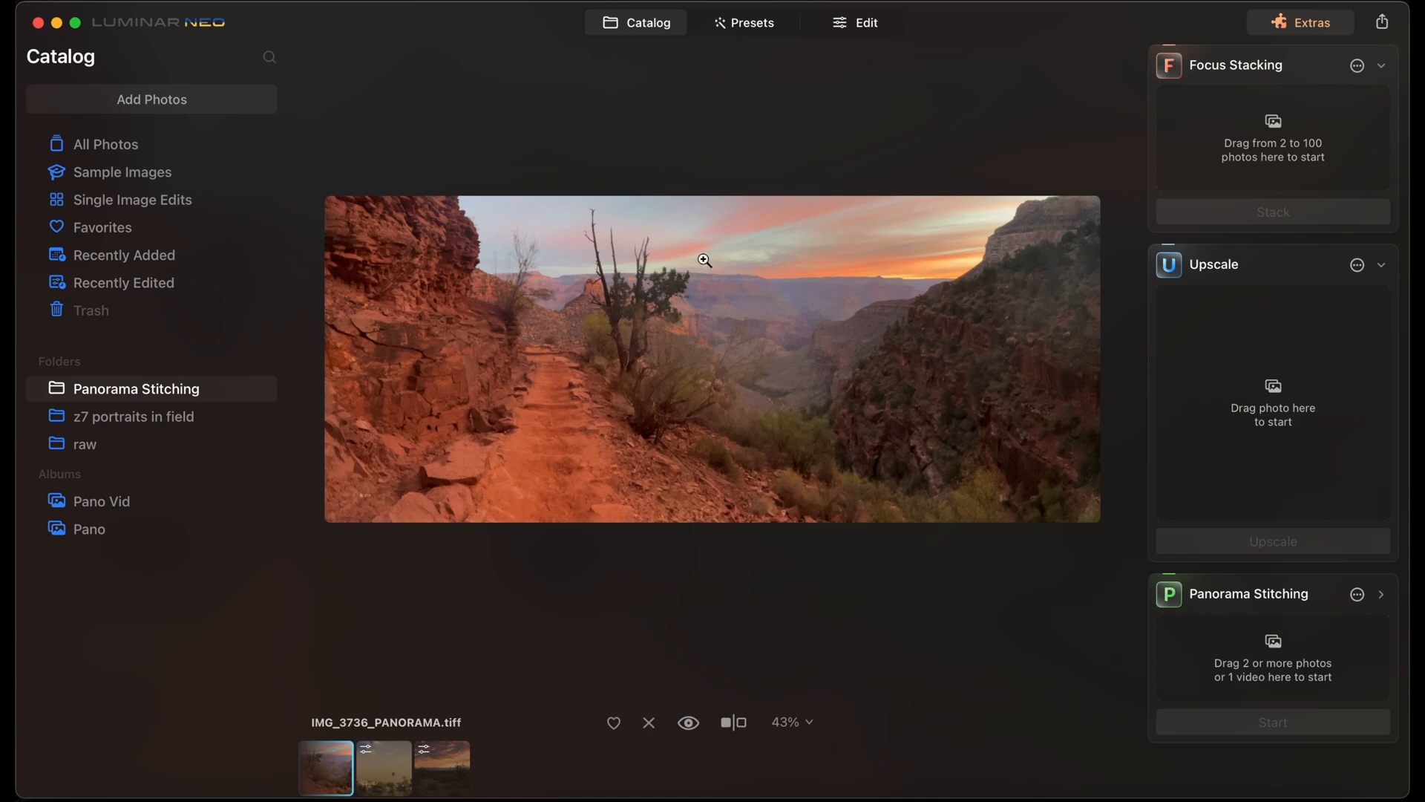
{"action": "mouse_move", "coordinate": [897, 439]}
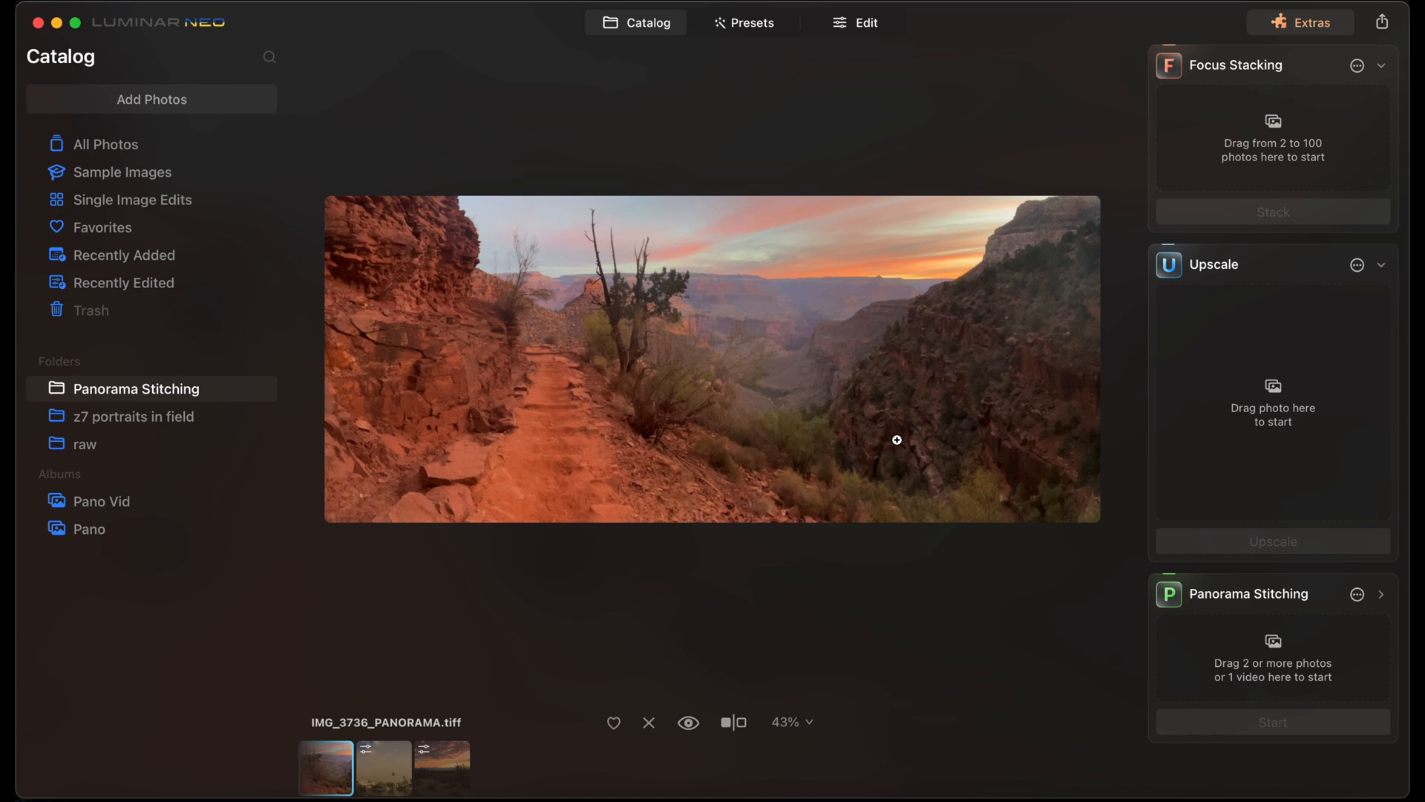
{"action": "mouse_move", "coordinate": [526, 408]}
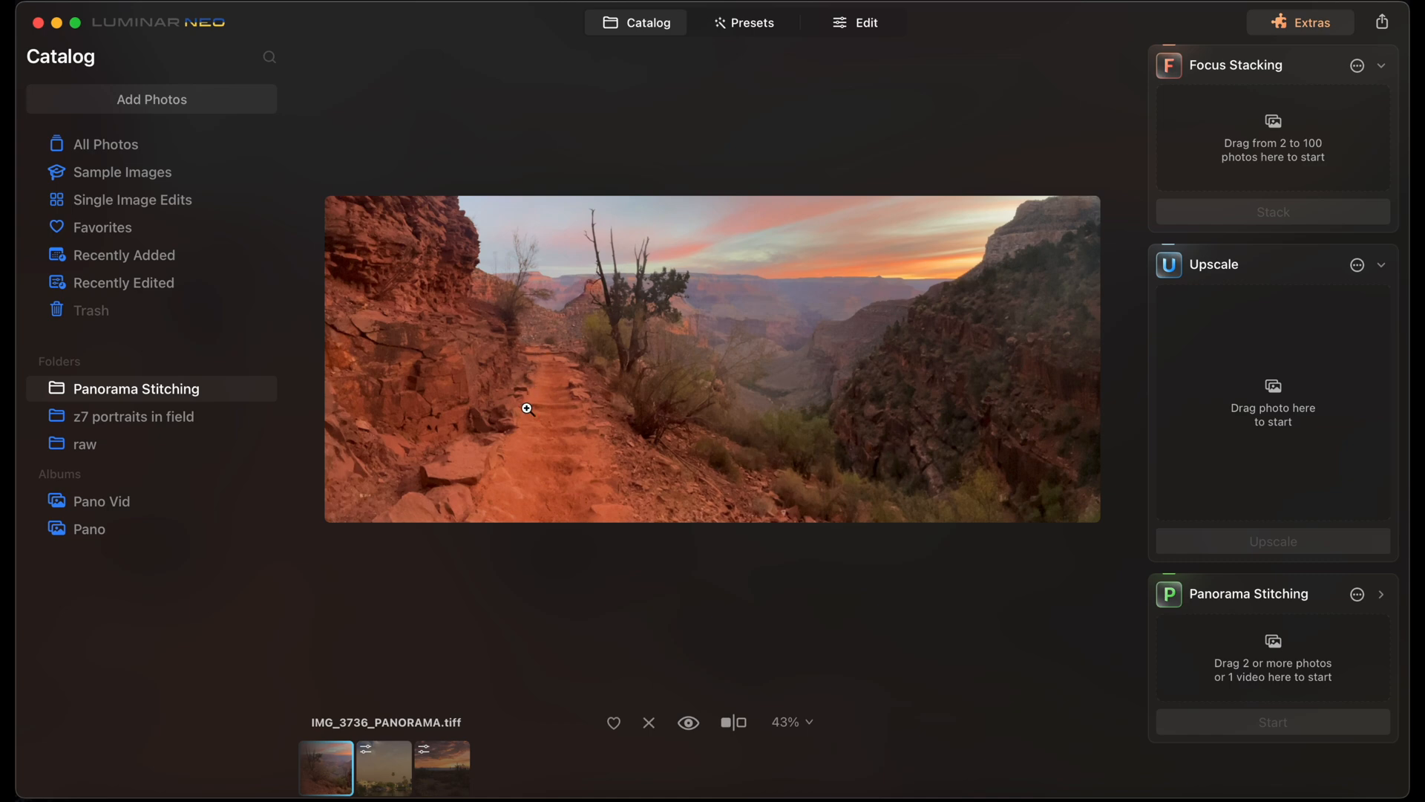
{"action": "mouse_move", "coordinate": [960, 438]}
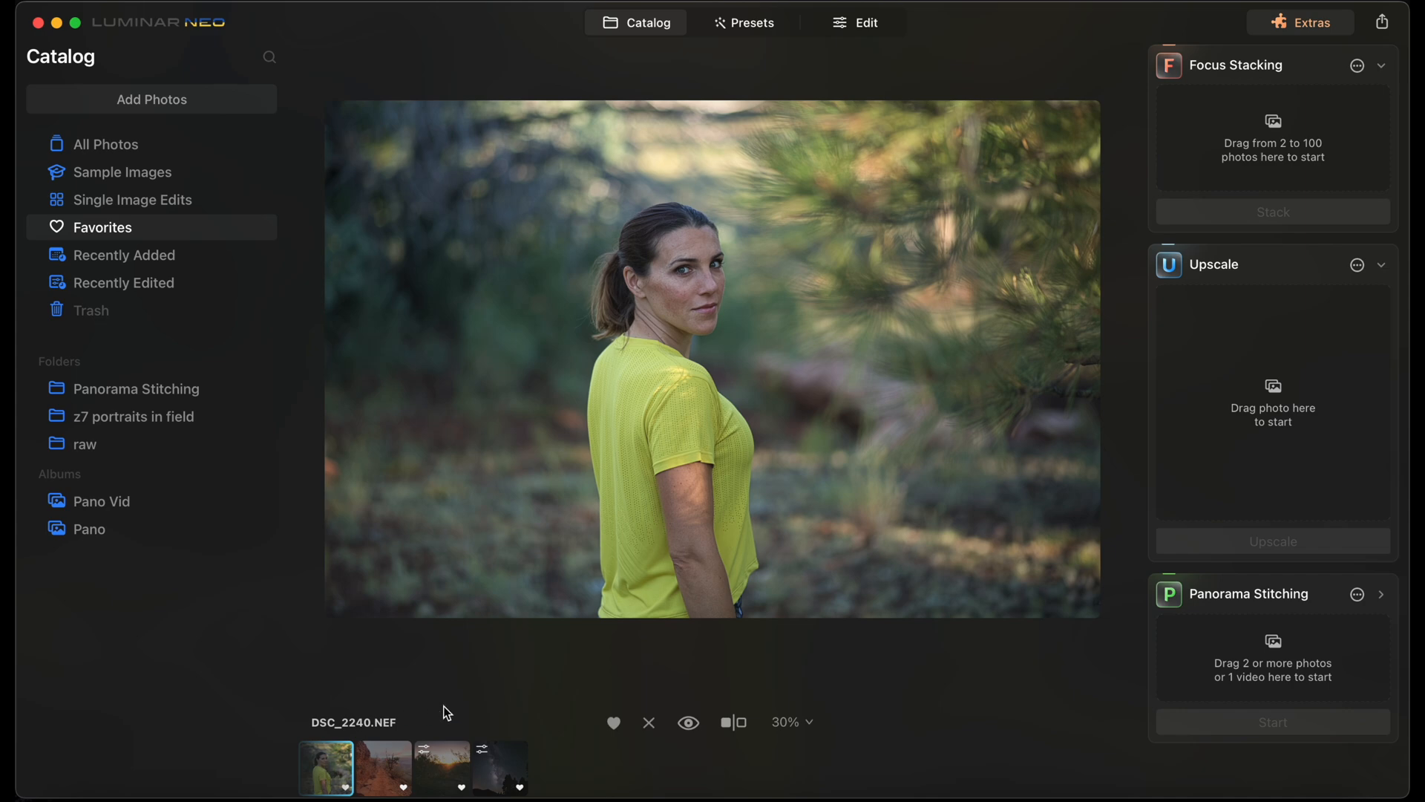
{"action": "mouse_move", "coordinate": [499, 768]}
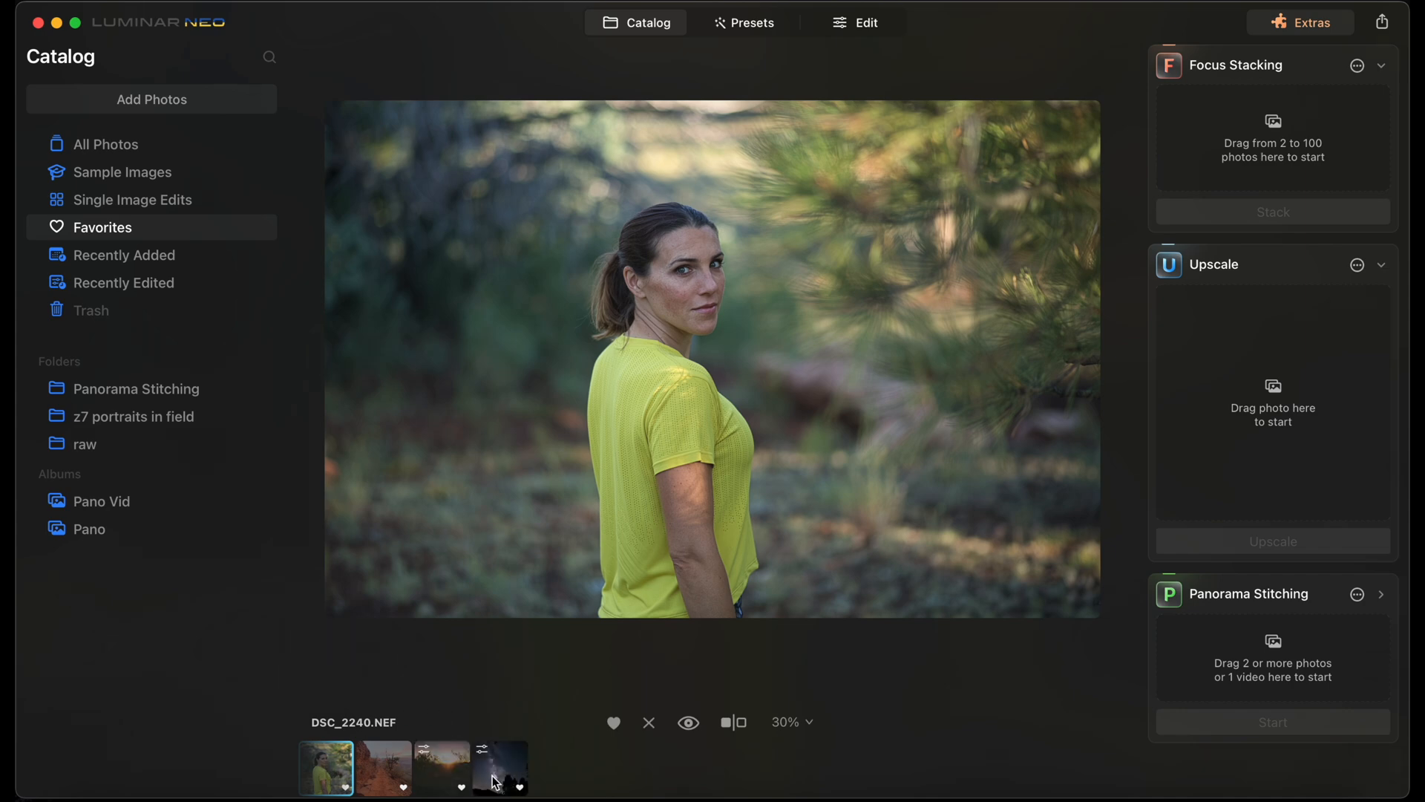
{"action": "mouse_move", "coordinate": [528, 675]}
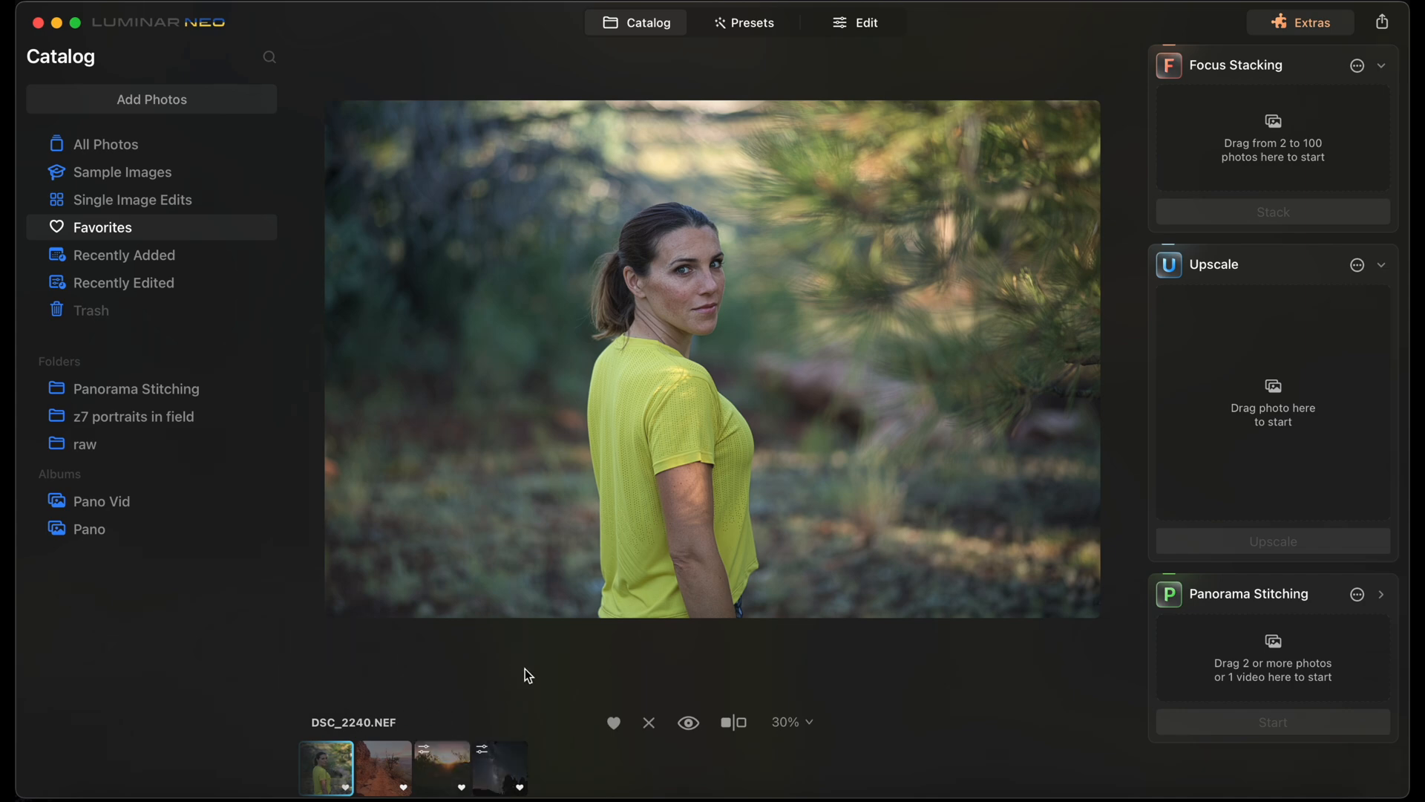
Open the Favorites portrait DSC_2240.NEF in the Edit workspace
{"action": "left_click", "coordinate": [854, 23]}
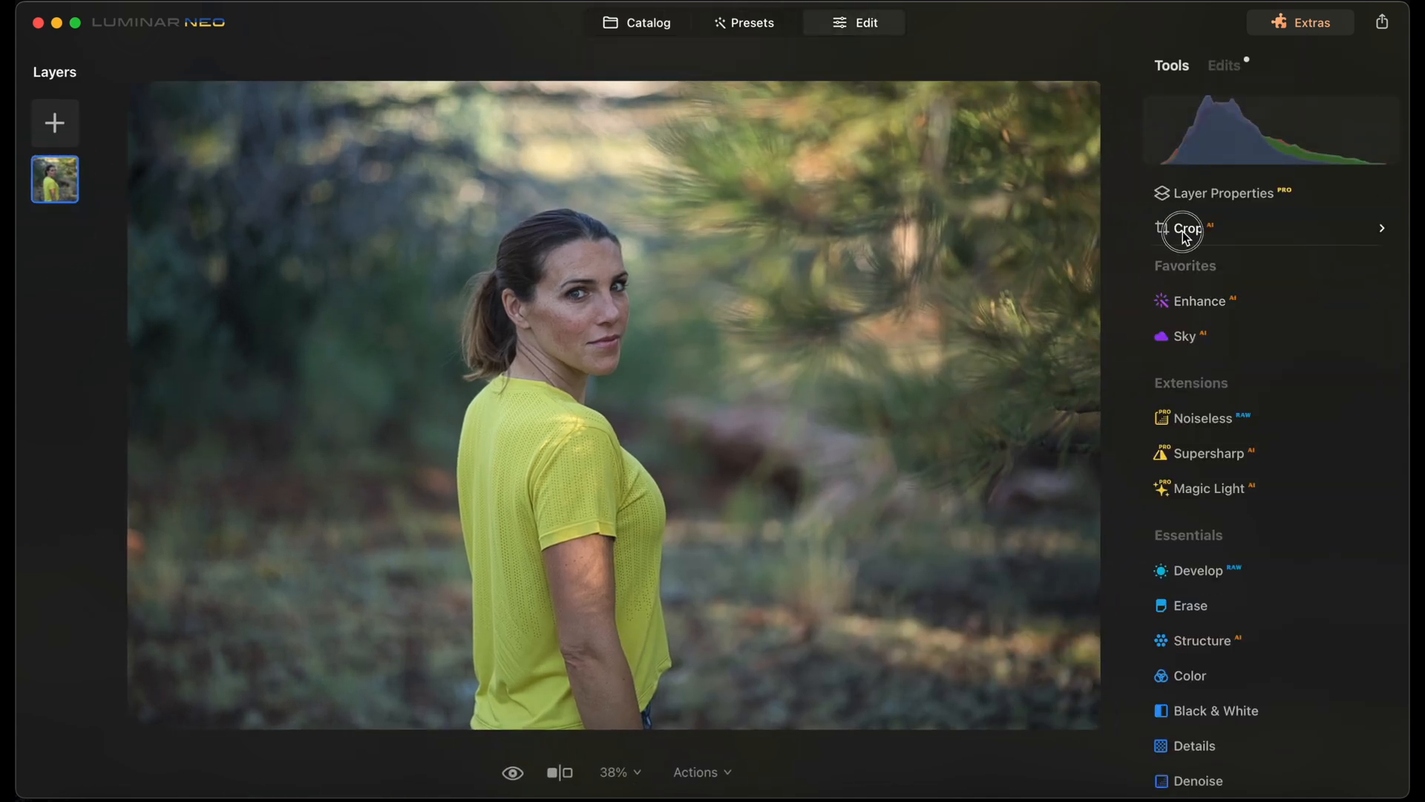
Crop the forest portrait tighter around the woman and apply it
{"action": "left_click", "coordinate": [1186, 229]}
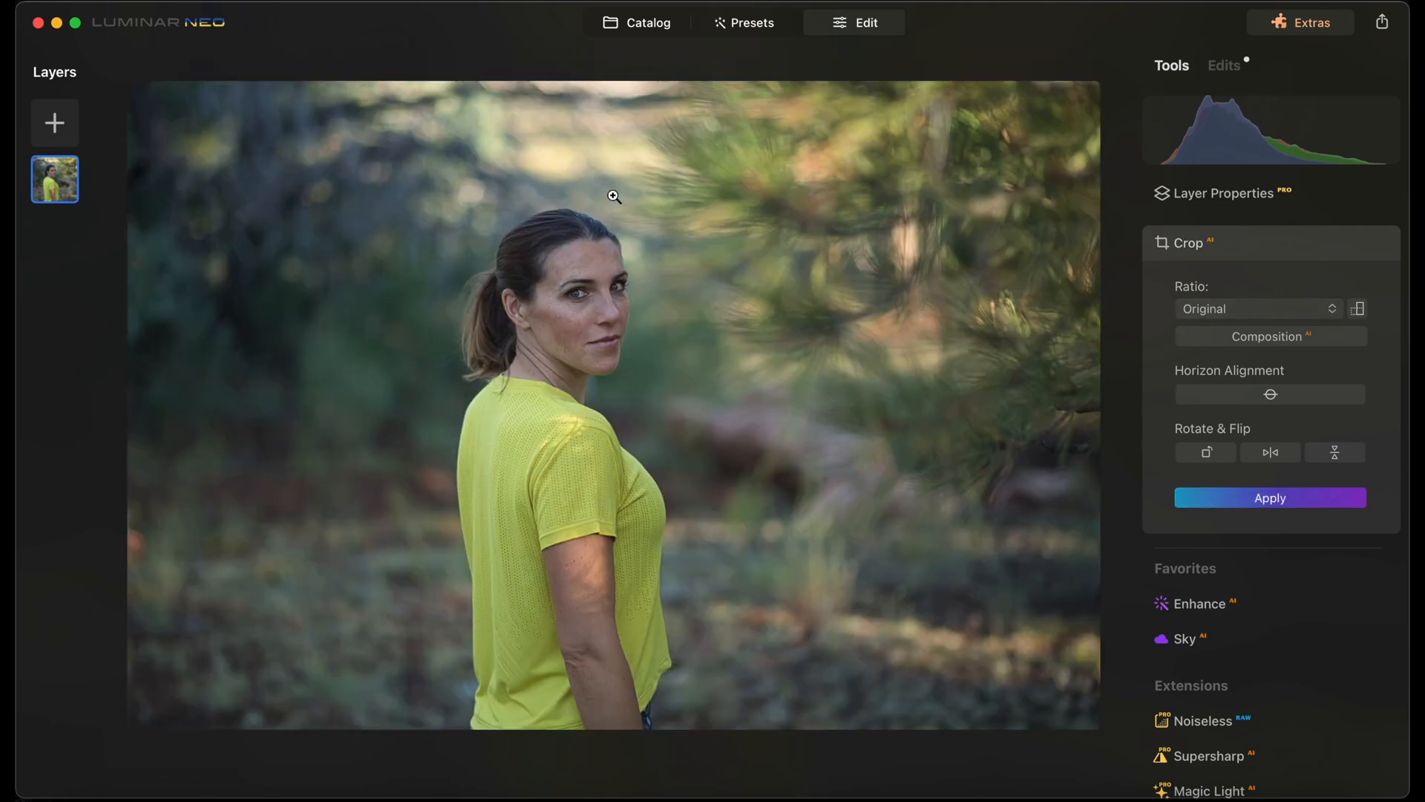
{"action": "left_click", "coordinate": [1188, 242]}
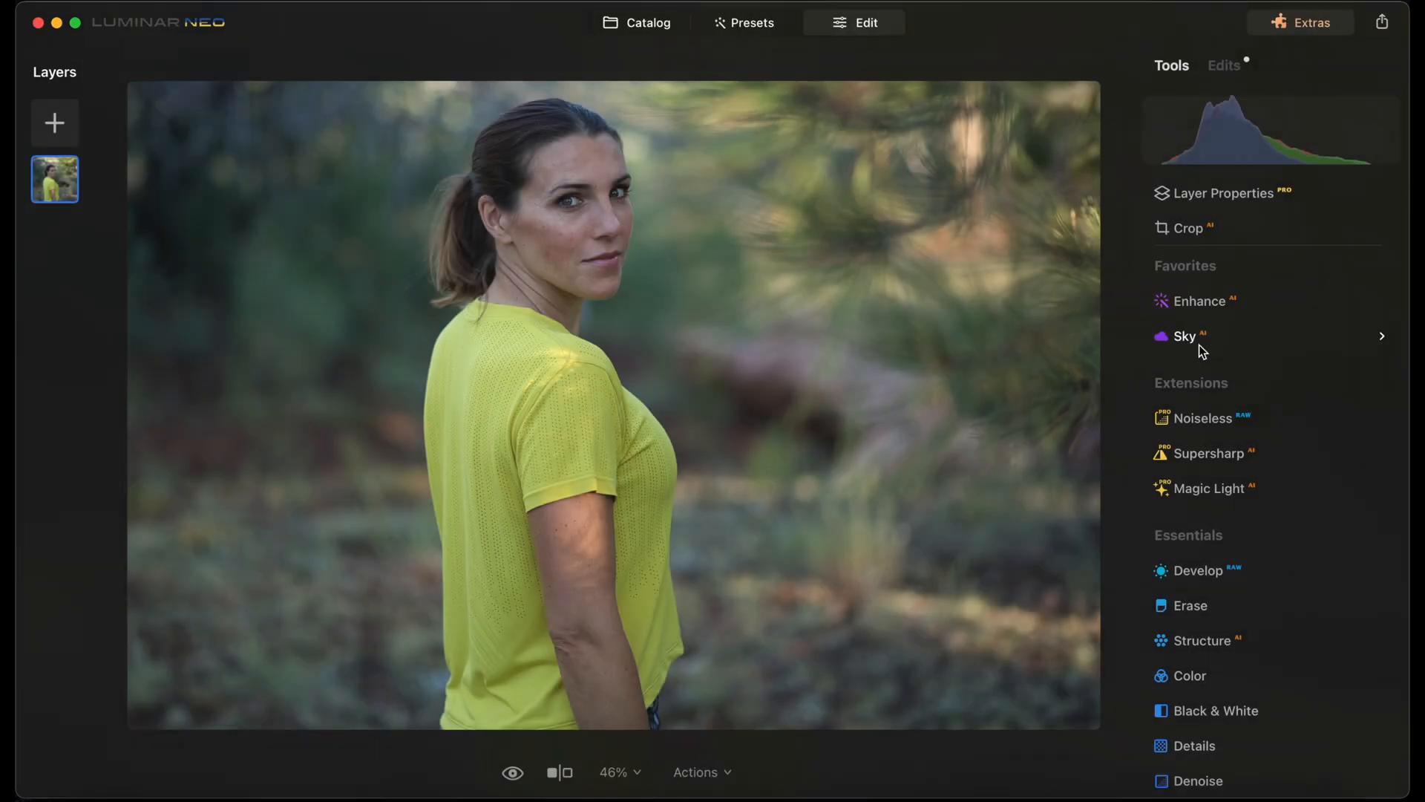
{"action": "mouse_move", "coordinate": [643, 441]}
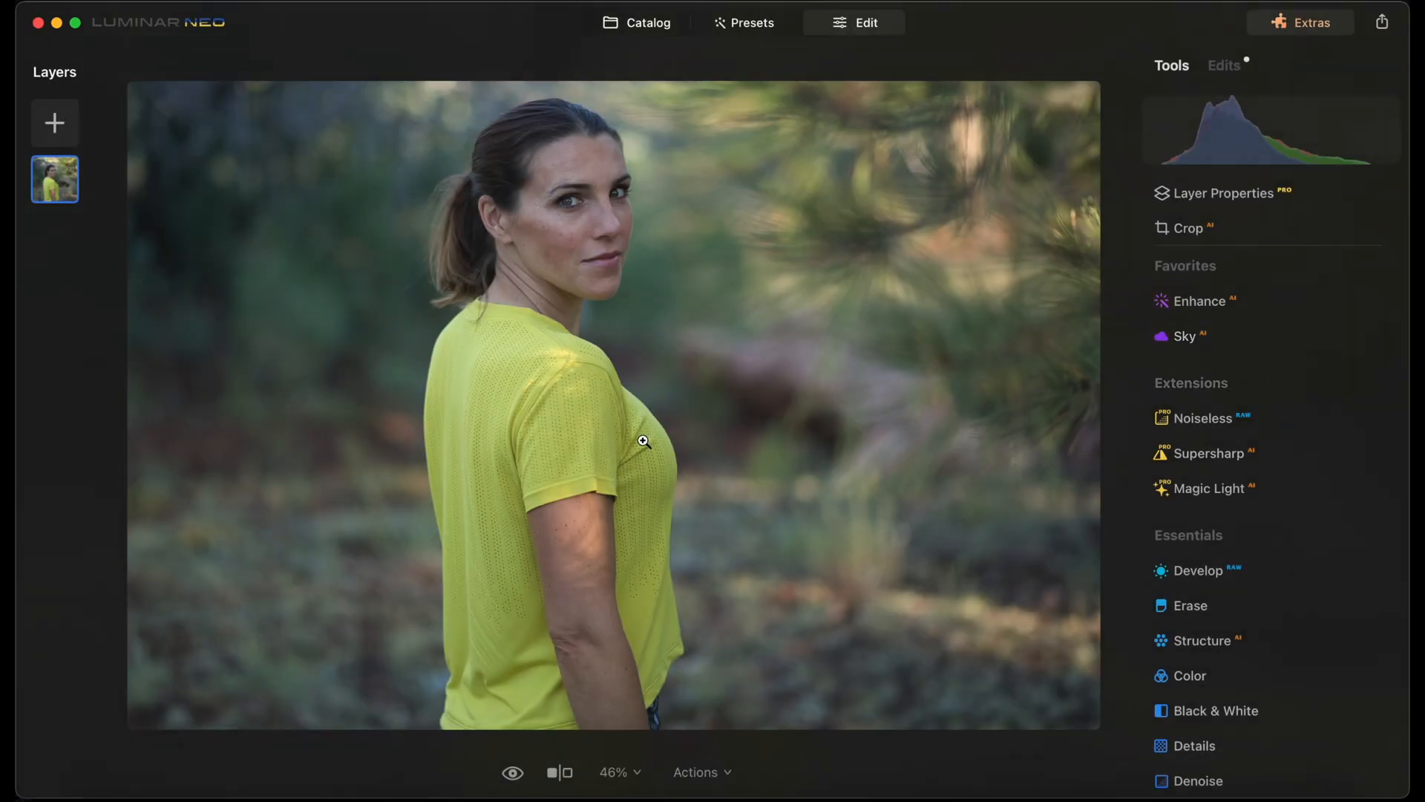
Raise Face Light to 12 in Face AI on the cropped portrait
{"action": "scroll", "scroll_direction": "down", "scroll_amount": 3}
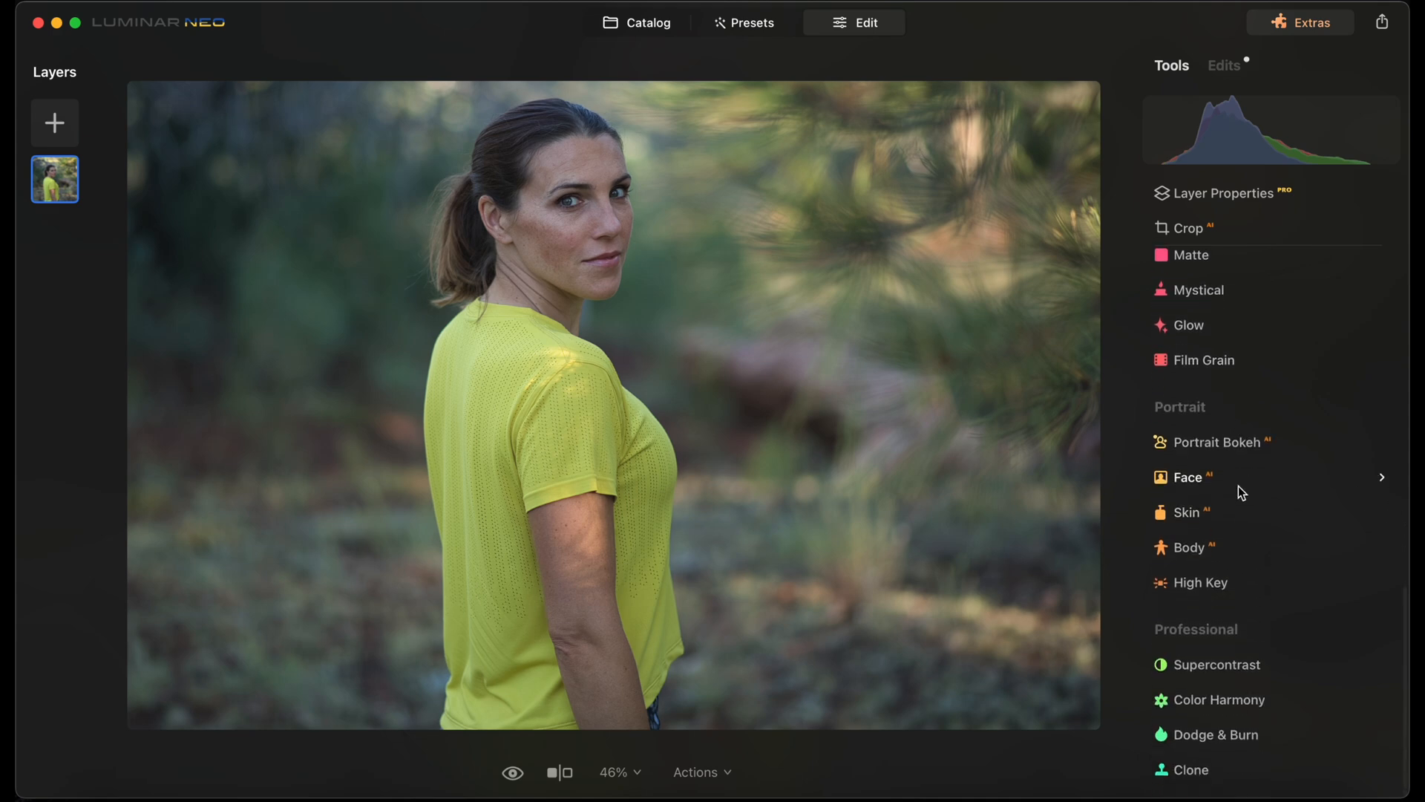
{"action": "mouse_move", "coordinate": [1275, 598]}
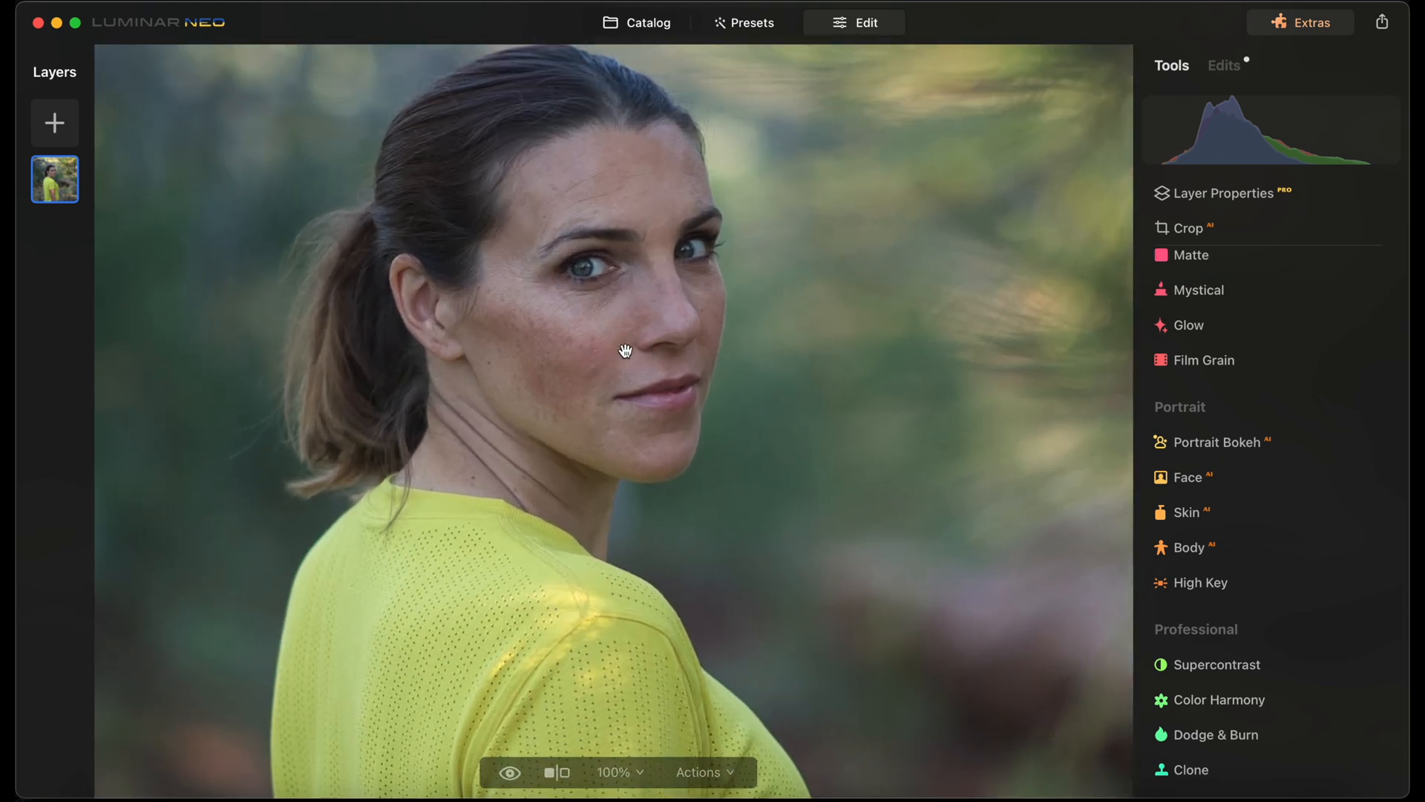
{"action": "left_click", "coordinate": [1189, 476]}
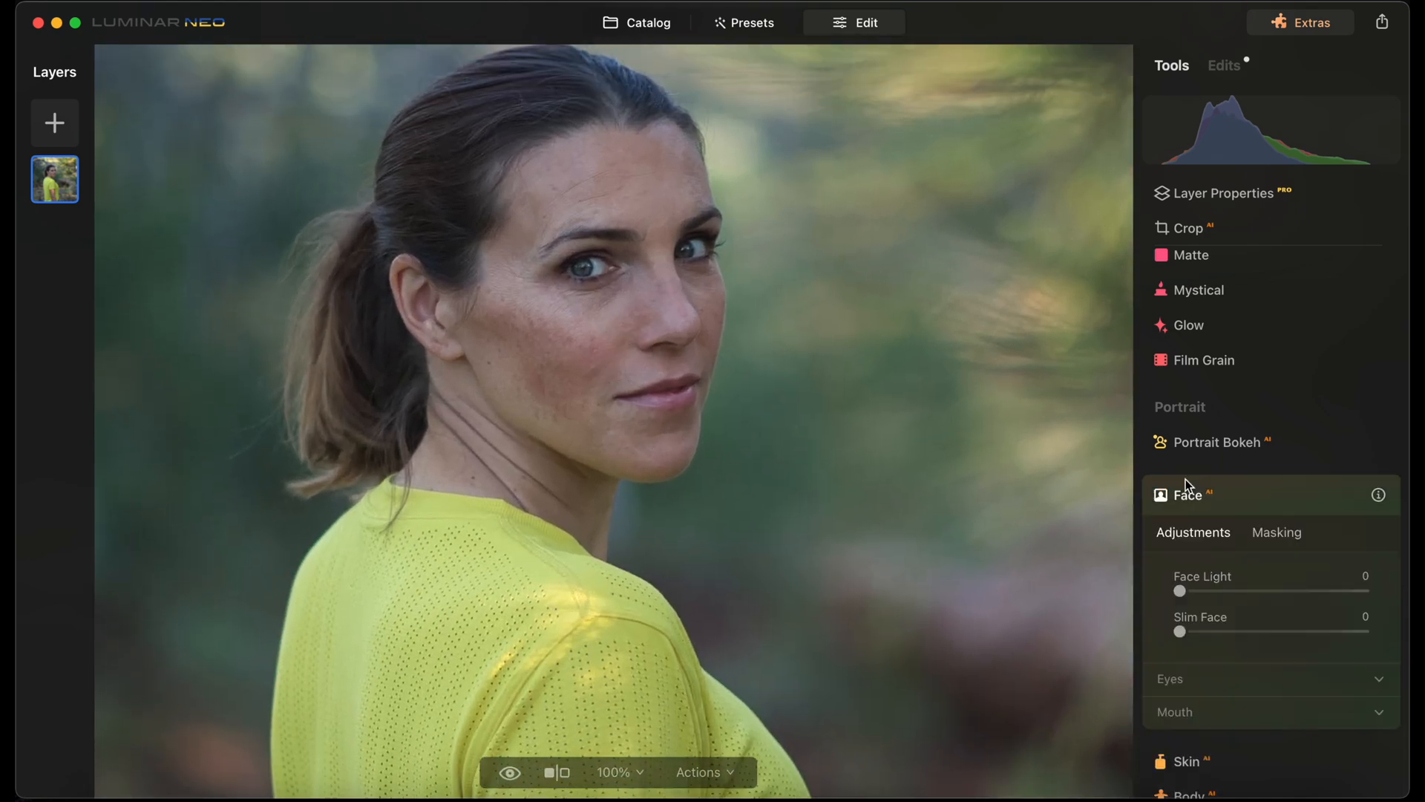
{"action": "mouse_move", "coordinate": [1317, 509]}
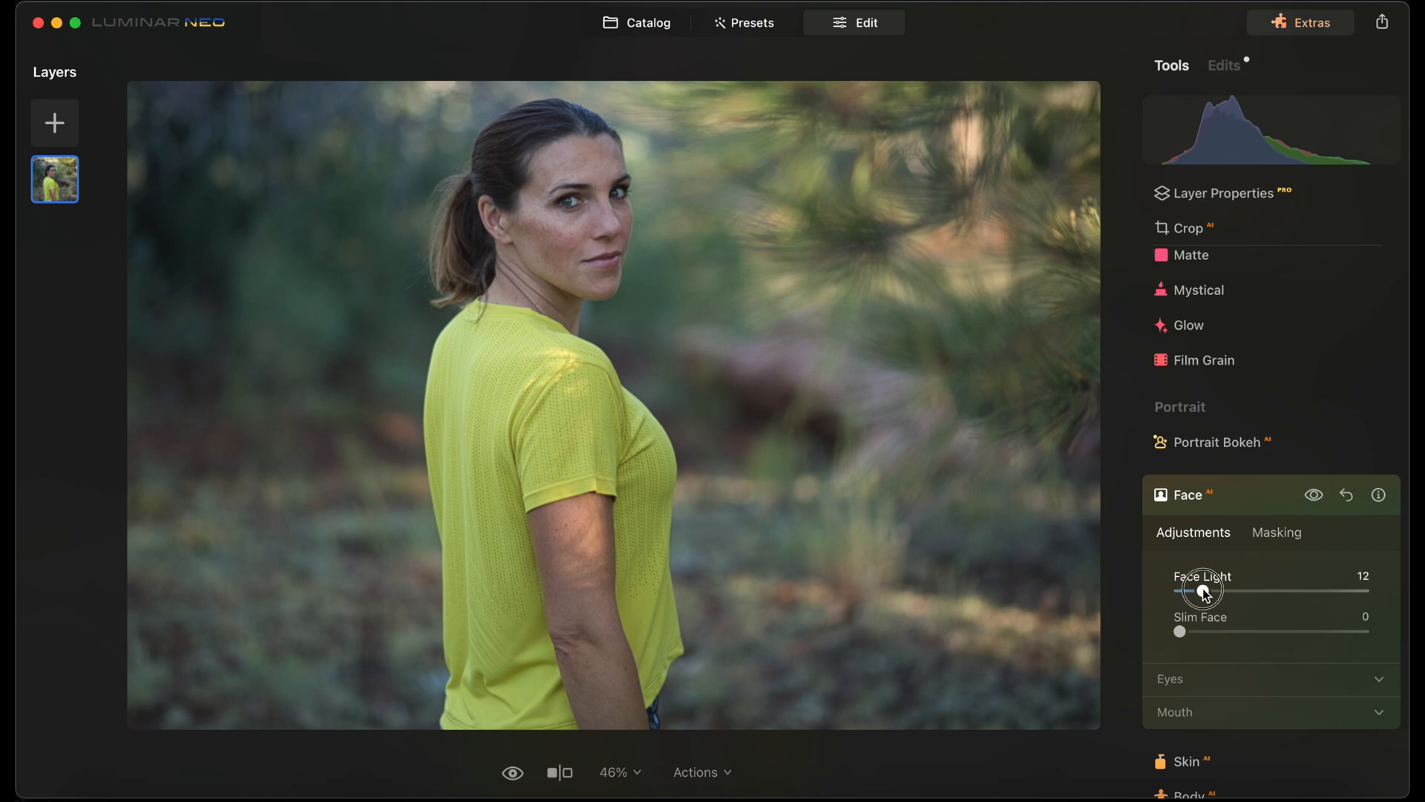
{"action": "left_click", "coordinate": [1188, 760]}
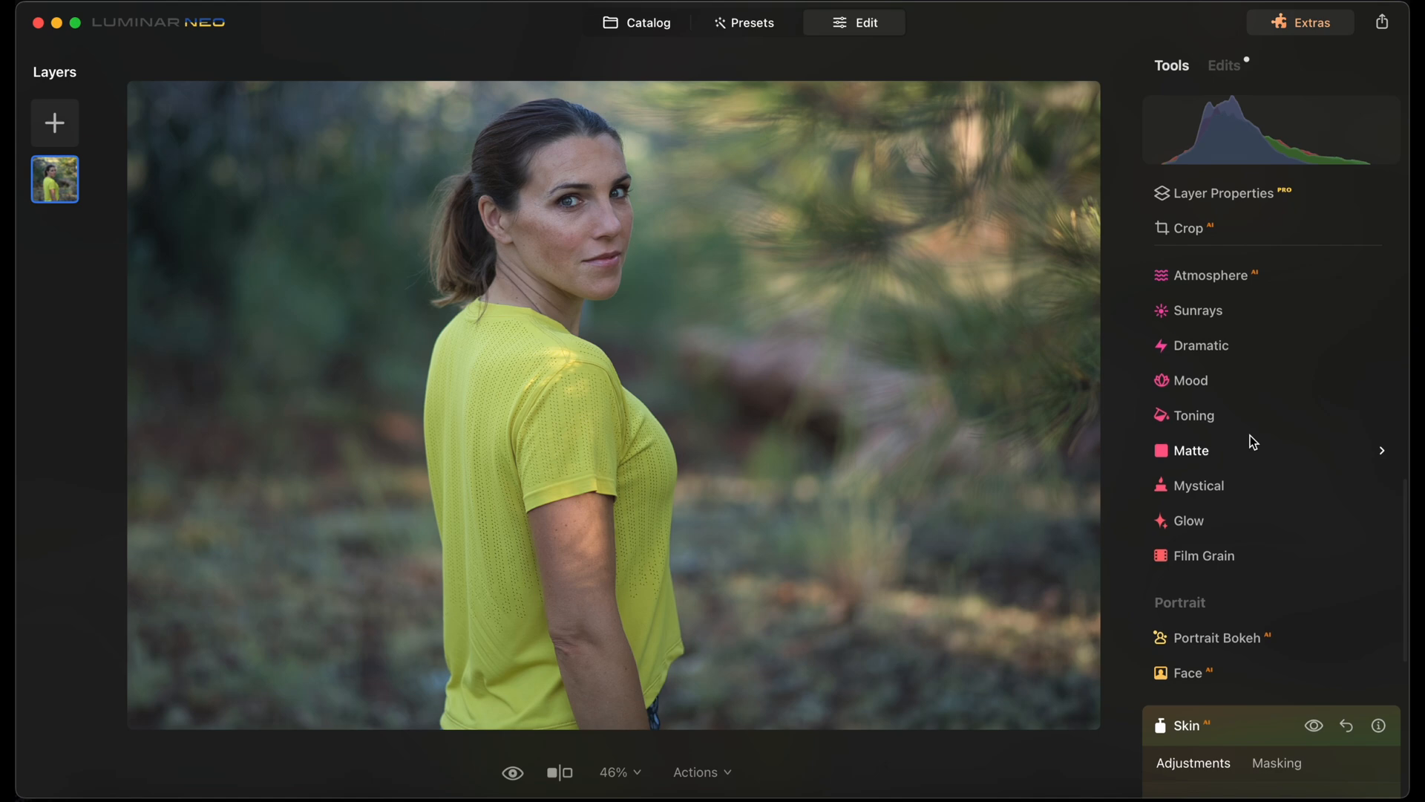
Mask the woman with Mask AI > Human in Develop, set Exposure 0.22, Smart Contrast 8, Blacks -5, return to catalog
{"action": "left_click", "coordinate": [1198, 267]}
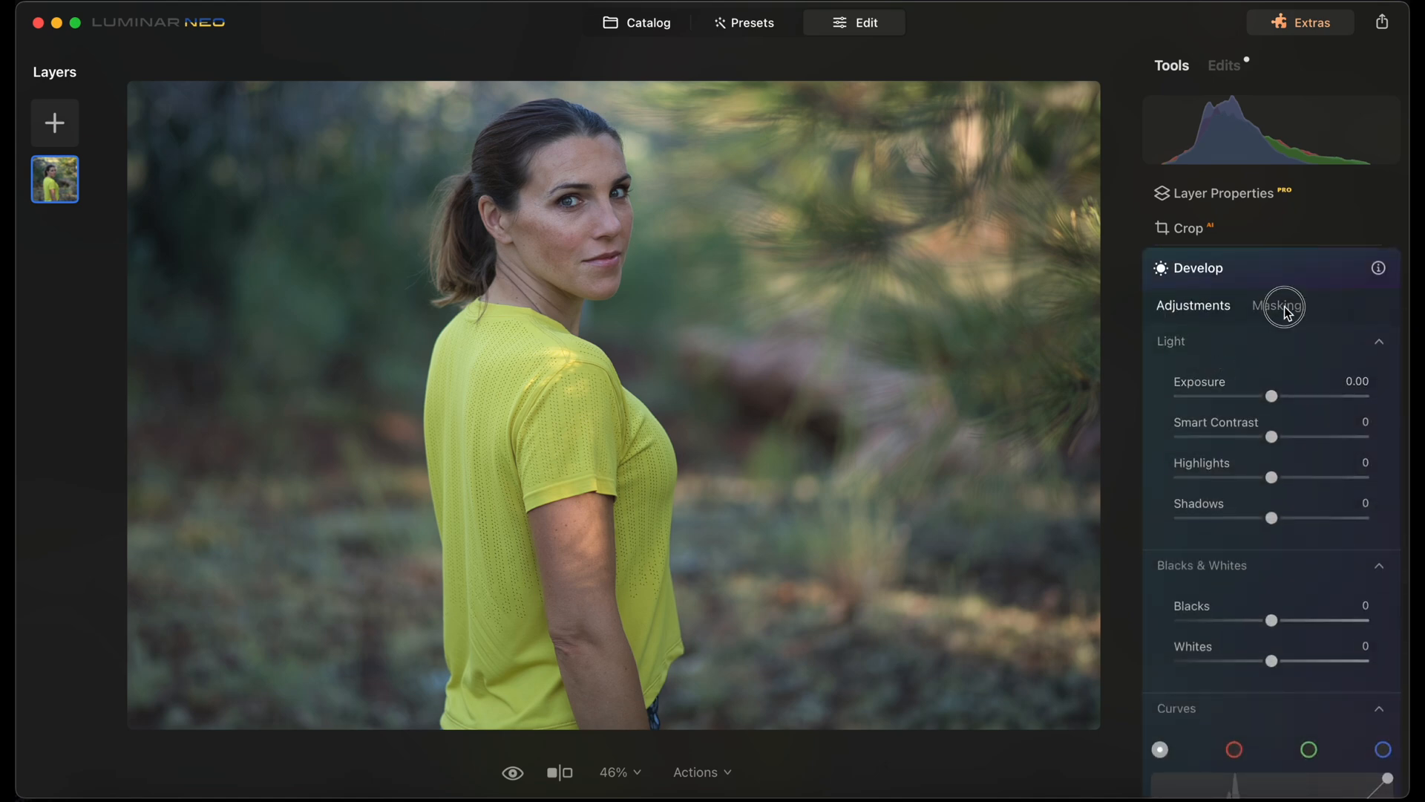
{"action": "left_click", "coordinate": [1277, 304]}
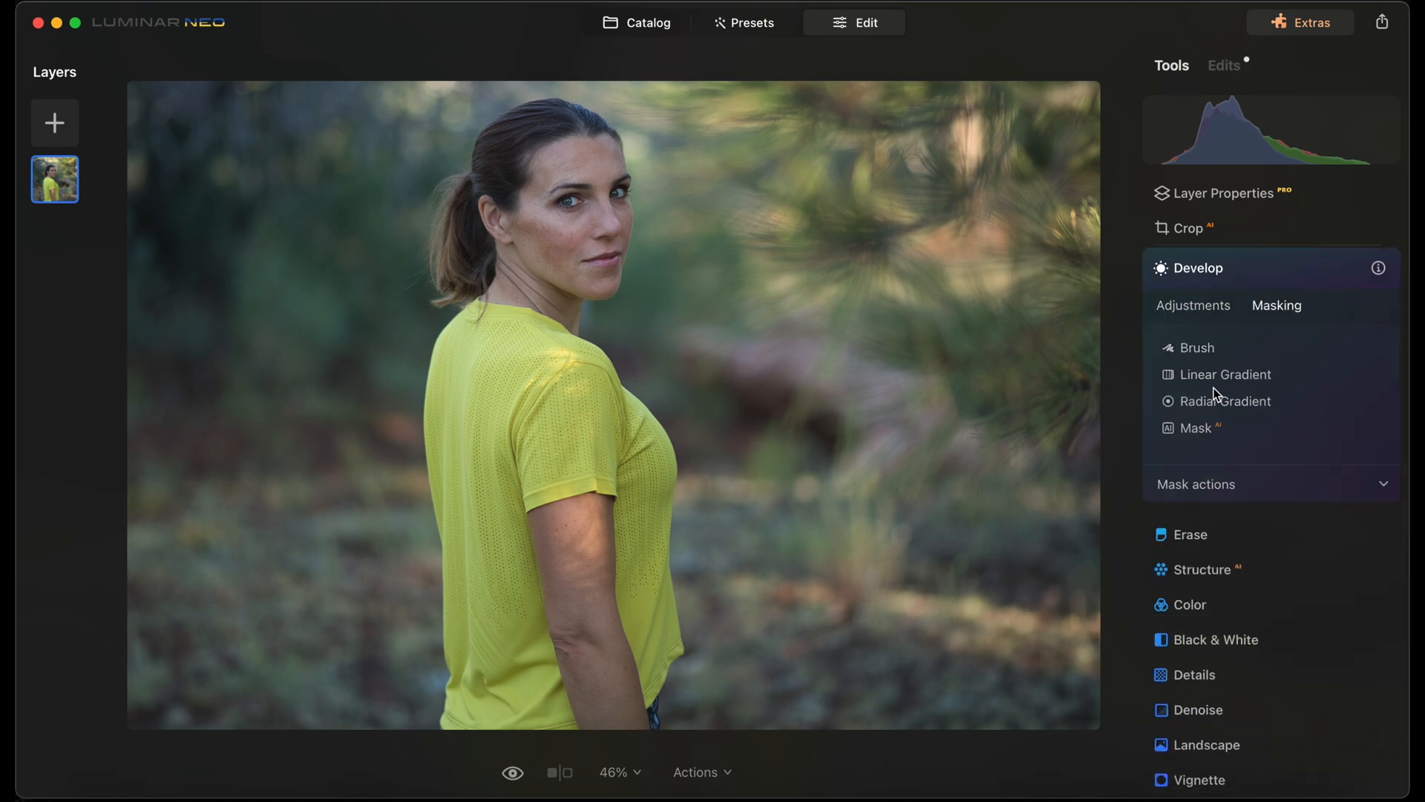
{"action": "left_click", "coordinate": [1198, 428]}
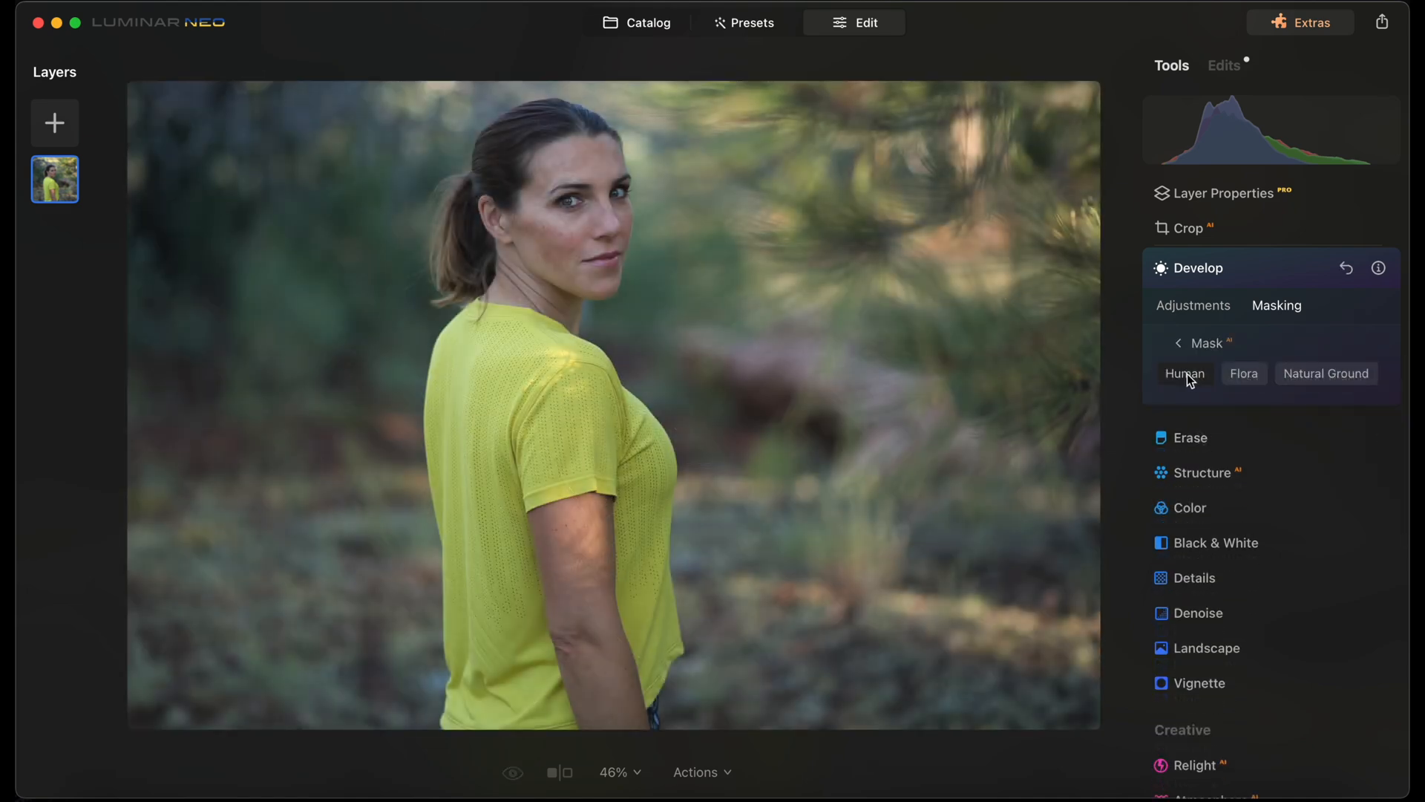
{"action": "left_click", "coordinate": [1184, 372]}
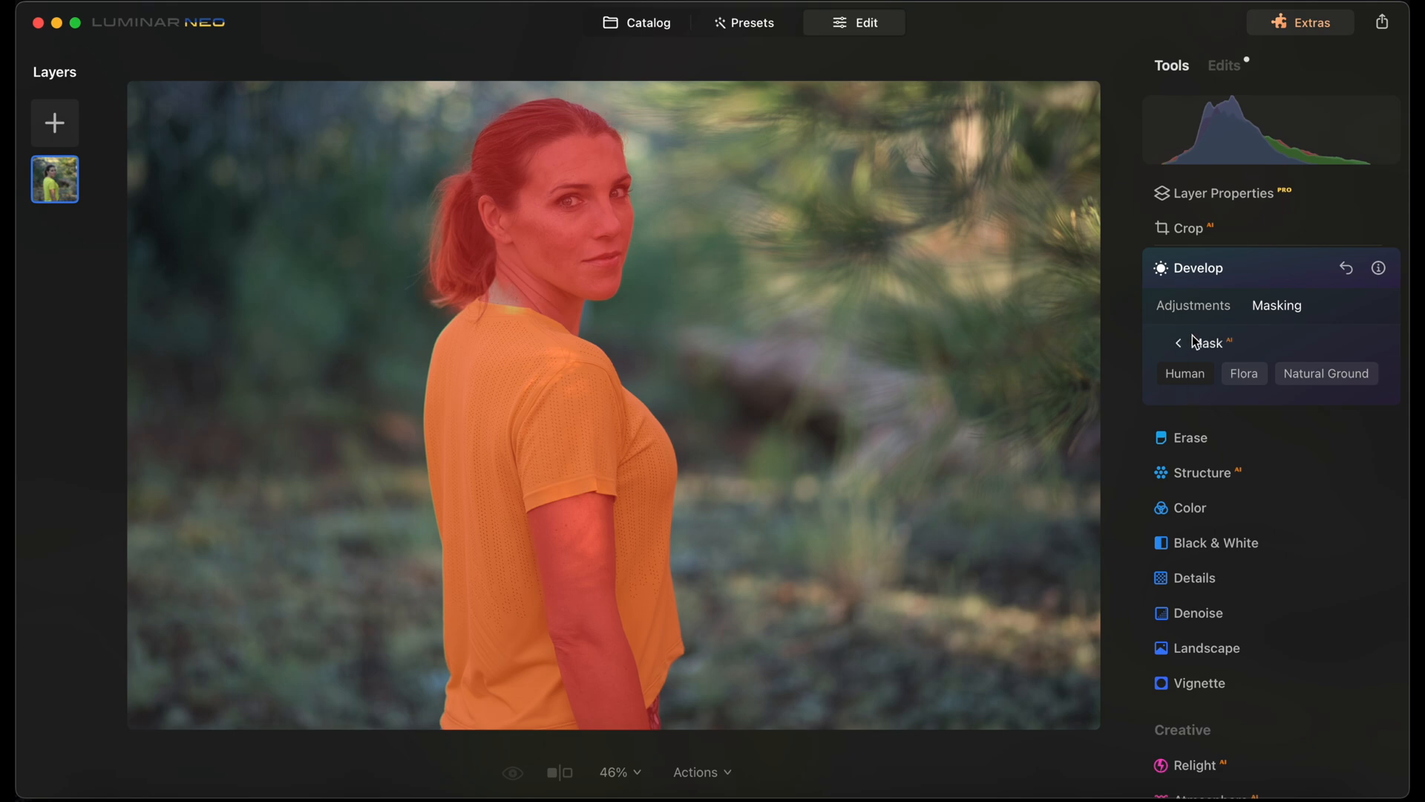
{"action": "left_click", "coordinate": [1194, 304]}
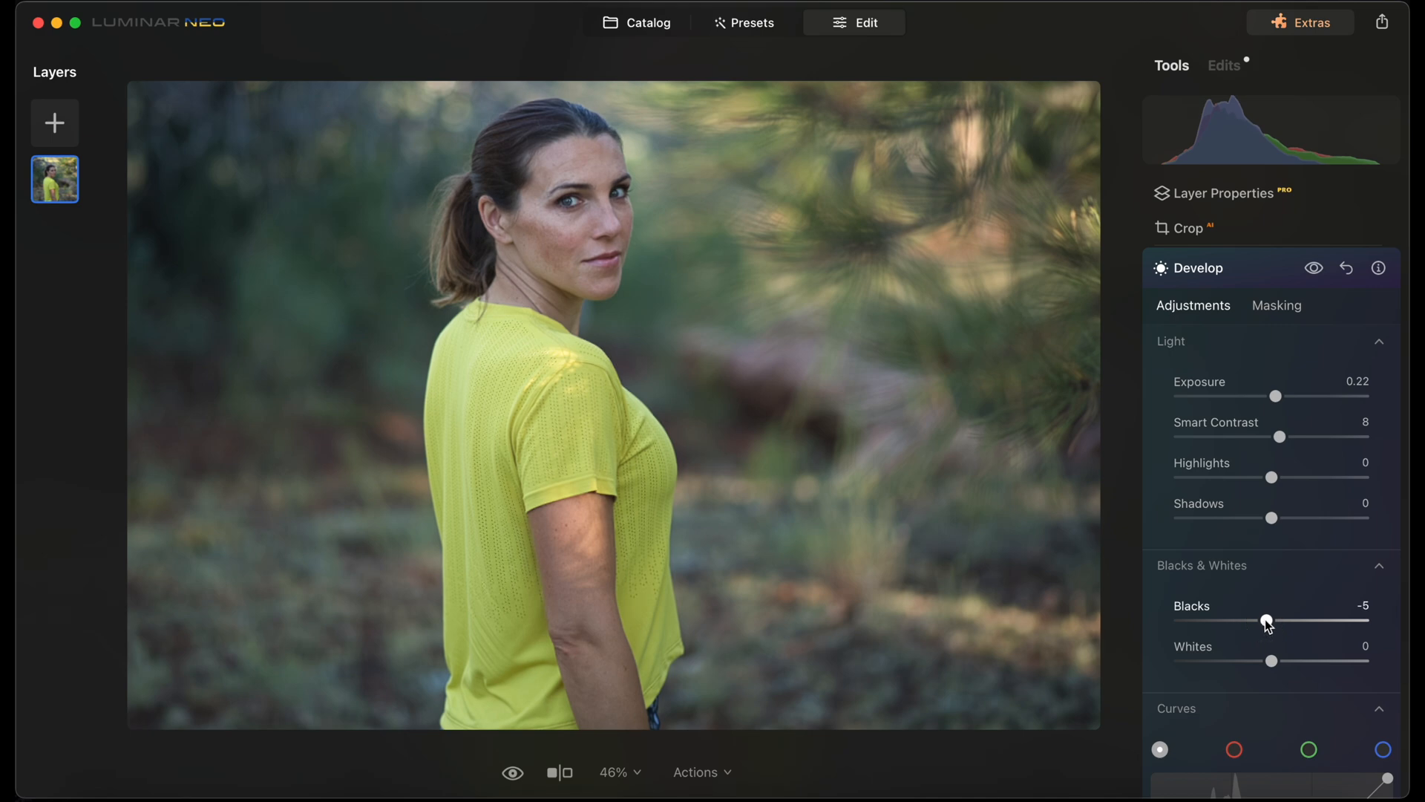
{"action": "mouse_move", "coordinate": [1244, 461]}
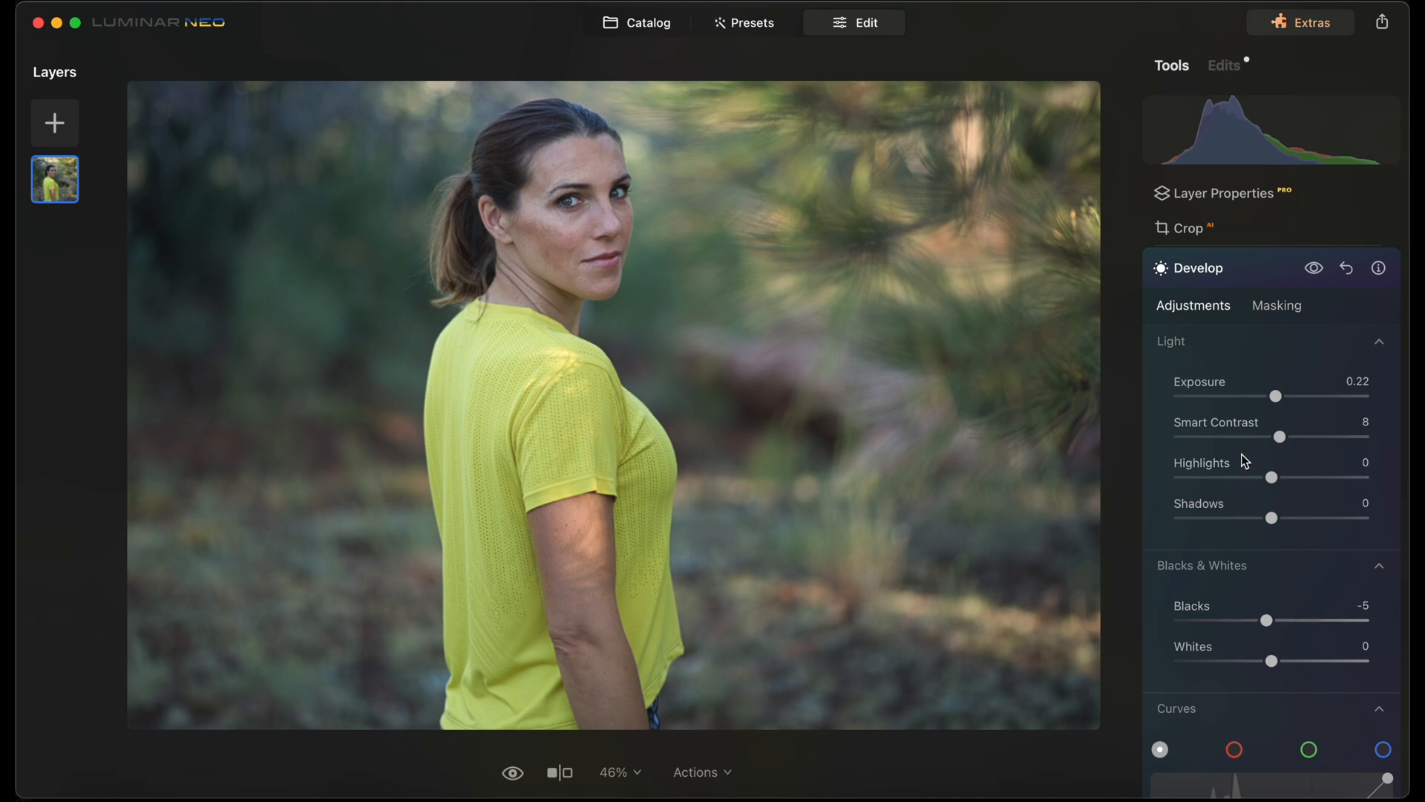
{"action": "left_click", "coordinate": [637, 22]}
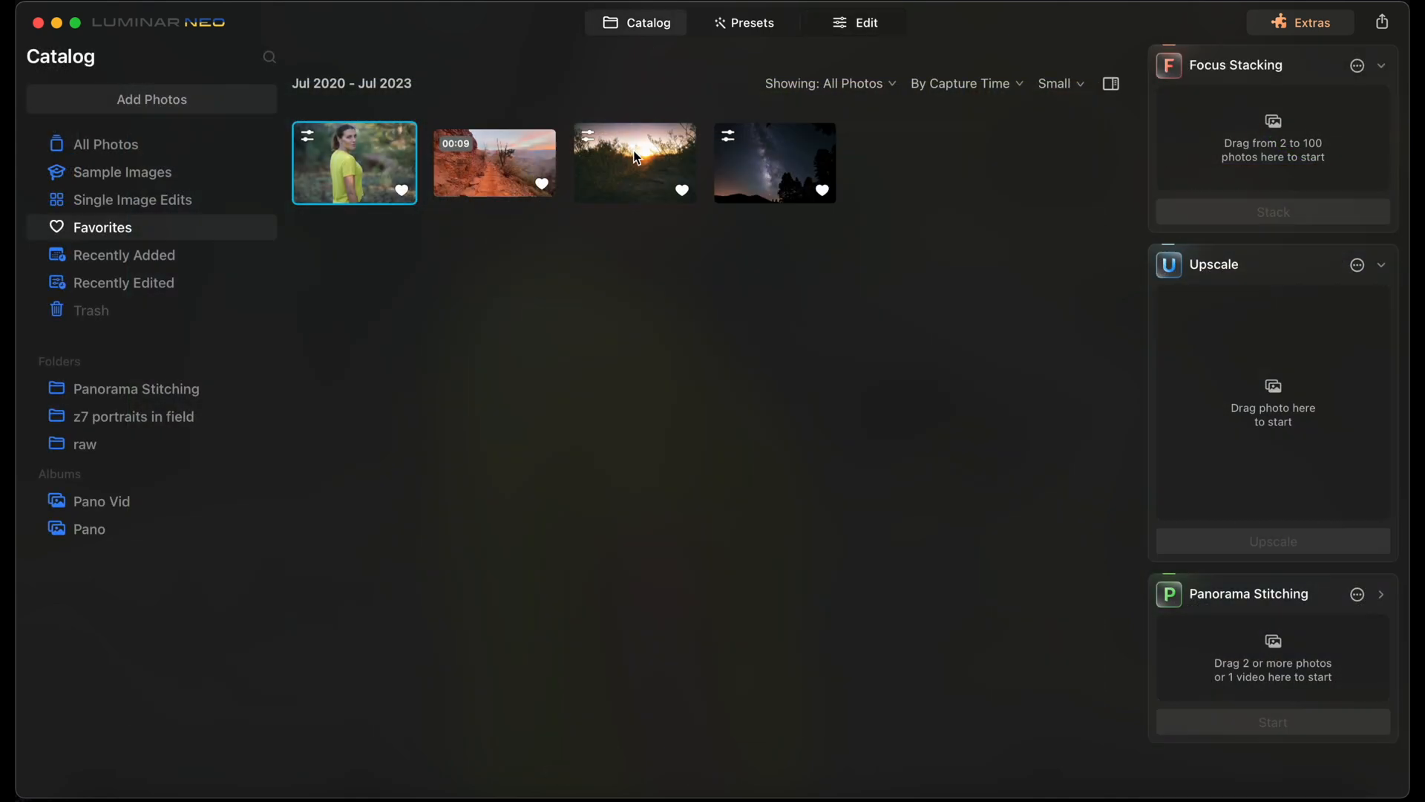
Open the desert sunset DSC_0005.NEF in Presets and launch the Get More Presets marketplace
{"action": "double_click", "coordinate": [633, 163]}
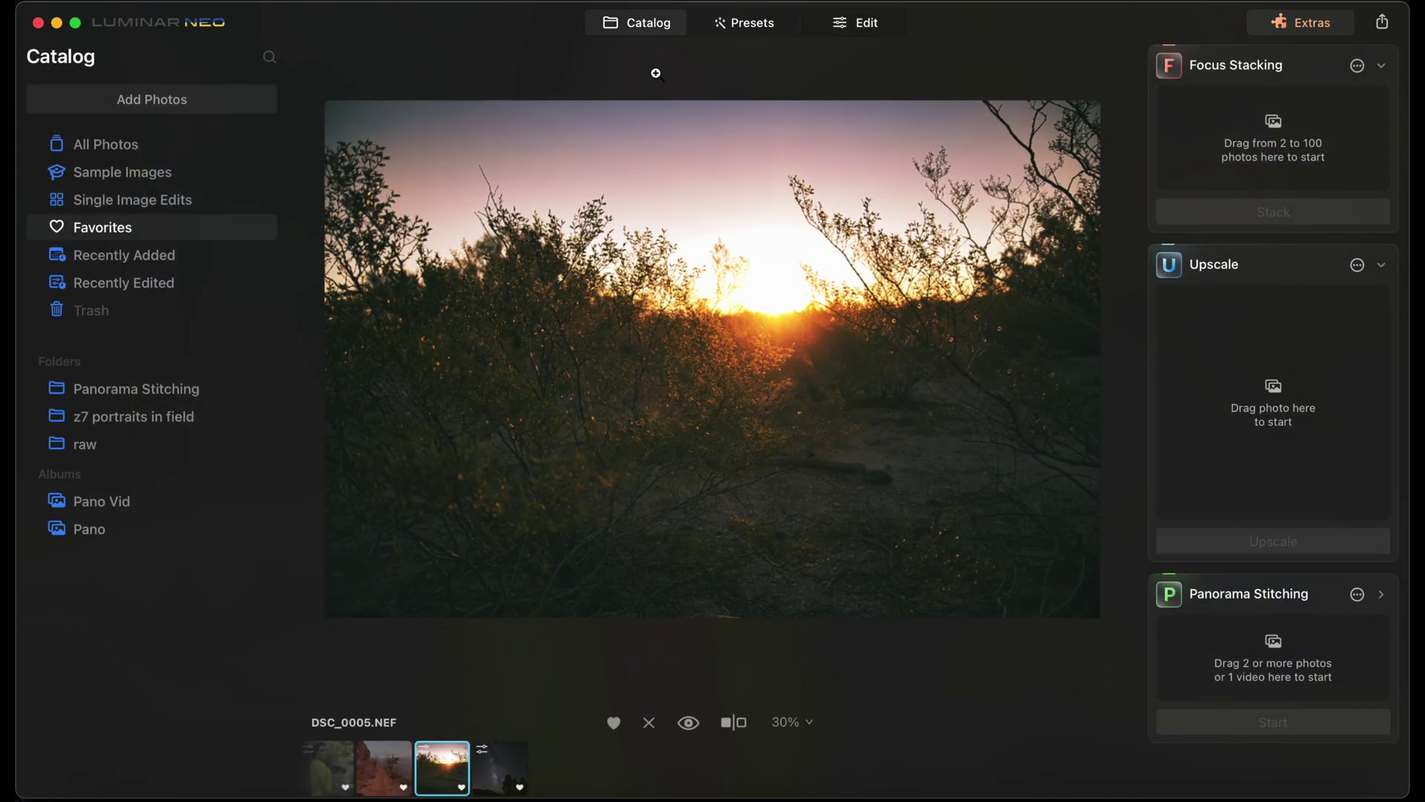
{"action": "left_click", "coordinate": [751, 22]}
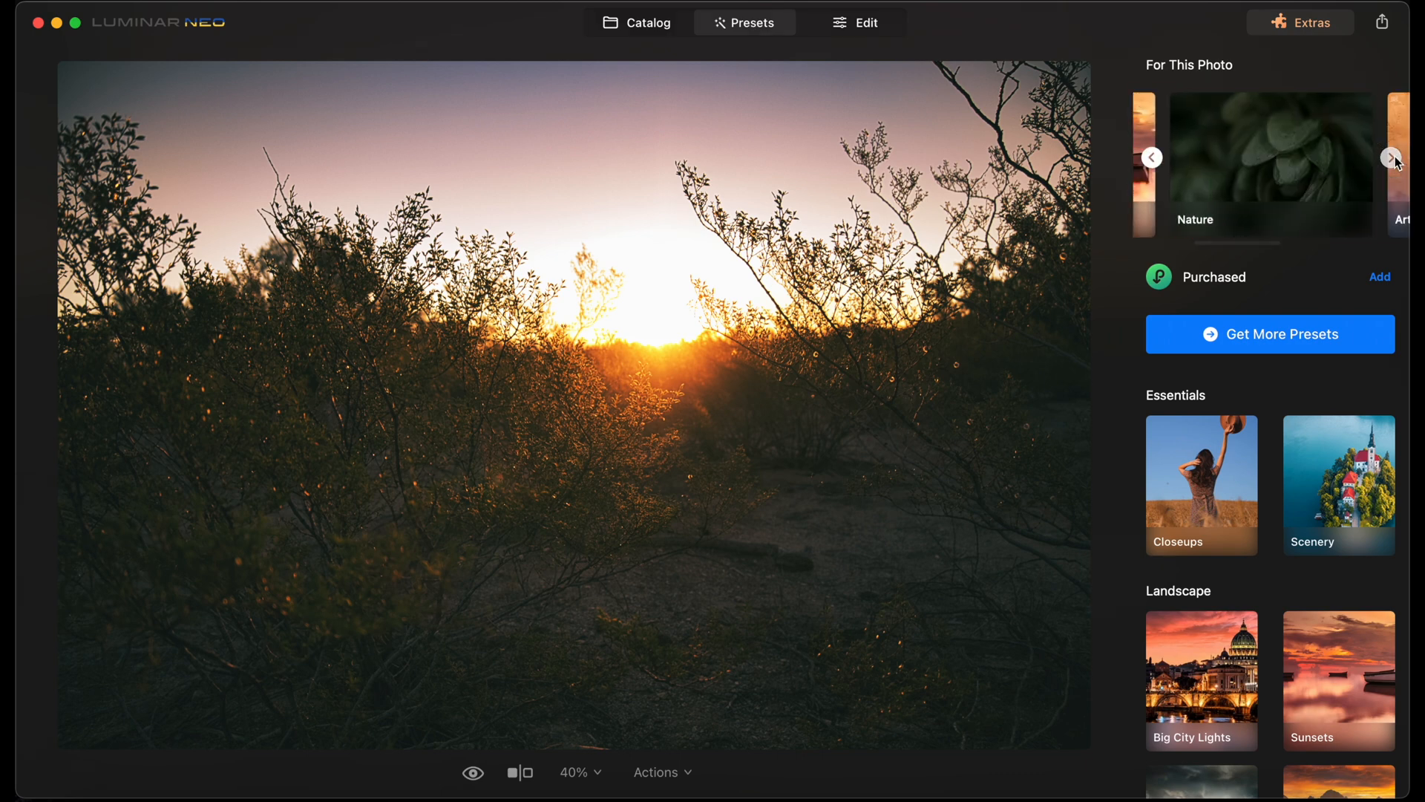
{"action": "left_click", "coordinate": [1269, 334]}
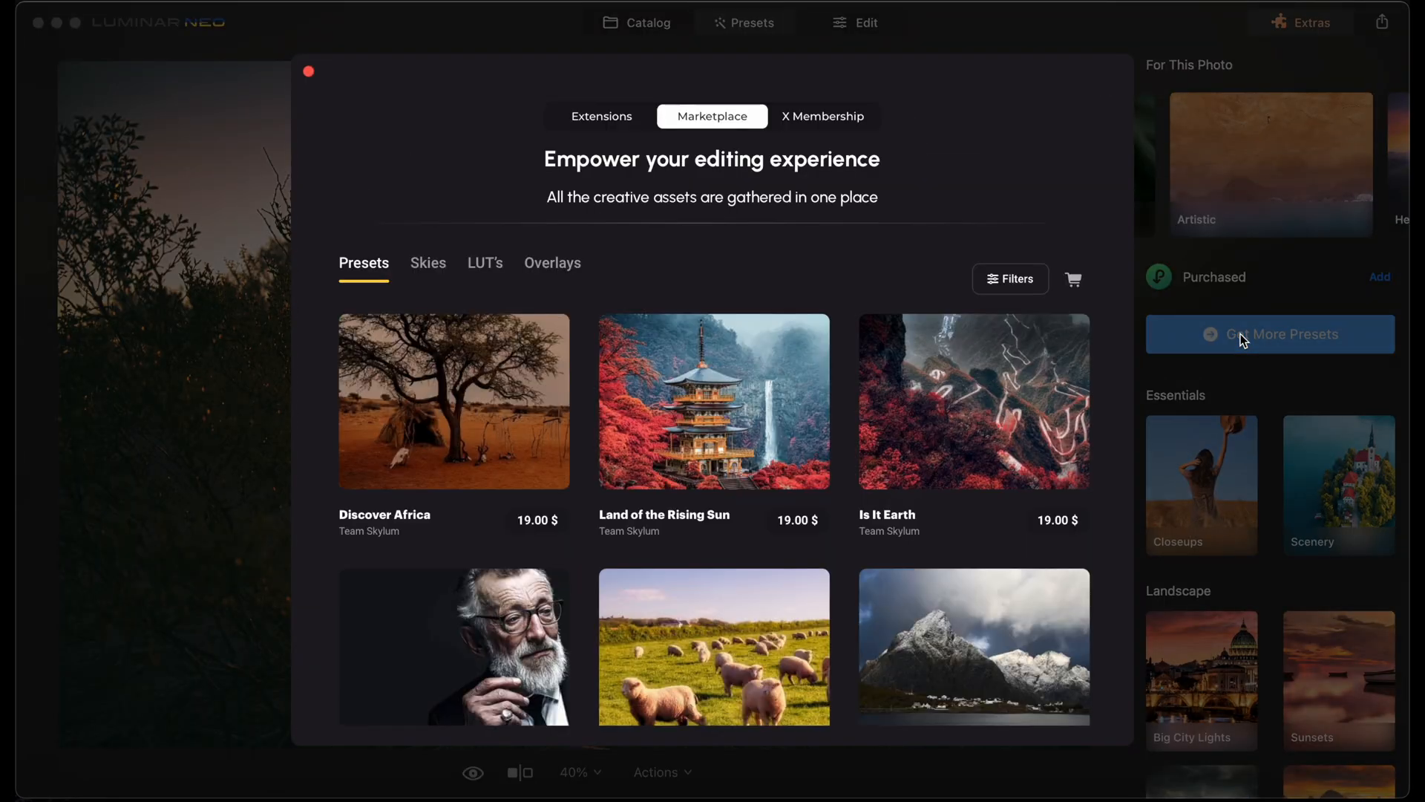
{"action": "mouse_move", "coordinate": [427, 270]}
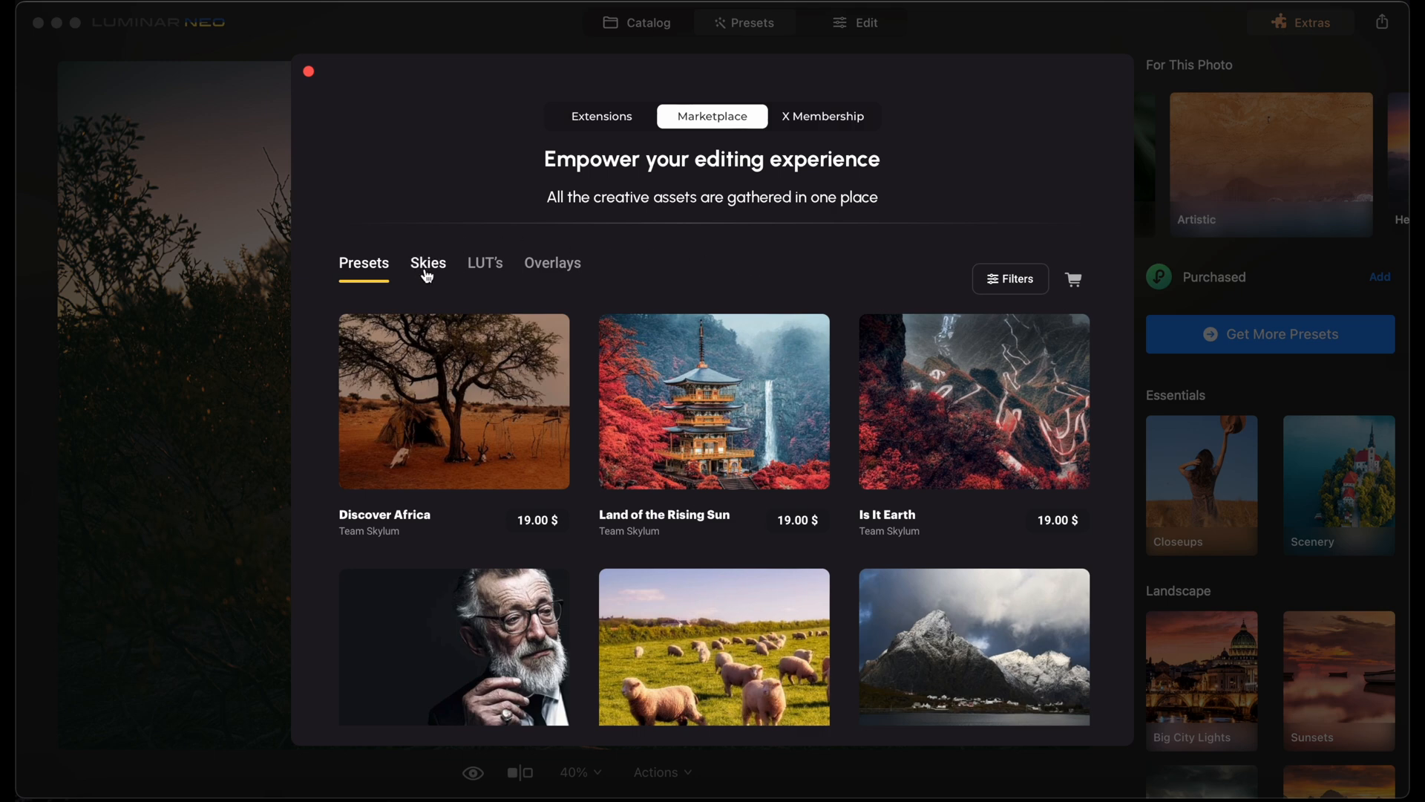
{"action": "mouse_move", "coordinate": [488, 274]}
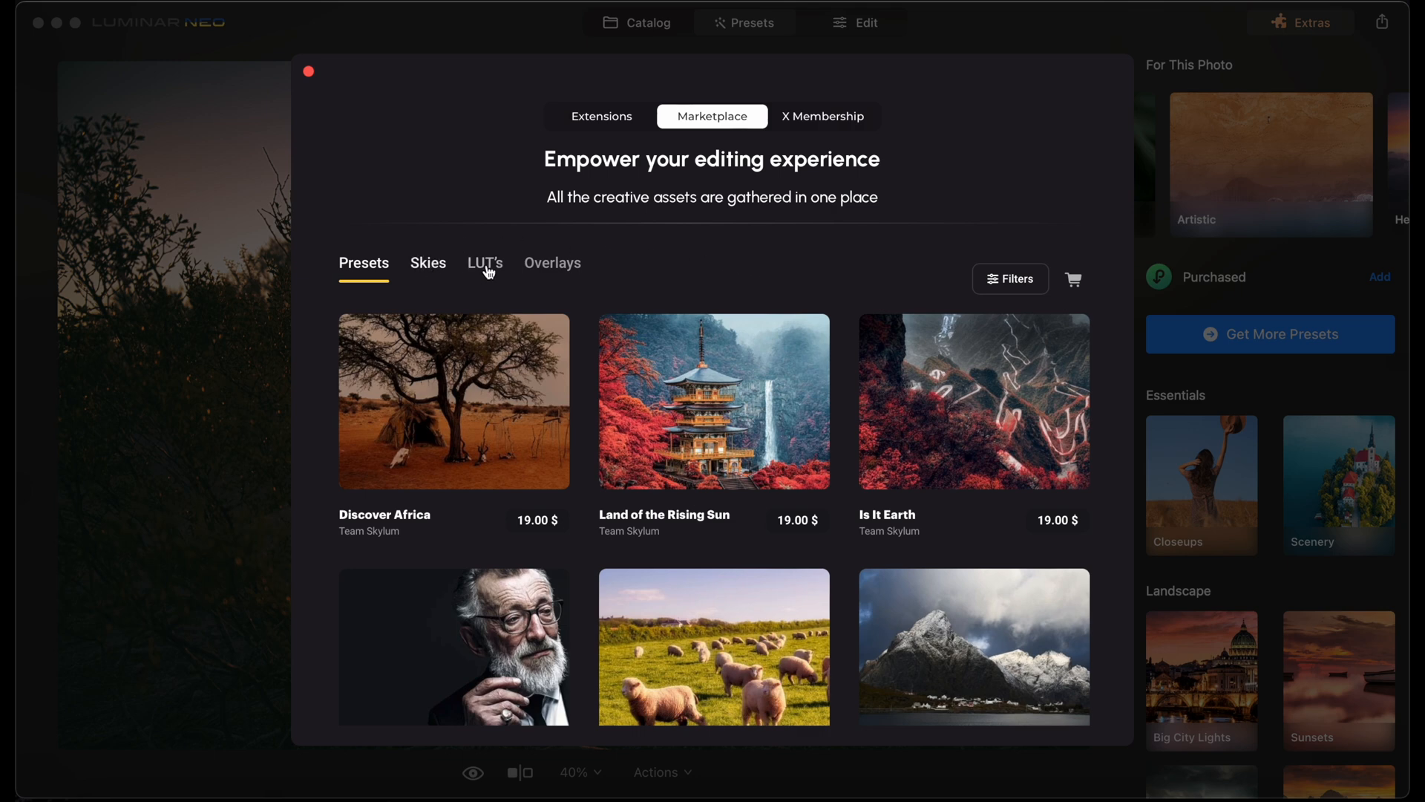
Browse the LUT's and Overlays collections including Glittering Sparkles, then close the marketplace
{"action": "left_click", "coordinate": [484, 263]}
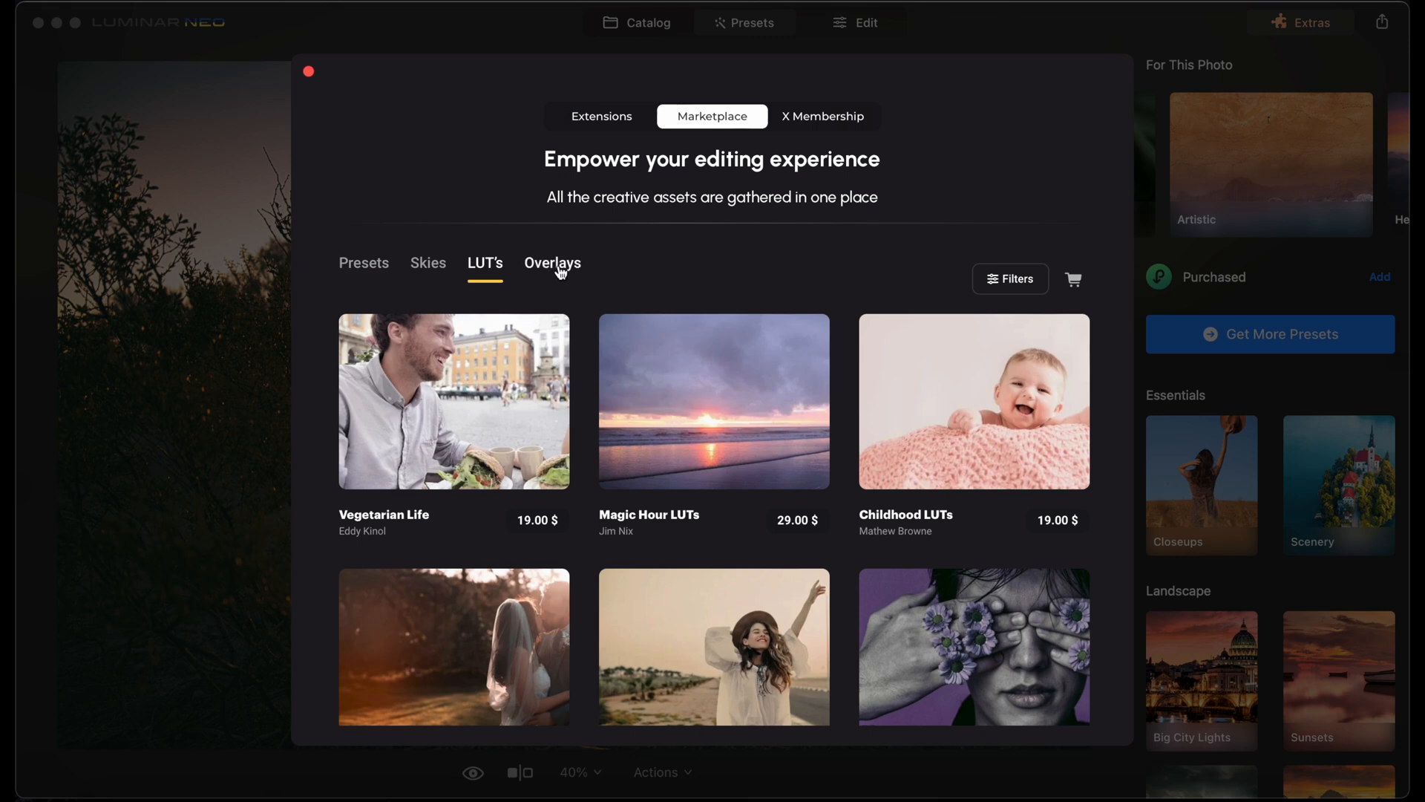
{"action": "left_click", "coordinate": [552, 263]}
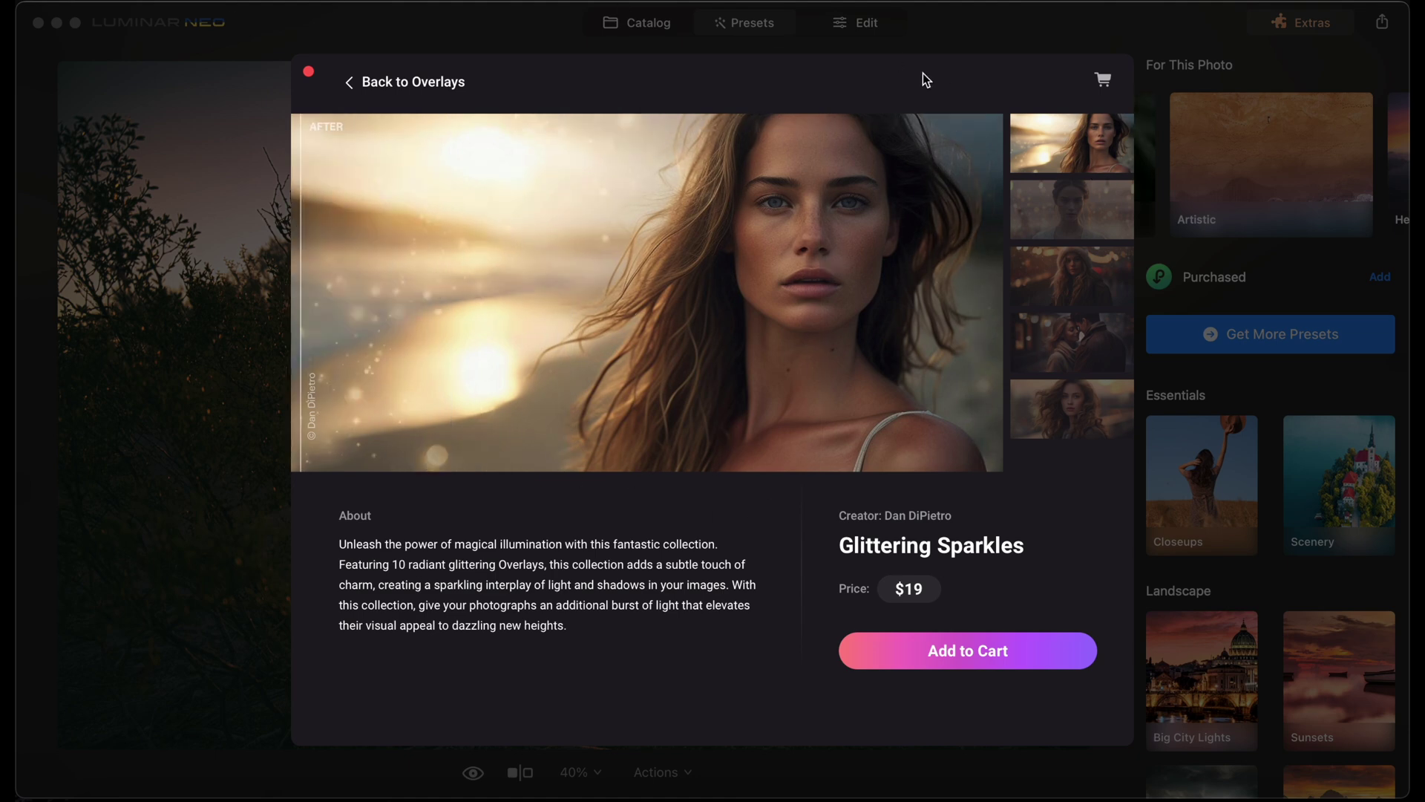
{"action": "left_click", "coordinate": [1070, 209]}
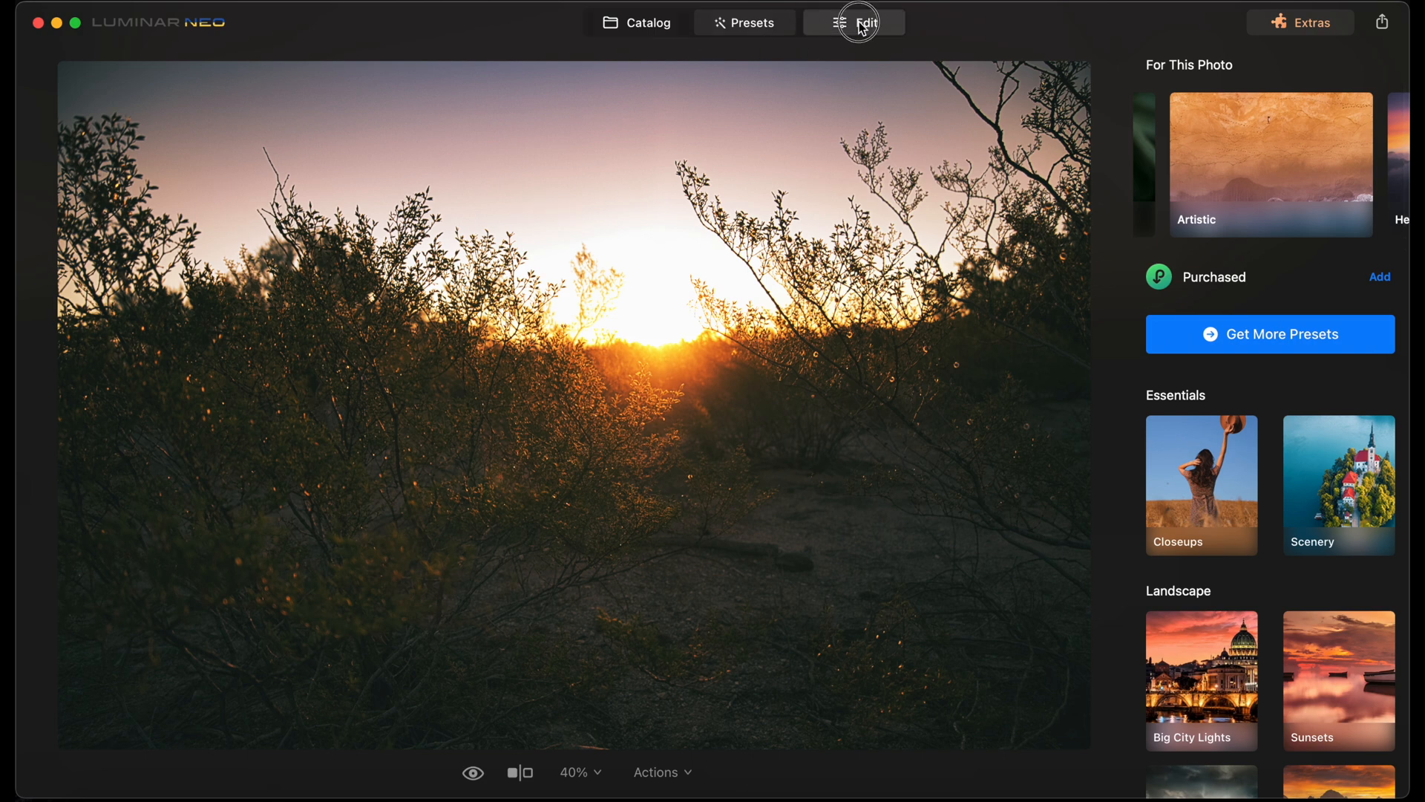
Review the sunset photo's applied Mood and Matte edits, then return to the catalog for the Milky Way RAW
{"action": "left_click", "coordinate": [855, 22]}
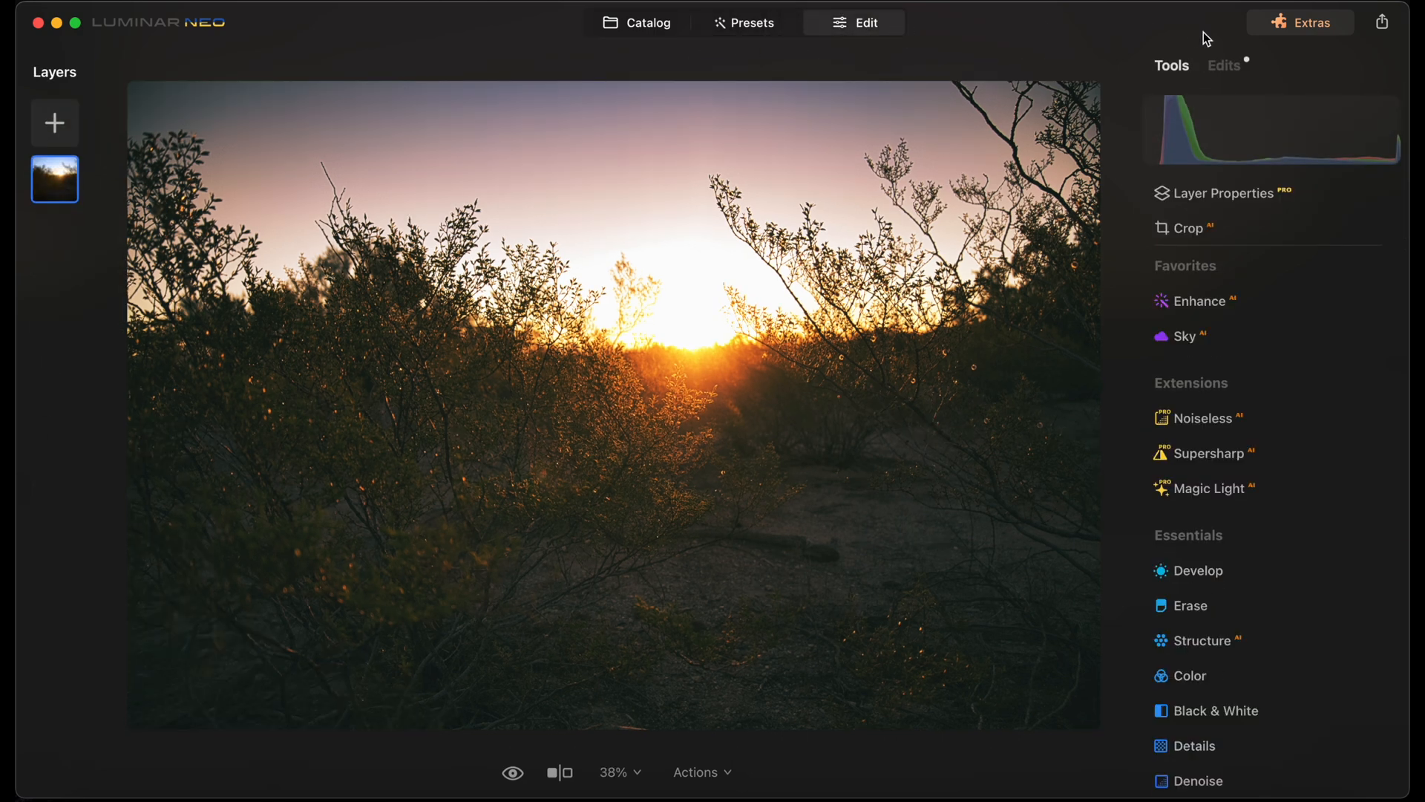
{"action": "left_click", "coordinate": [1223, 64]}
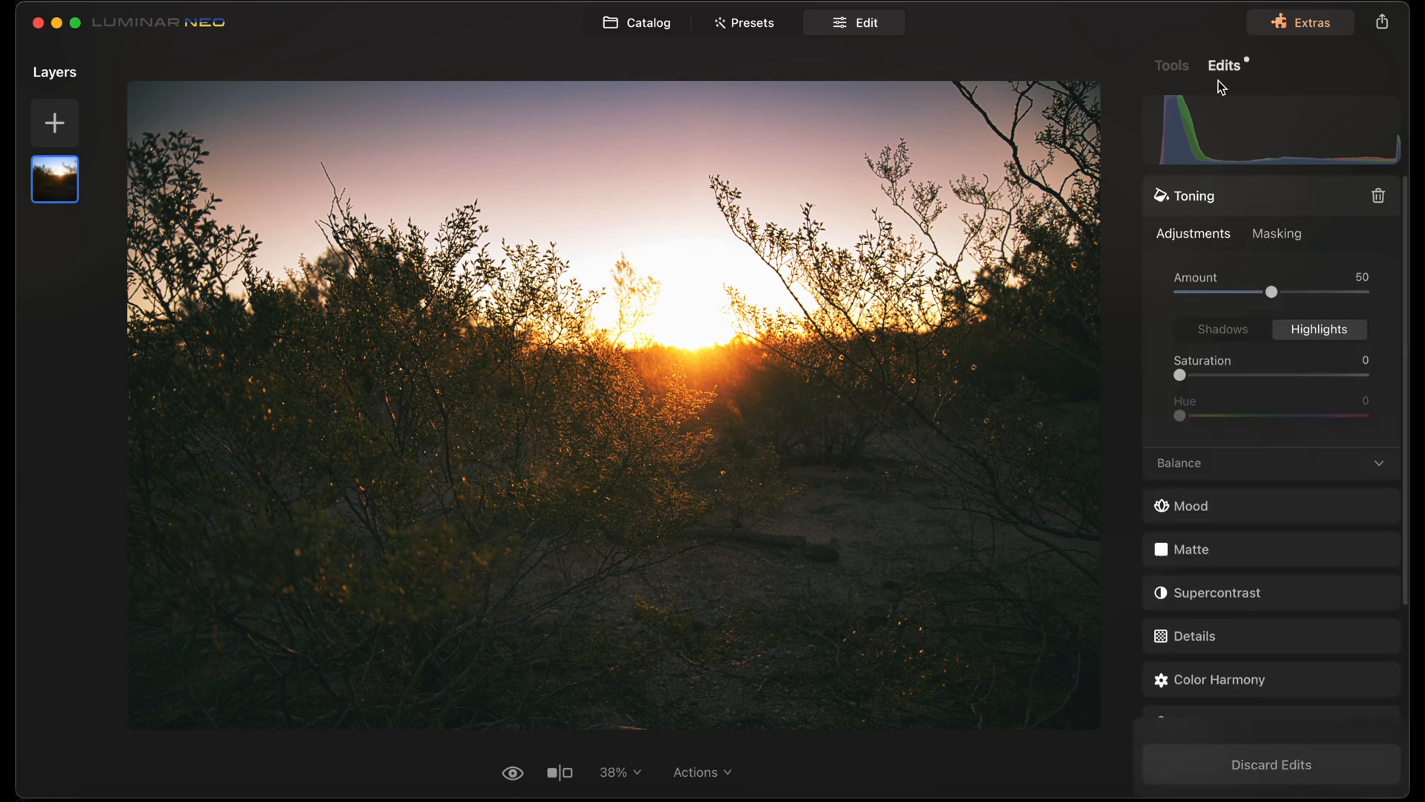
{"action": "scroll", "scroll_direction": "down", "scroll_amount": 3}
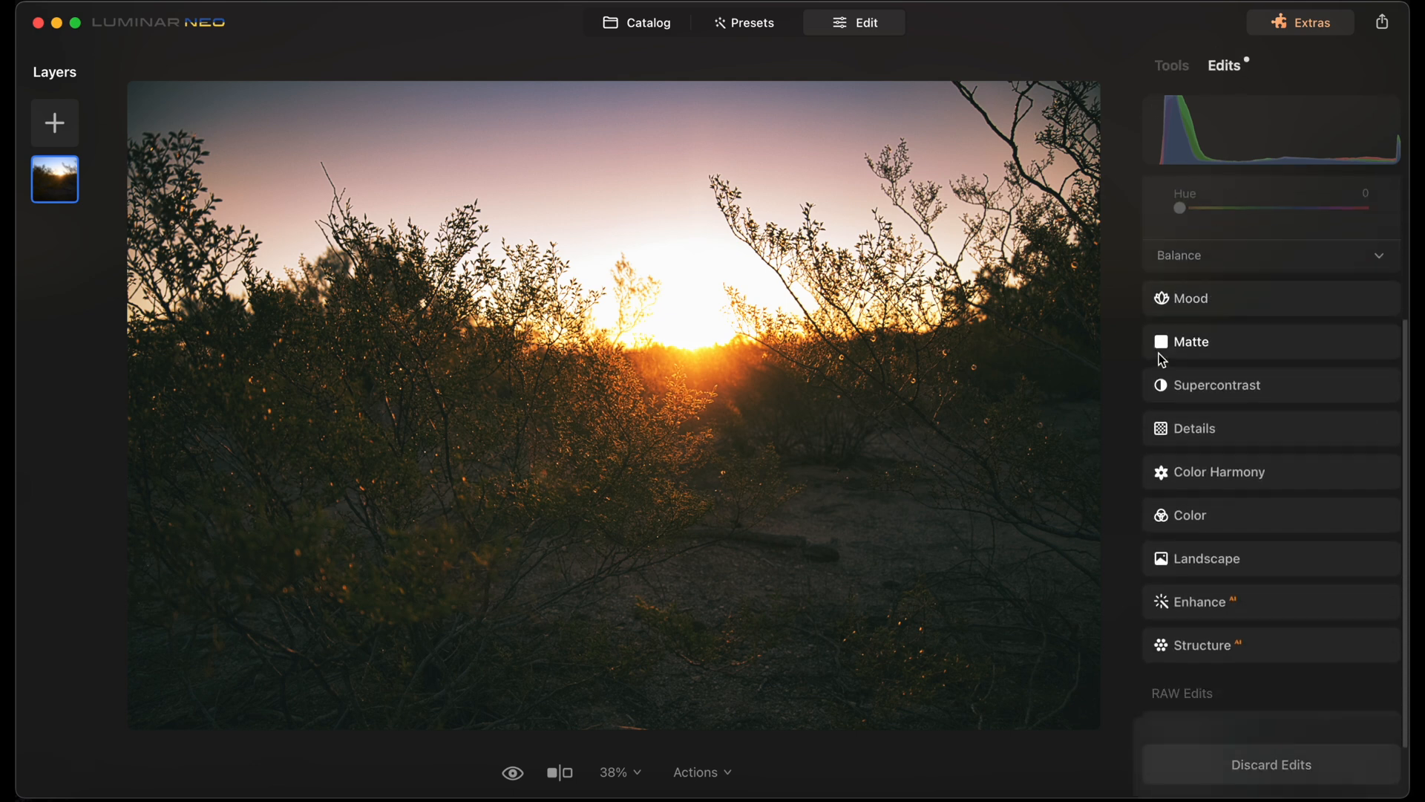
{"action": "scroll", "scroll_direction": "down", "scroll_amount": 3}
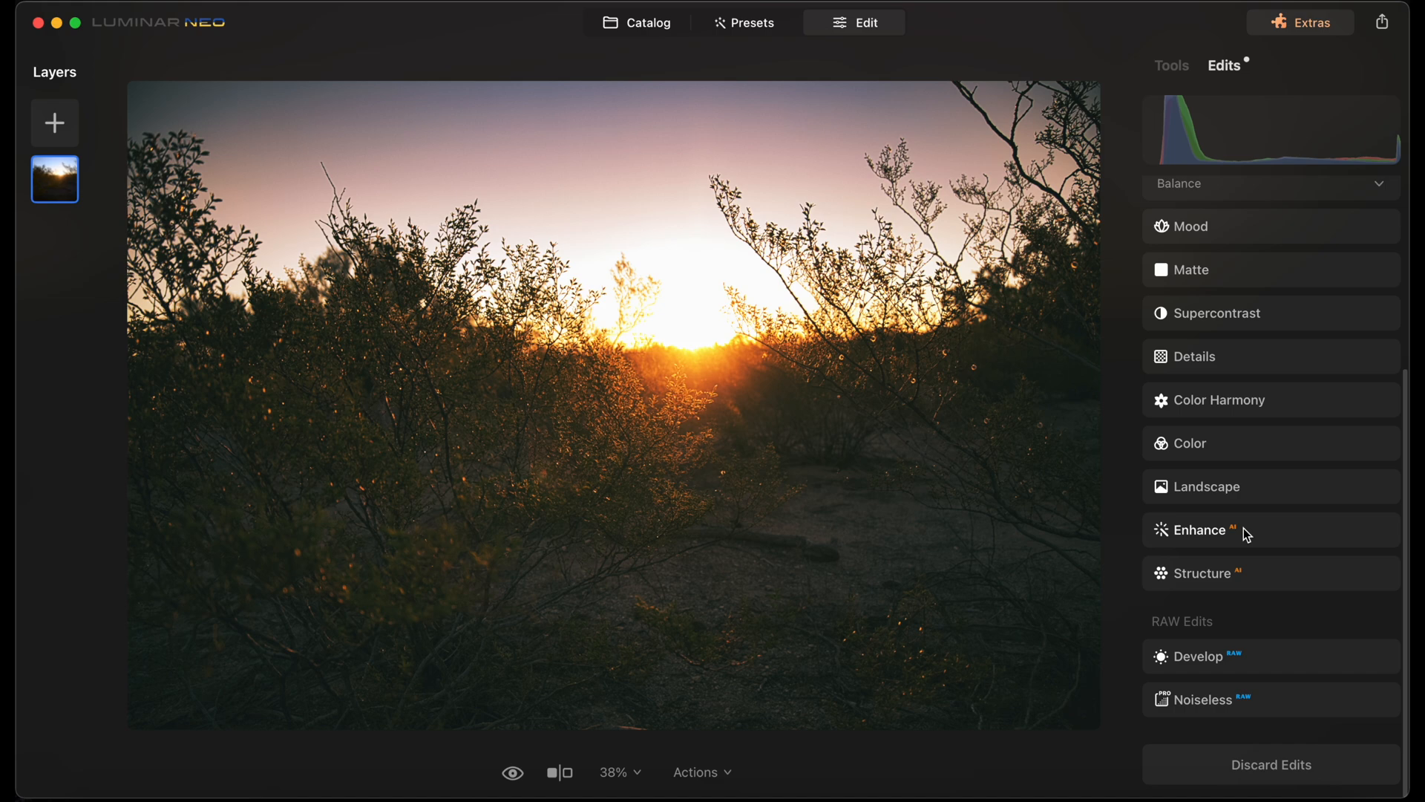
{"action": "left_click", "coordinate": [1186, 226]}
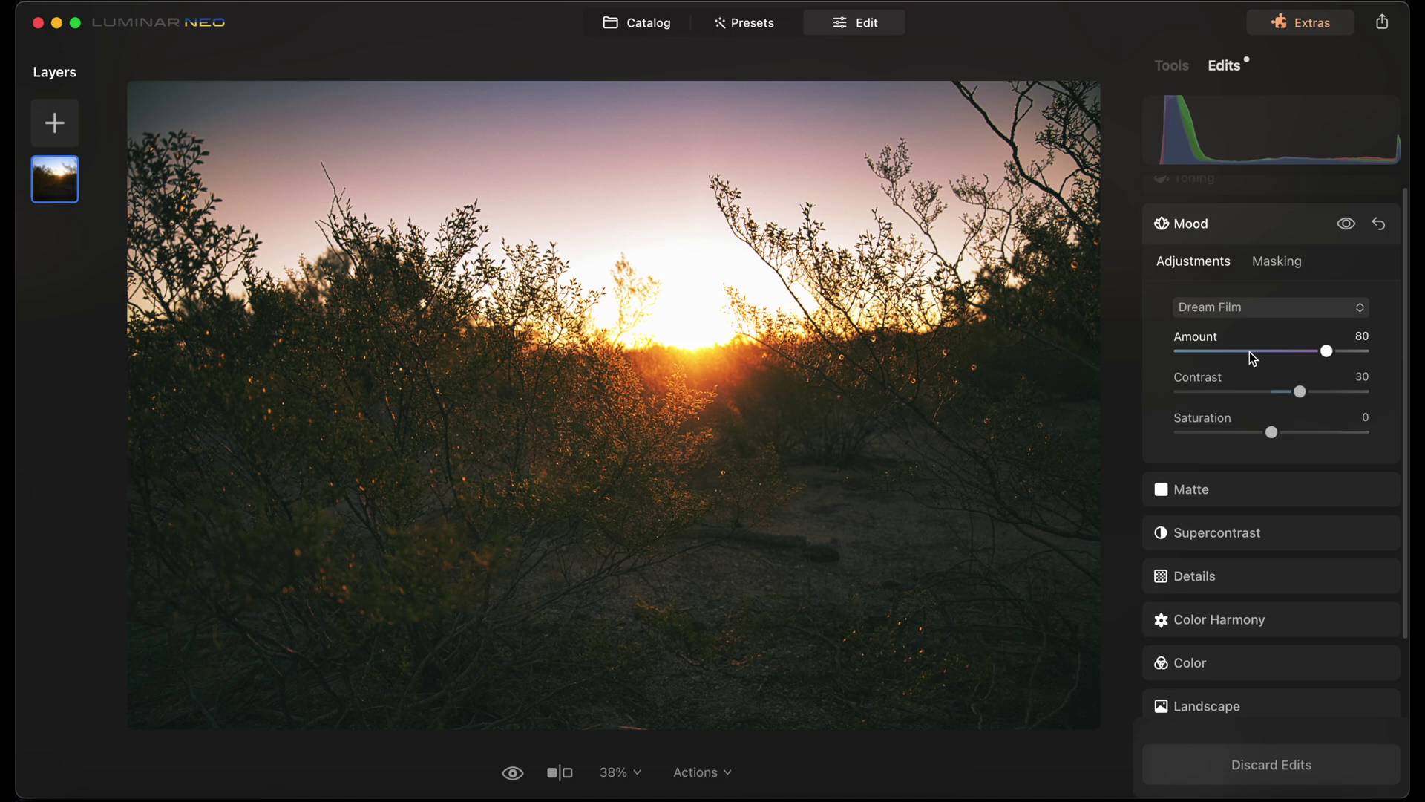
{"action": "left_click", "coordinate": [1192, 488]}
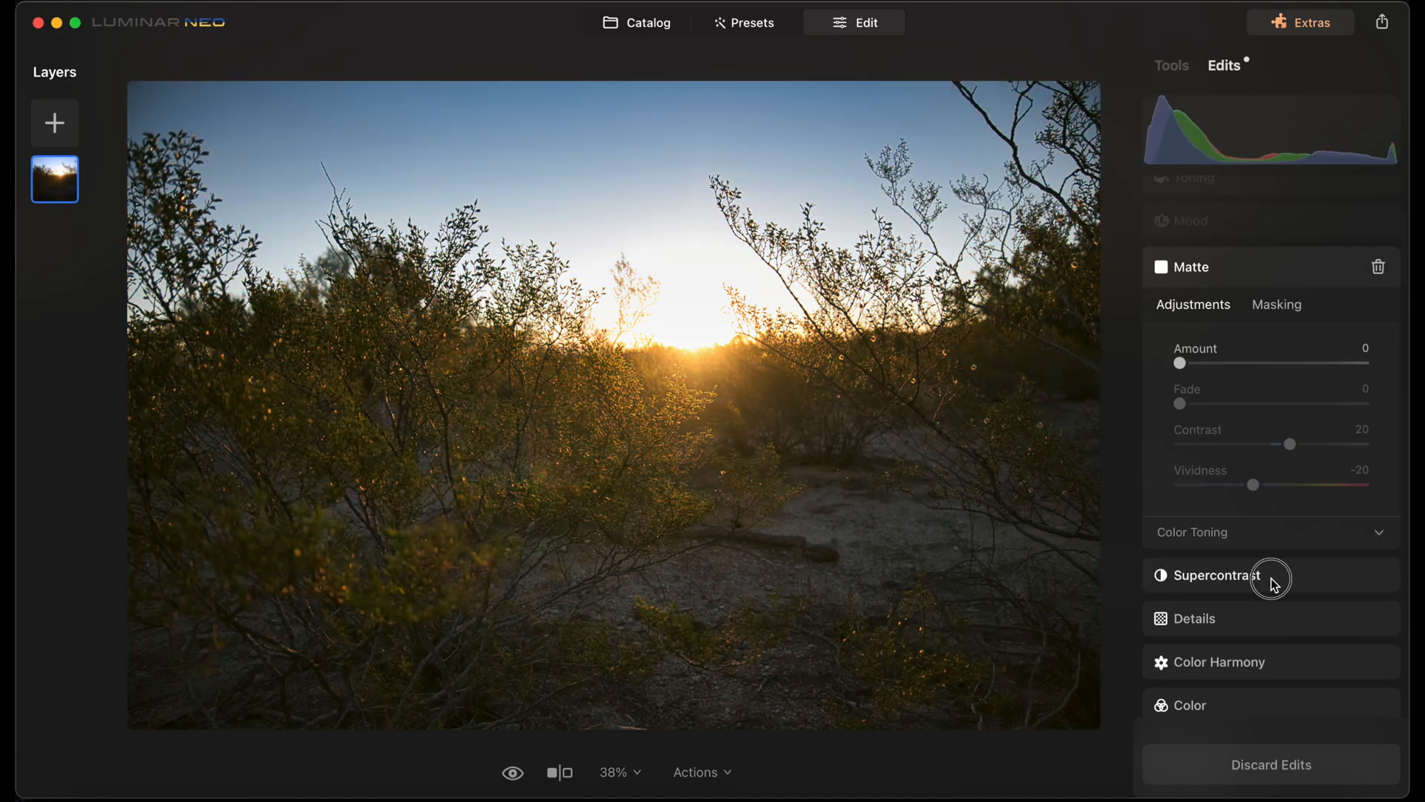
{"action": "scroll", "scroll_direction": "down", "scroll_amount": 3}
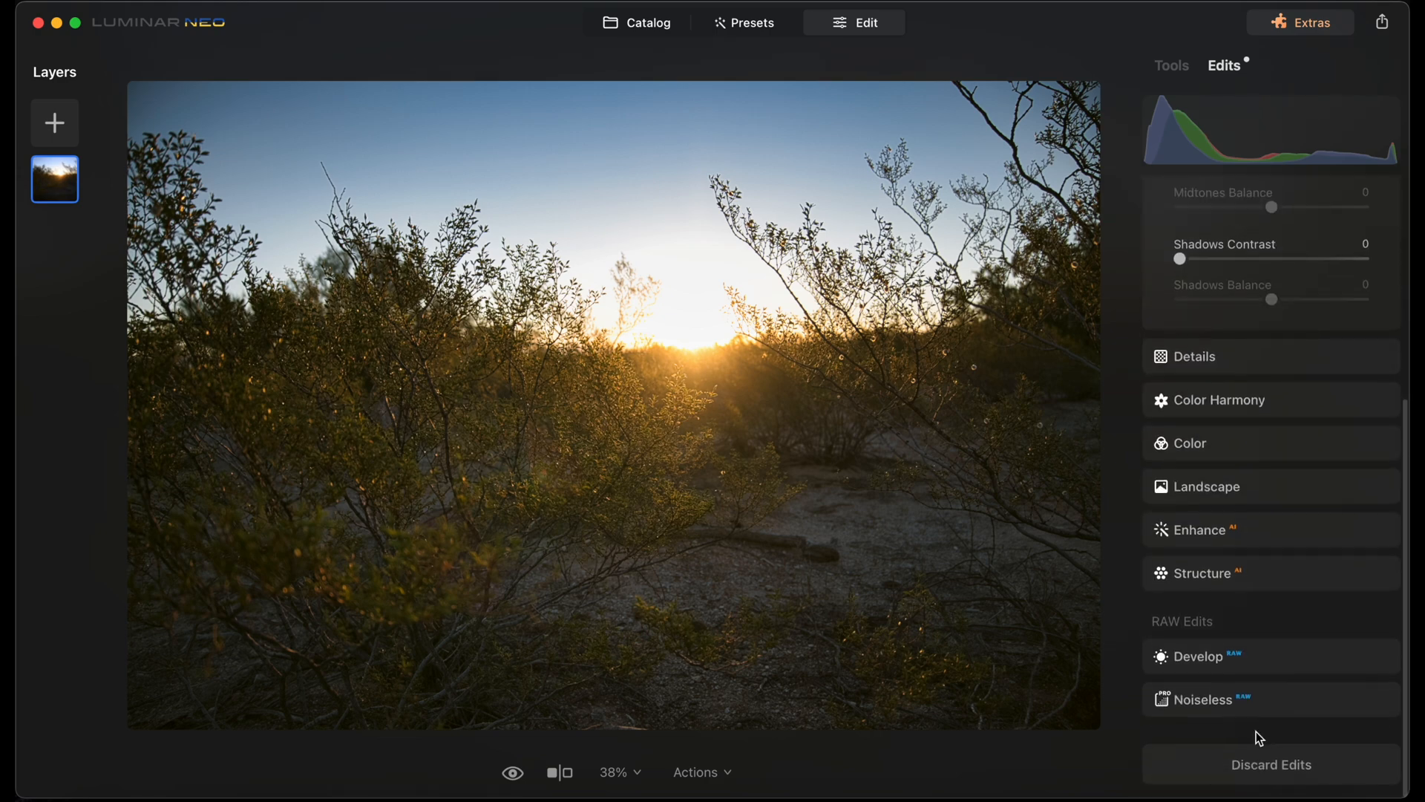
{"action": "left_click", "coordinate": [635, 22]}
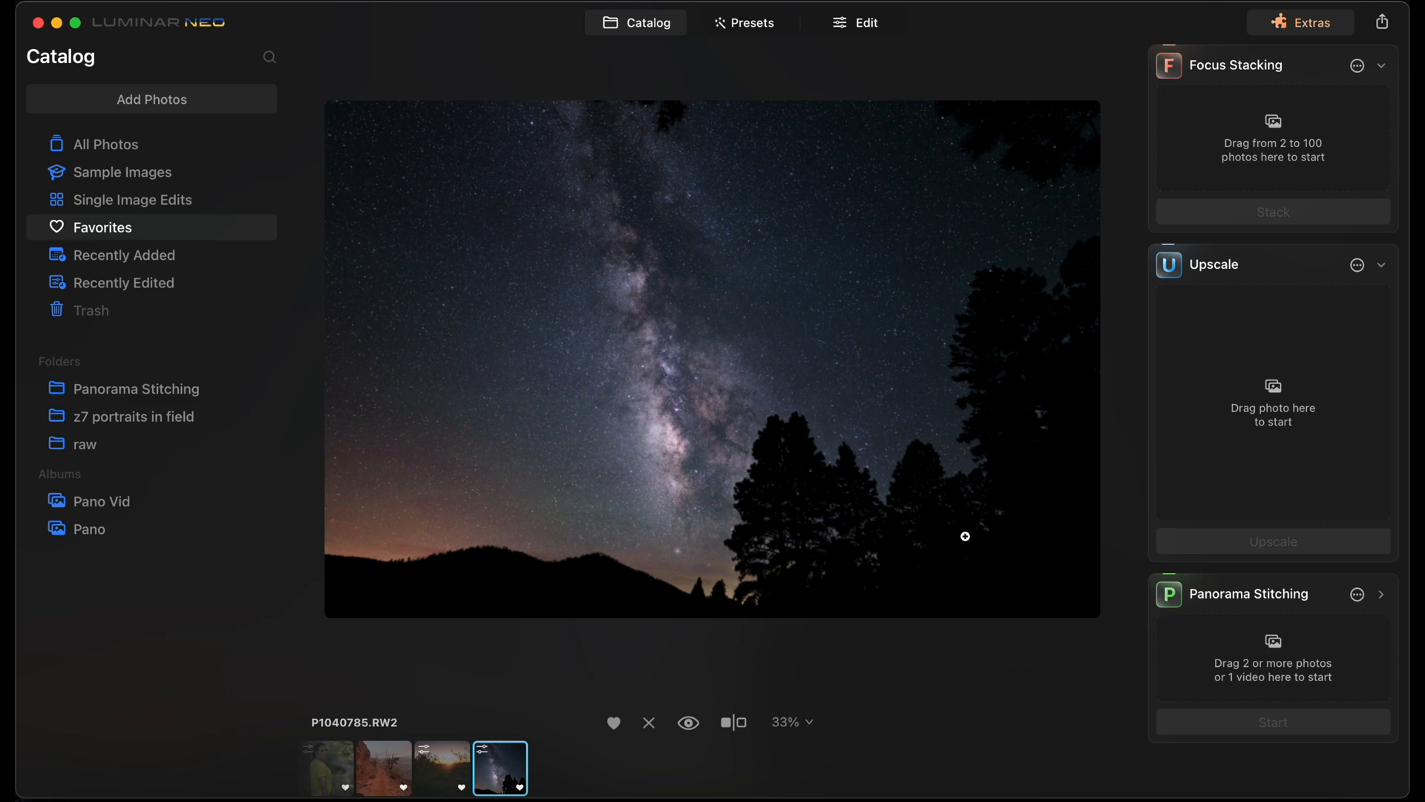
Review the Milky Way photo's Noiseless denoise settings and its raw Develop settings (Exposure 3.54)
{"action": "left_click", "coordinate": [853, 22]}
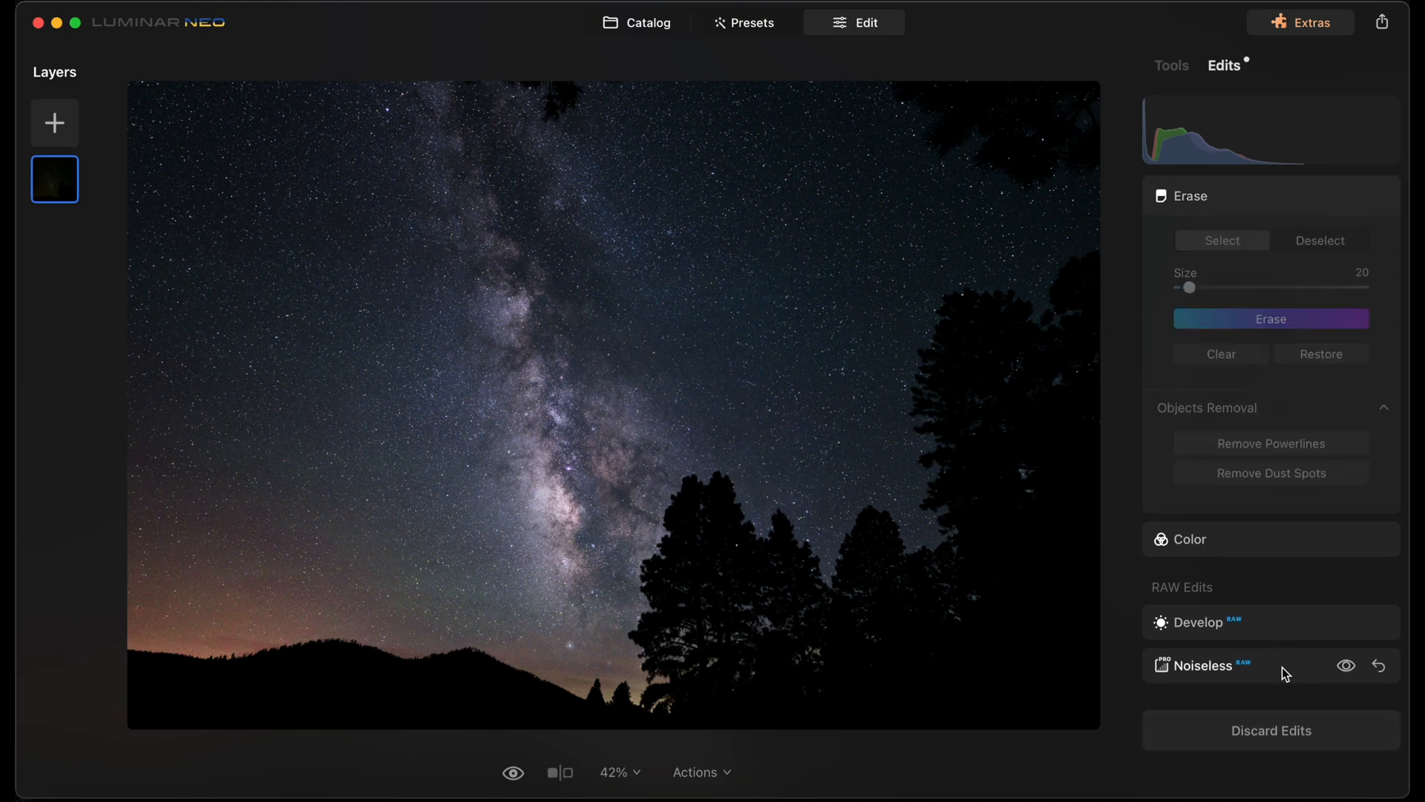
{"action": "left_click", "coordinate": [1217, 665]}
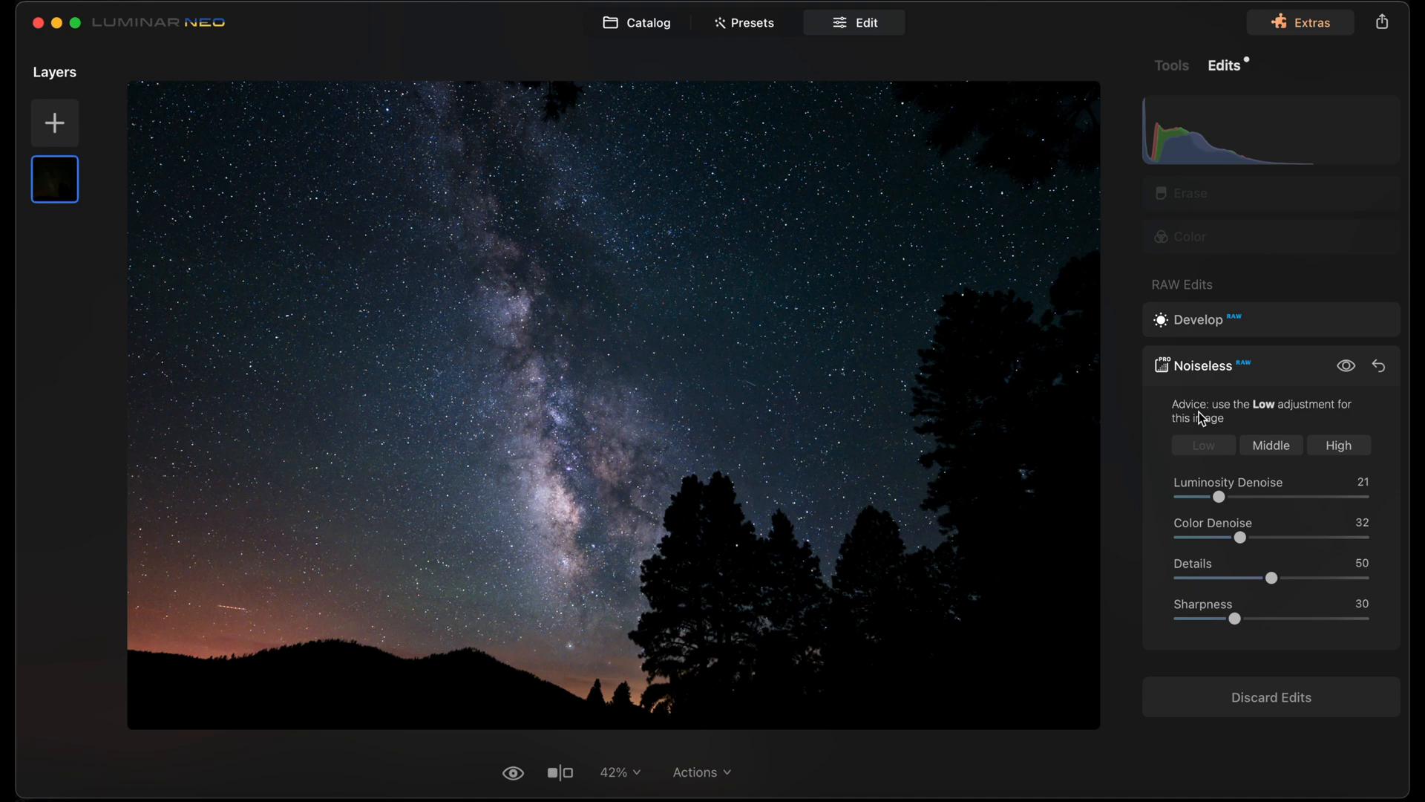
{"action": "mouse_move", "coordinate": [1266, 418]}
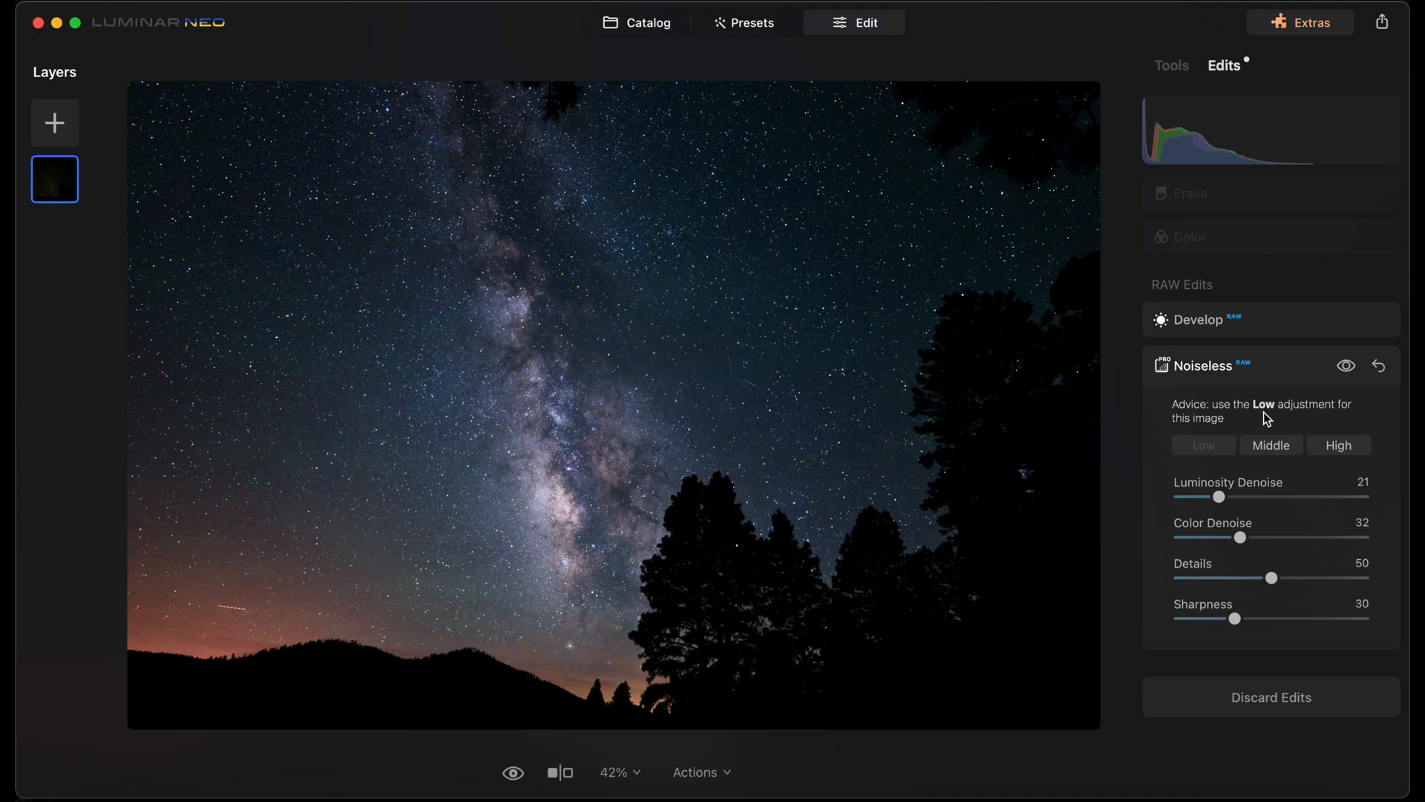
{"action": "mouse_move", "coordinate": [1278, 529]}
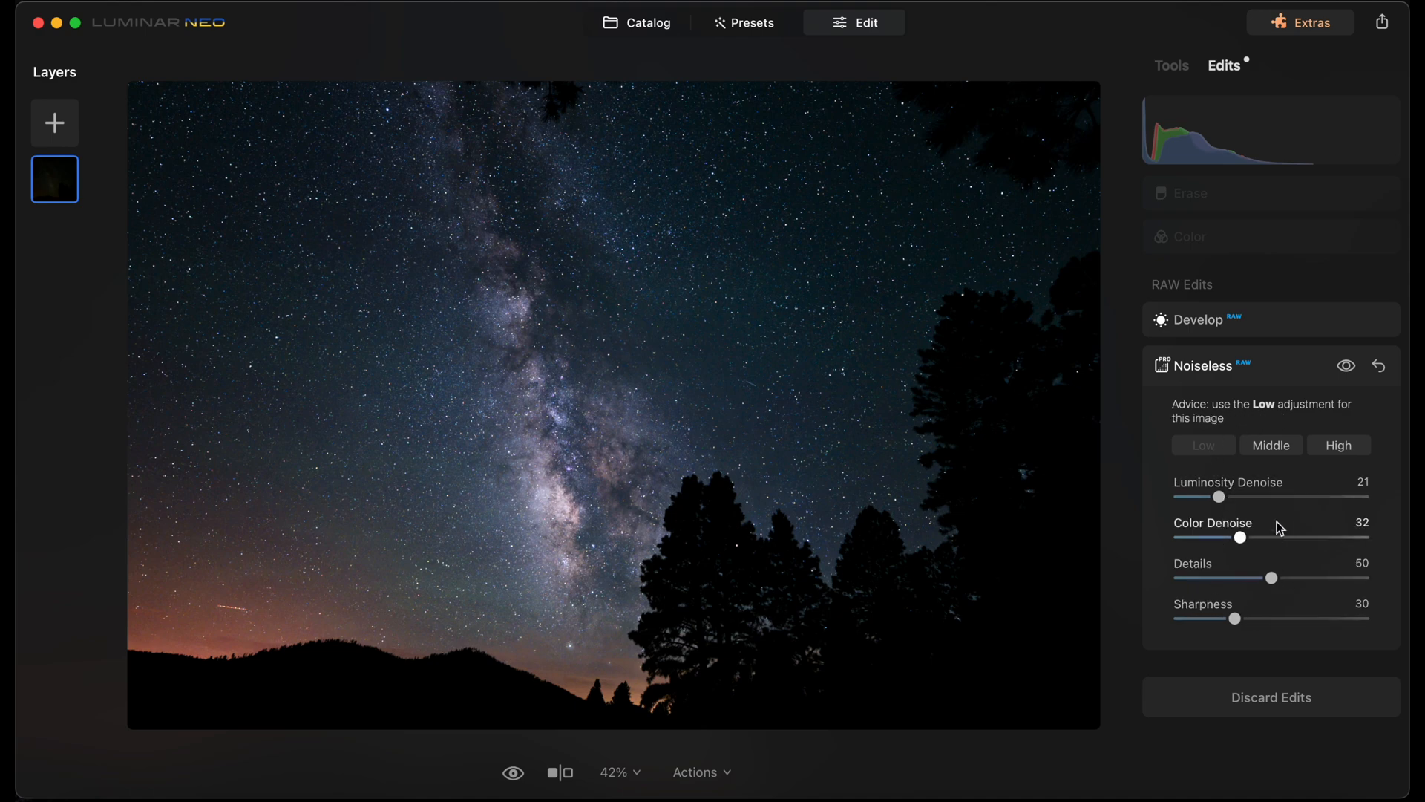
{"action": "left_click", "coordinate": [1200, 320]}
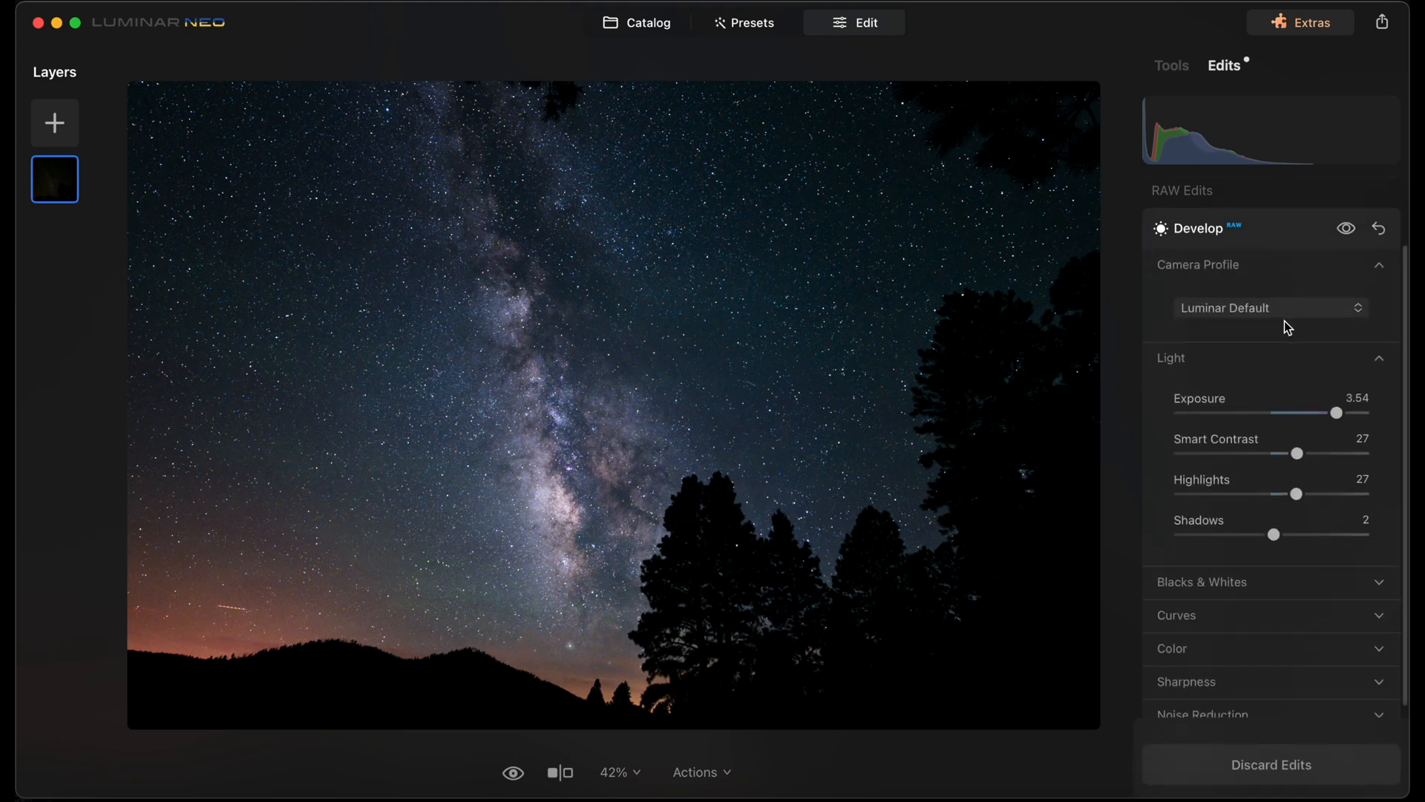
{"action": "scroll", "scroll_direction": "down", "scroll_amount": 3}
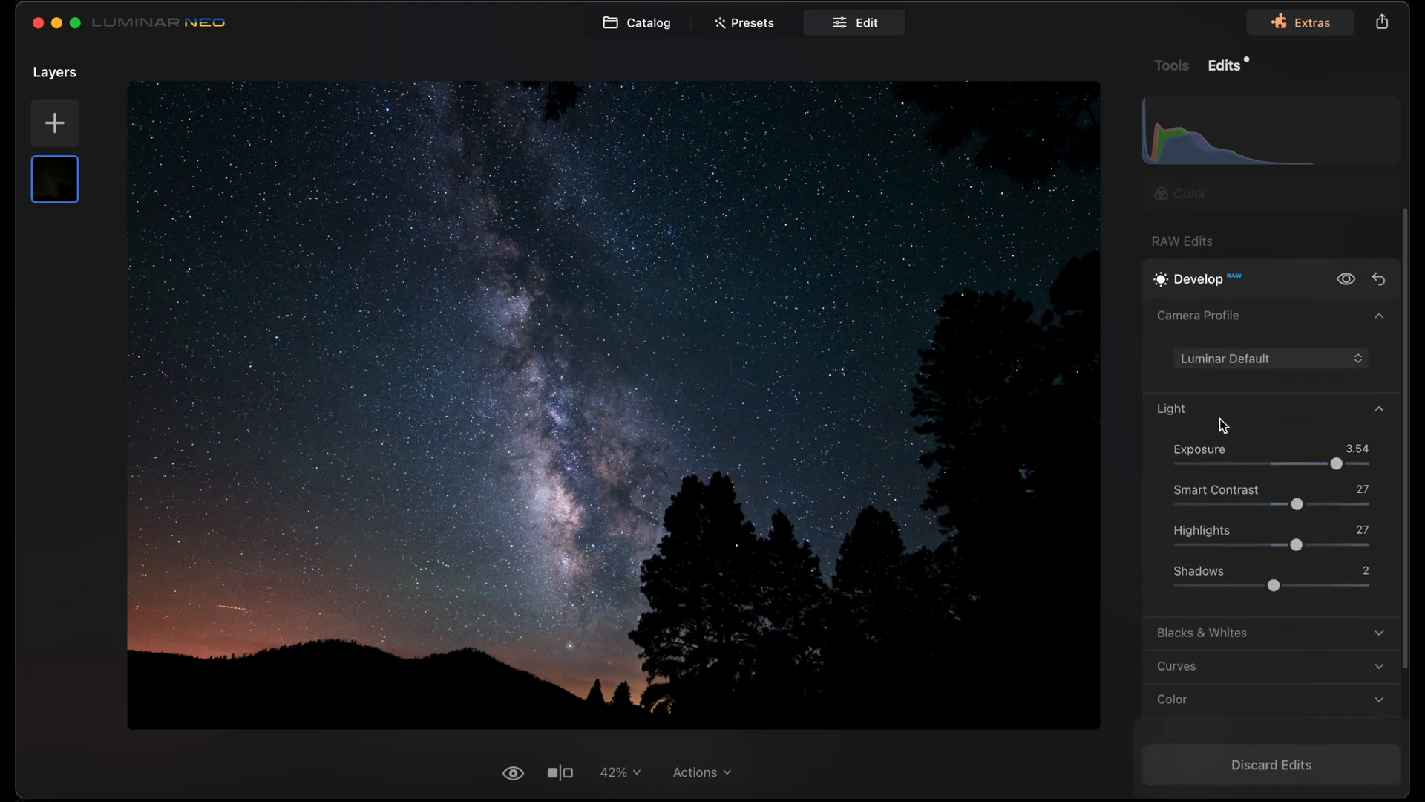
{"action": "scroll", "scroll_direction": "down", "scroll_amount": 3}
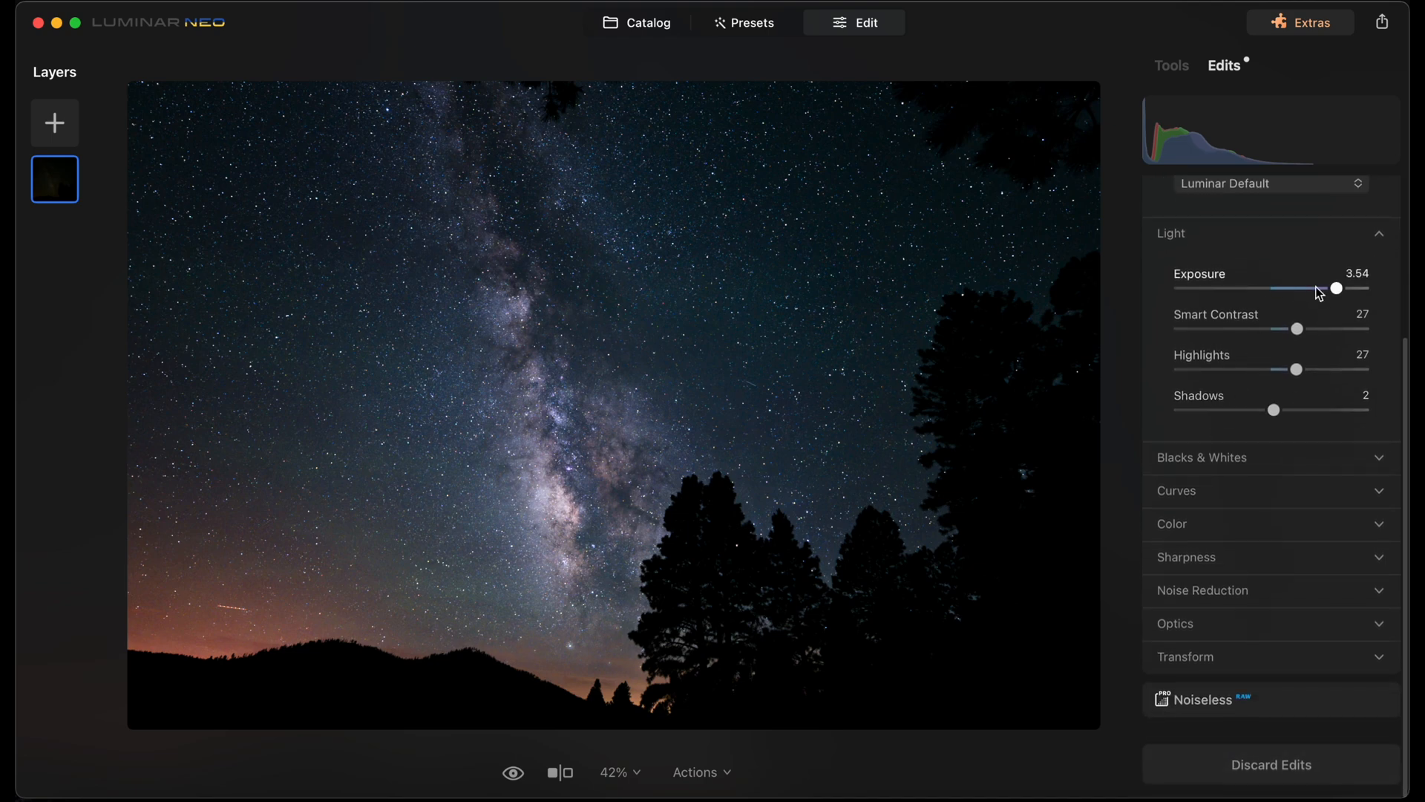
{"action": "mouse_move", "coordinate": [1345, 343]}
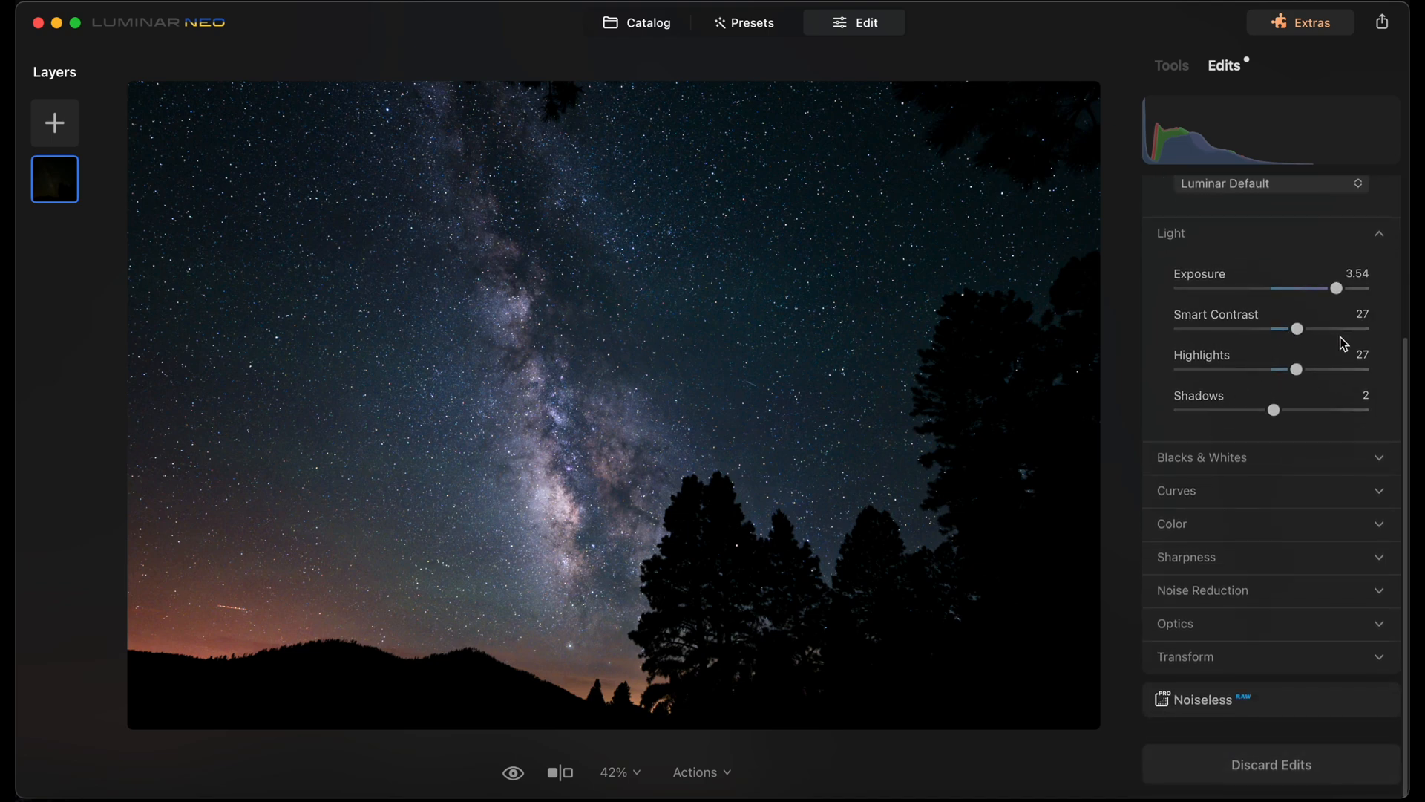
Review the Develop Blacks & Whites (Blacks -64), tone curve and Devignette 142 settings
{"action": "left_click", "coordinate": [1201, 457]}
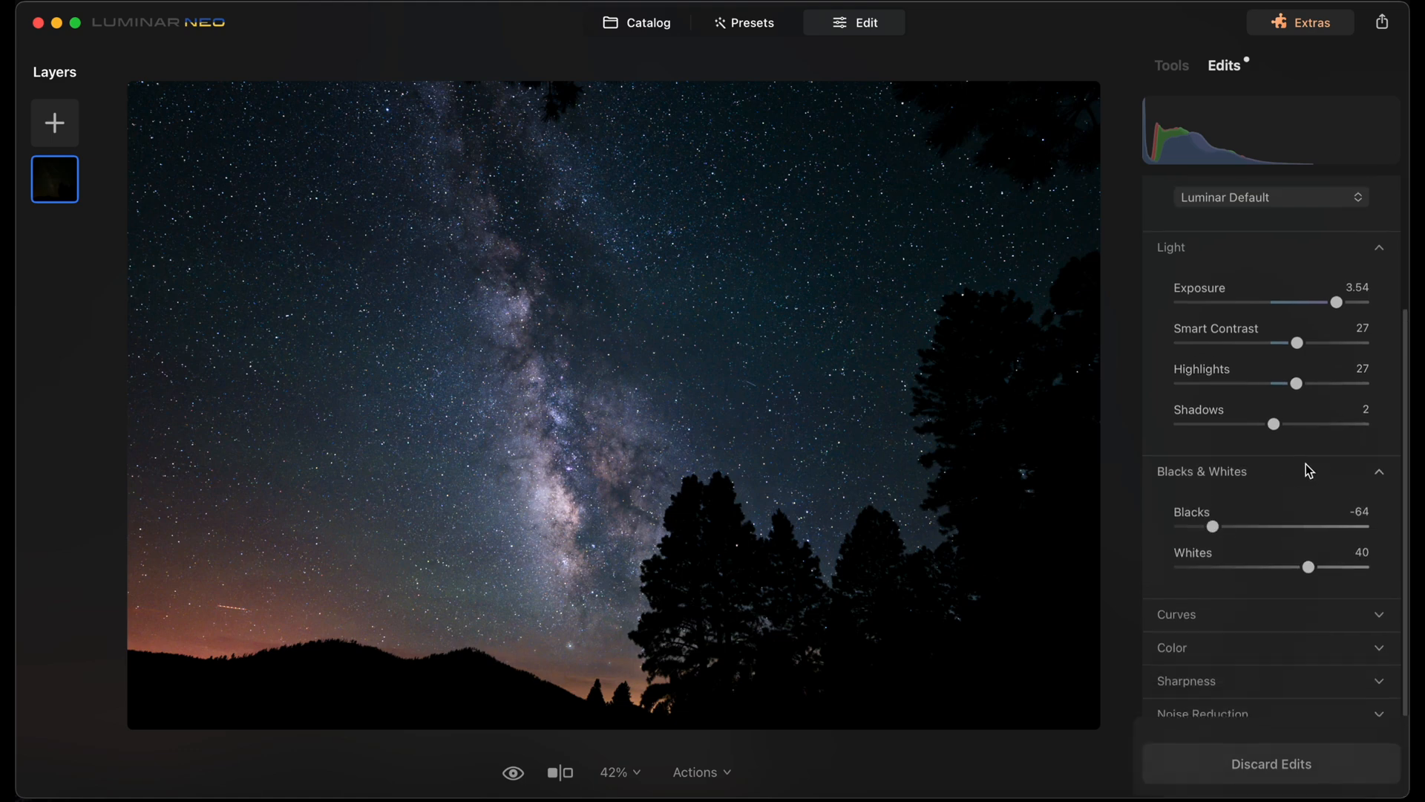
{"action": "left_click", "coordinate": [1175, 613]}
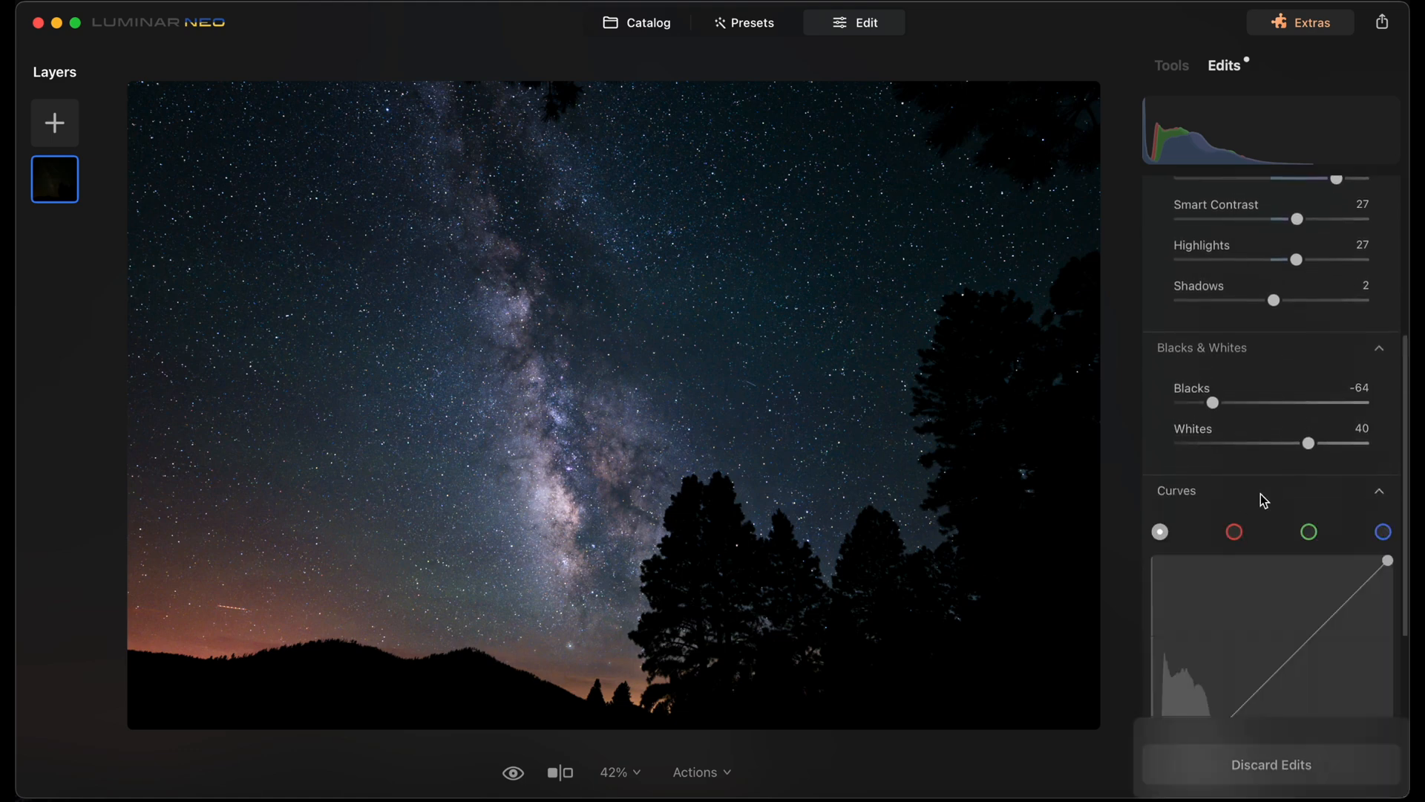
{"action": "scroll", "scroll_direction": "down", "scroll_amount": 3}
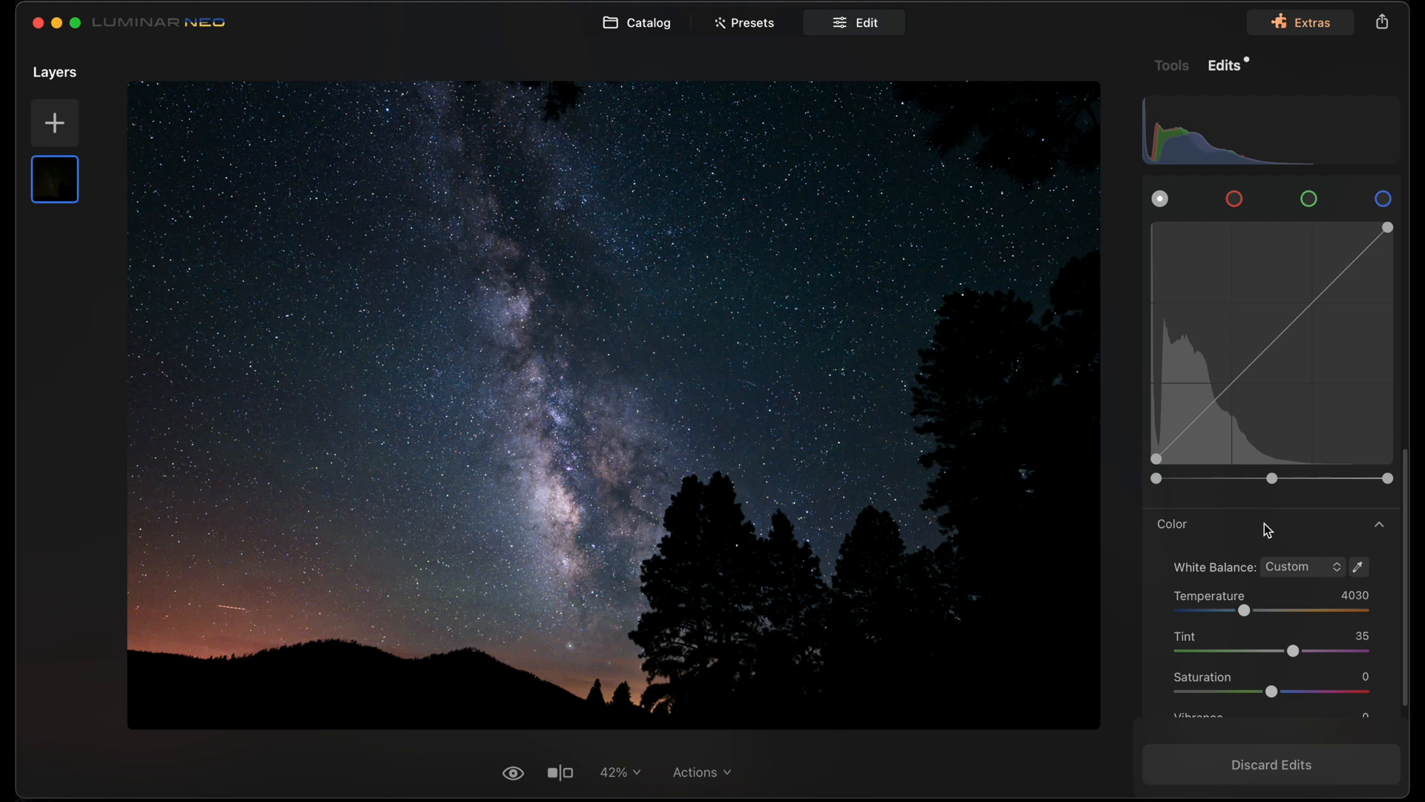
{"action": "scroll", "scroll_direction": "down", "scroll_amount": 3}
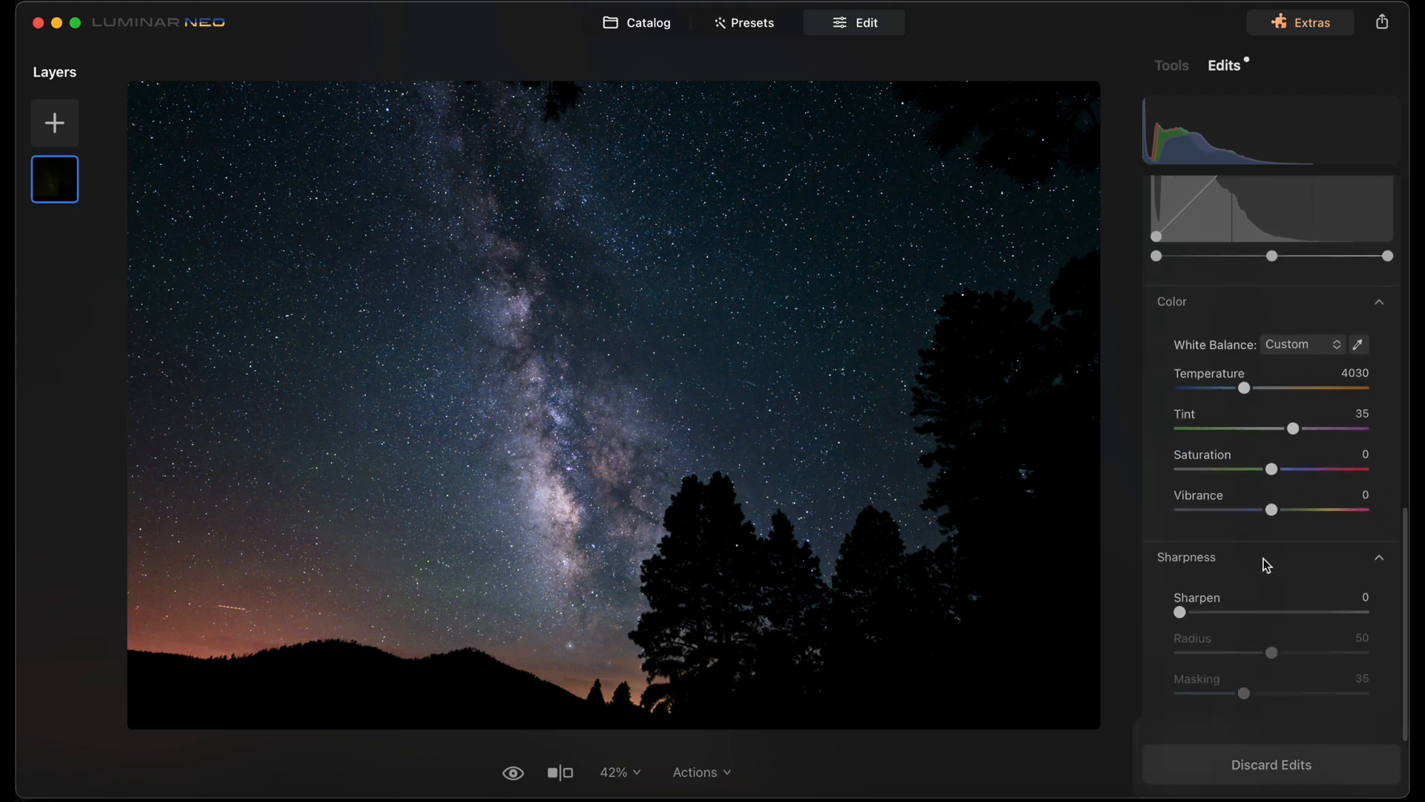
{"action": "scroll", "scroll_direction": "down", "scroll_amount": 3}
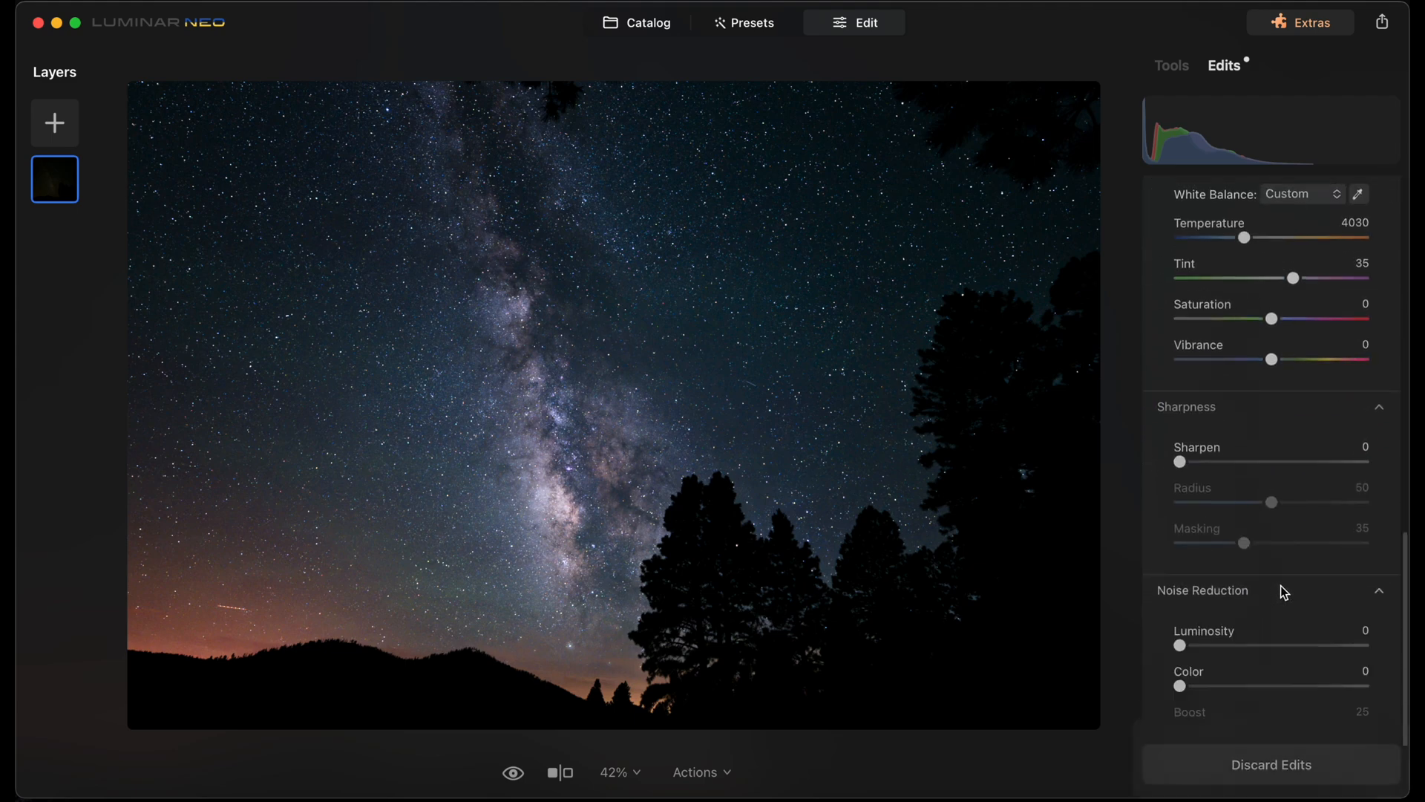
{"action": "scroll", "scroll_direction": "down", "scroll_amount": 3}
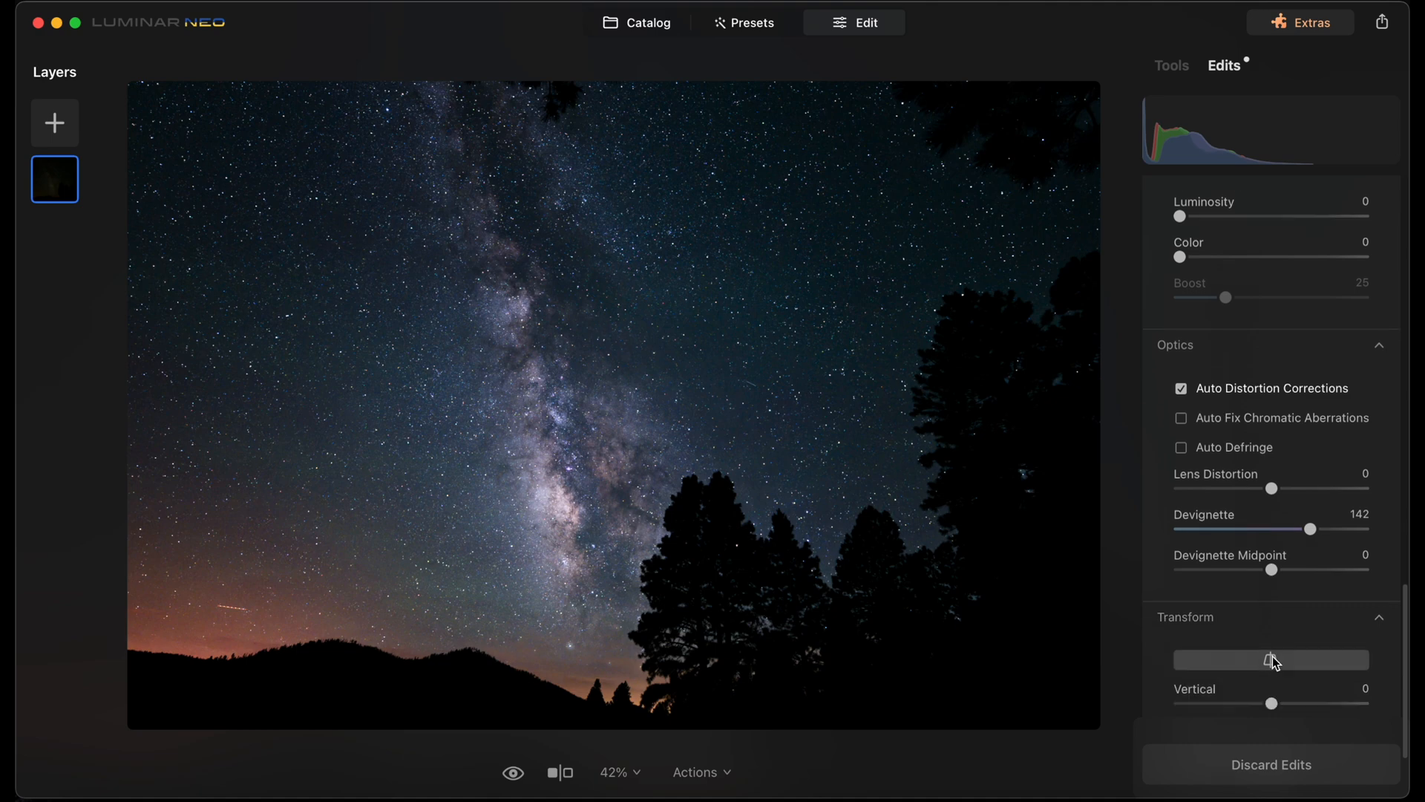
{"action": "scroll", "scroll_direction": "up", "scroll_amount": 3}
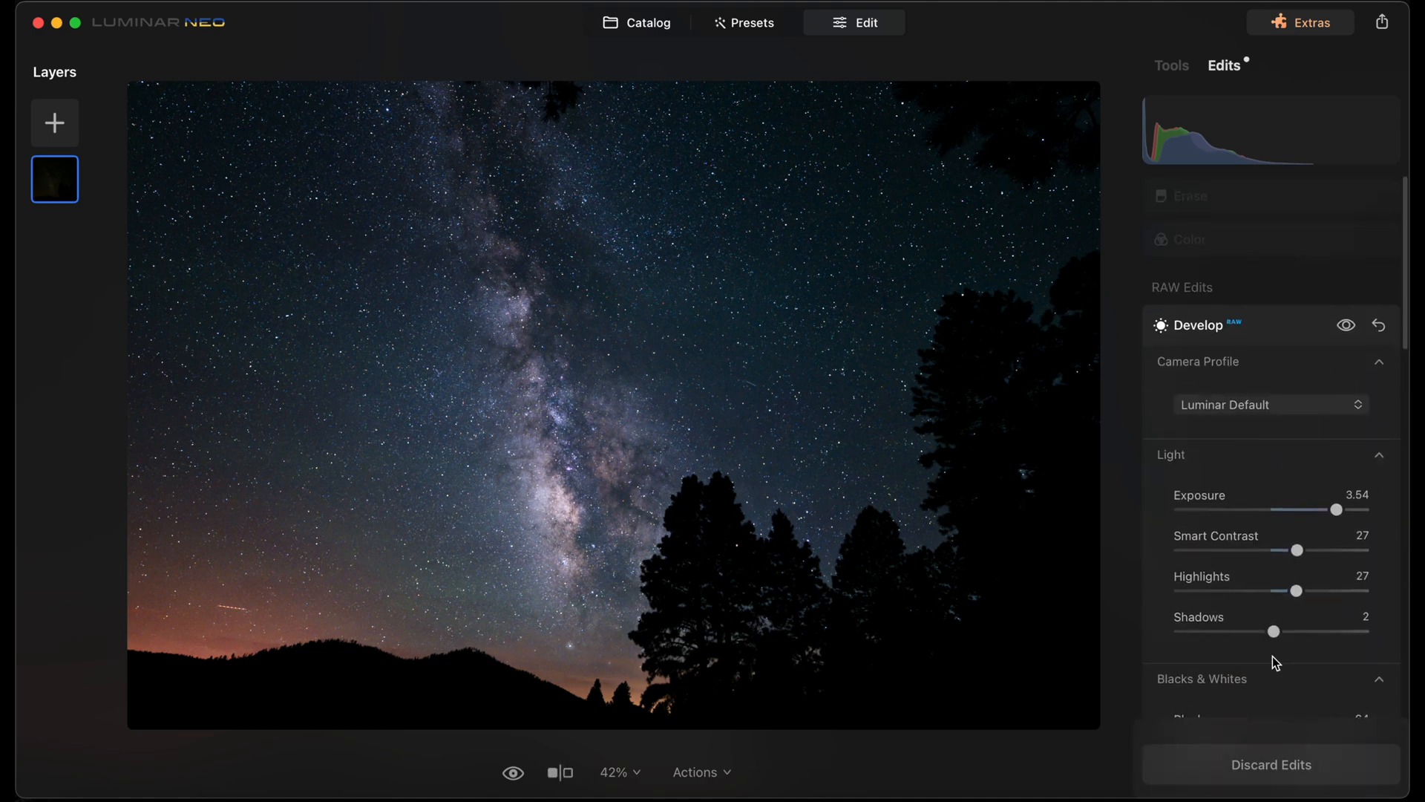